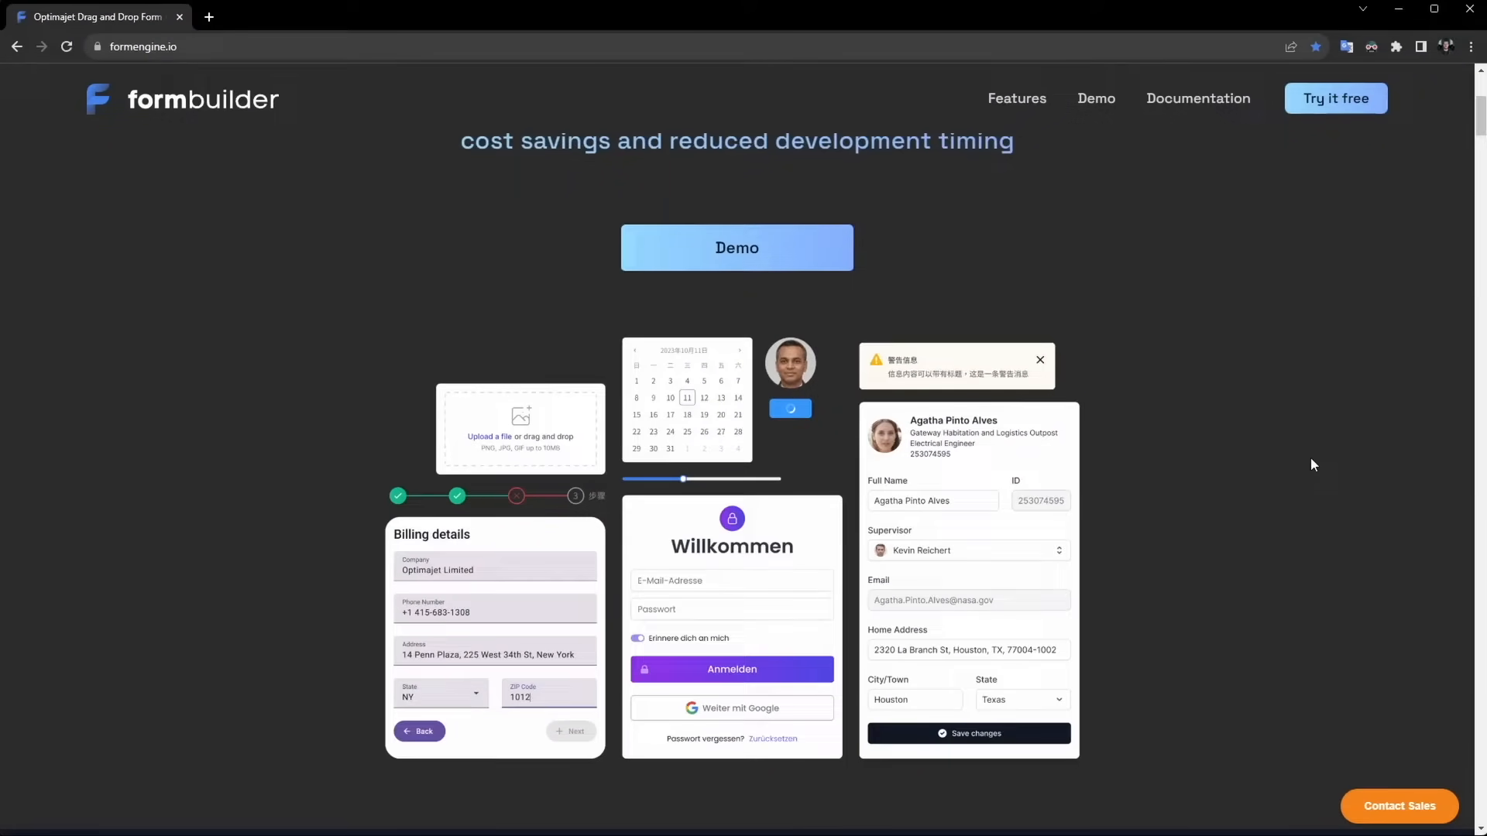
mouse_move(1120, 642)
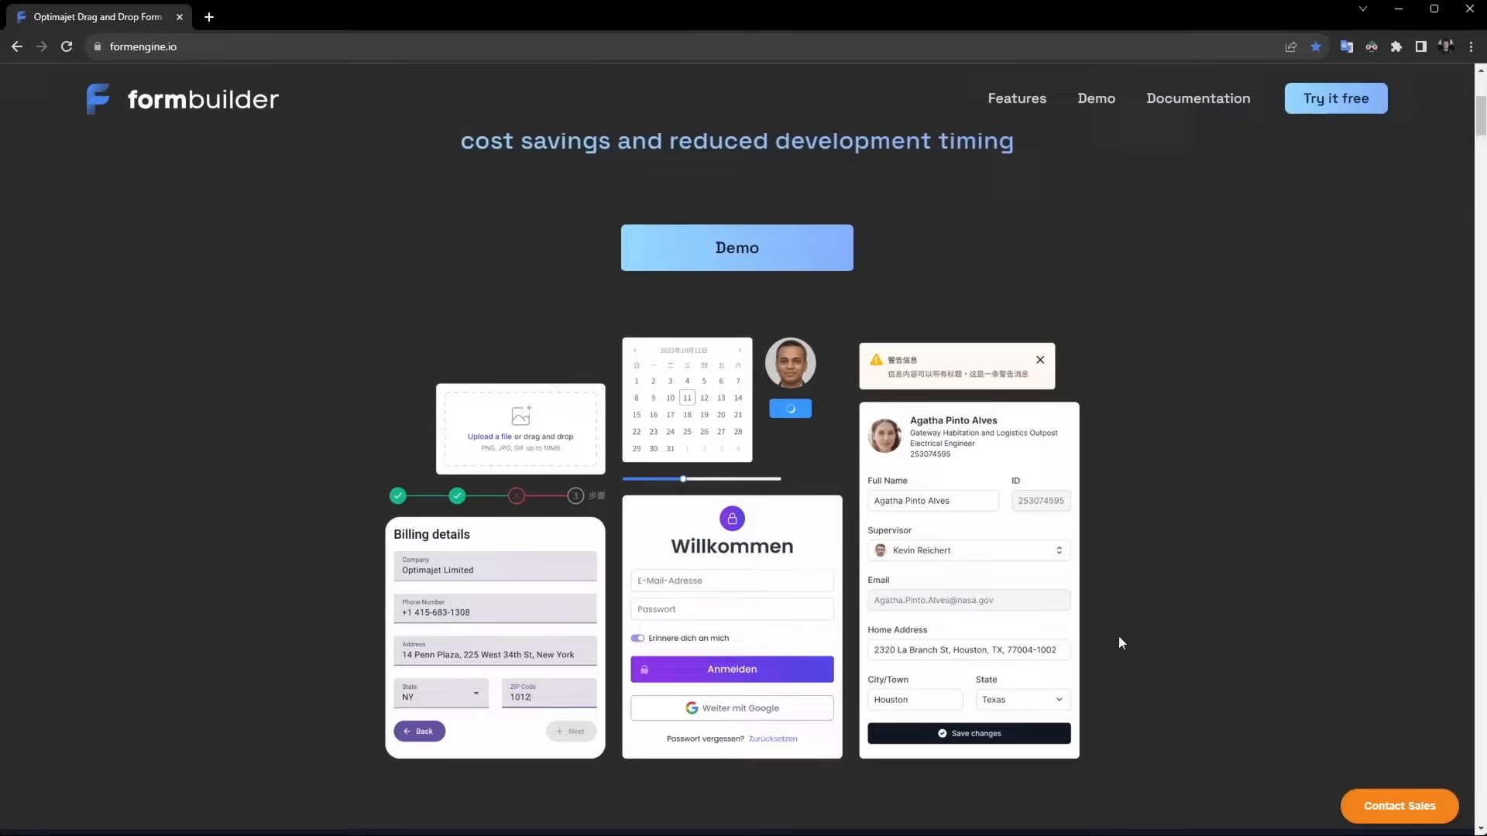
mouse_move(471, 285)
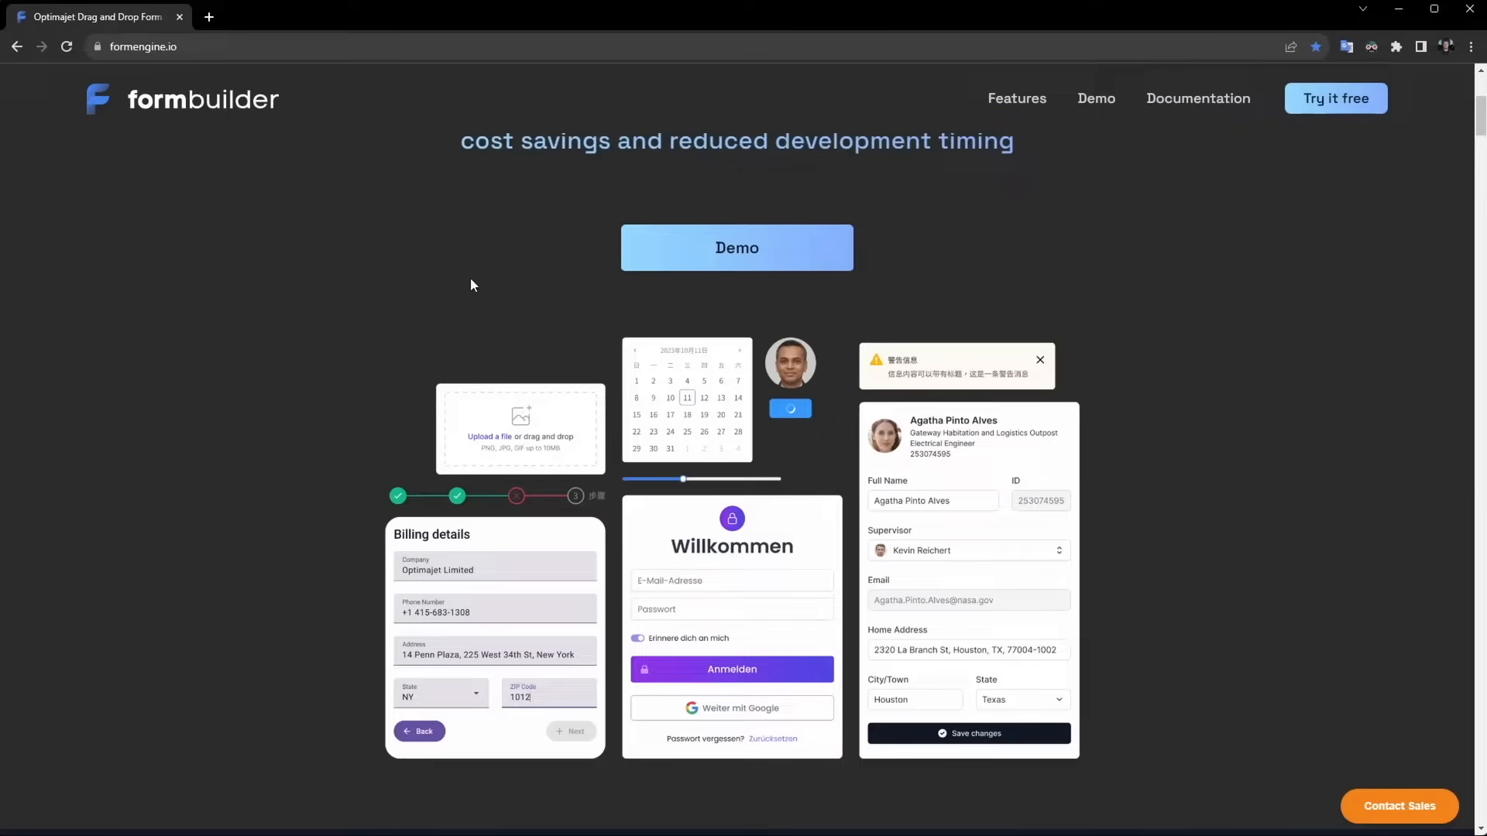
mouse_move(1115, 340)
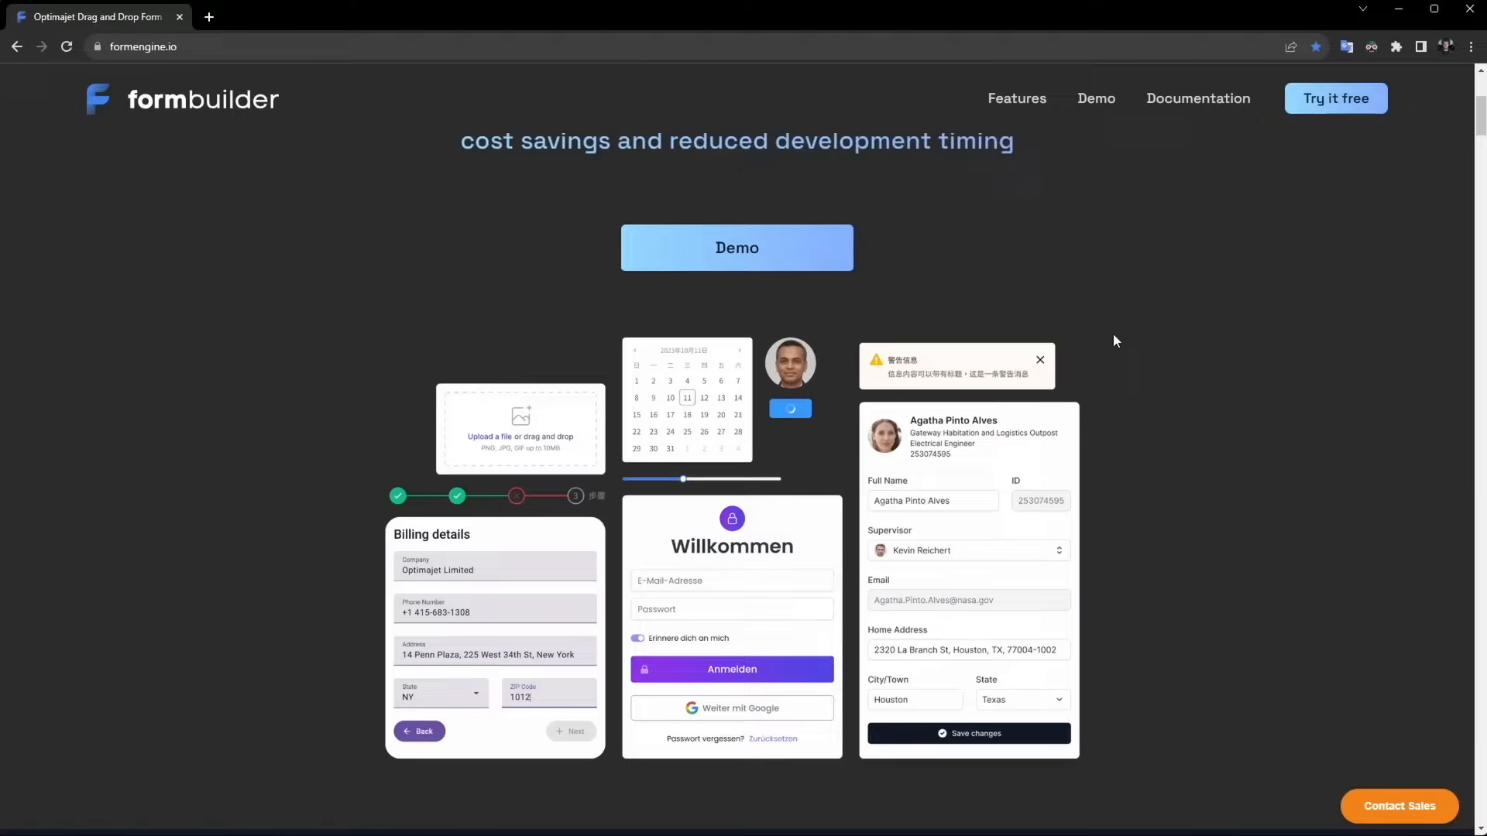
- Scroll down the homepage past the designer screenshot to the OptimaJet Form Builder library cards
scroll("down", 3)
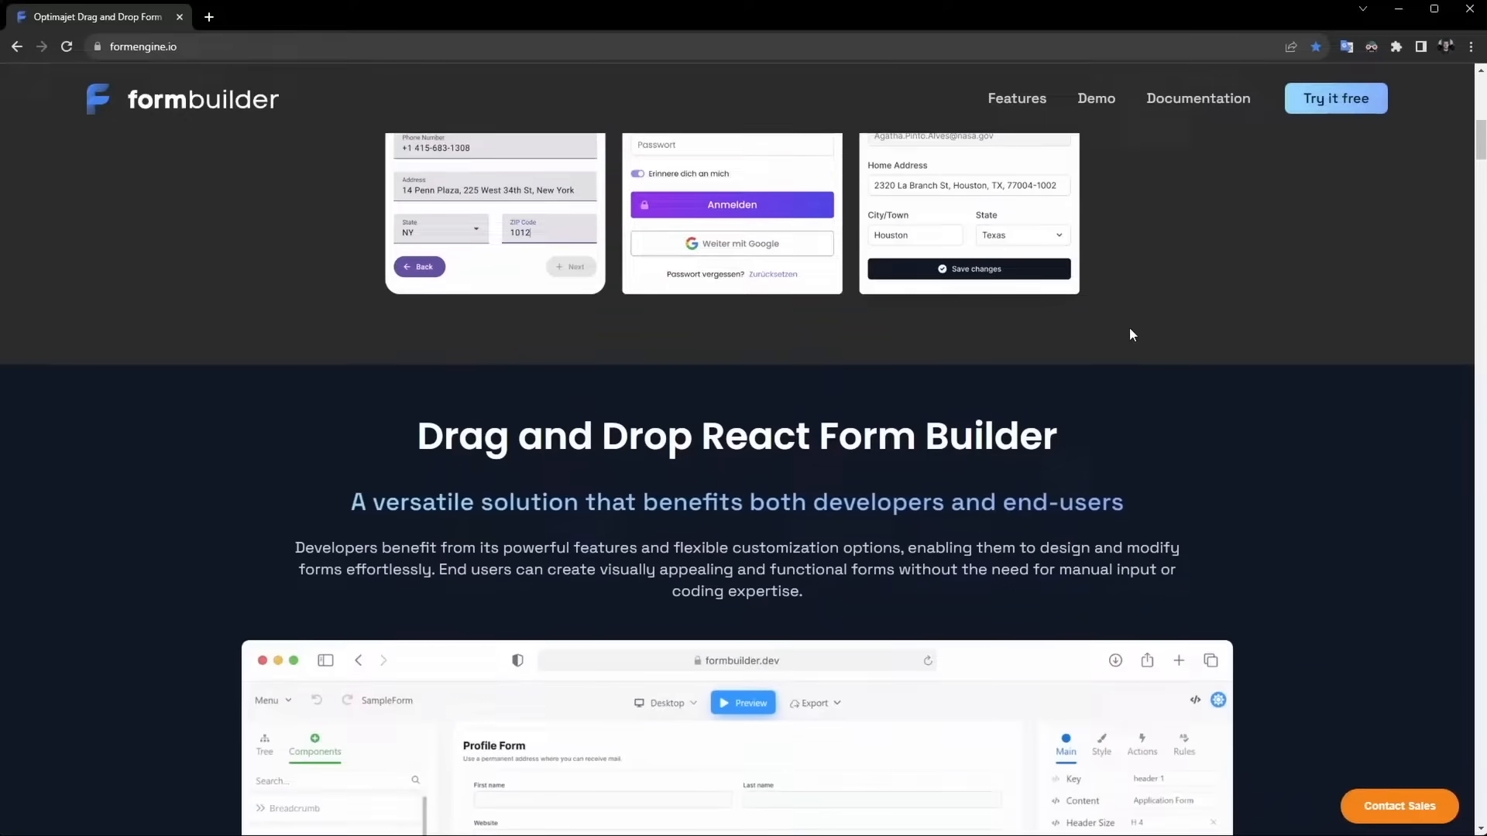
scroll("down", 3)
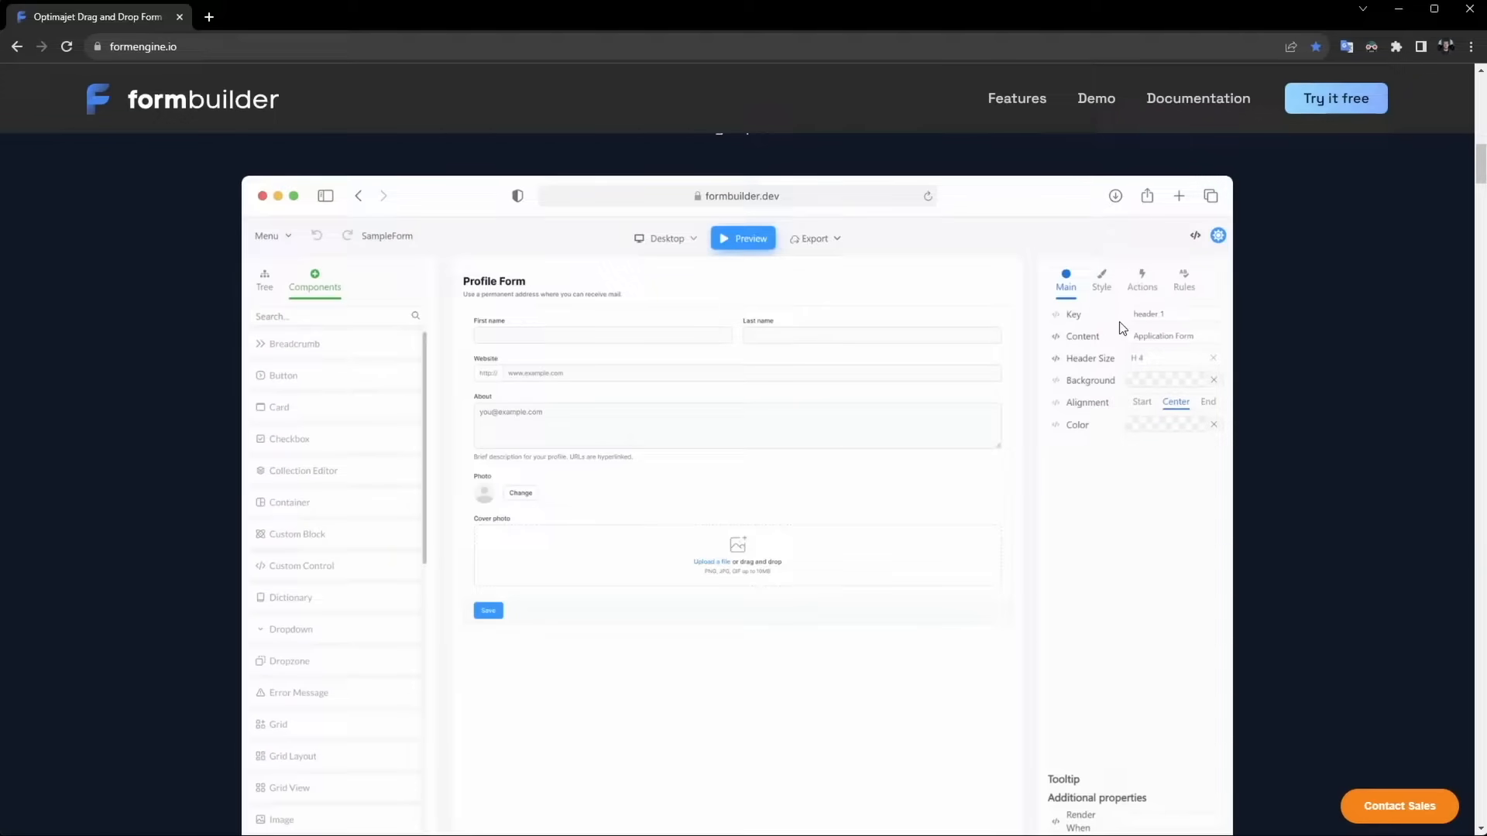
scroll("down", 3)
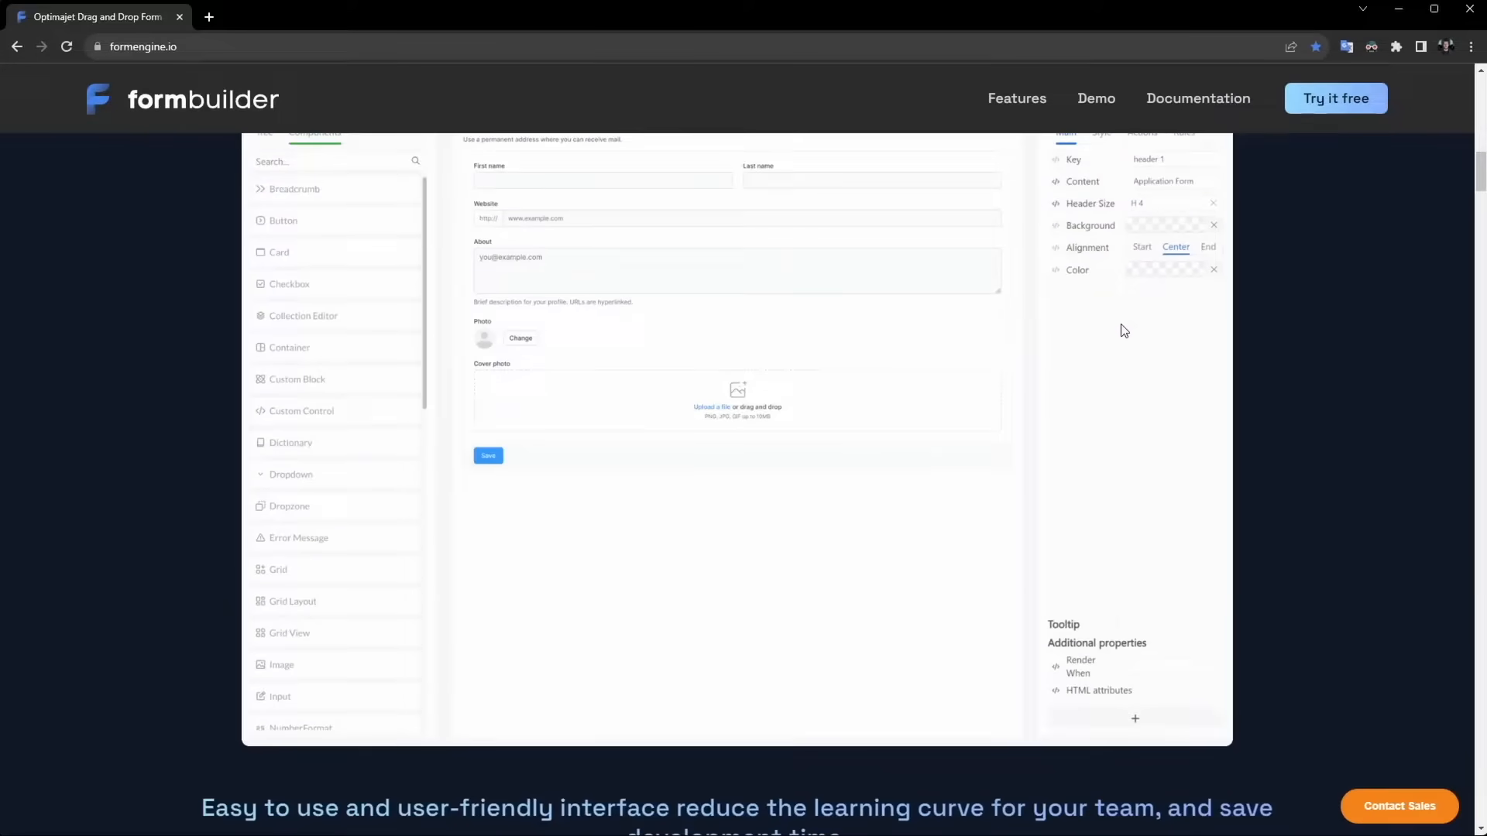
scroll("down", 3)
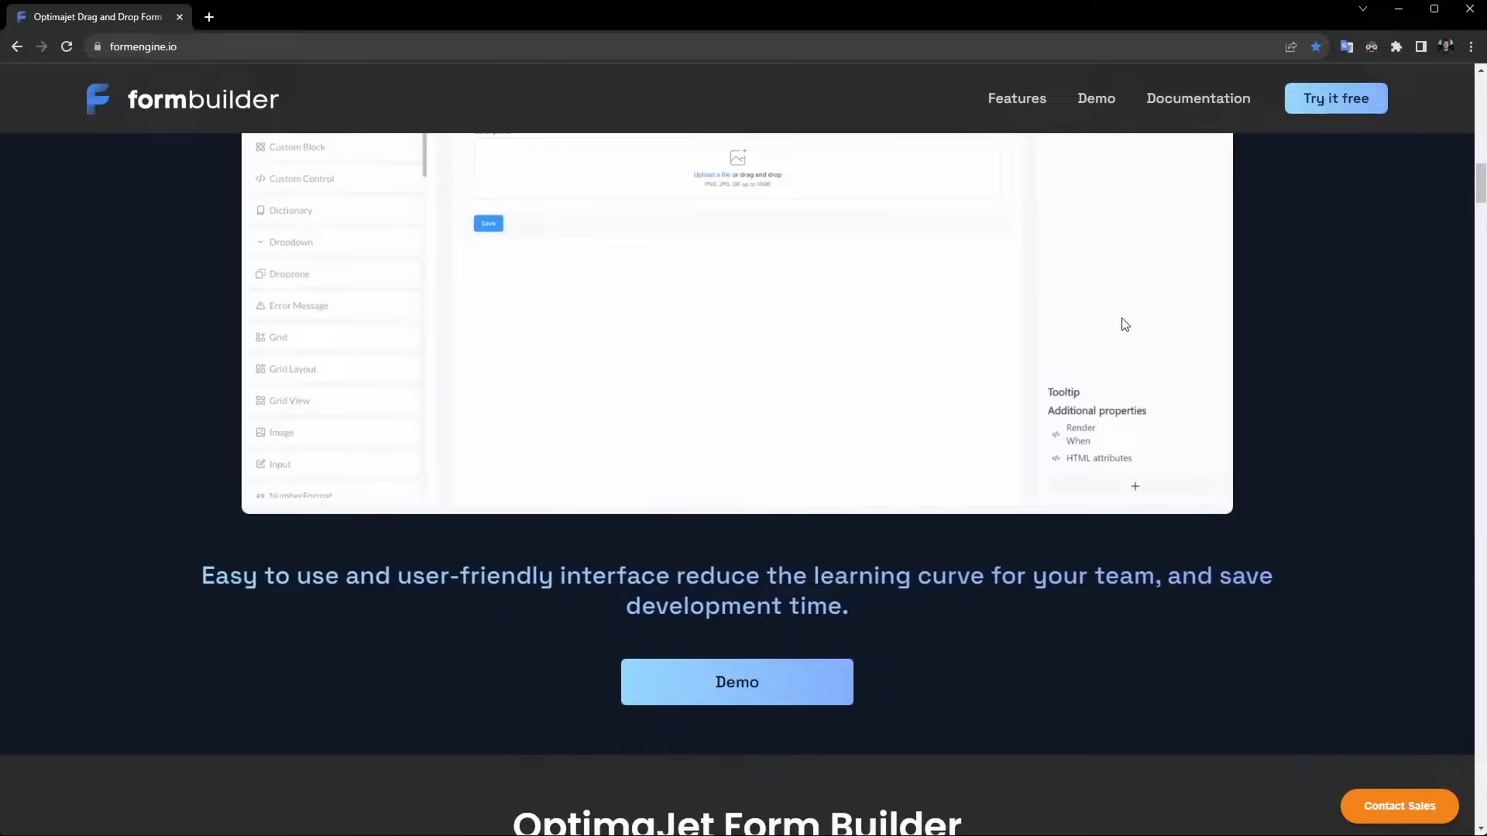
scroll("down", 3)
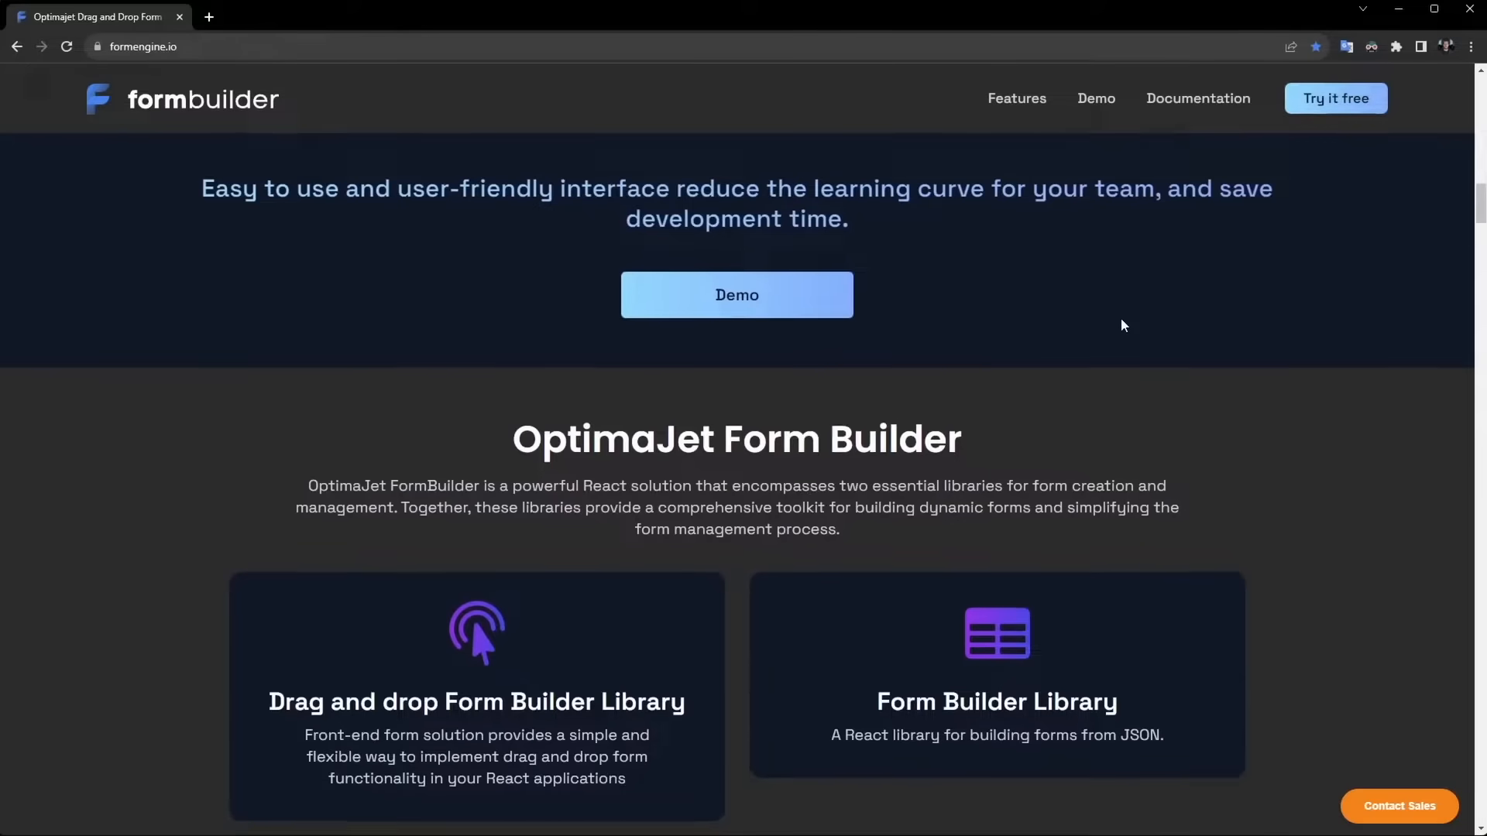
scroll("down", 3)
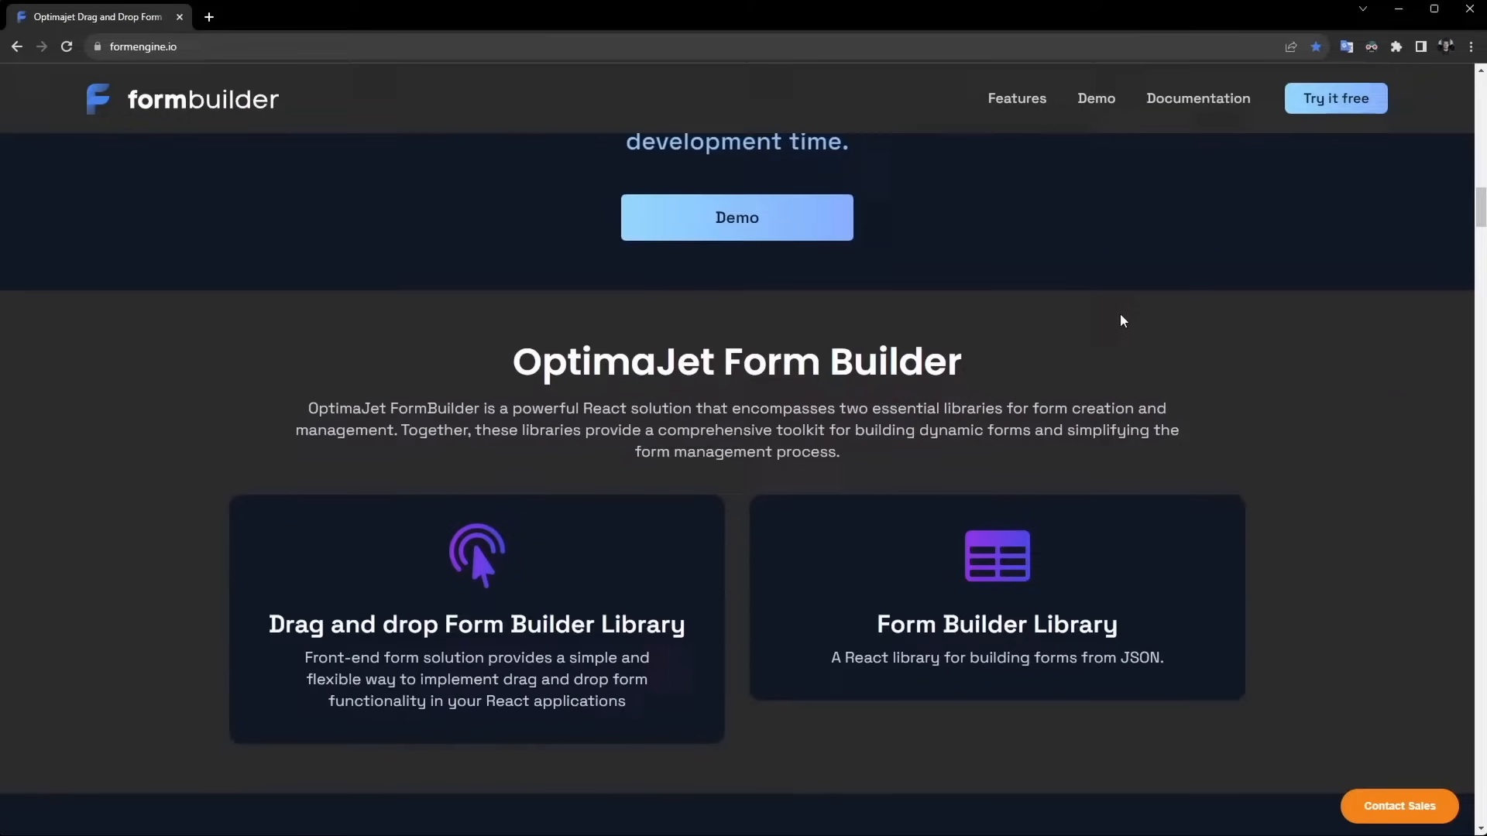
mouse_move(294, 658)
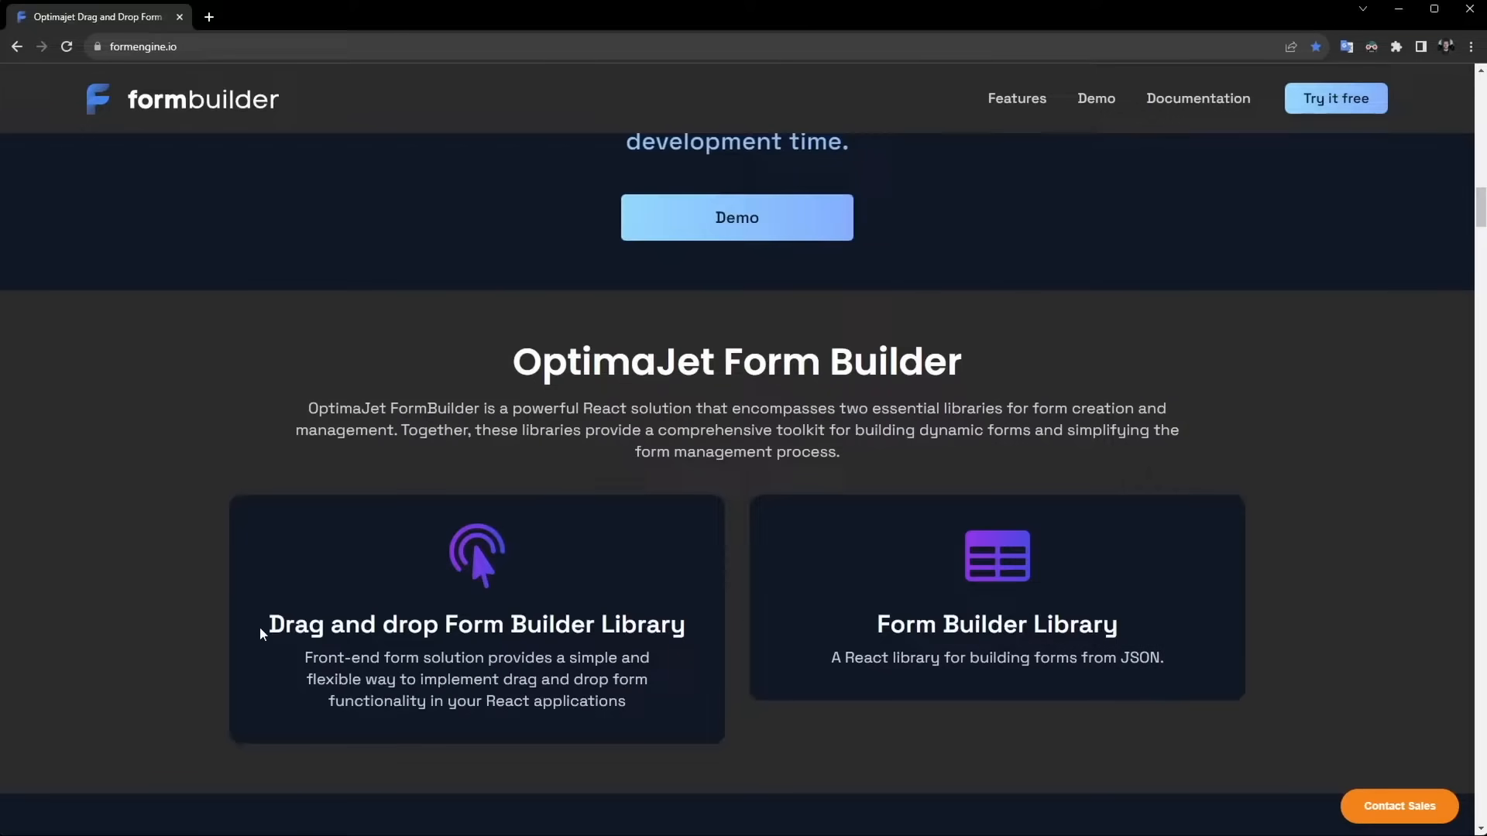
double_click(476, 624)
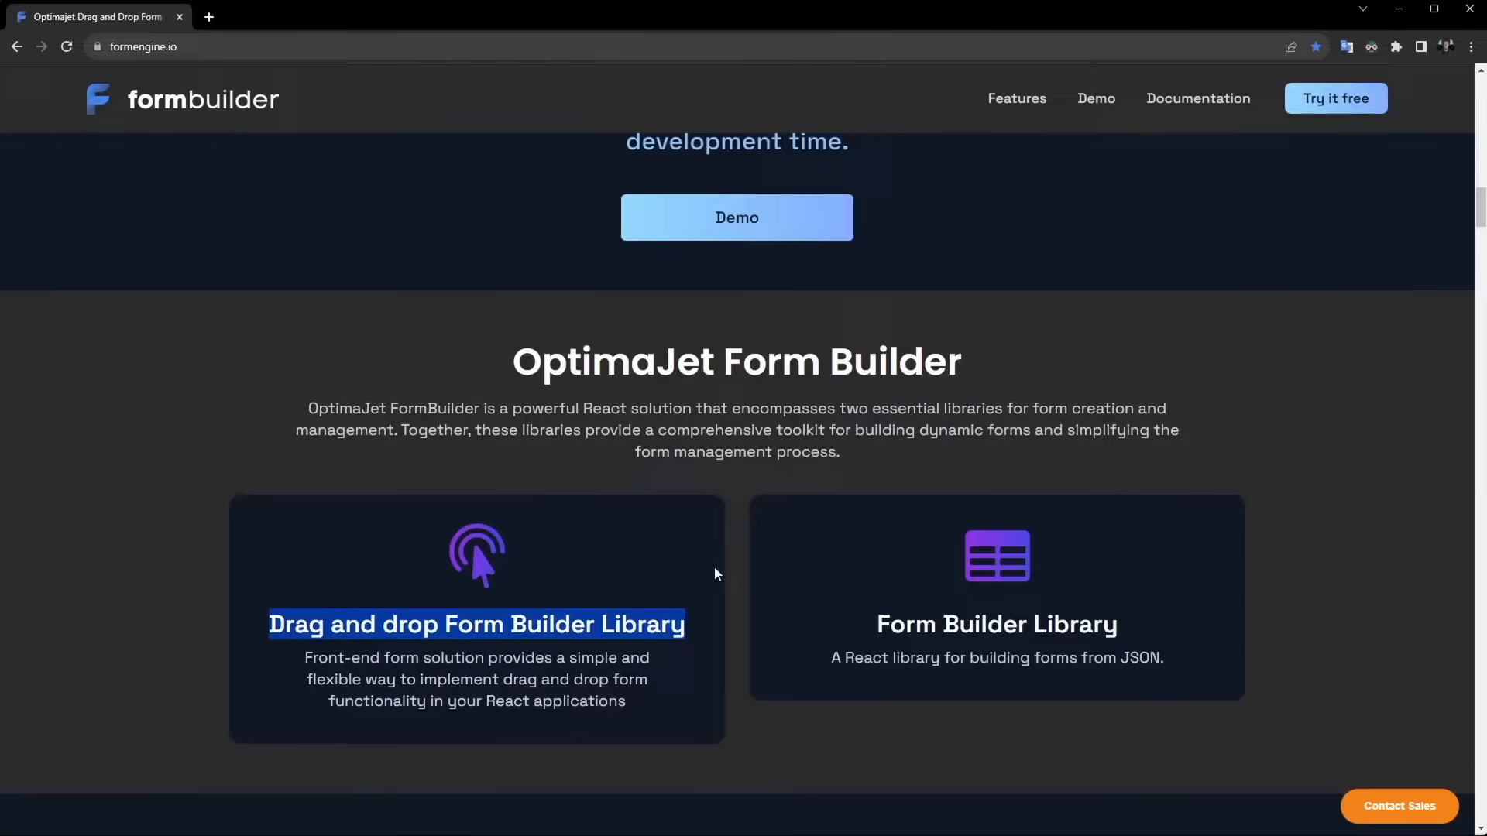
left_click(702, 627)
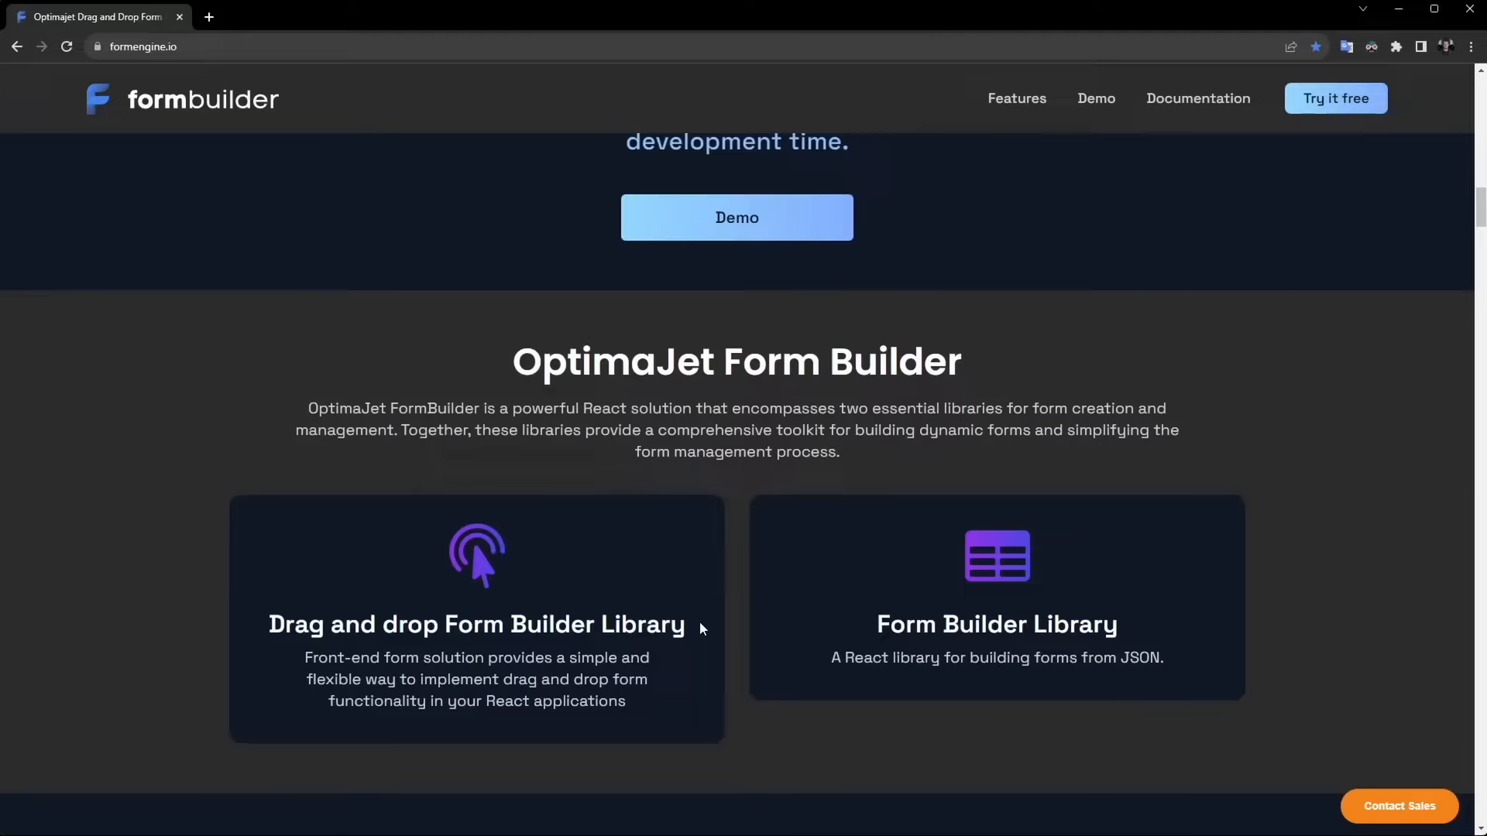
mouse_move(691, 619)
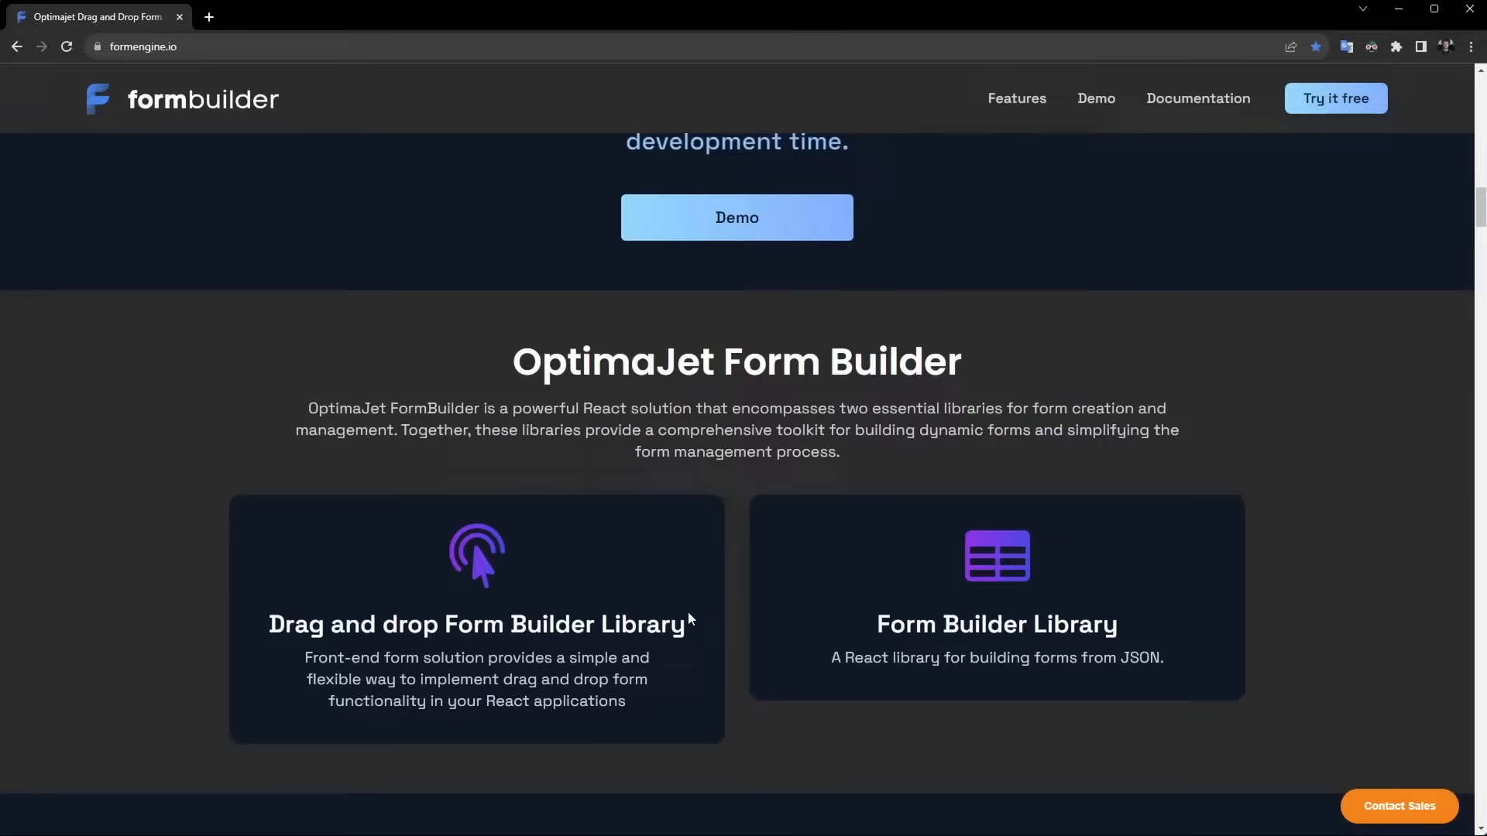
double_click(1072, 624)
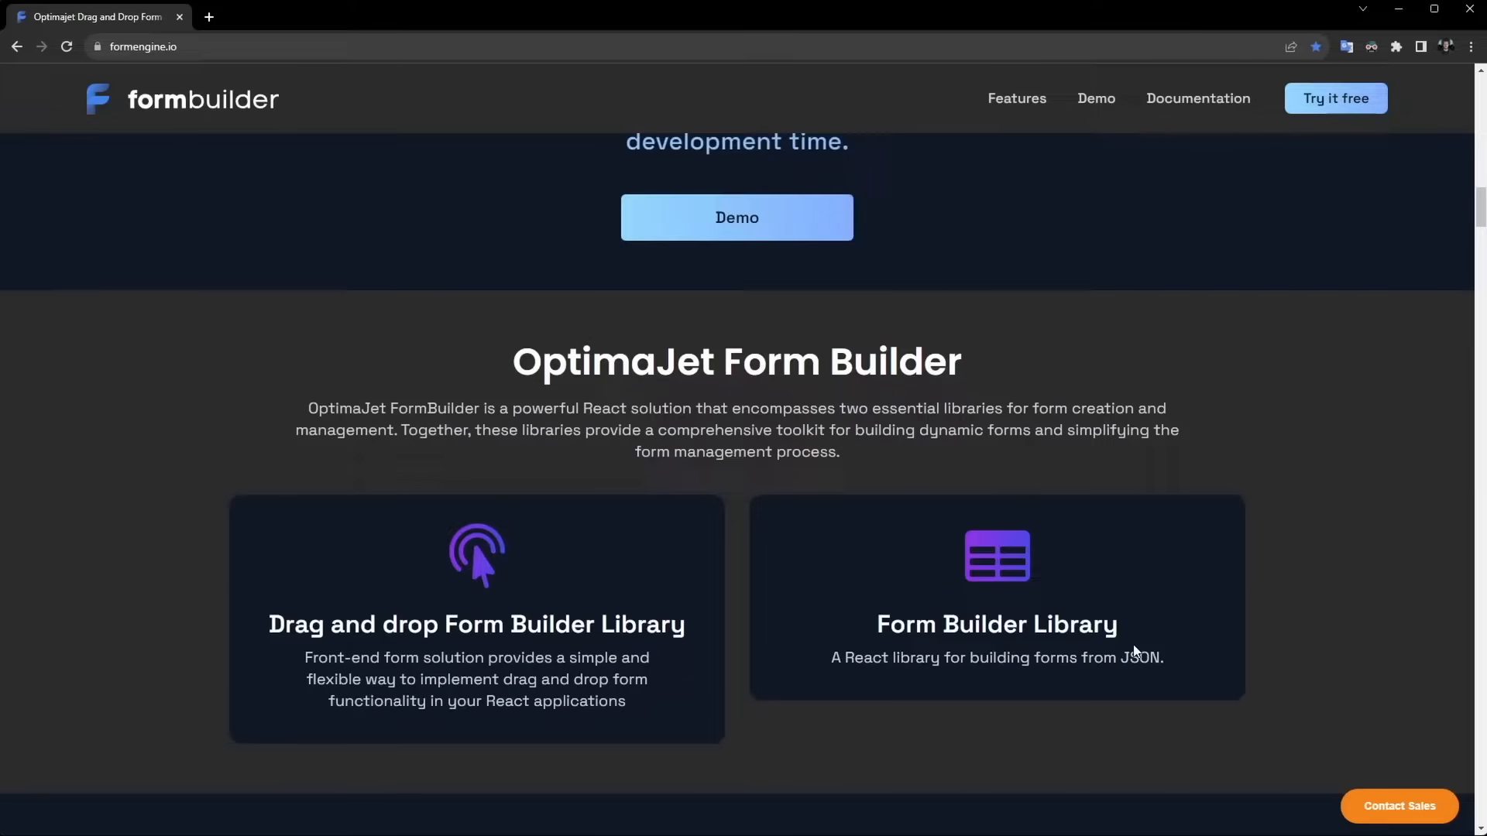
mouse_move(1129, 637)
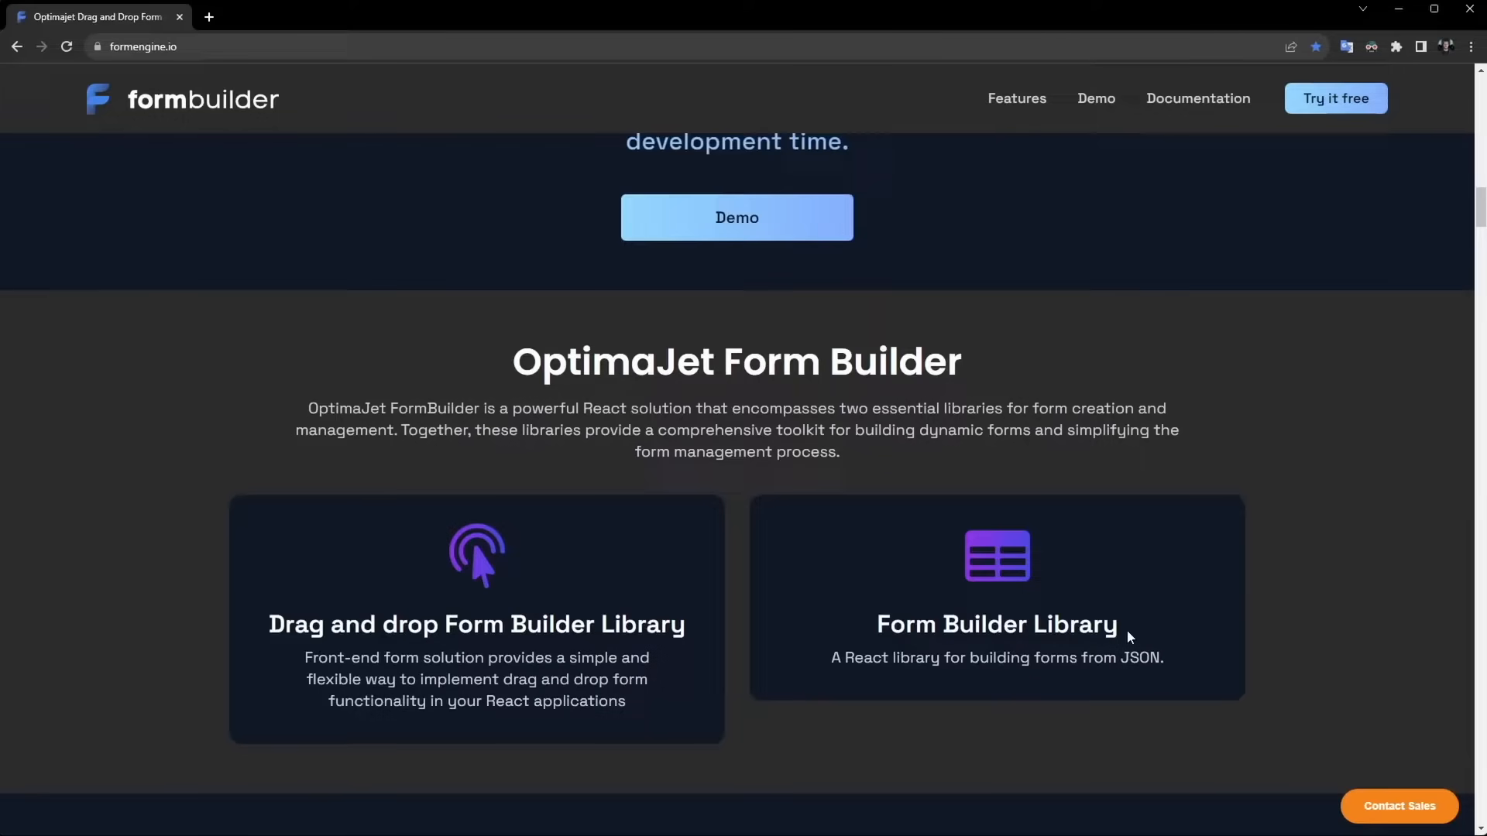
mouse_move(1121, 643)
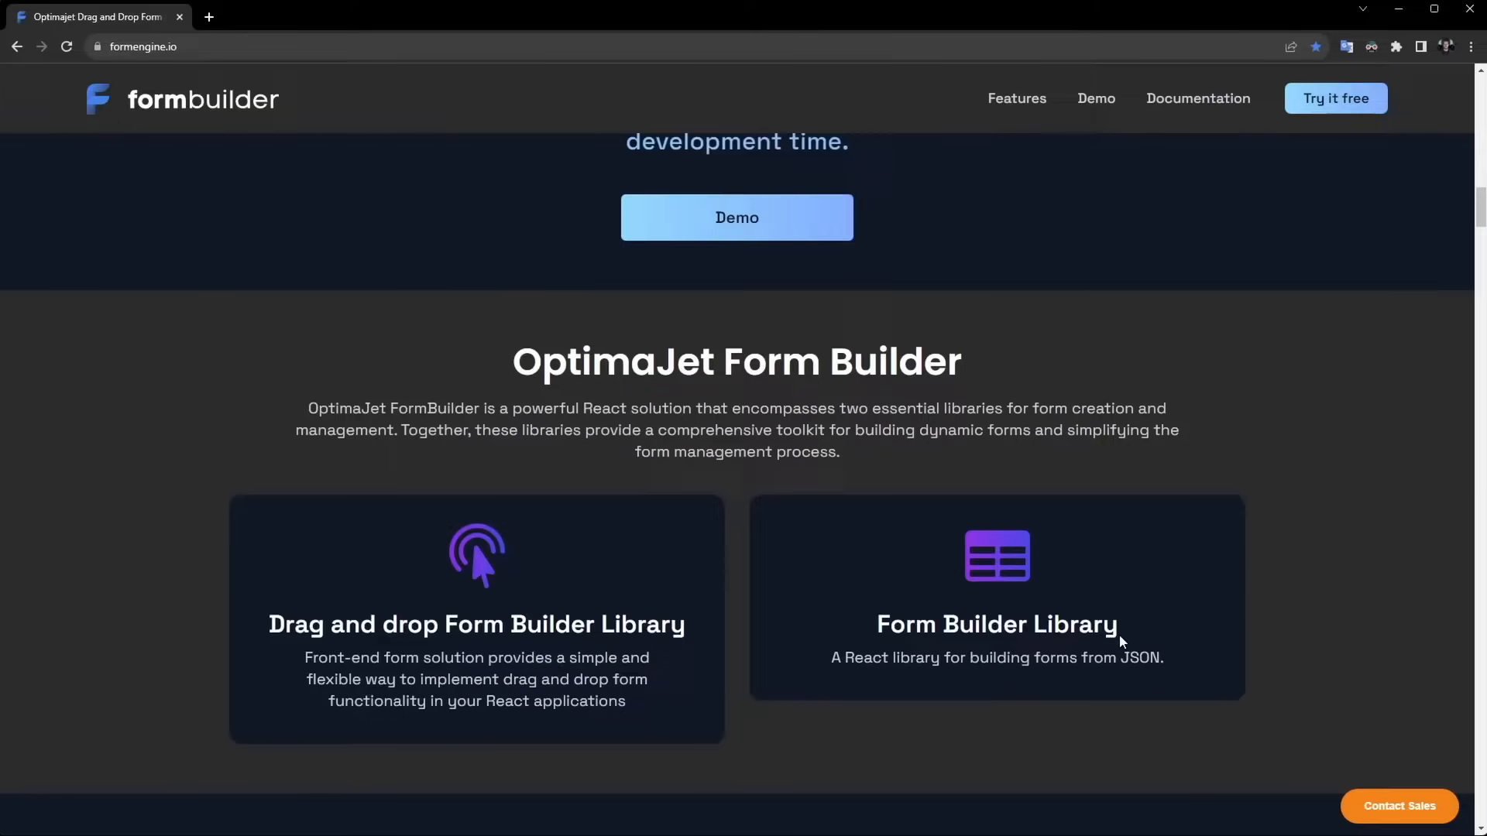
mouse_move(1400, 390)
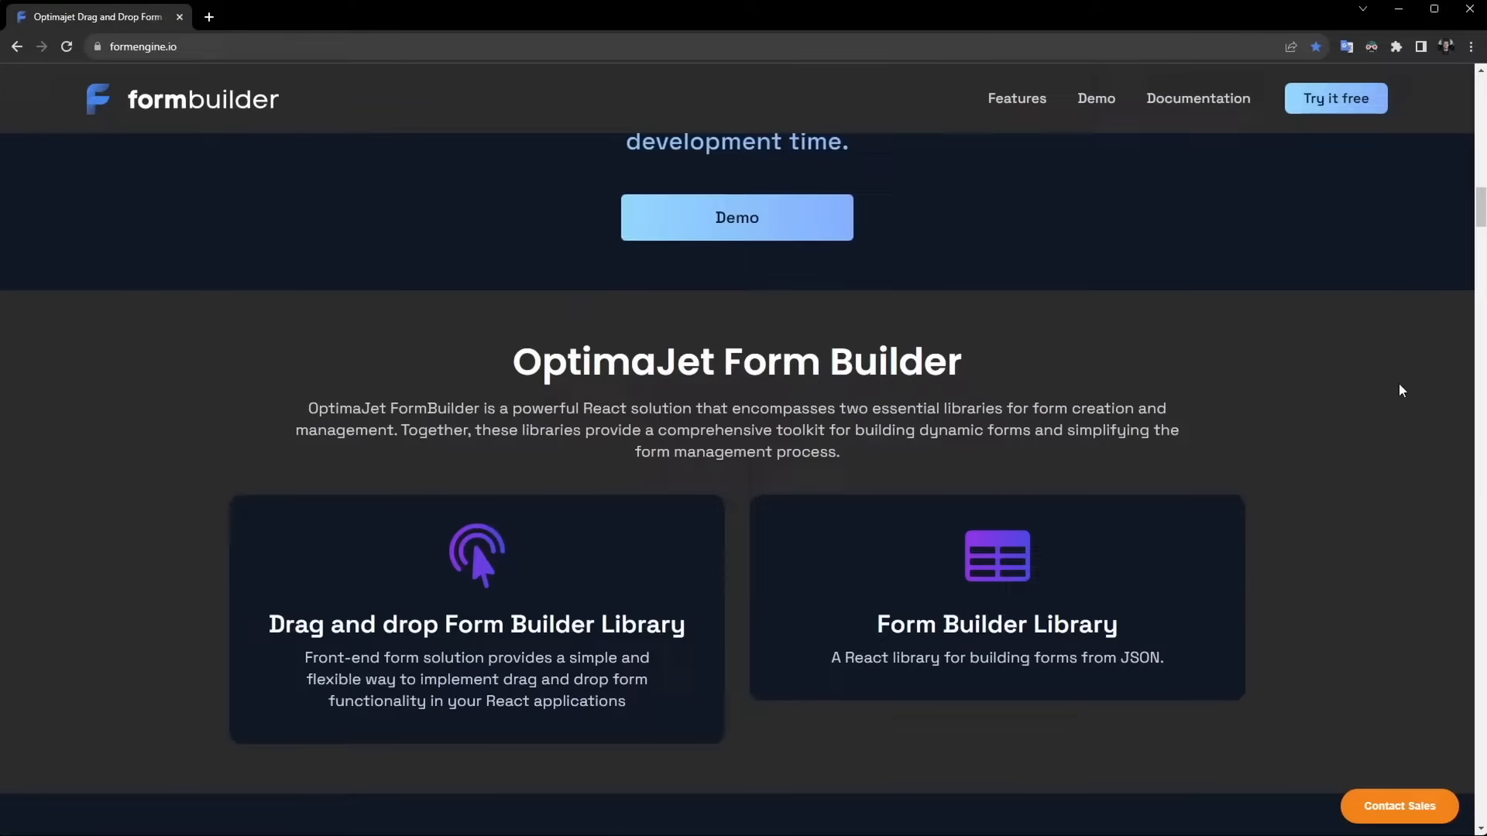
- Scroll back up to the form builder designer screenshot with the Profile Form sample
scroll("up", 3)
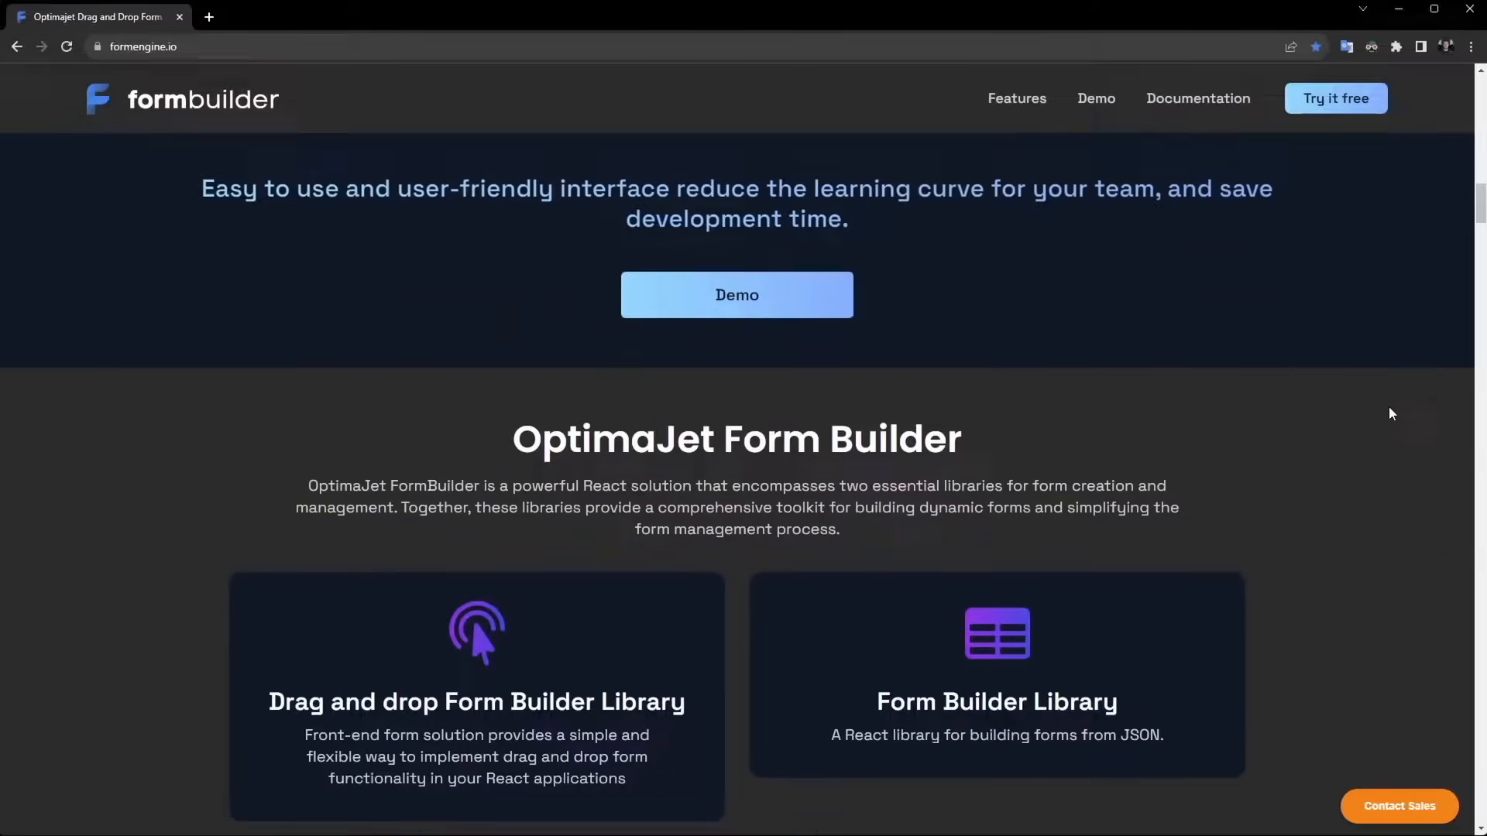
left_click(737, 294)
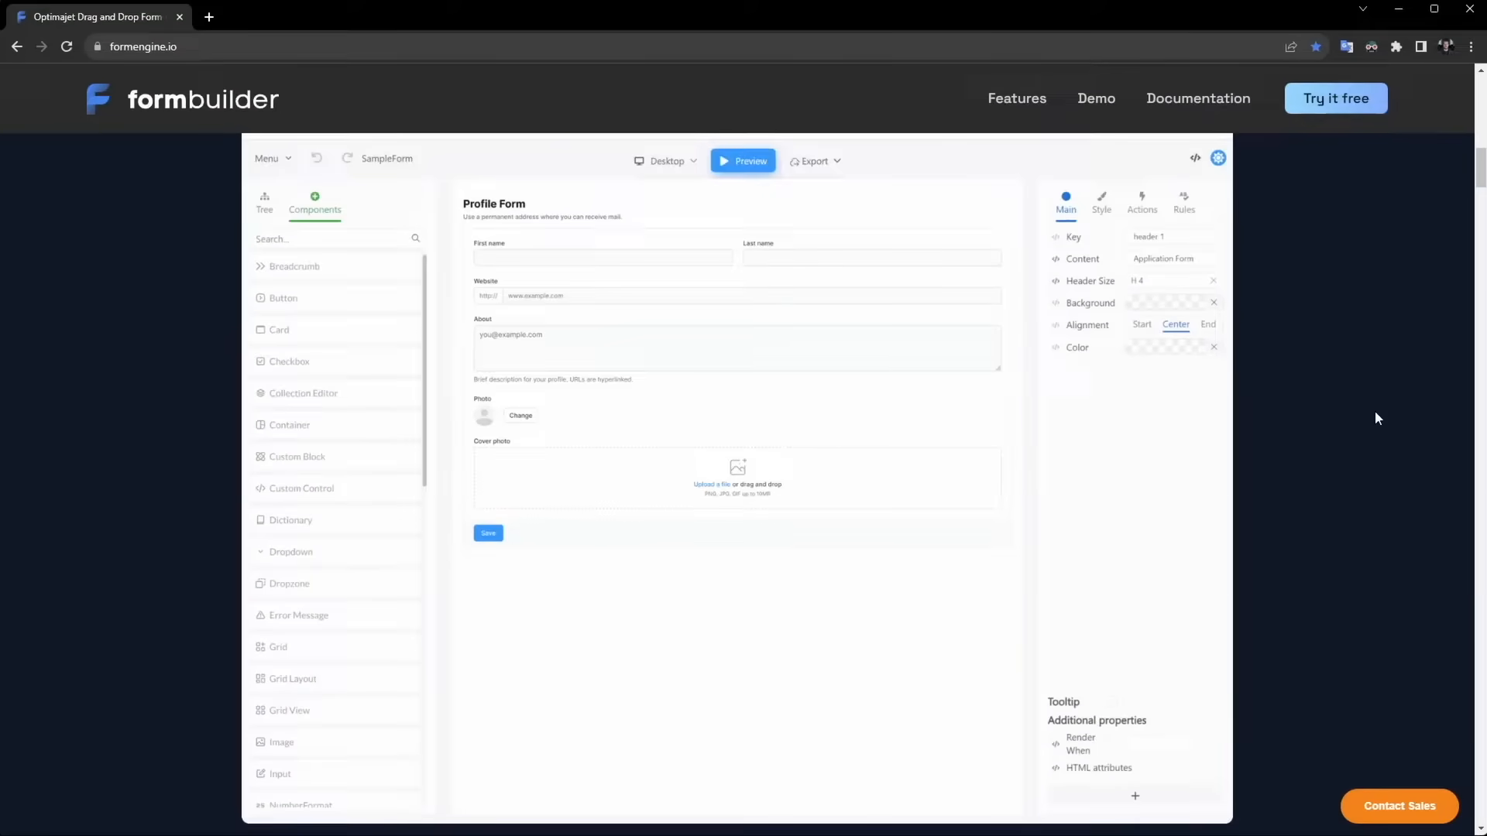
mouse_move(724, 293)
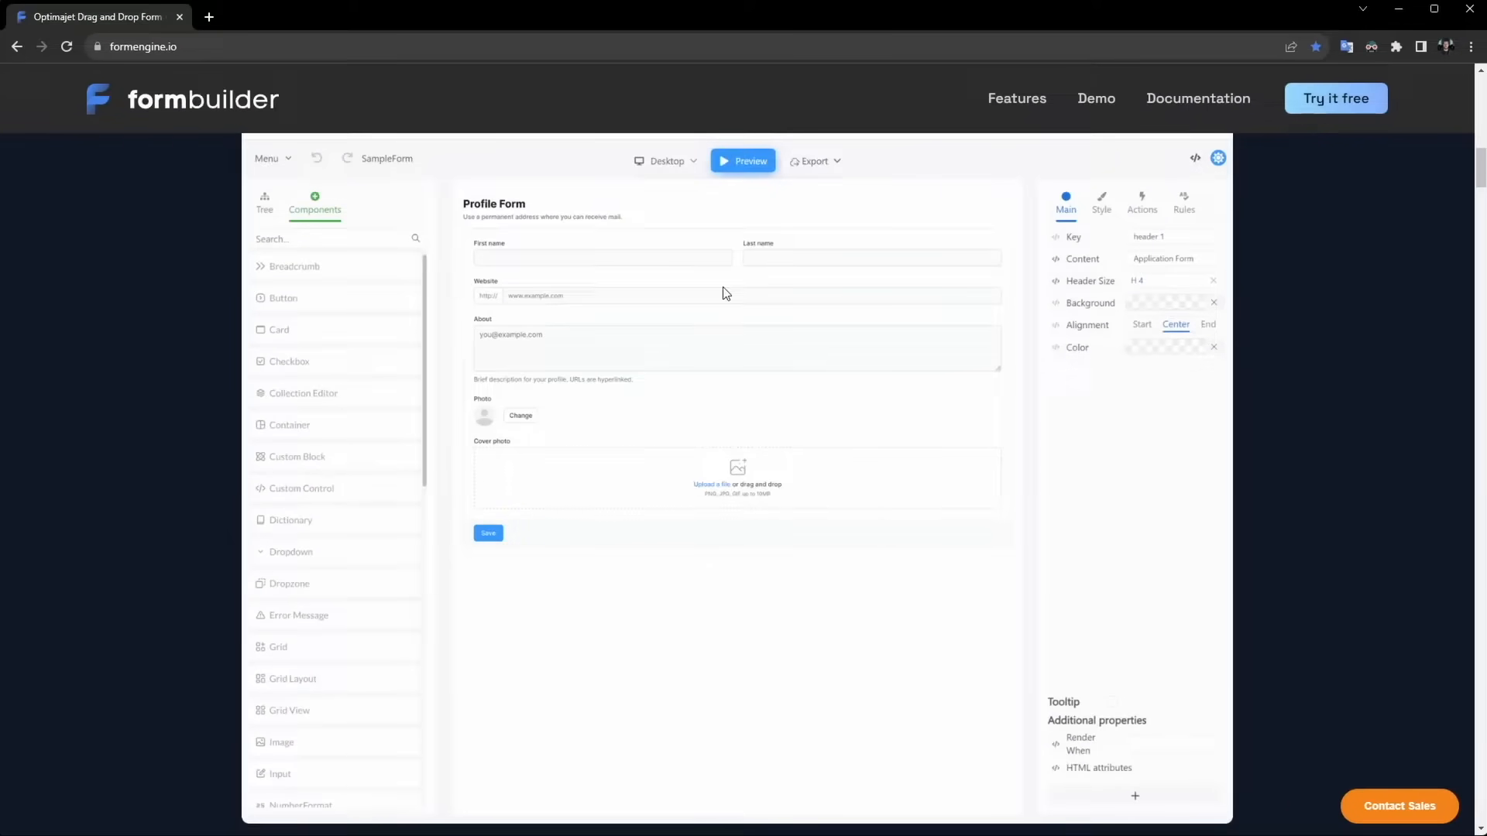
mouse_move(335, 755)
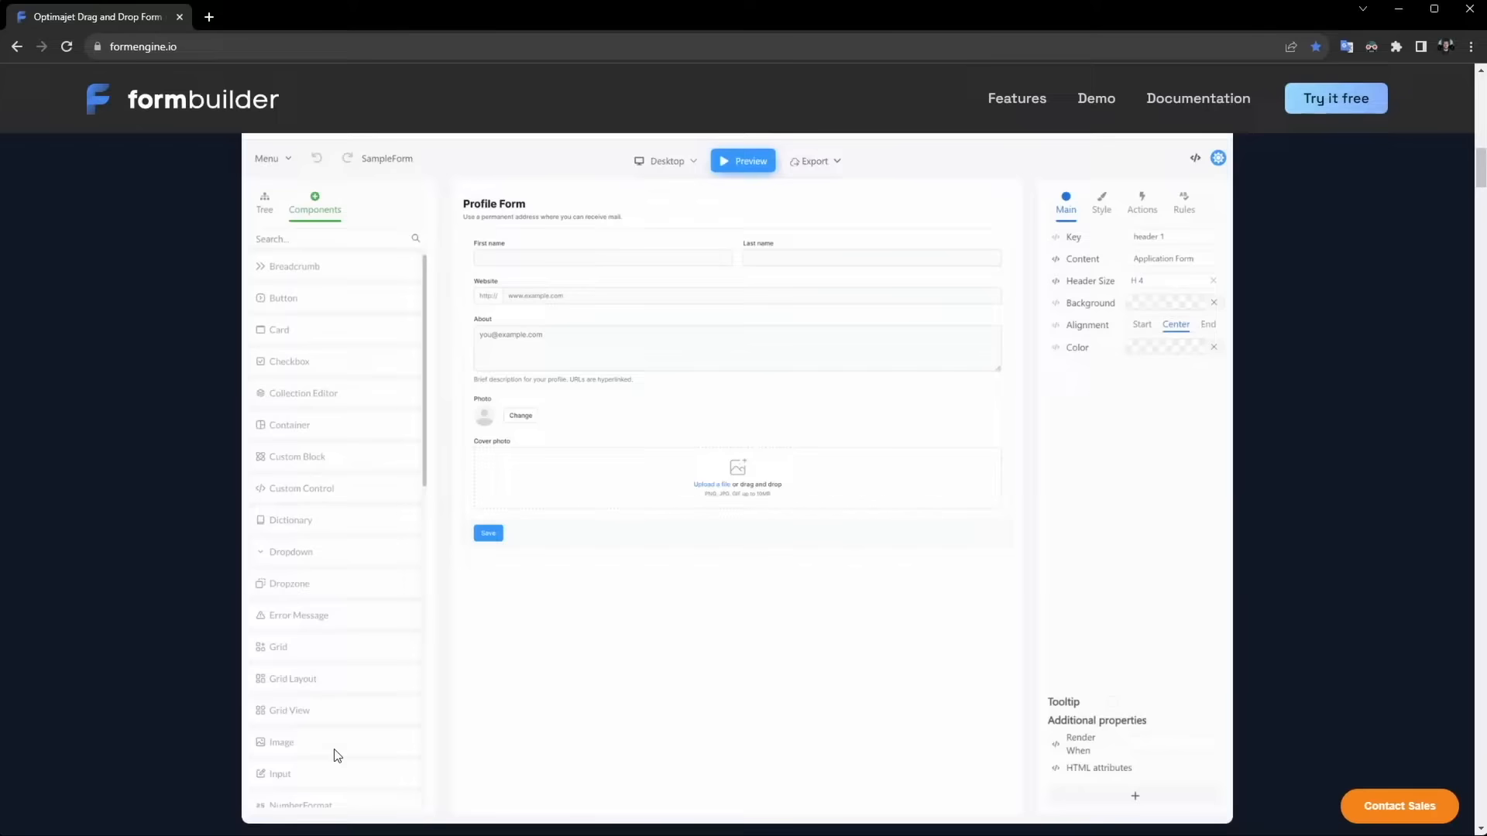
mouse_move(237, 311)
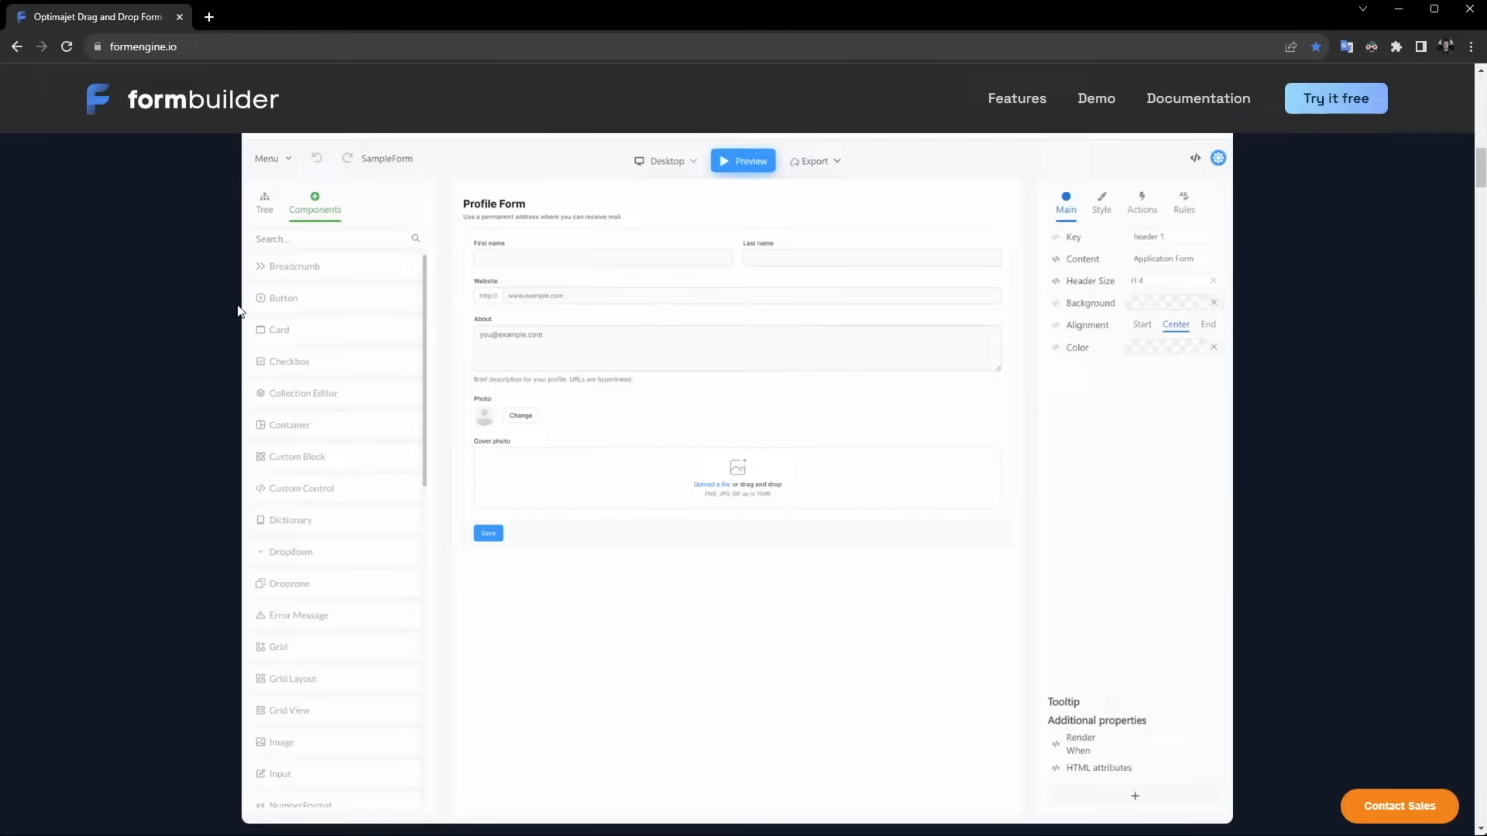
mouse_move(402, 530)
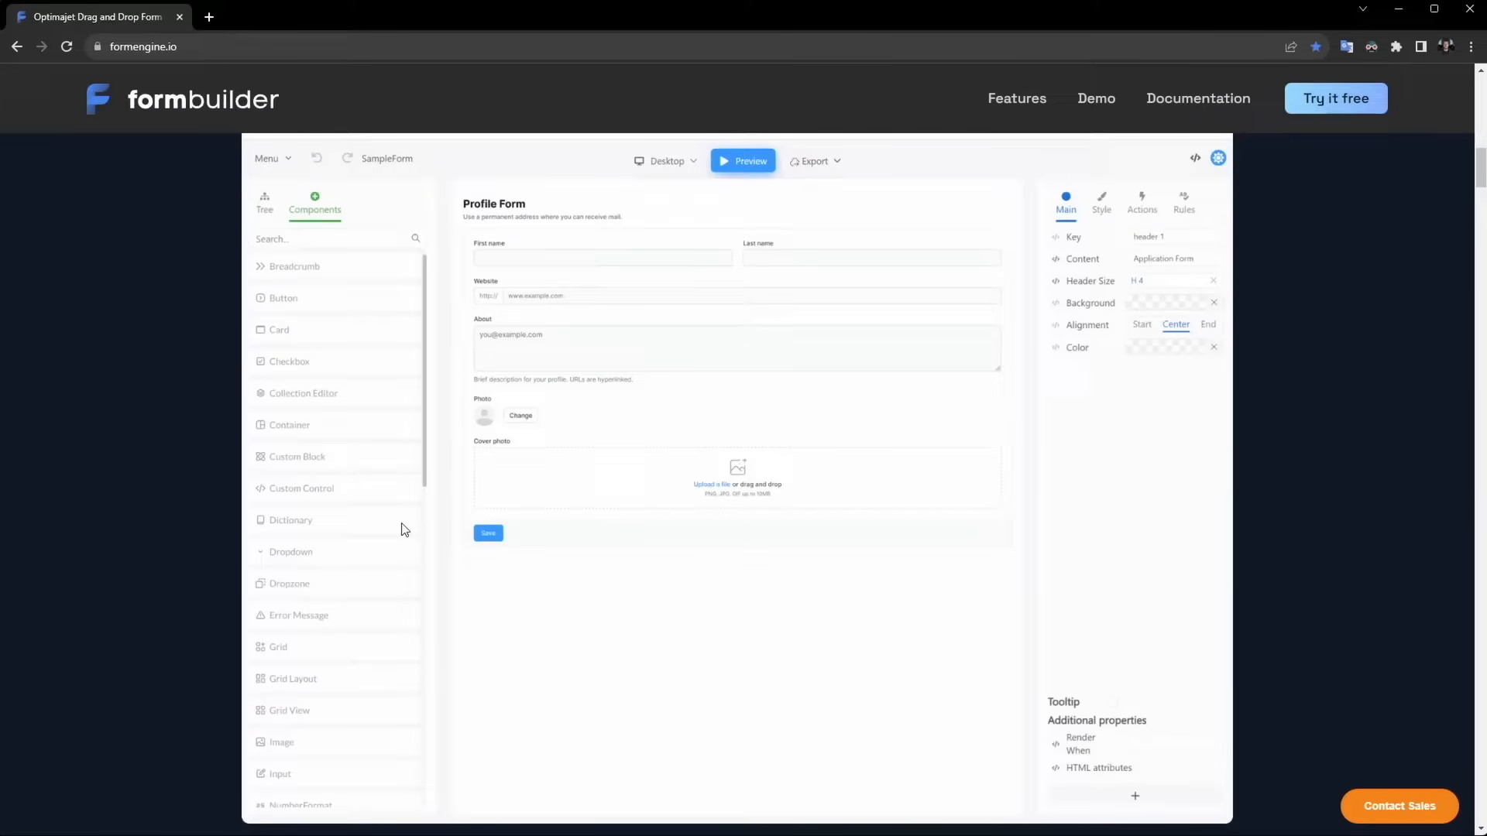
mouse_move(959, 588)
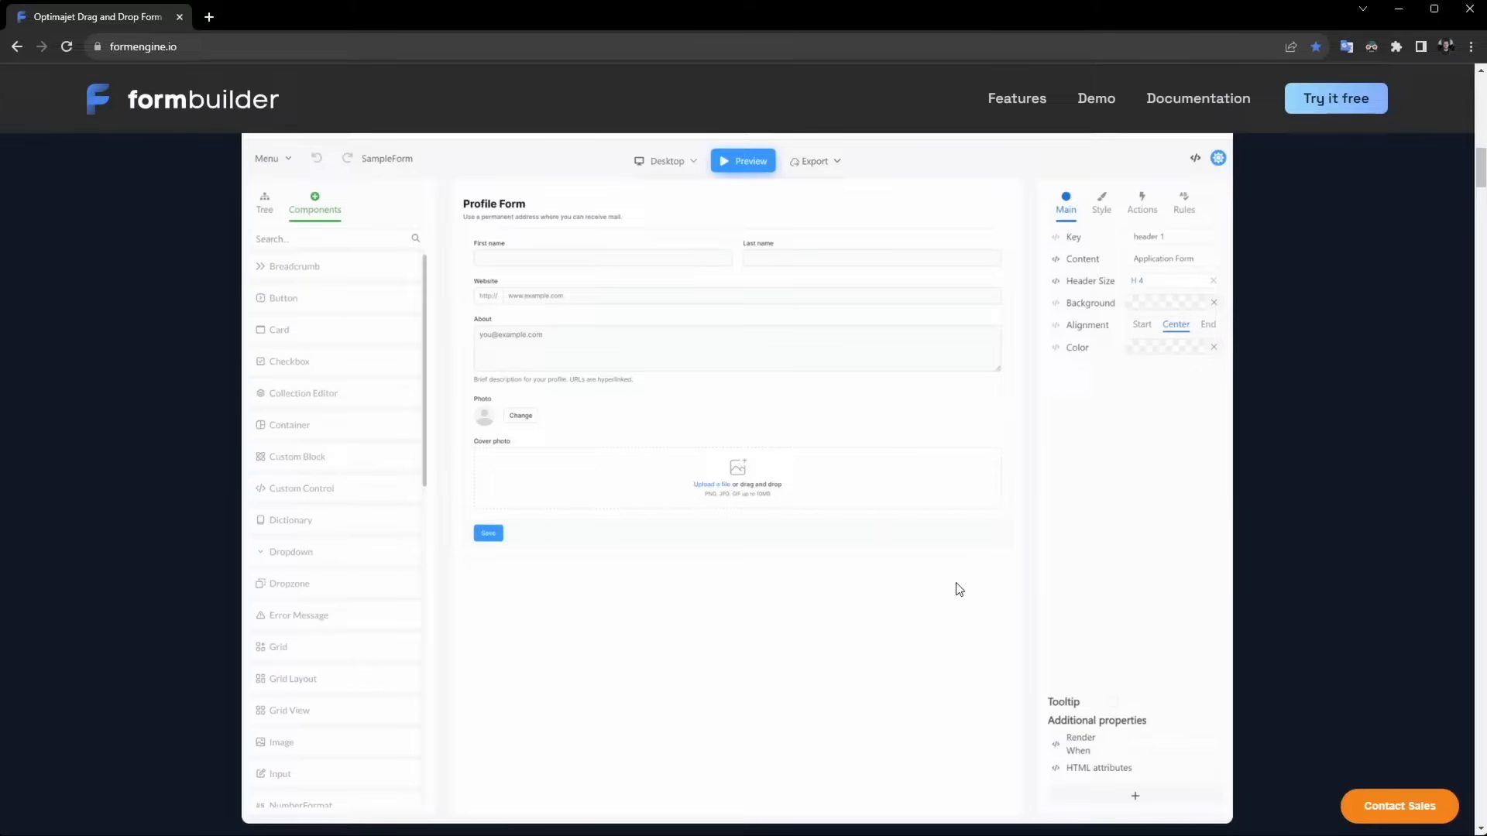
mouse_move(952, 572)
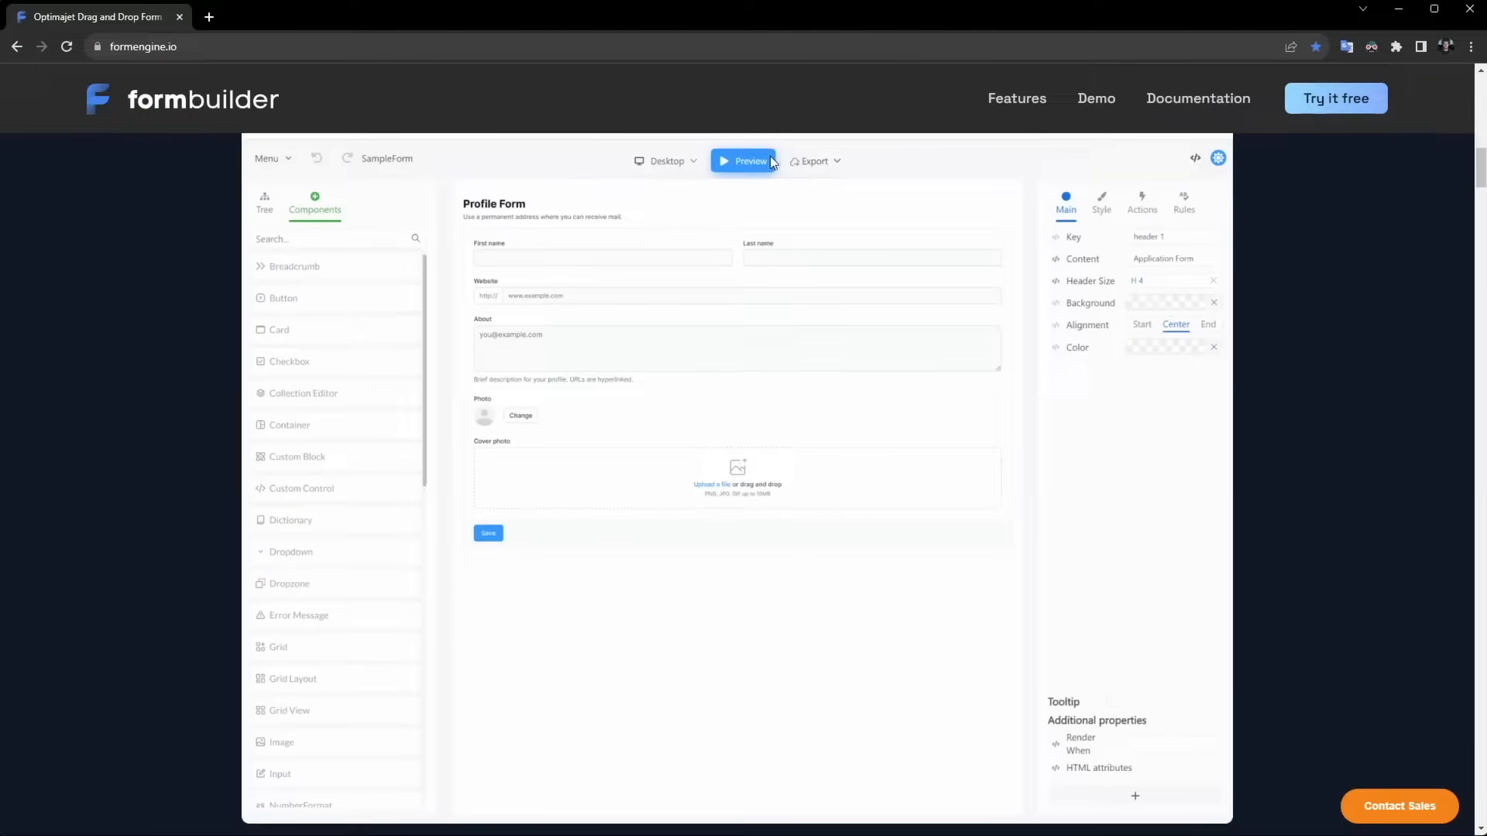
left_click(1197, 97)
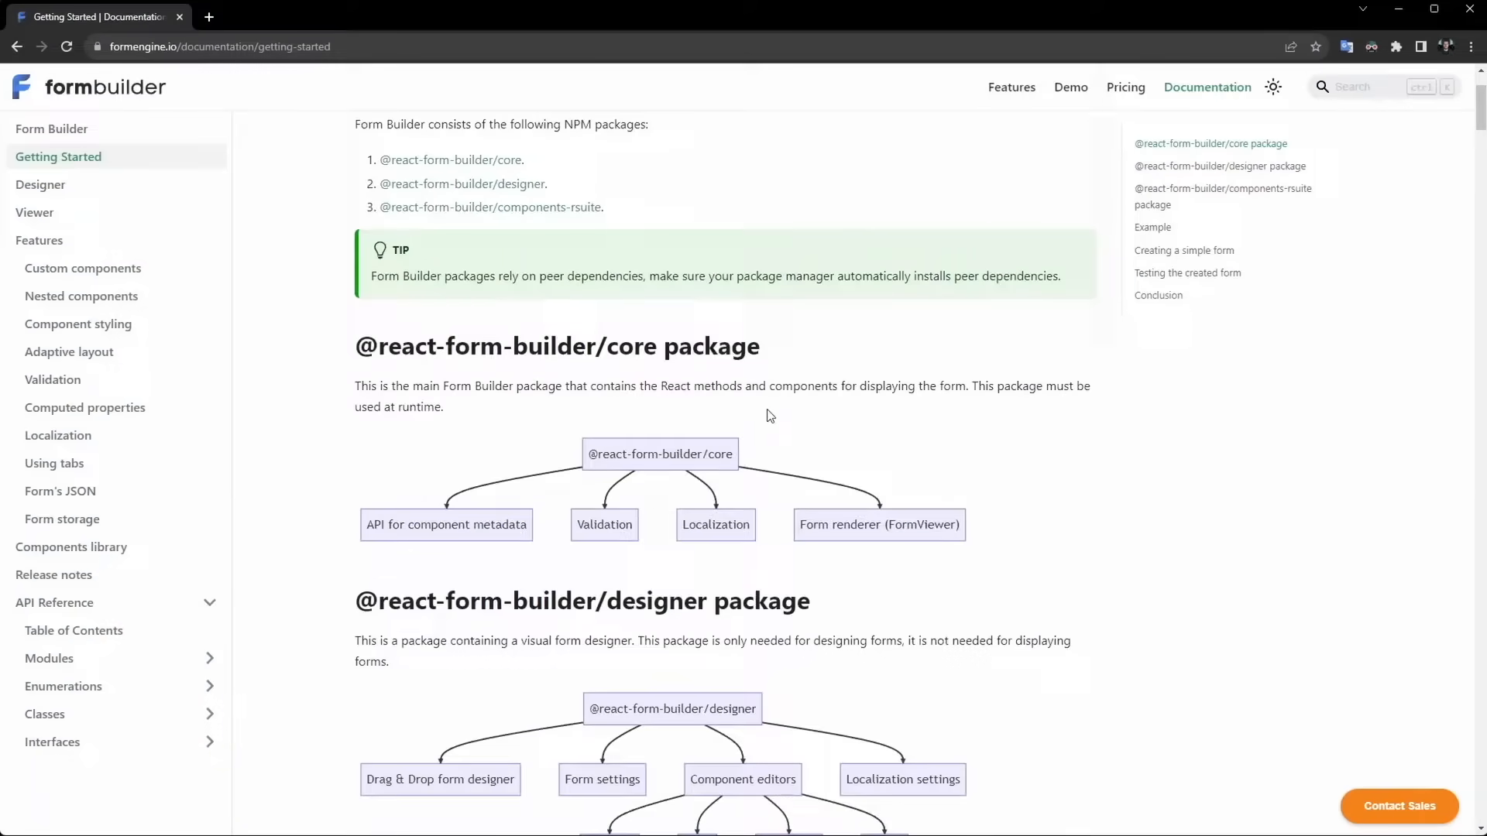
mouse_move(412, 370)
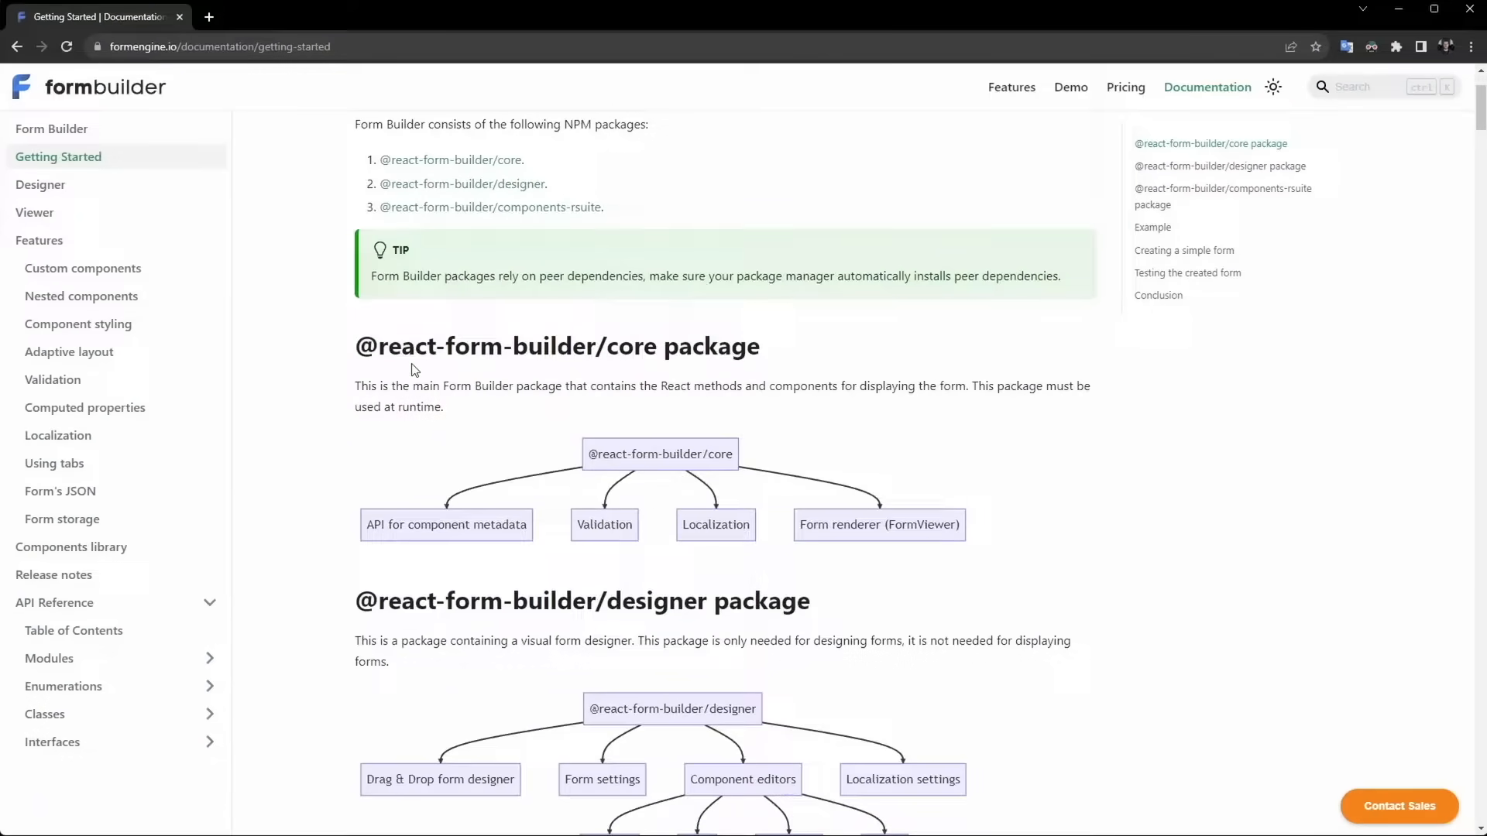
double_click(438, 346)
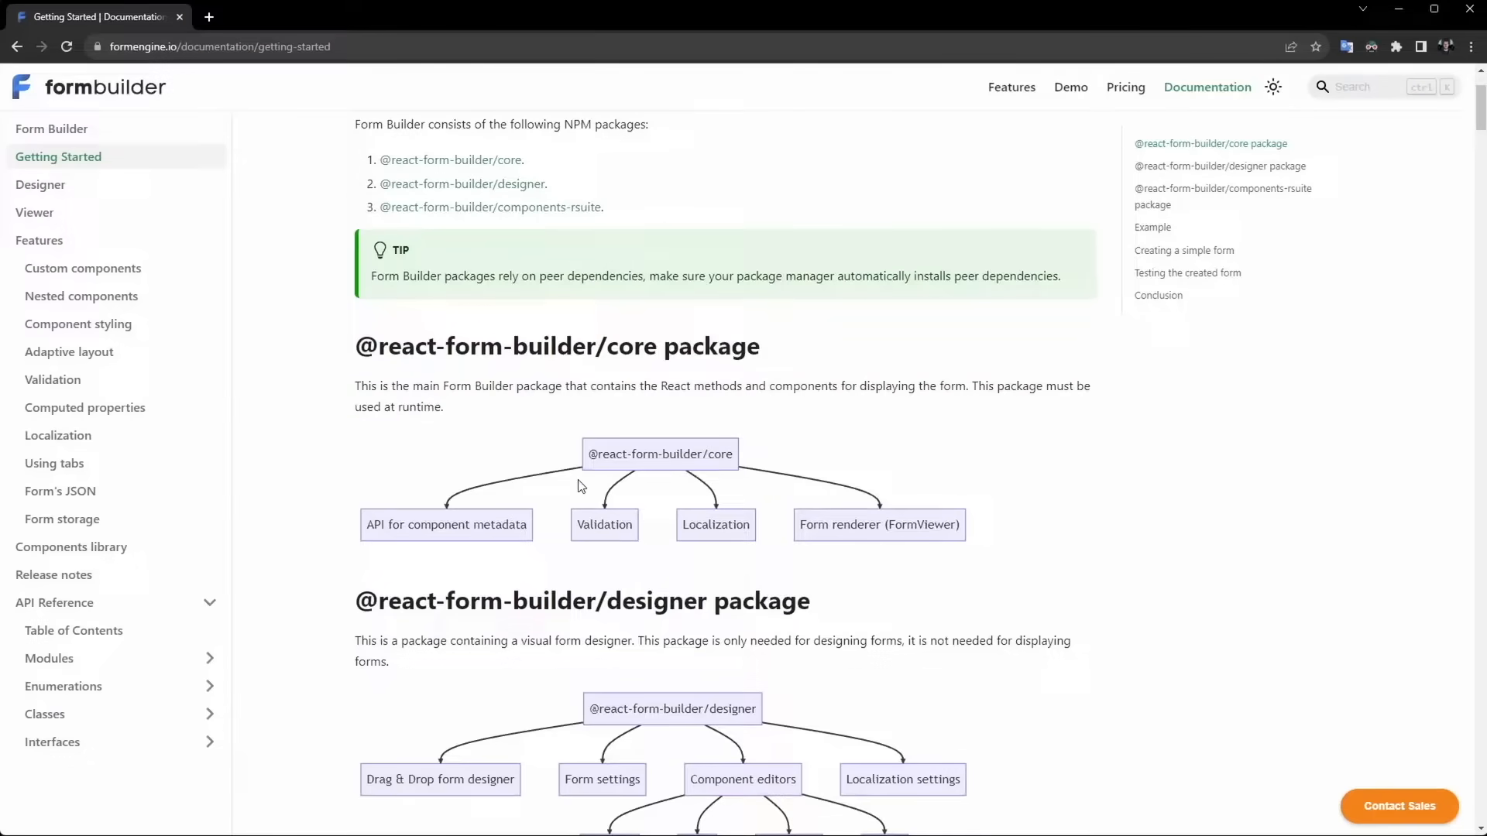
mouse_move(339, 585)
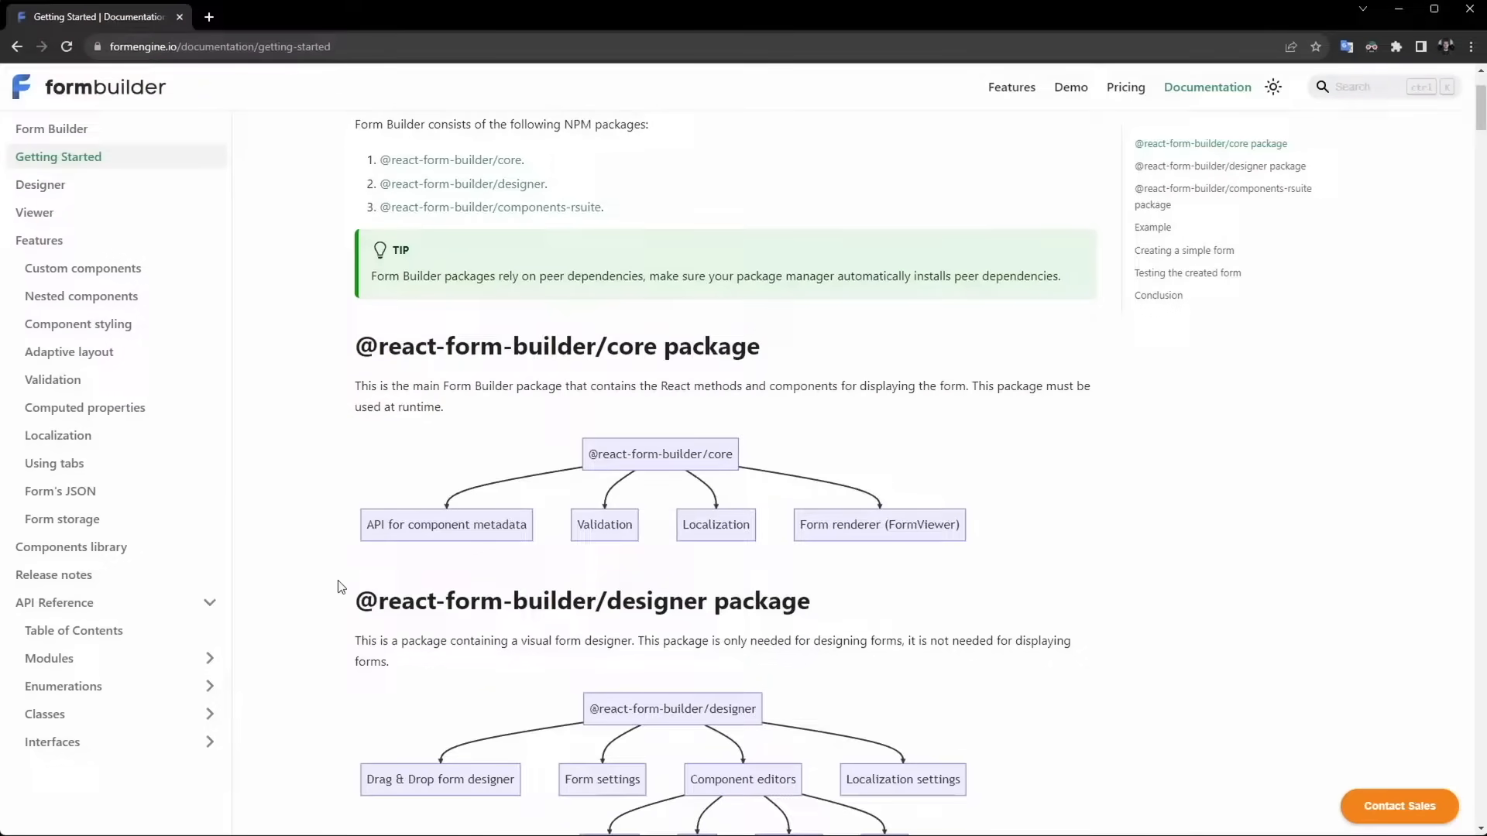
mouse_move(370, 522)
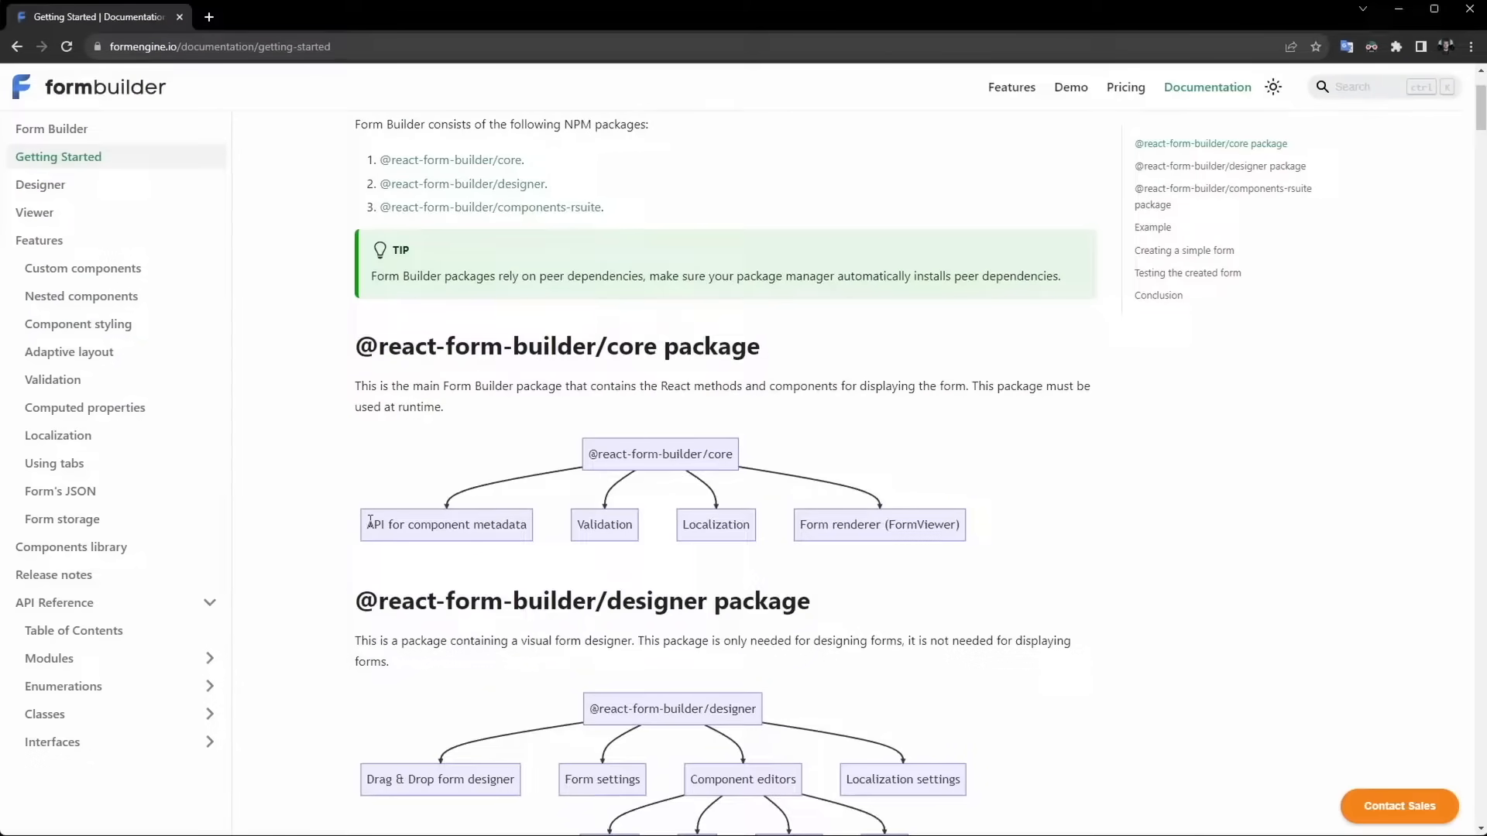
double_click(446, 525)
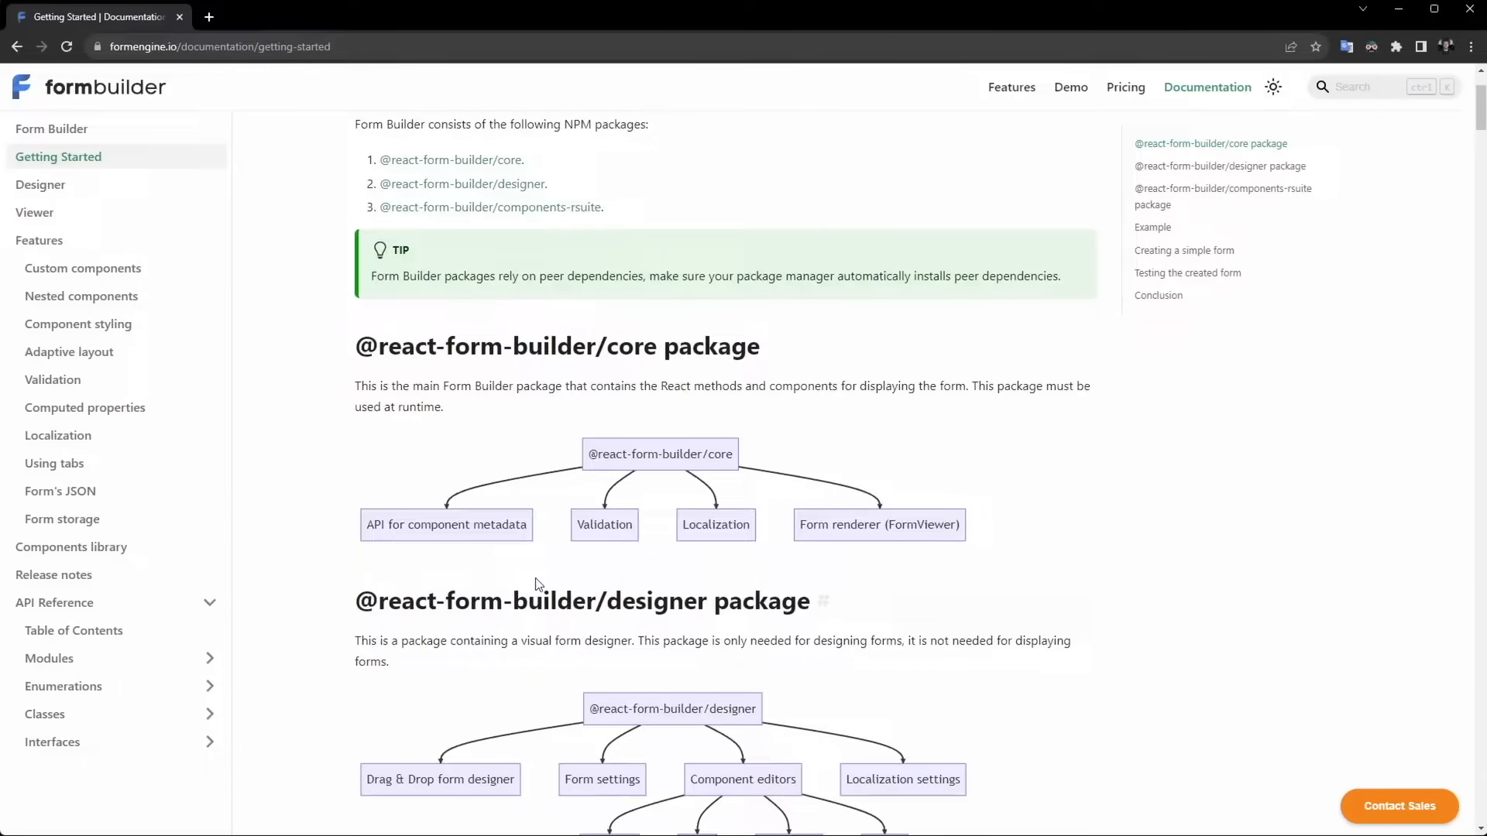
mouse_move(545, 559)
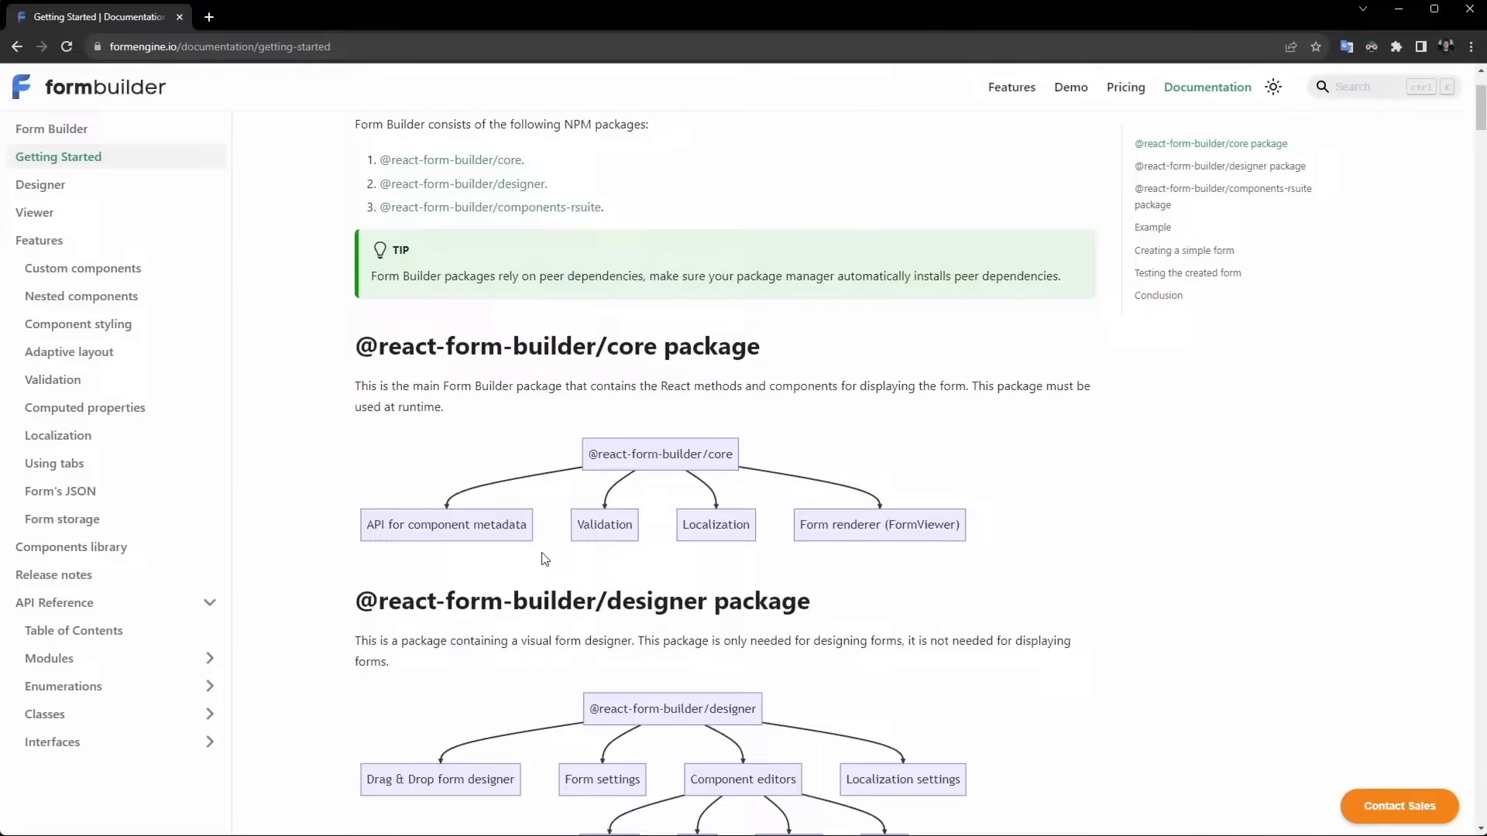
double_click(604, 525)
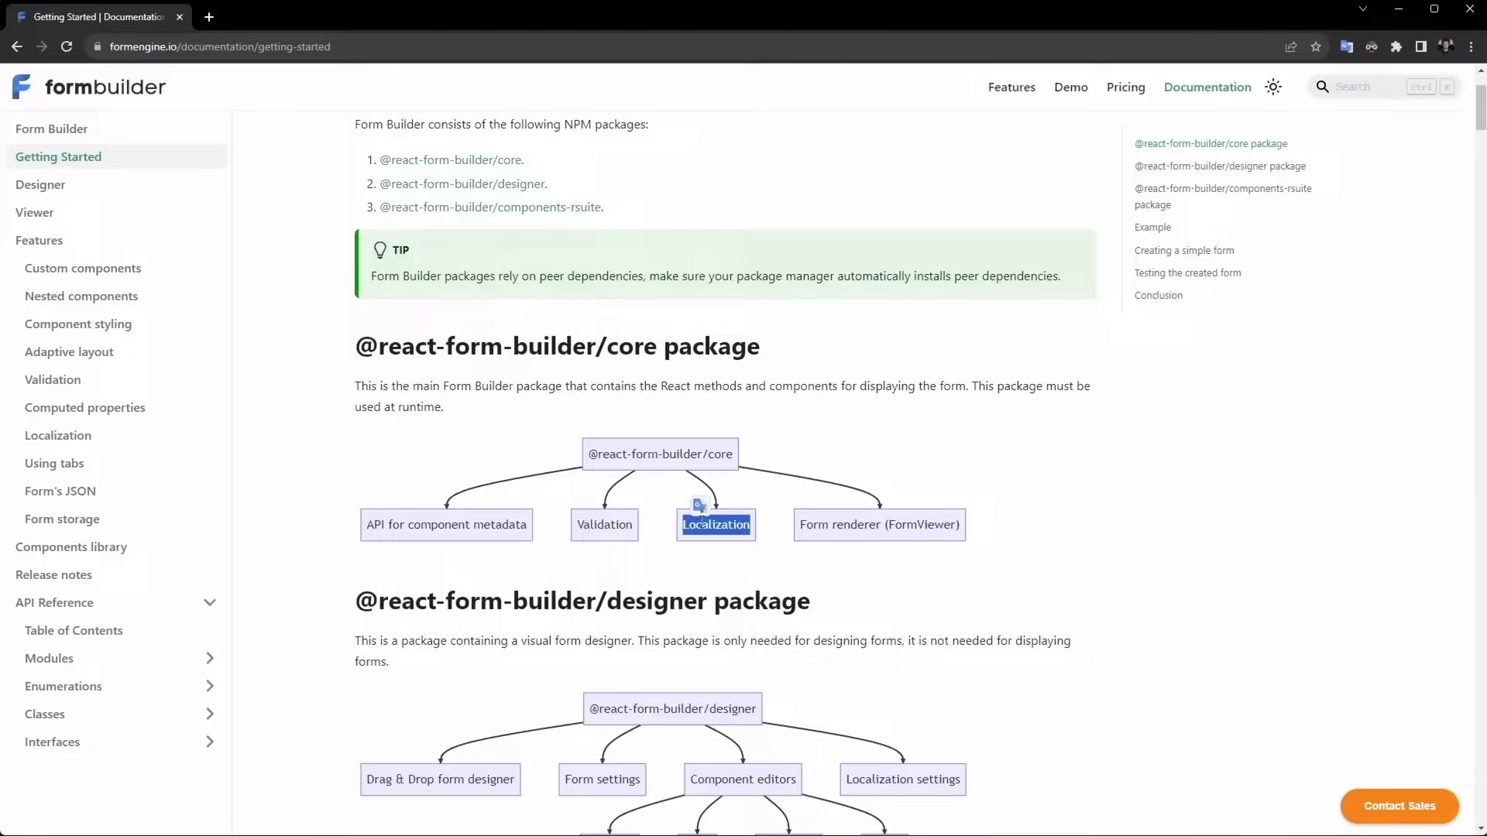
mouse_move(794, 542)
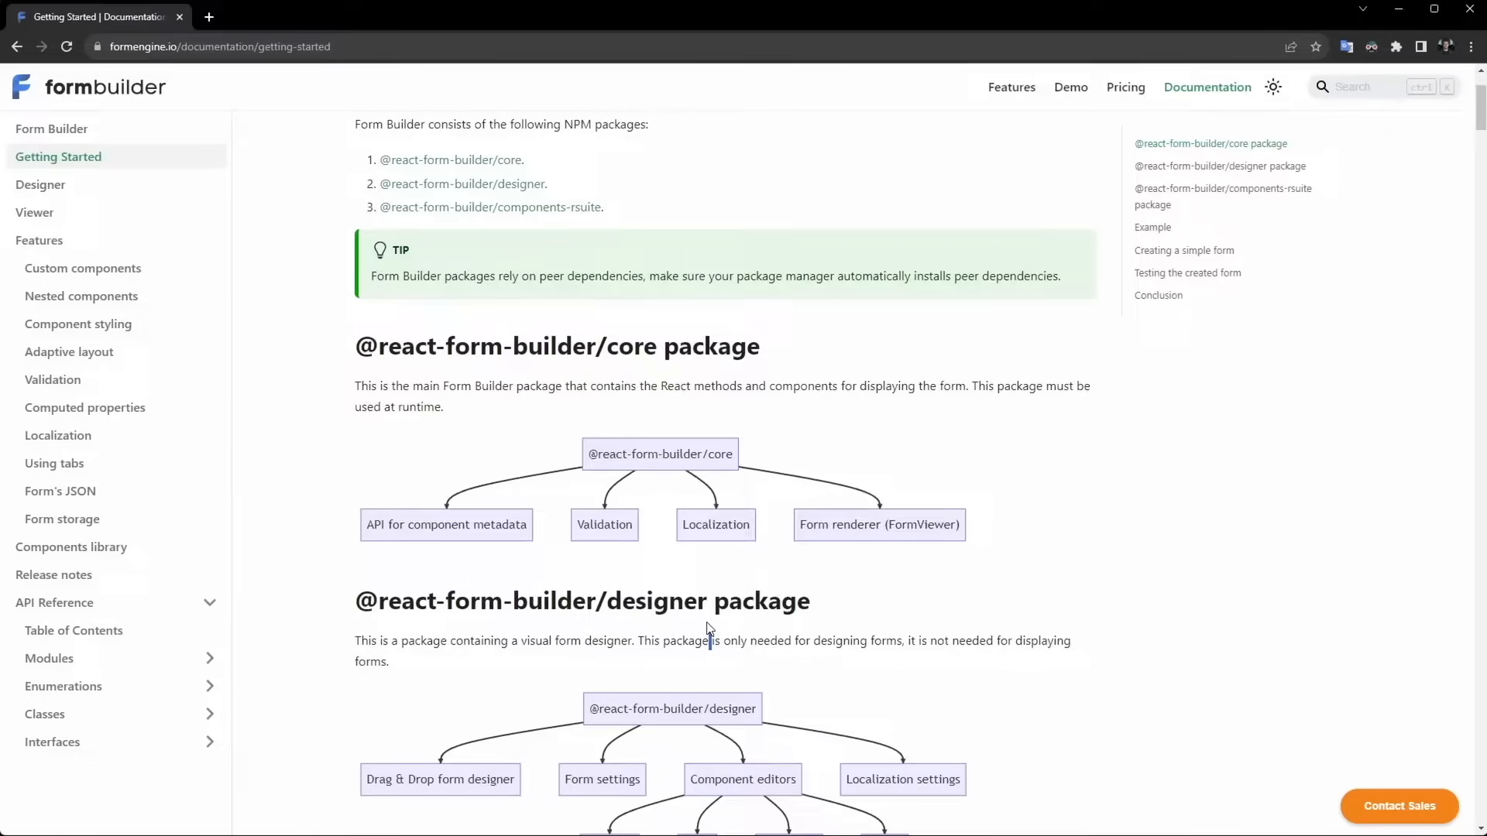
mouse_move(768, 601)
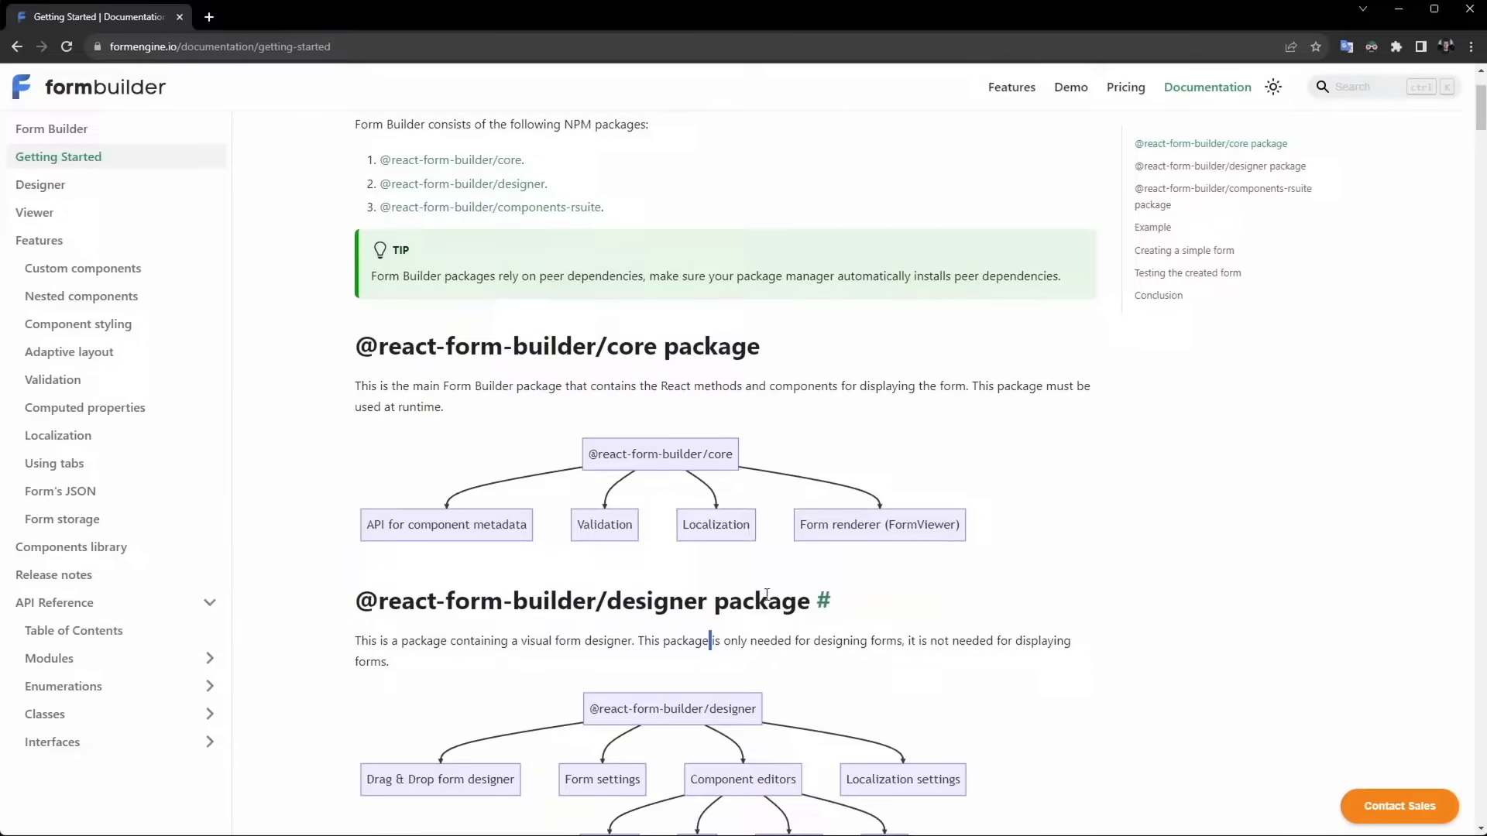
scroll("down", 3)
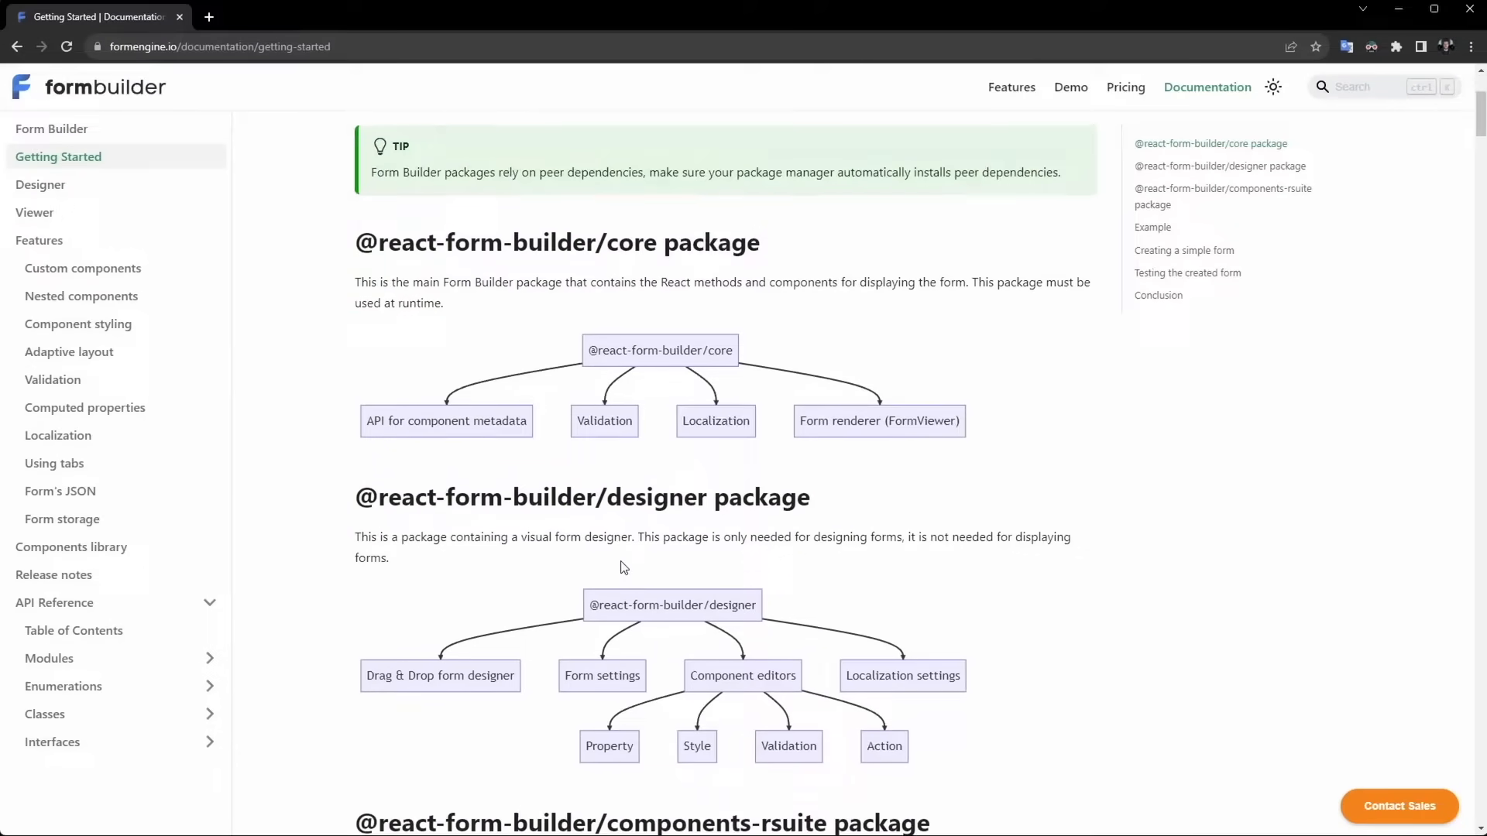
scroll("down", 3)
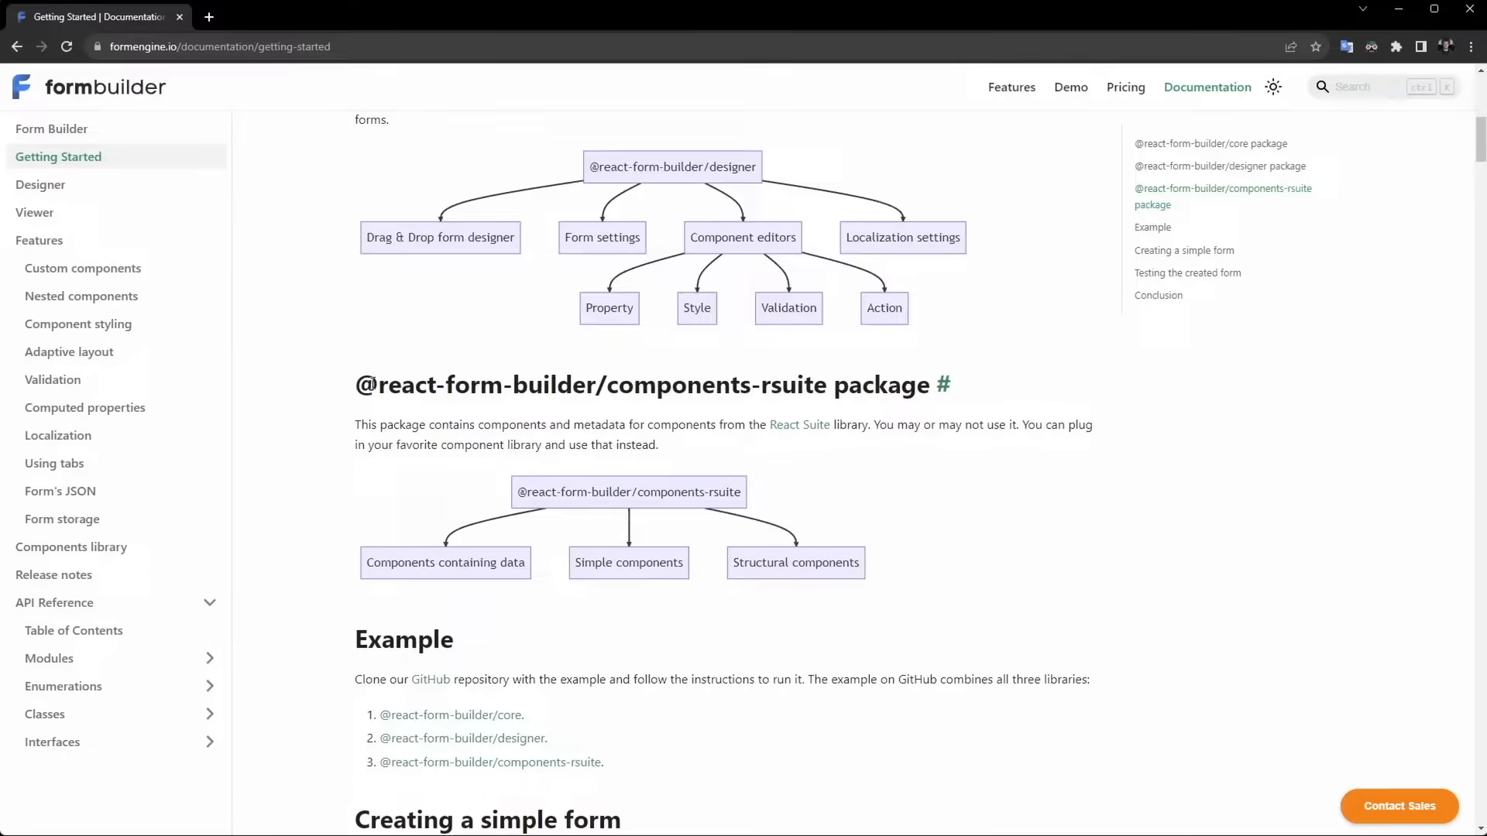
double_click(432, 386)
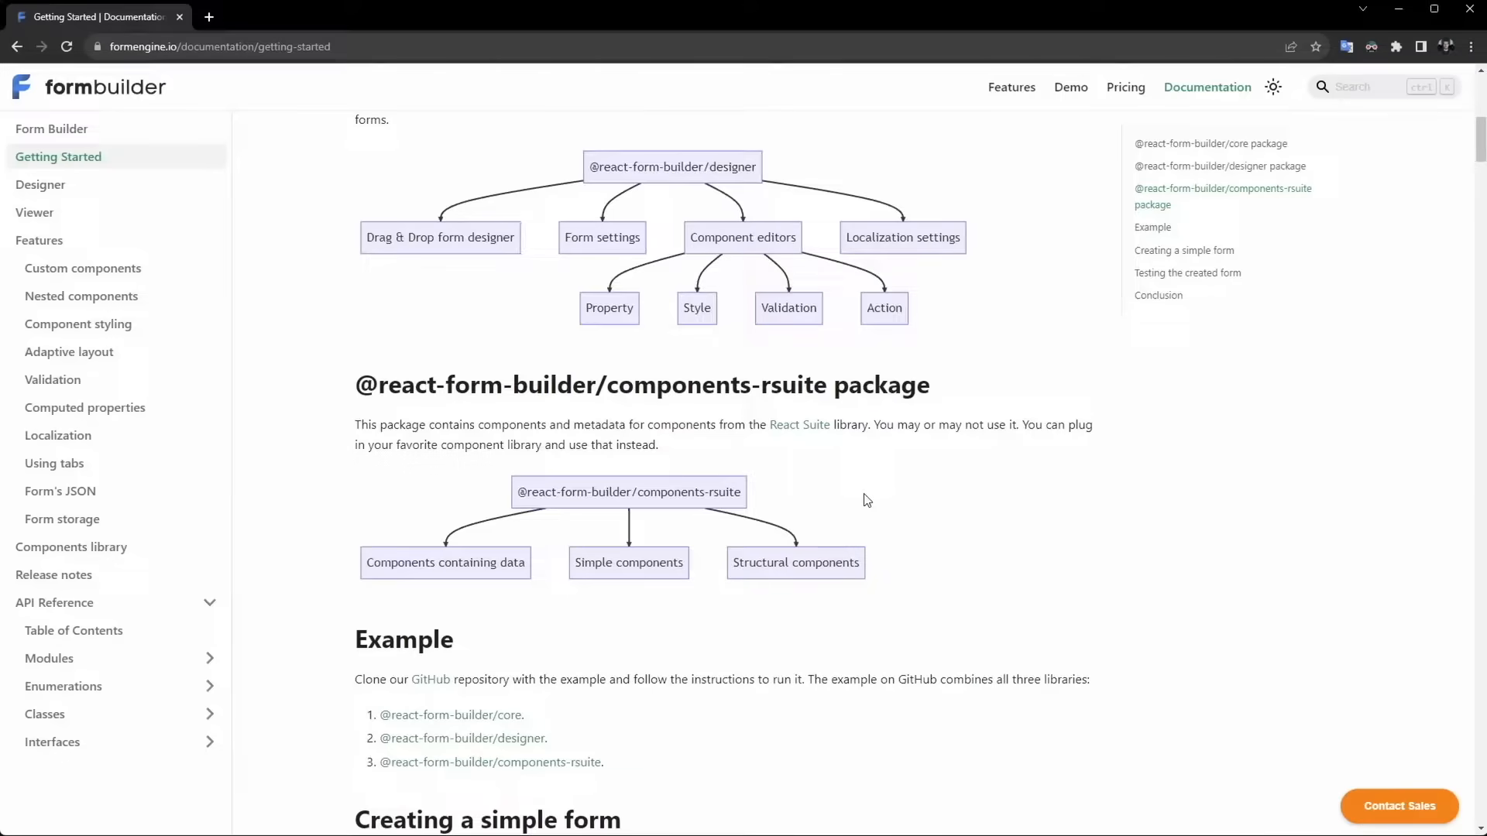
mouse_move(614, 386)
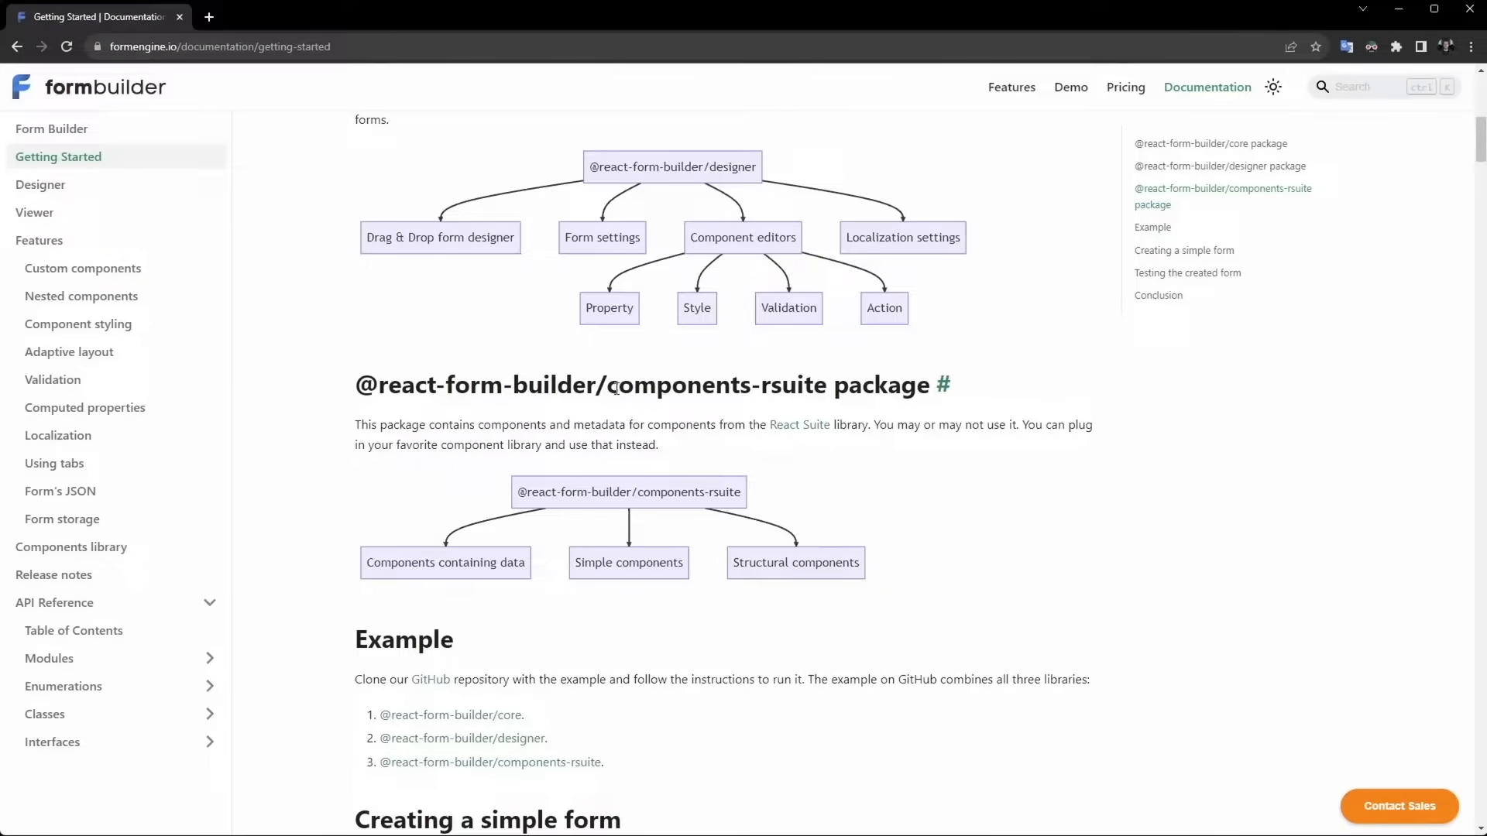
scroll("up", 3)
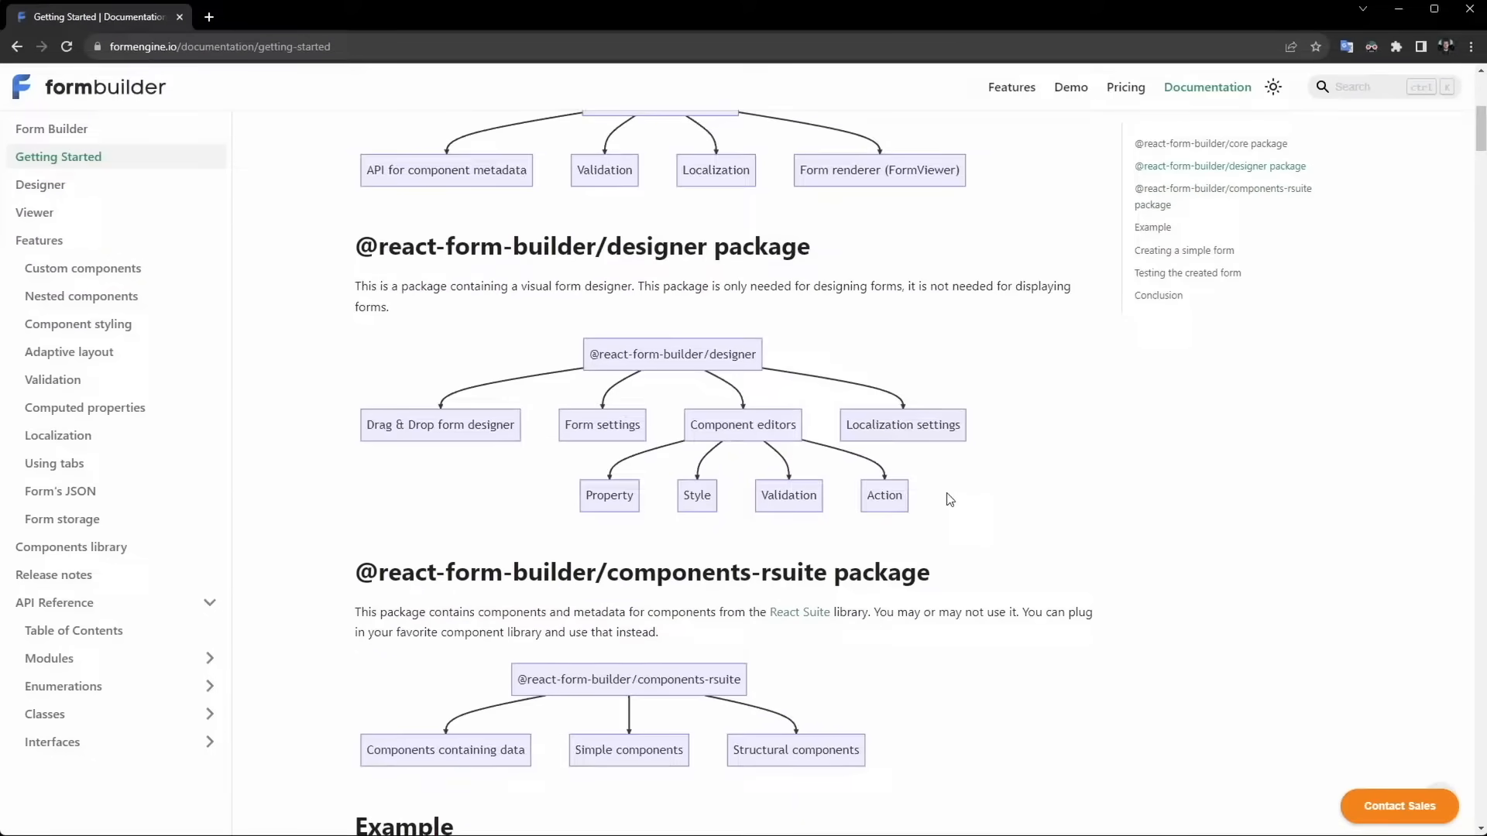
scroll("up", 3)
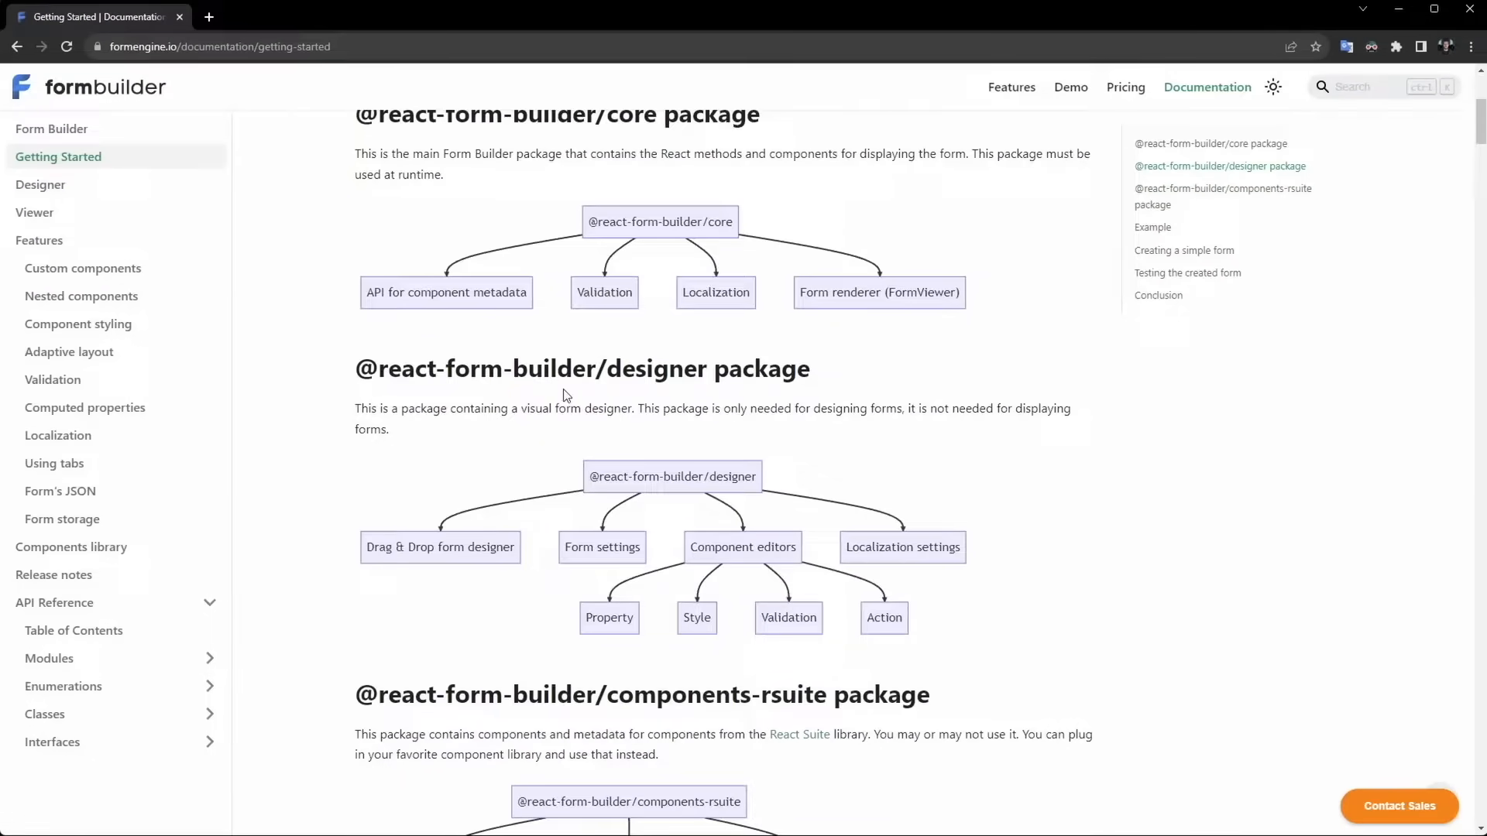
mouse_move(641, 369)
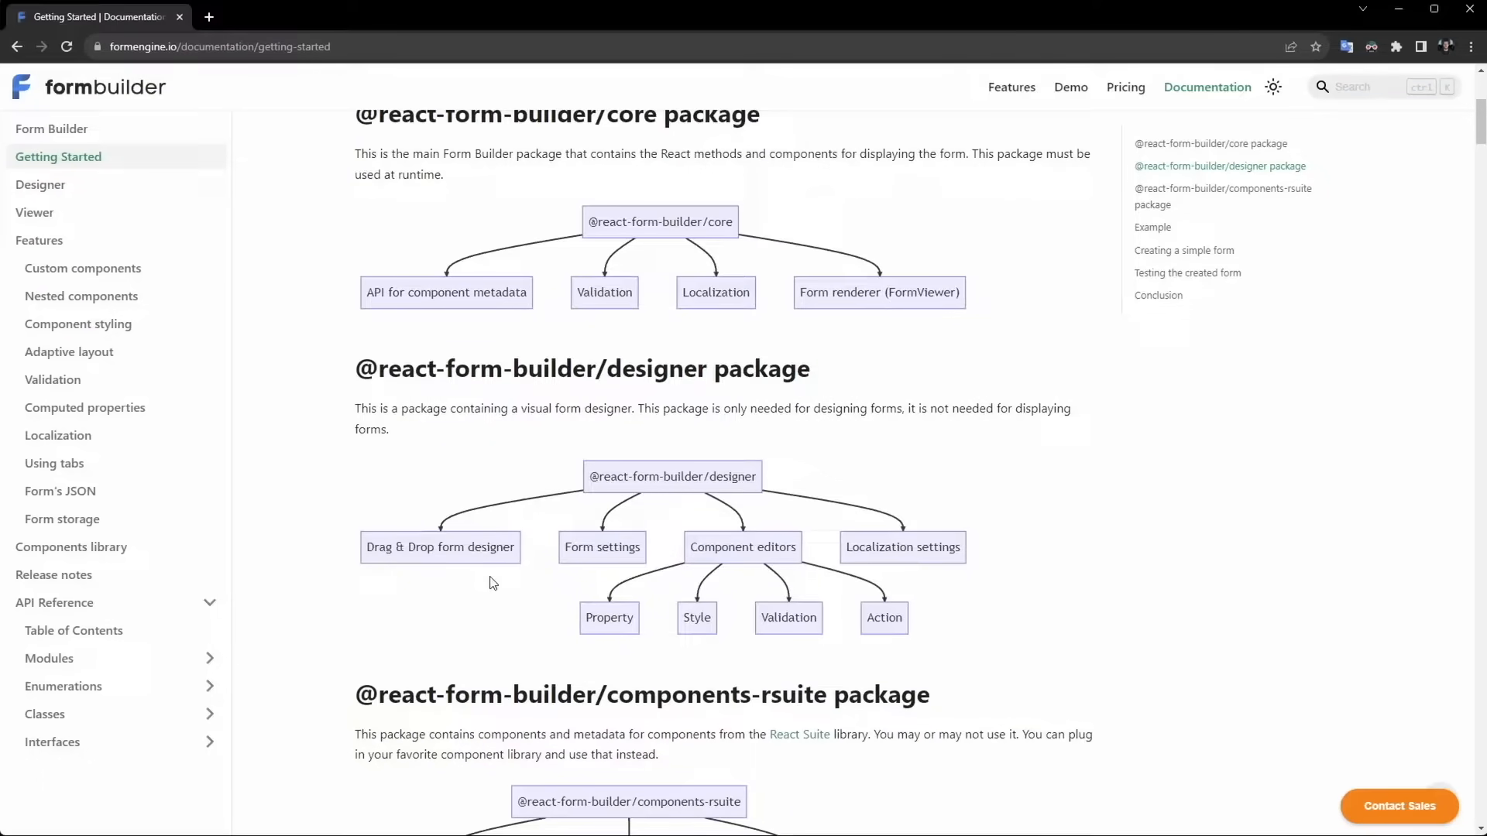
mouse_move(584, 441)
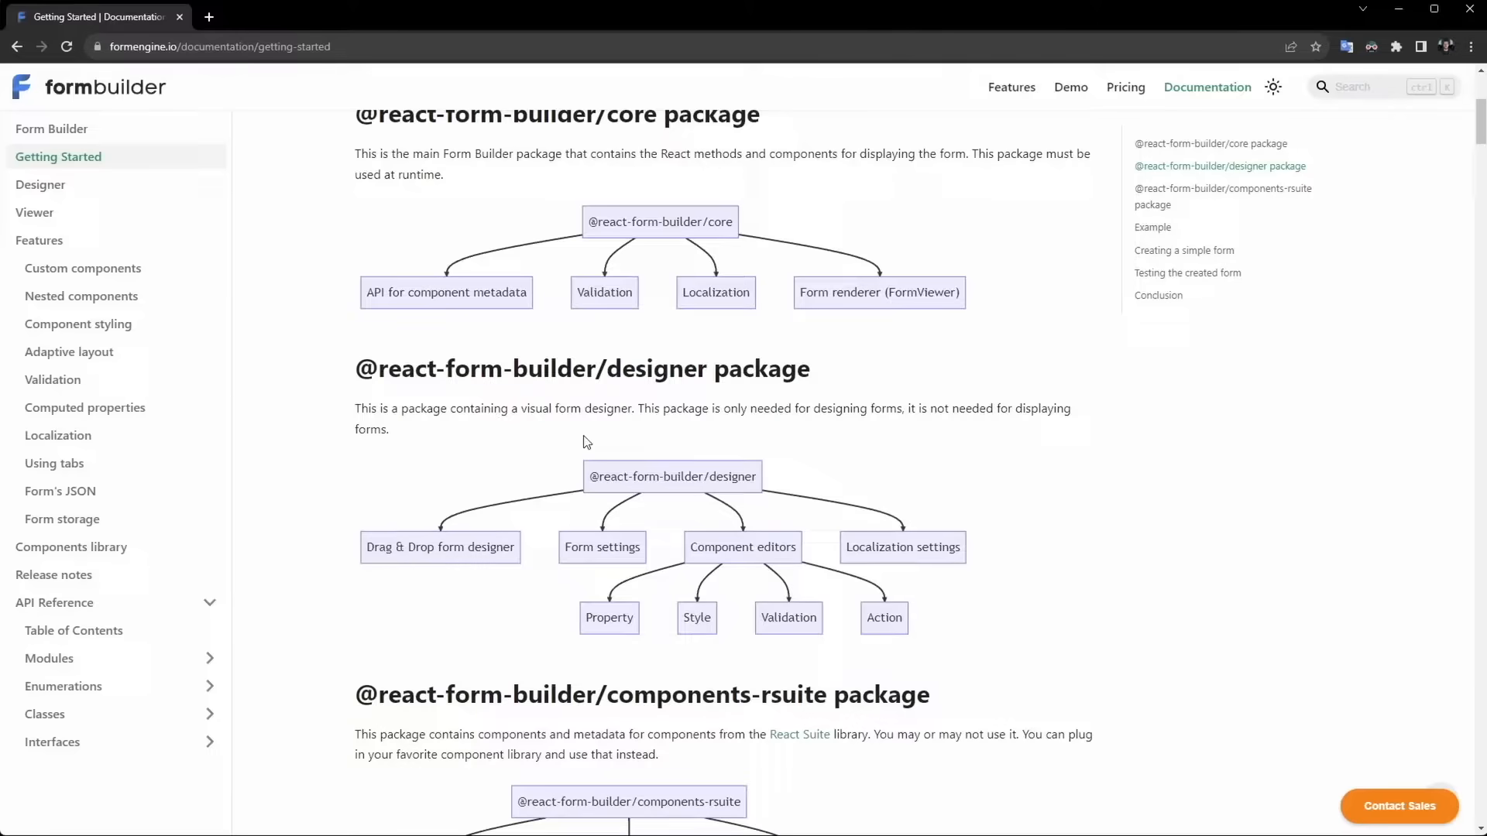
mouse_move(366, 525)
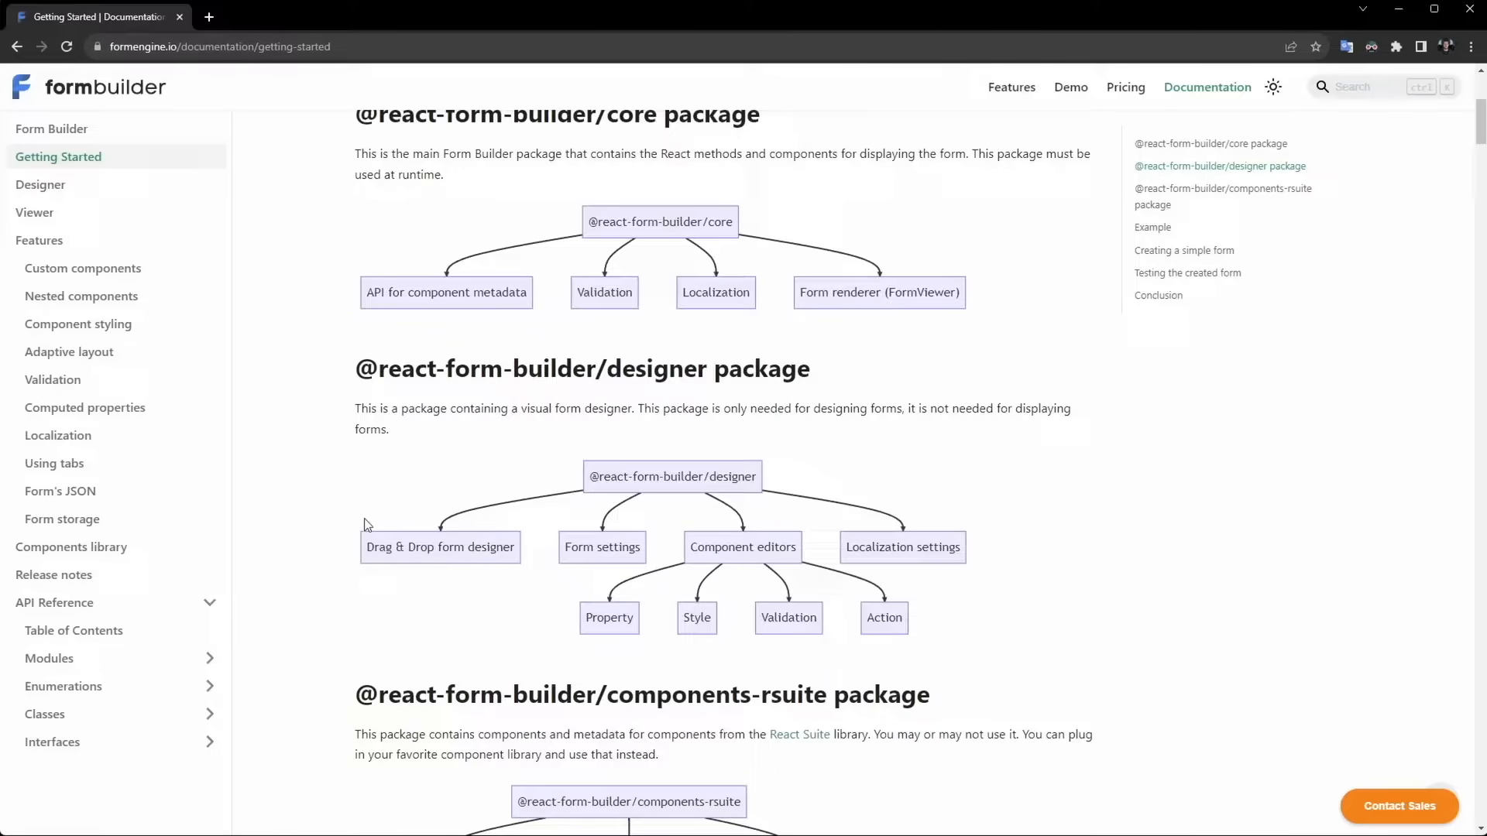
double_click(438, 547)
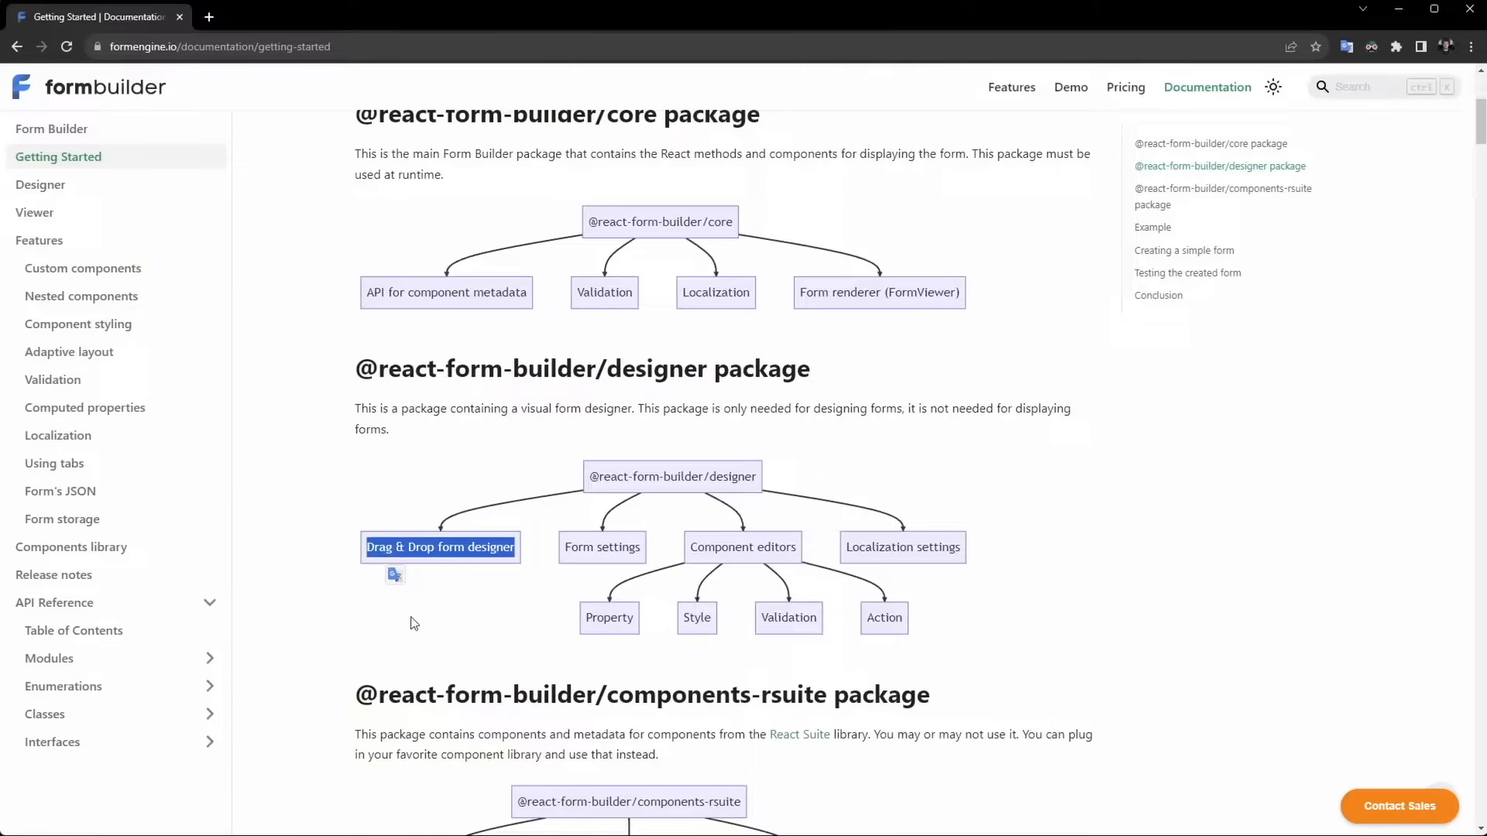
mouse_move(485, 581)
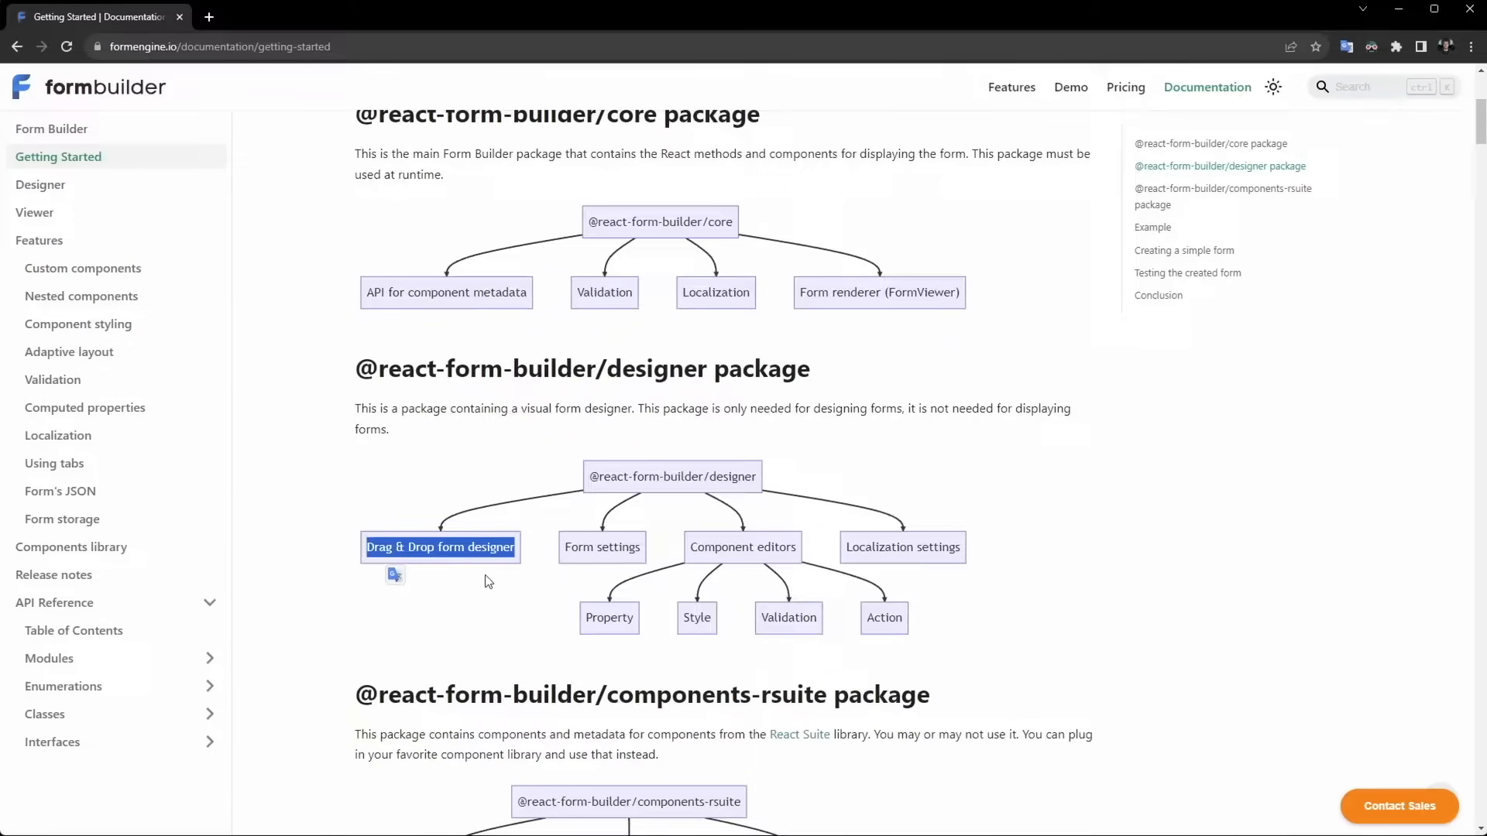
mouse_move(522, 624)
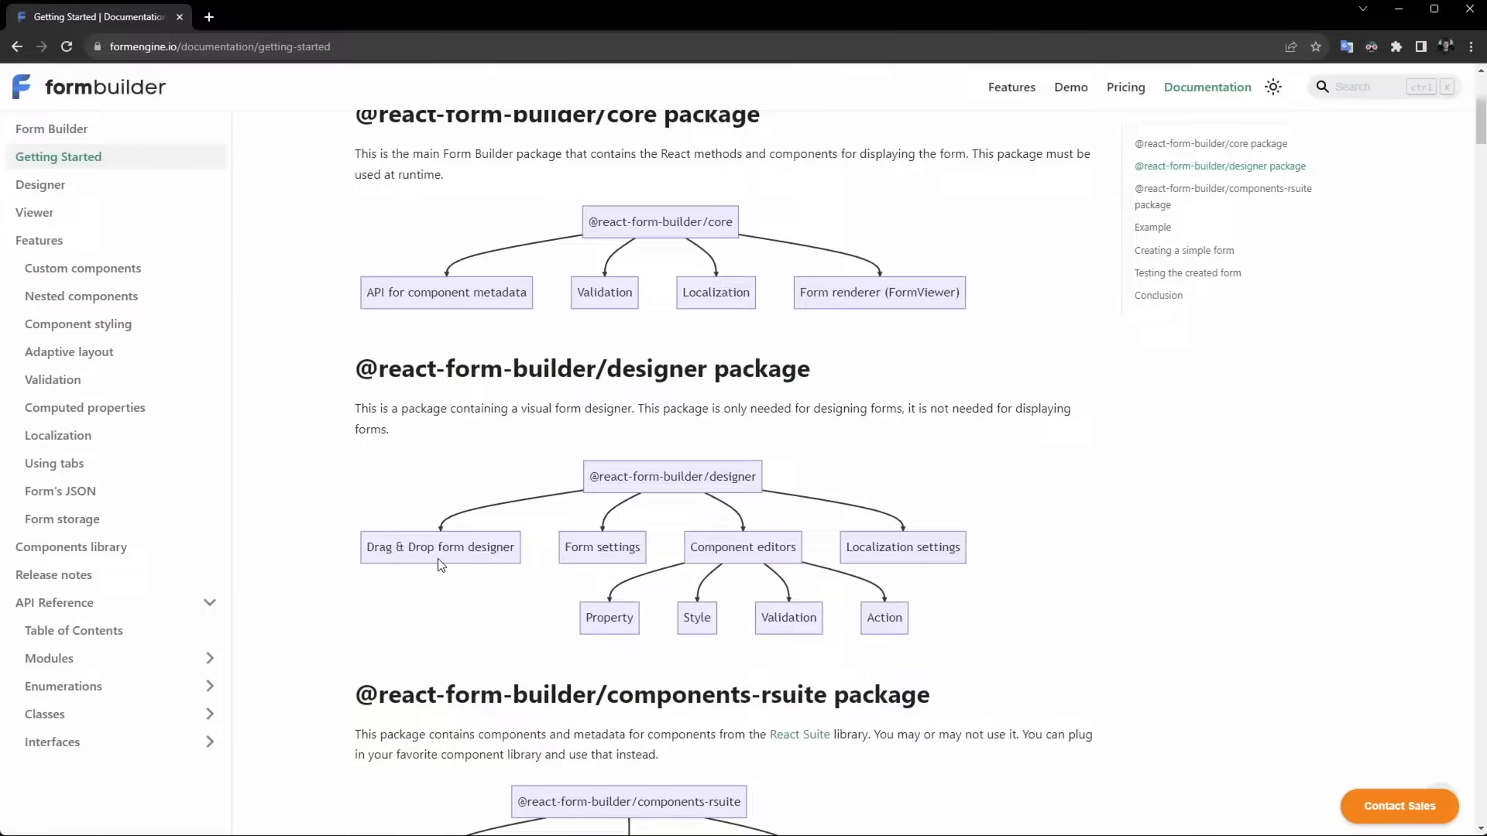
mouse_move(585, 568)
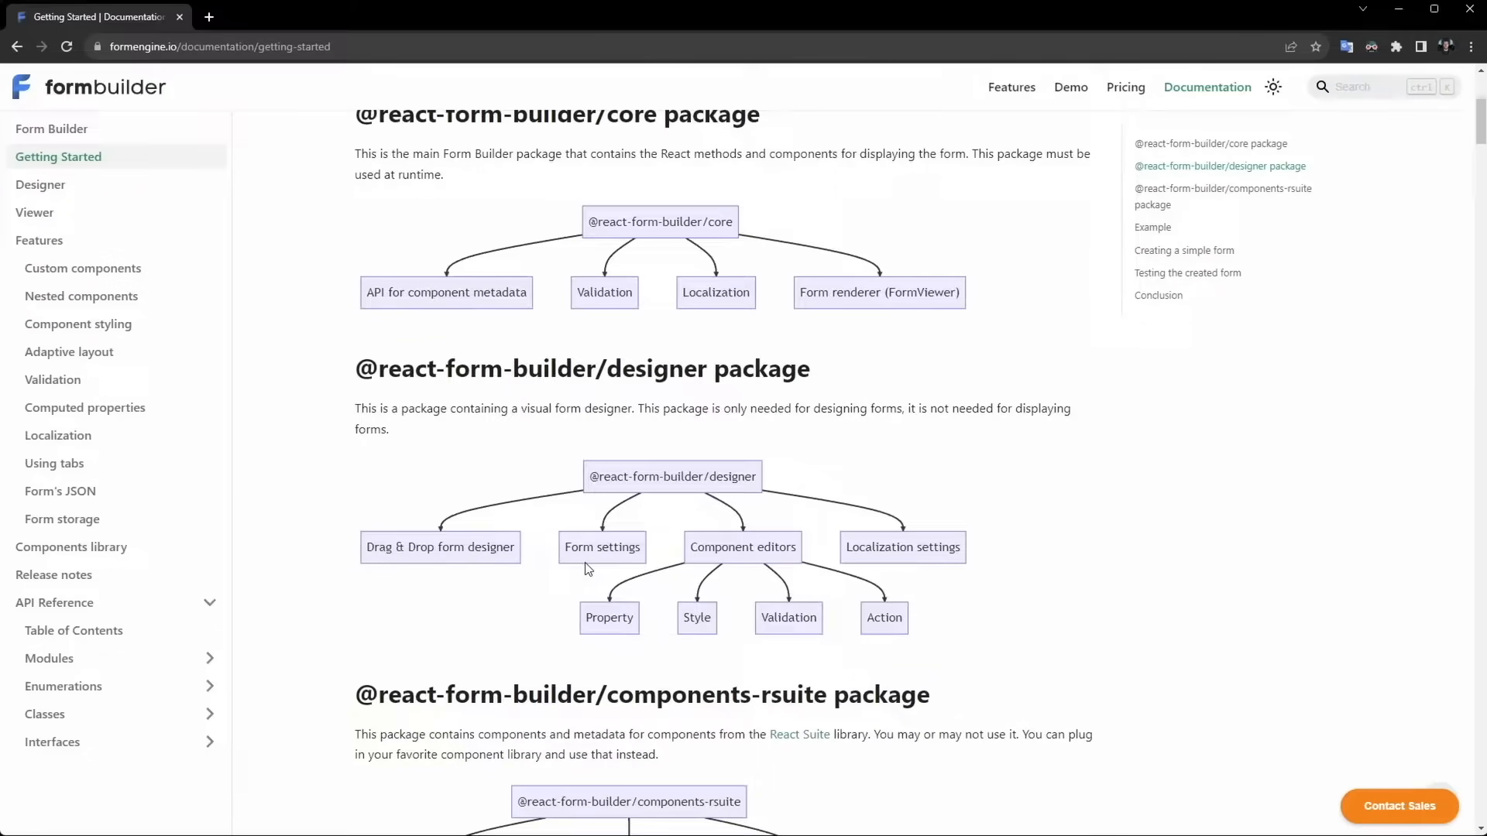
mouse_move(602, 573)
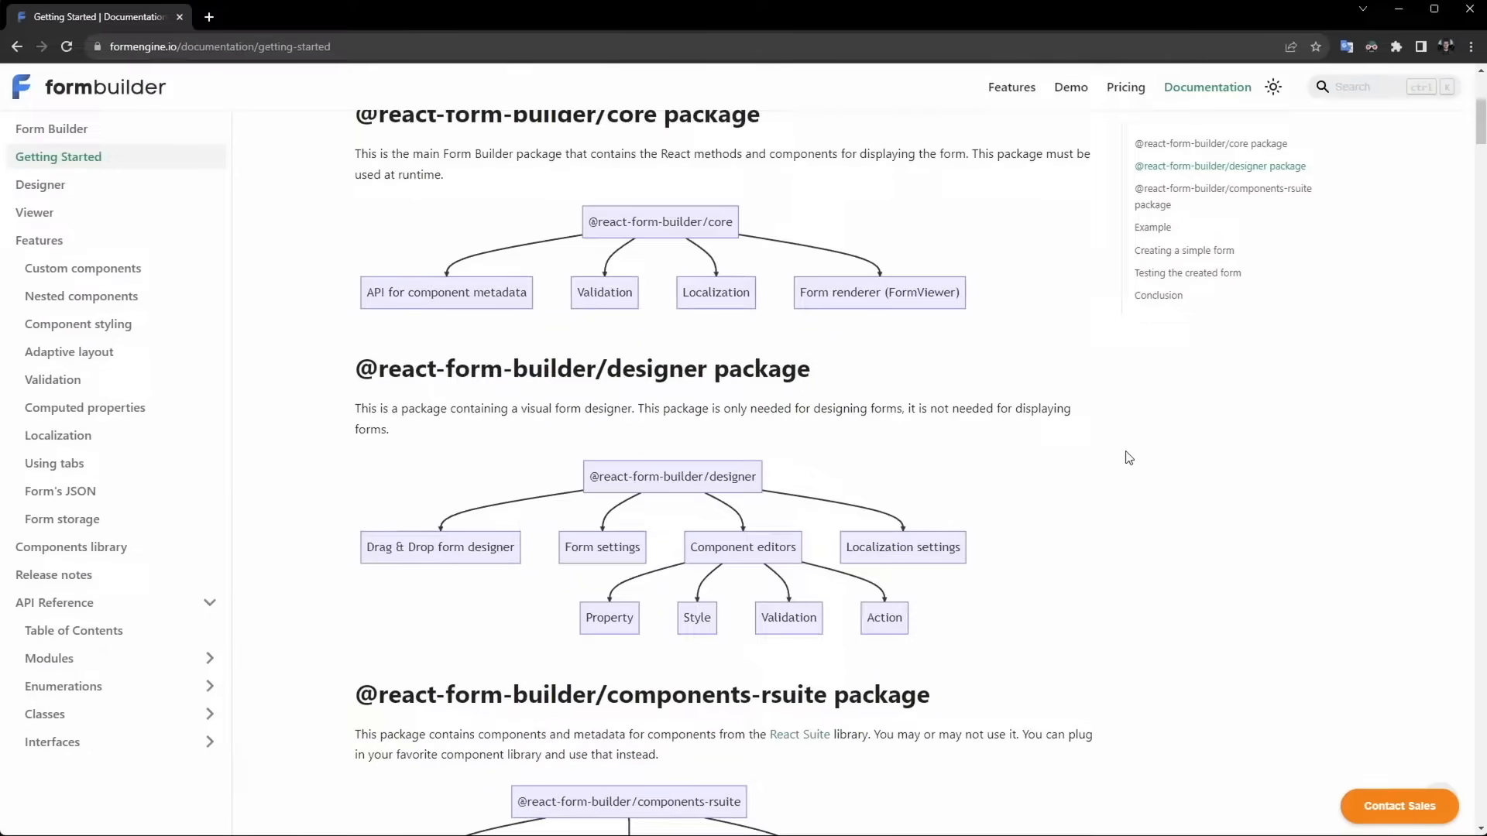
mouse_move(946, 381)
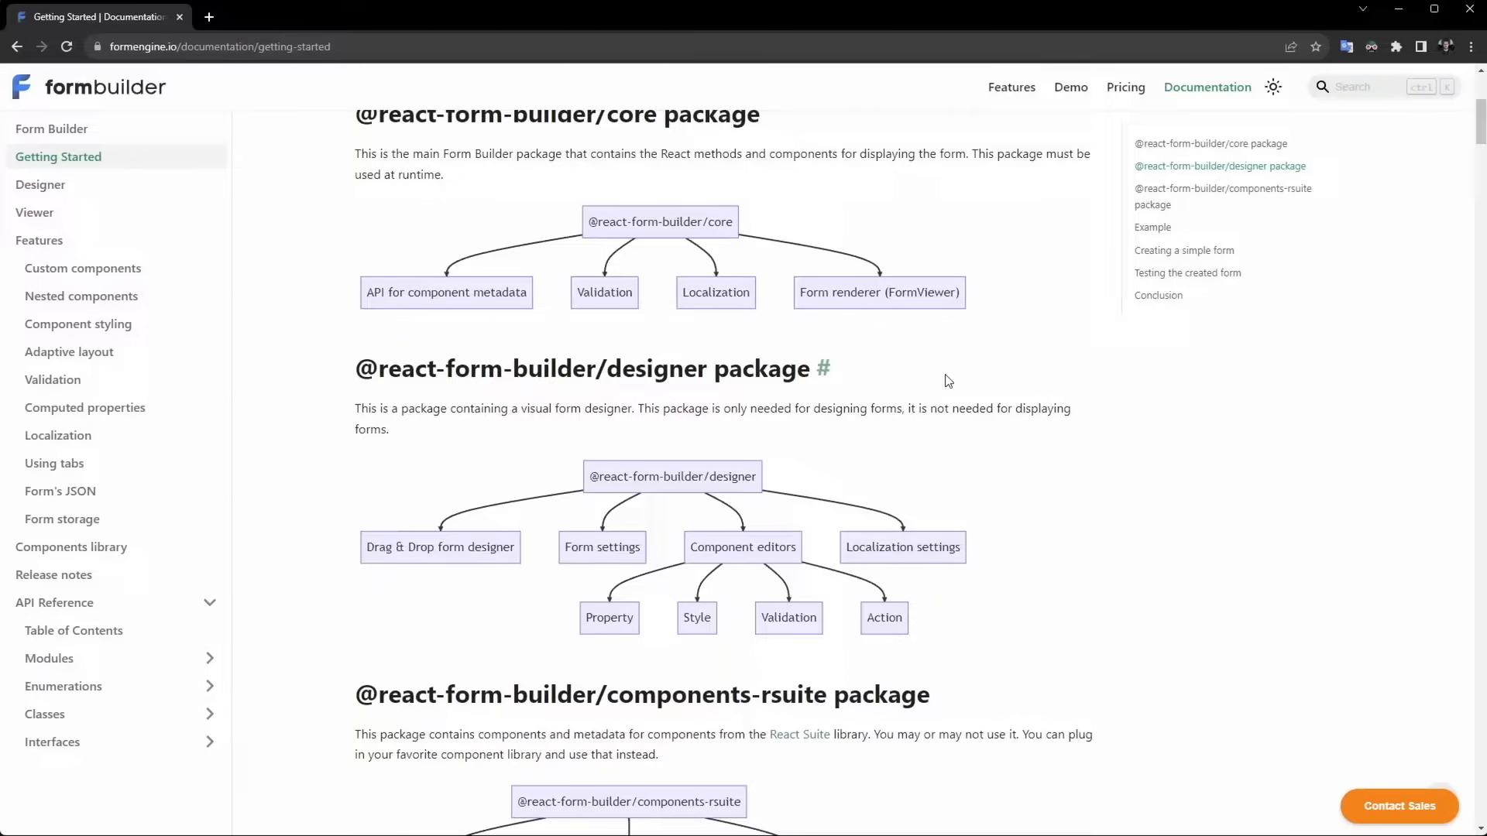
mouse_move(863, 289)
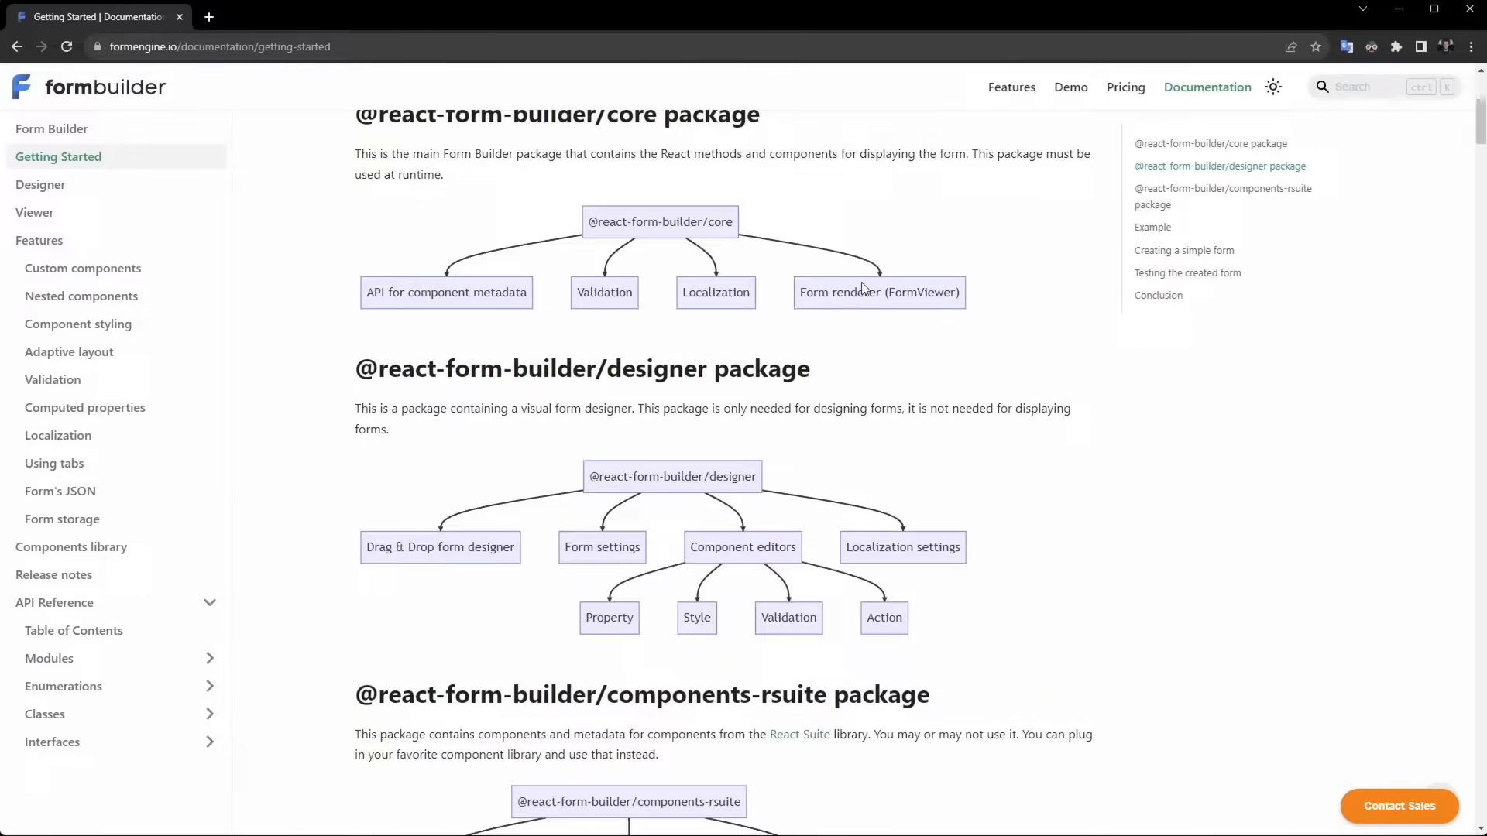
double_click(917, 292)
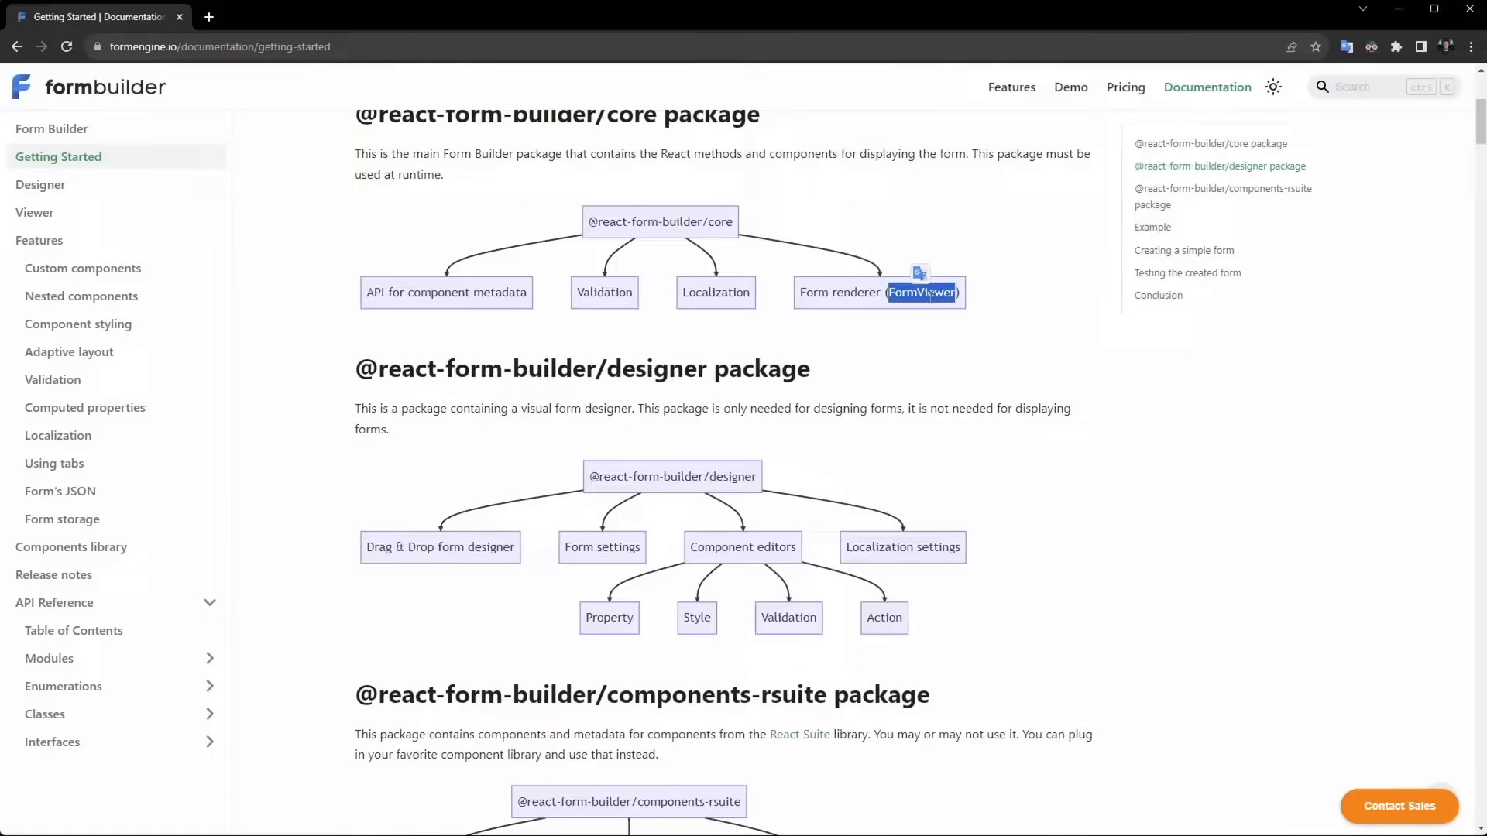
mouse_move(774, 356)
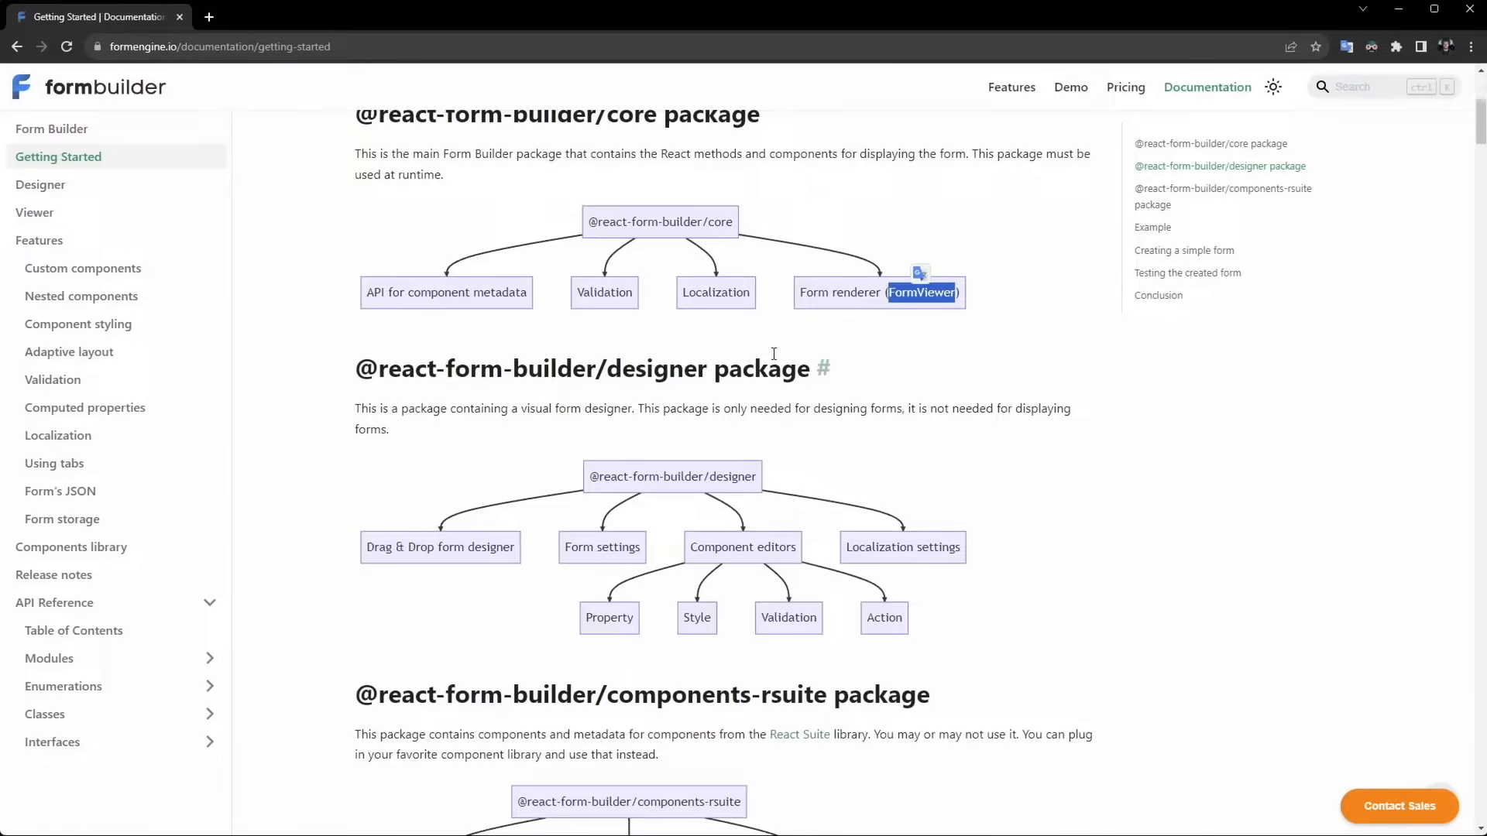
mouse_move(900, 381)
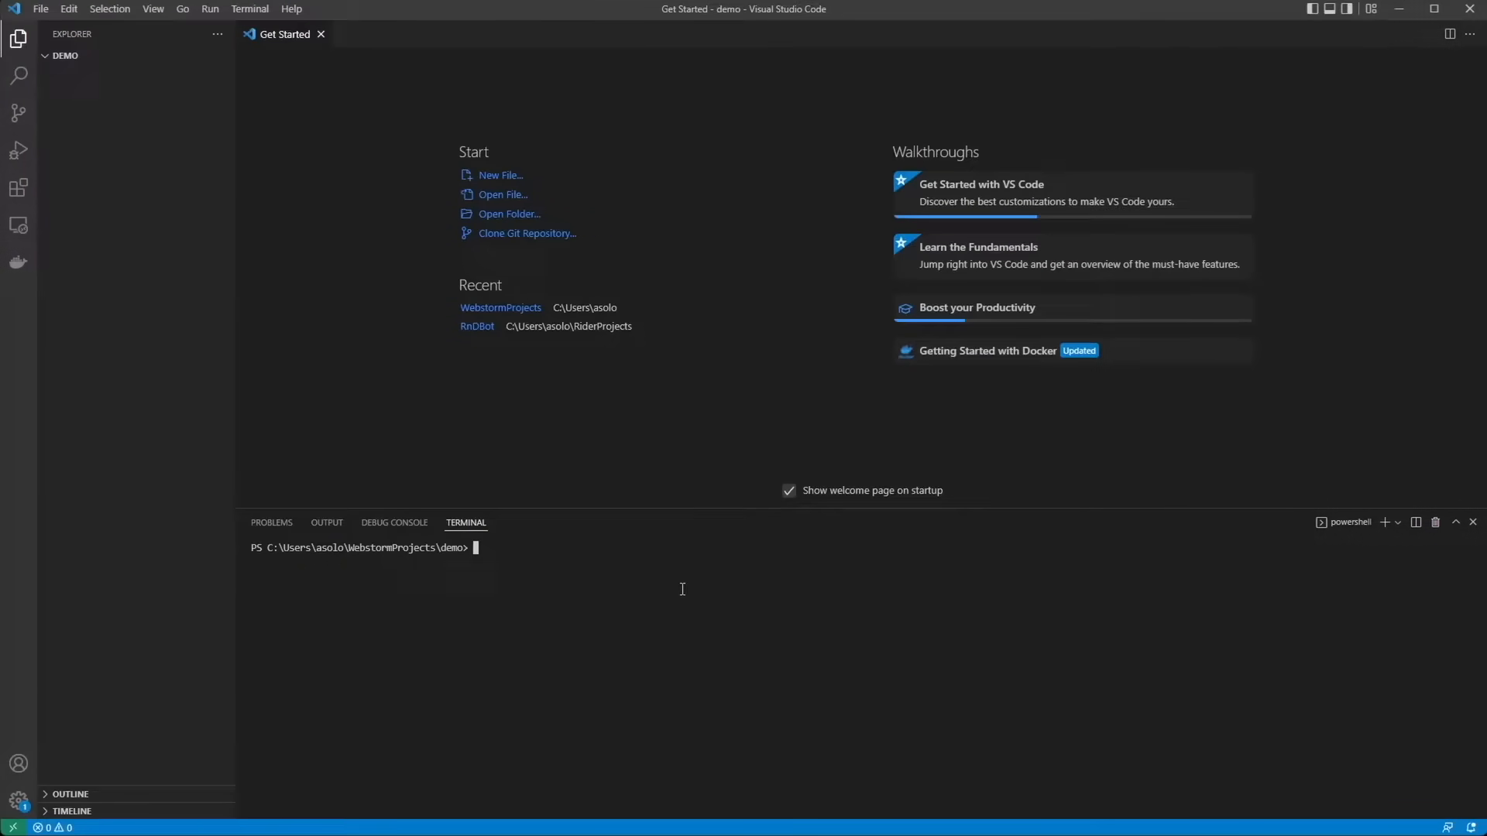
- Create the my-app React project with npx create-react-app using the TypeScript template
type("npx create-react-app my-app --template typescript")
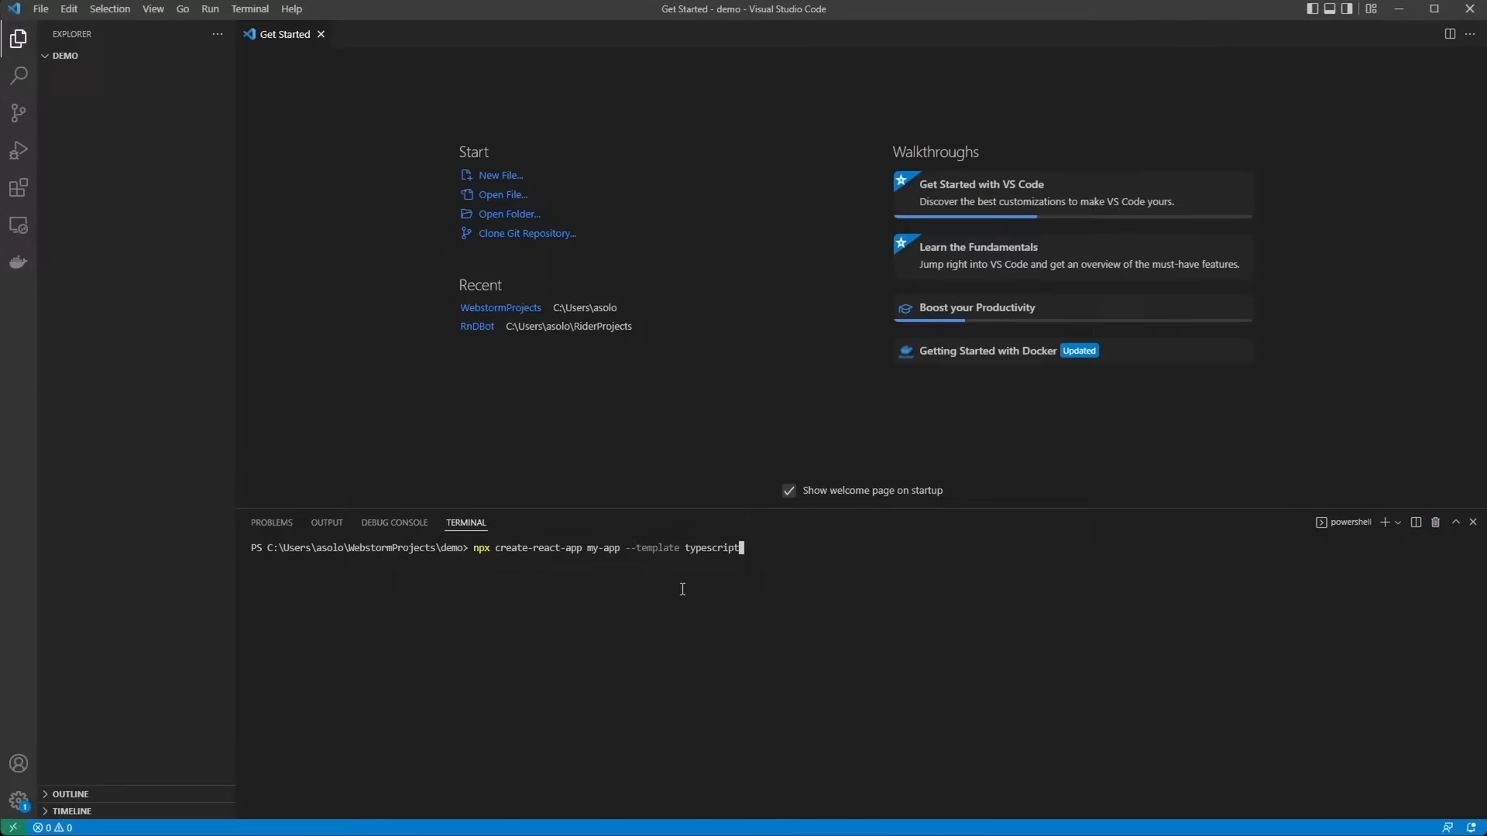
key("Return")
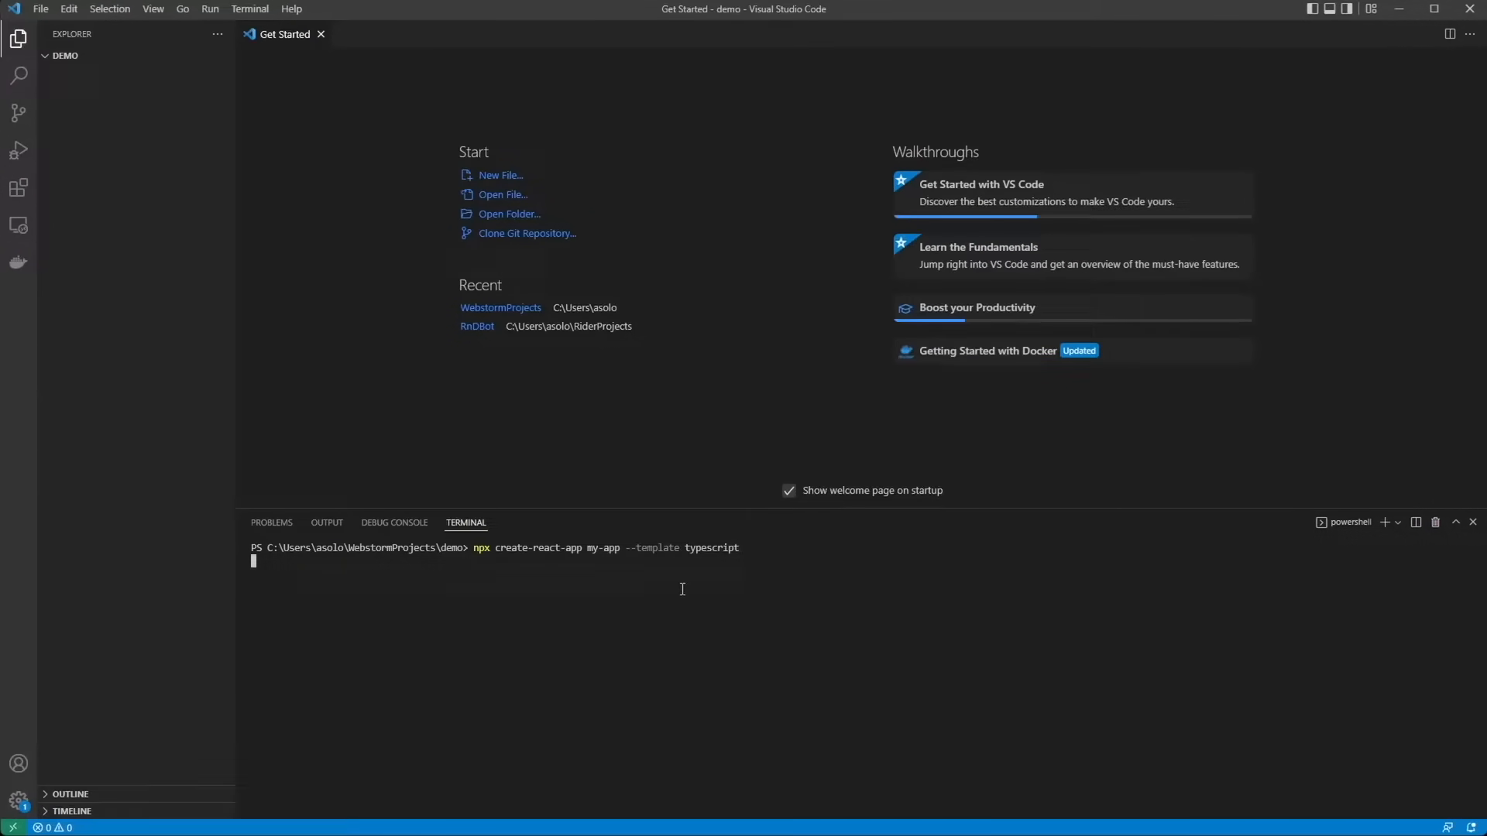
key("Return")
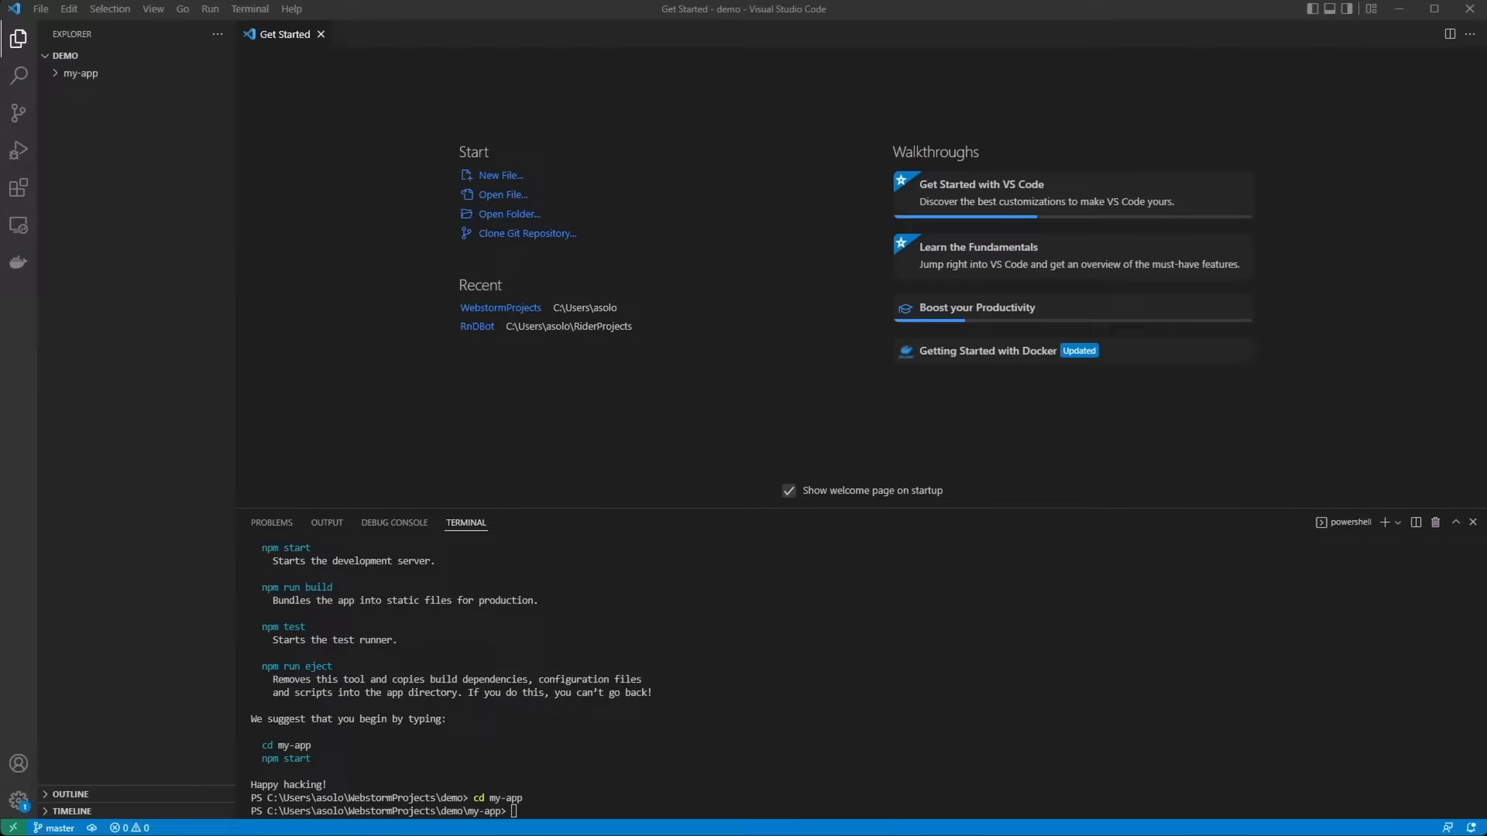
mouse_move(793, 759)
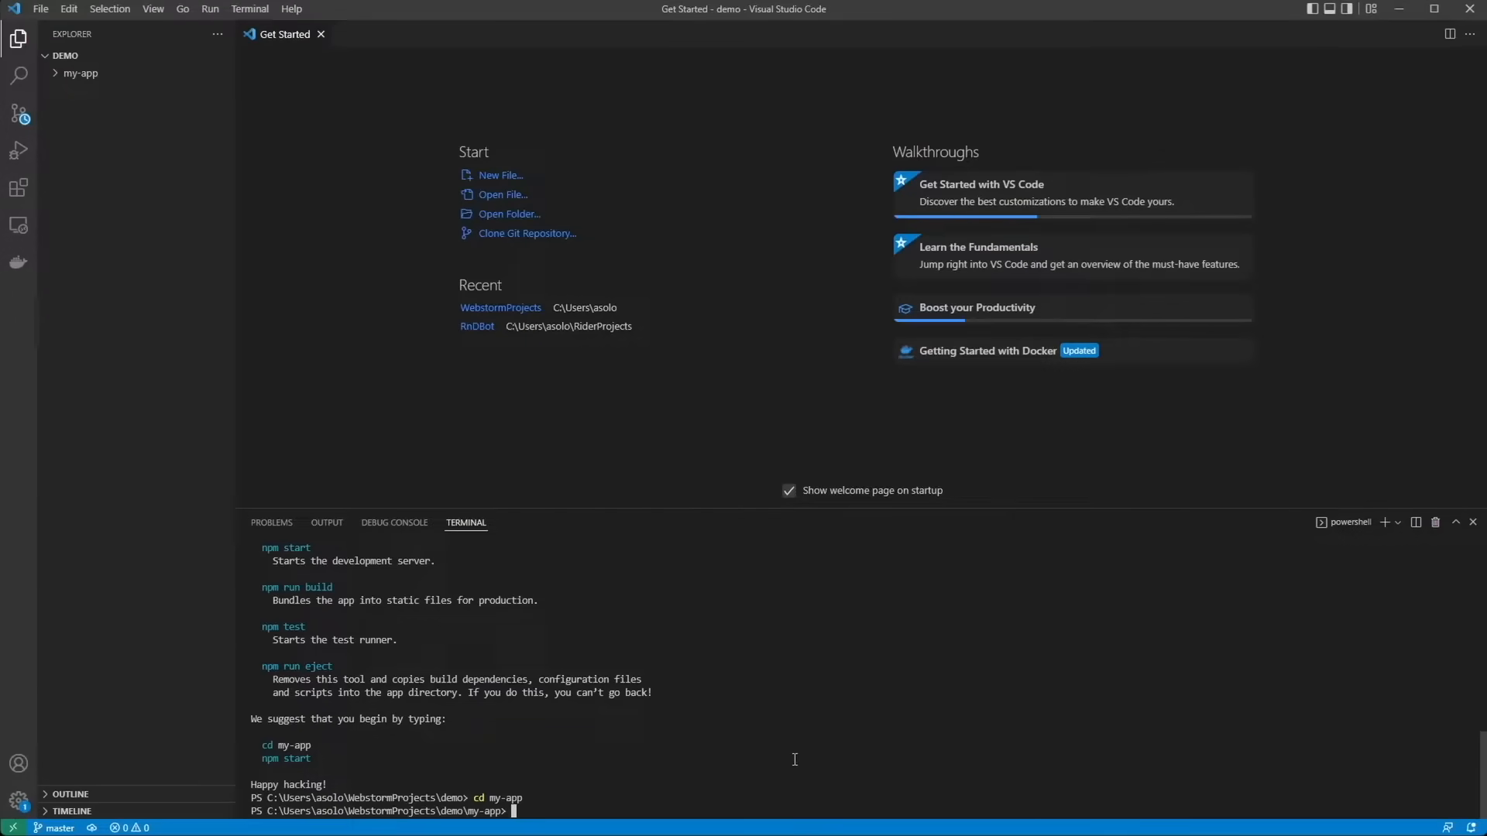
type("npm install @react-form-builder/core @react-form-builder/designer @react-form-builder/components-rsuite")
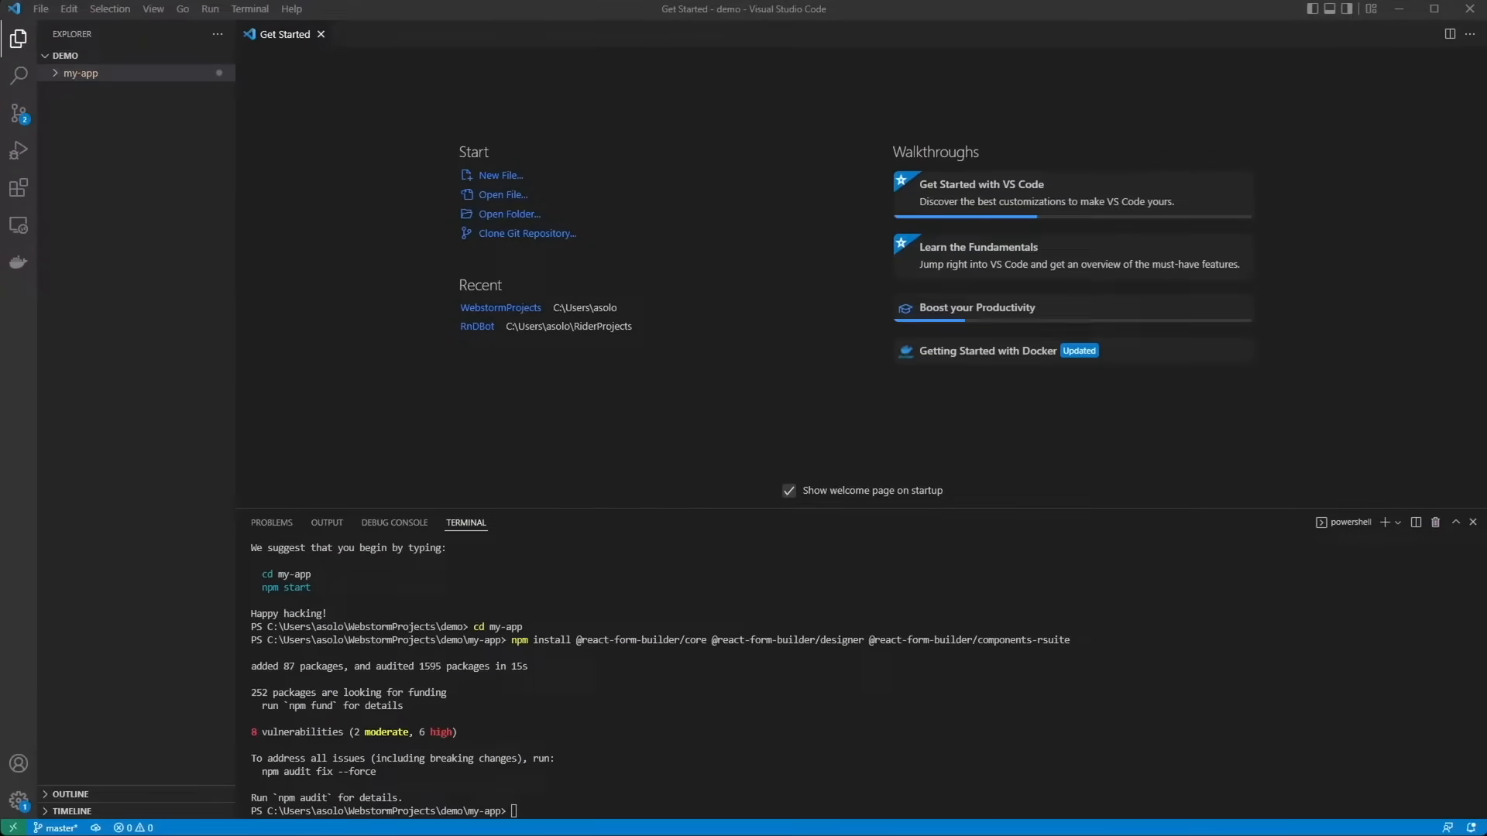
mouse_move(171, 200)
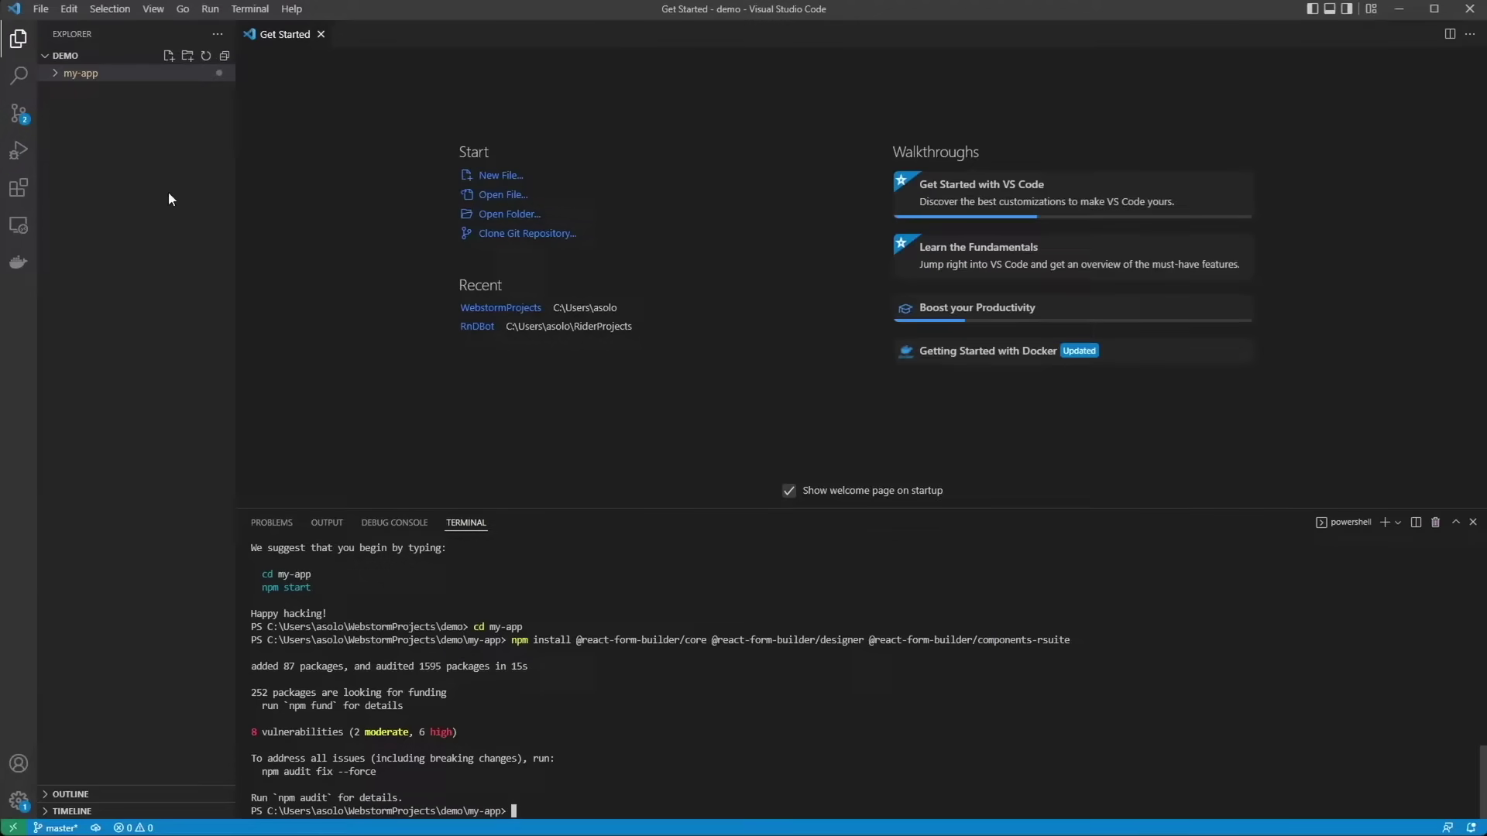
mouse_move(81, 111)
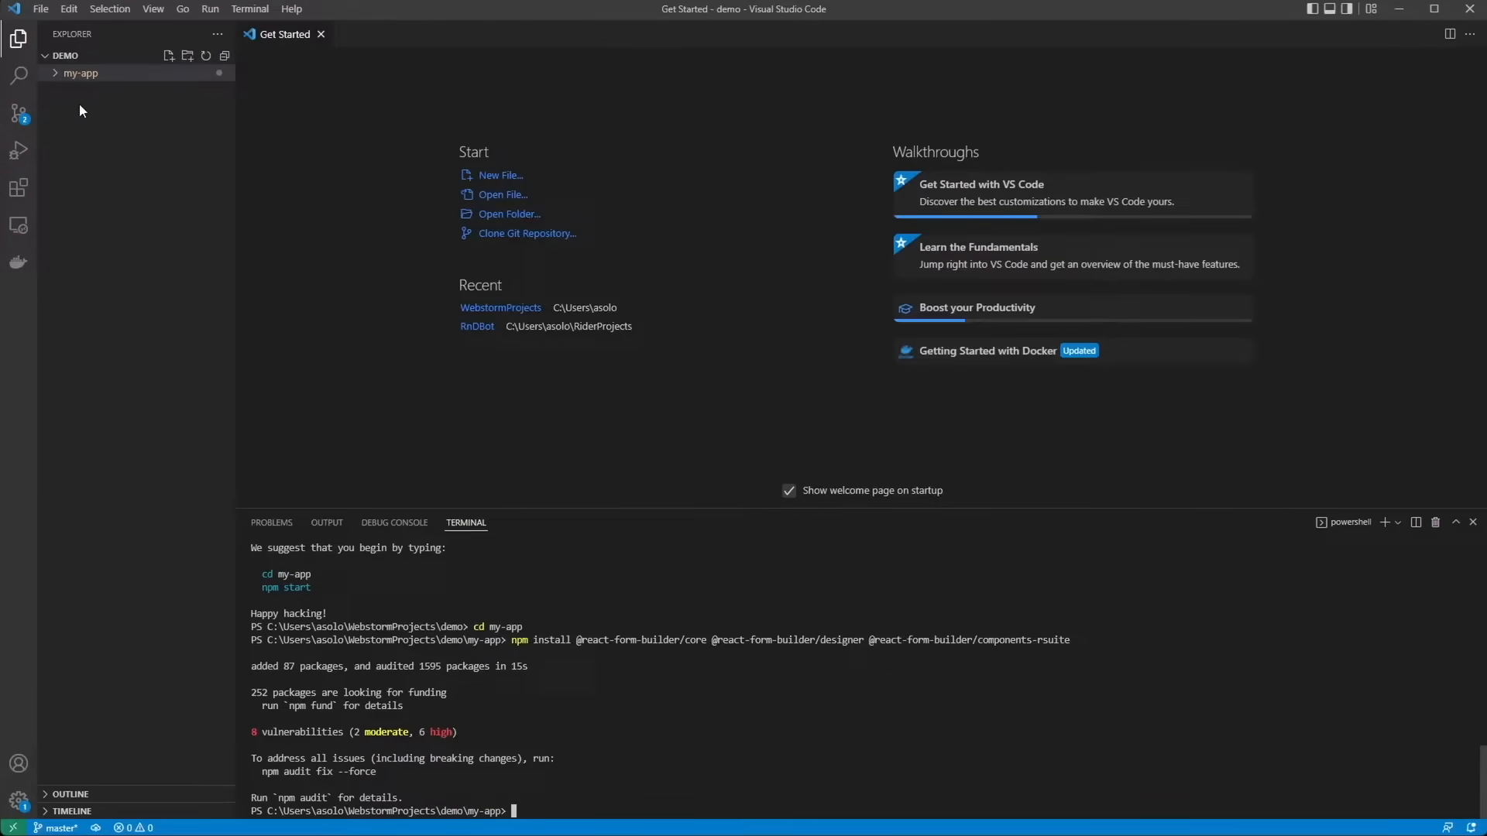
- Expand my-app > src and locate the builderView variable in App.tsx
left_click(80, 73)
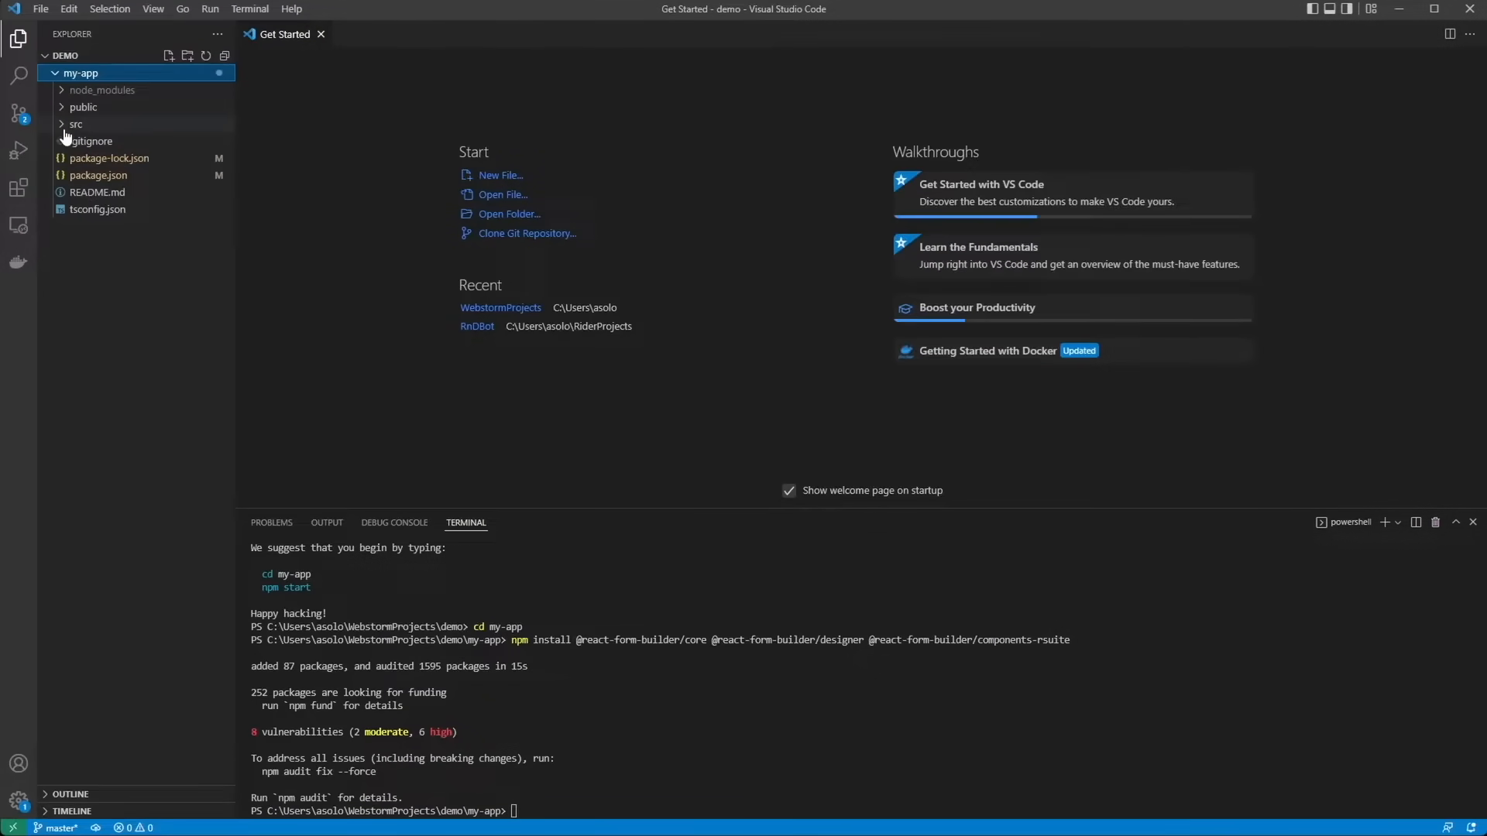
left_click(76, 124)
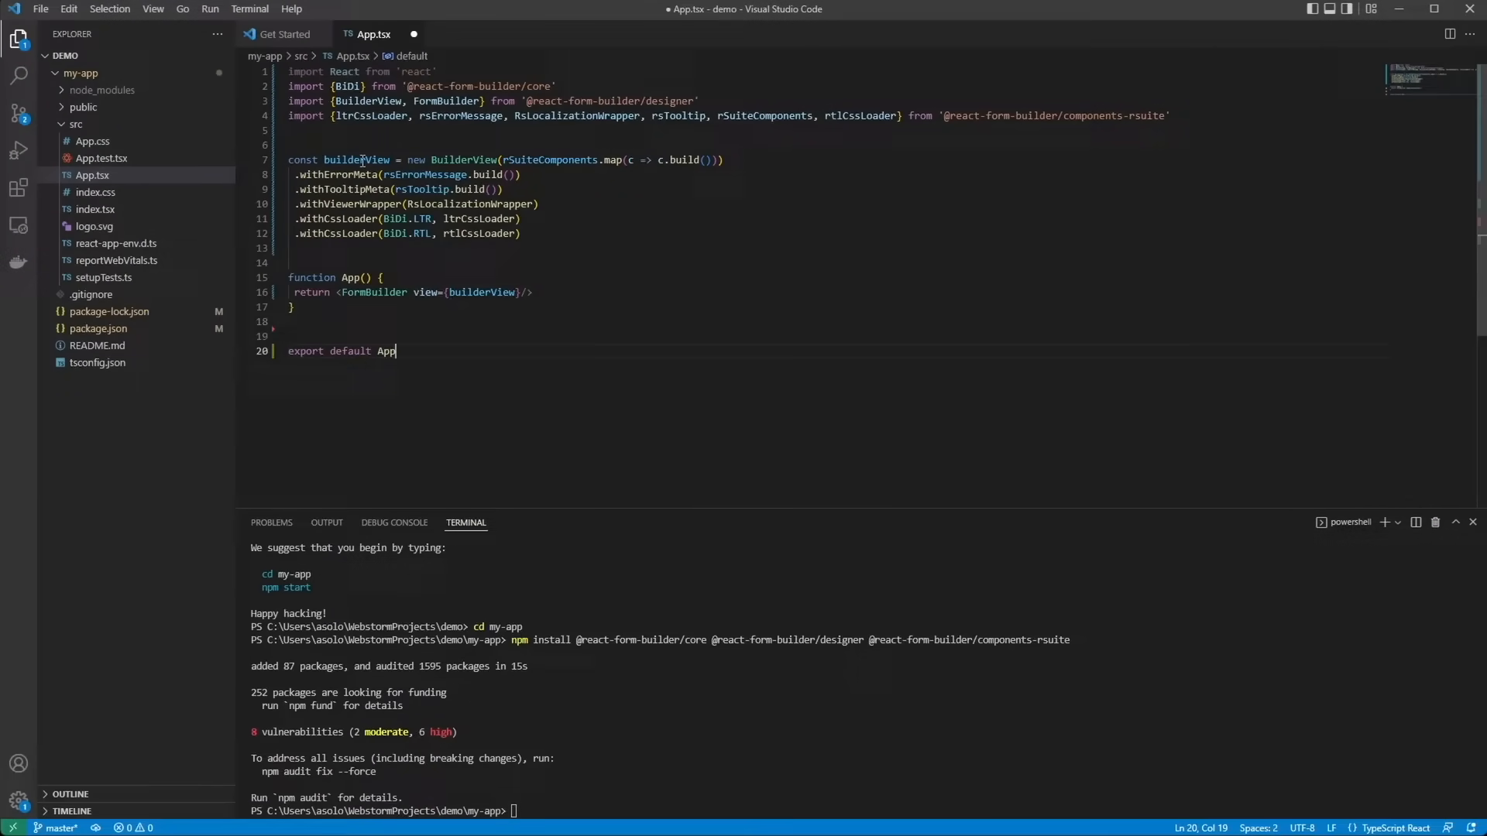
double_click(356, 160)
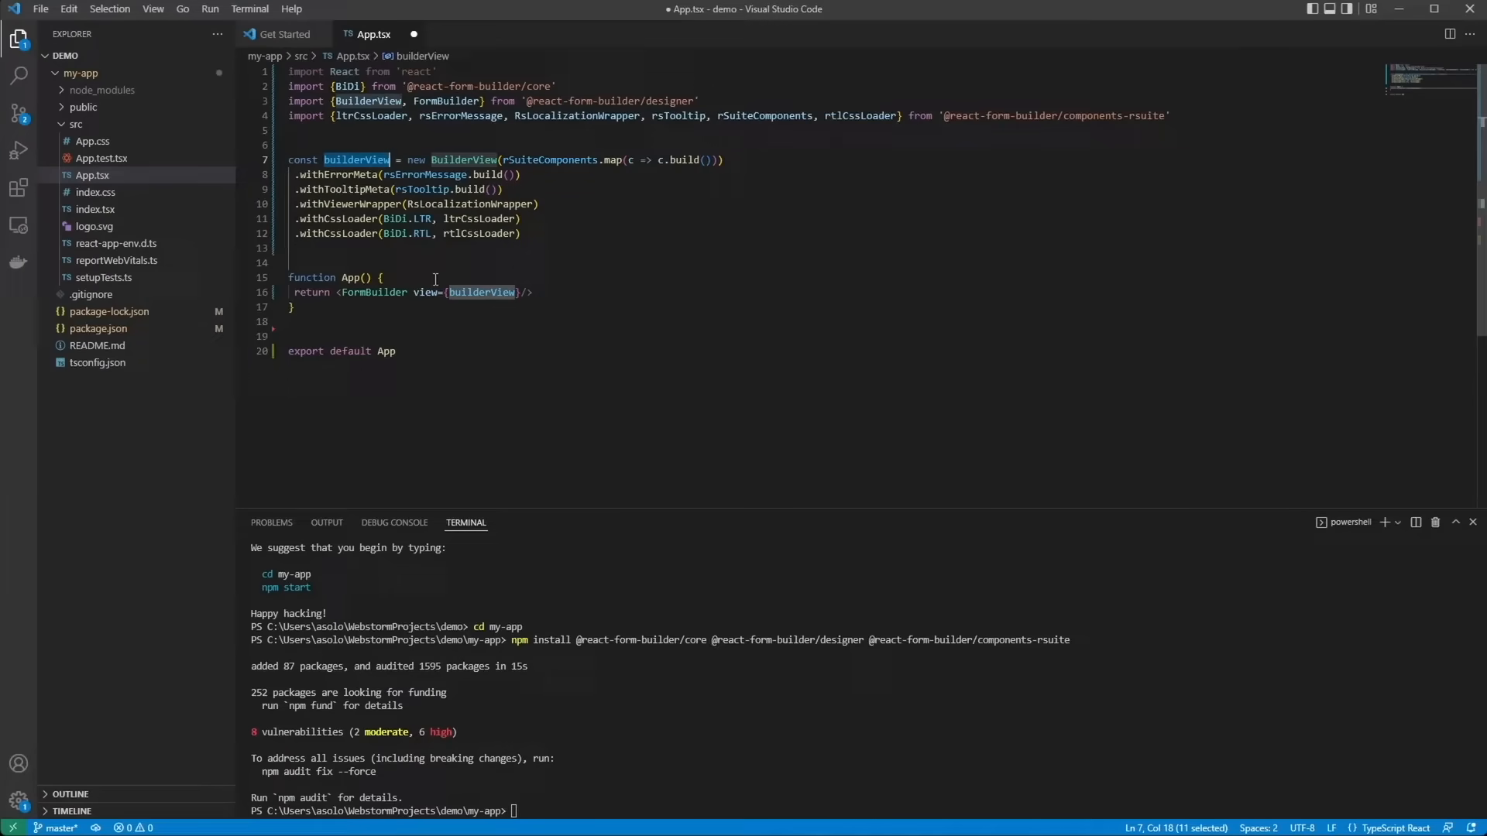
mouse_move(426, 314)
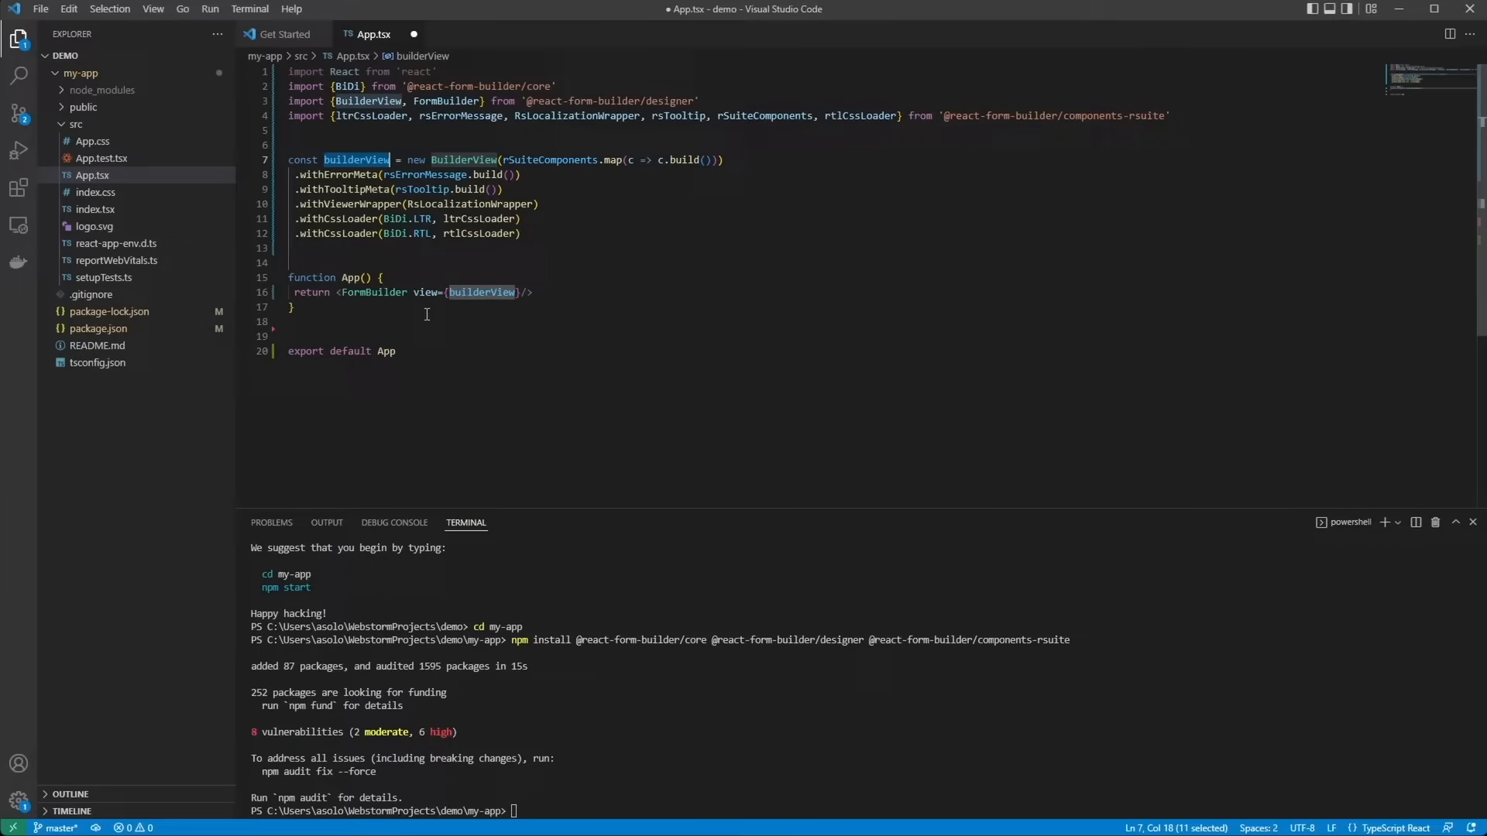
mouse_move(510, 254)
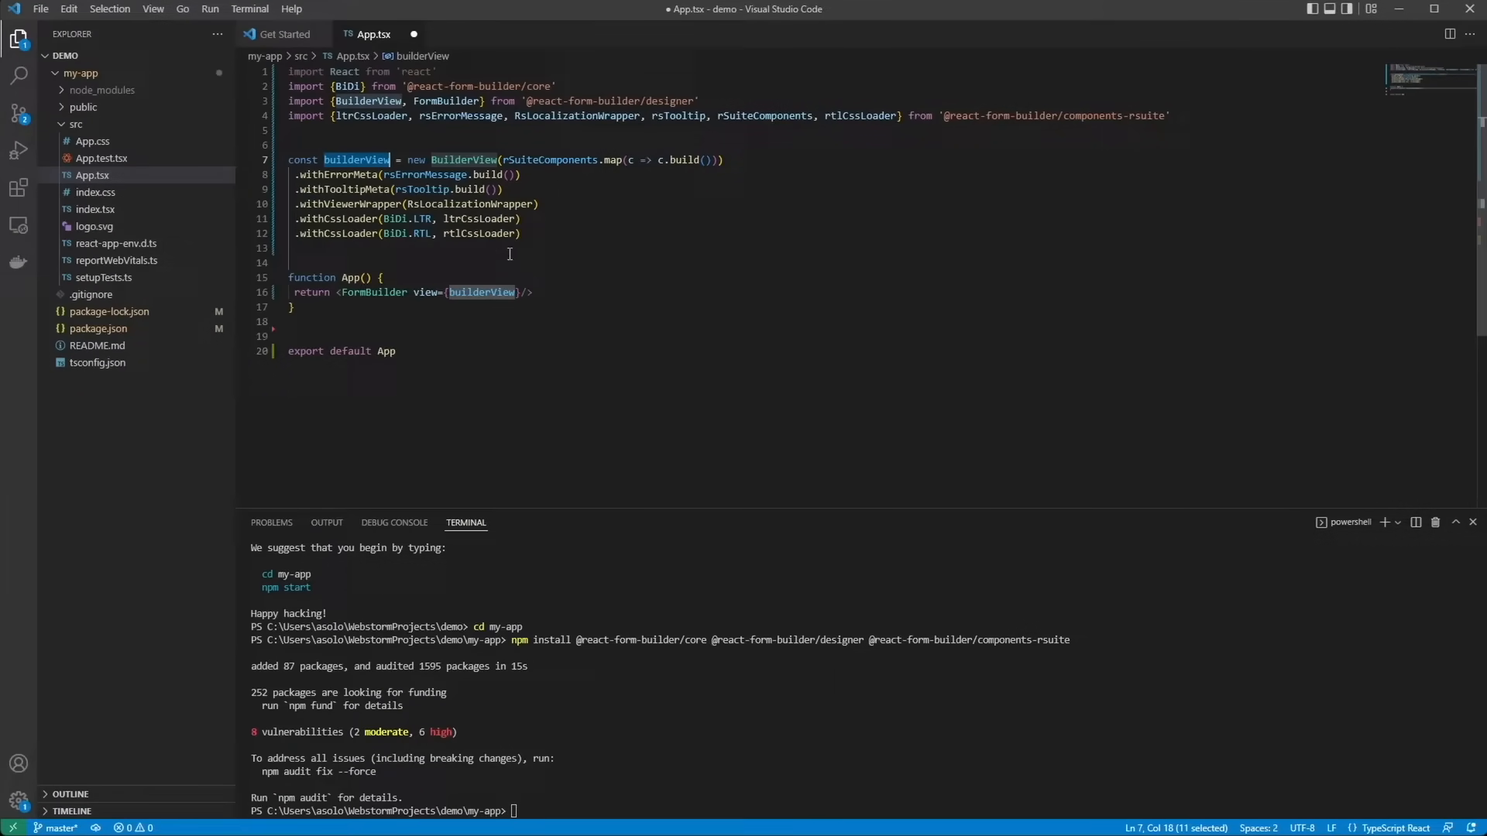
- Review the BuilderView components and the chained meta and css loader calls
left_click(497, 160)
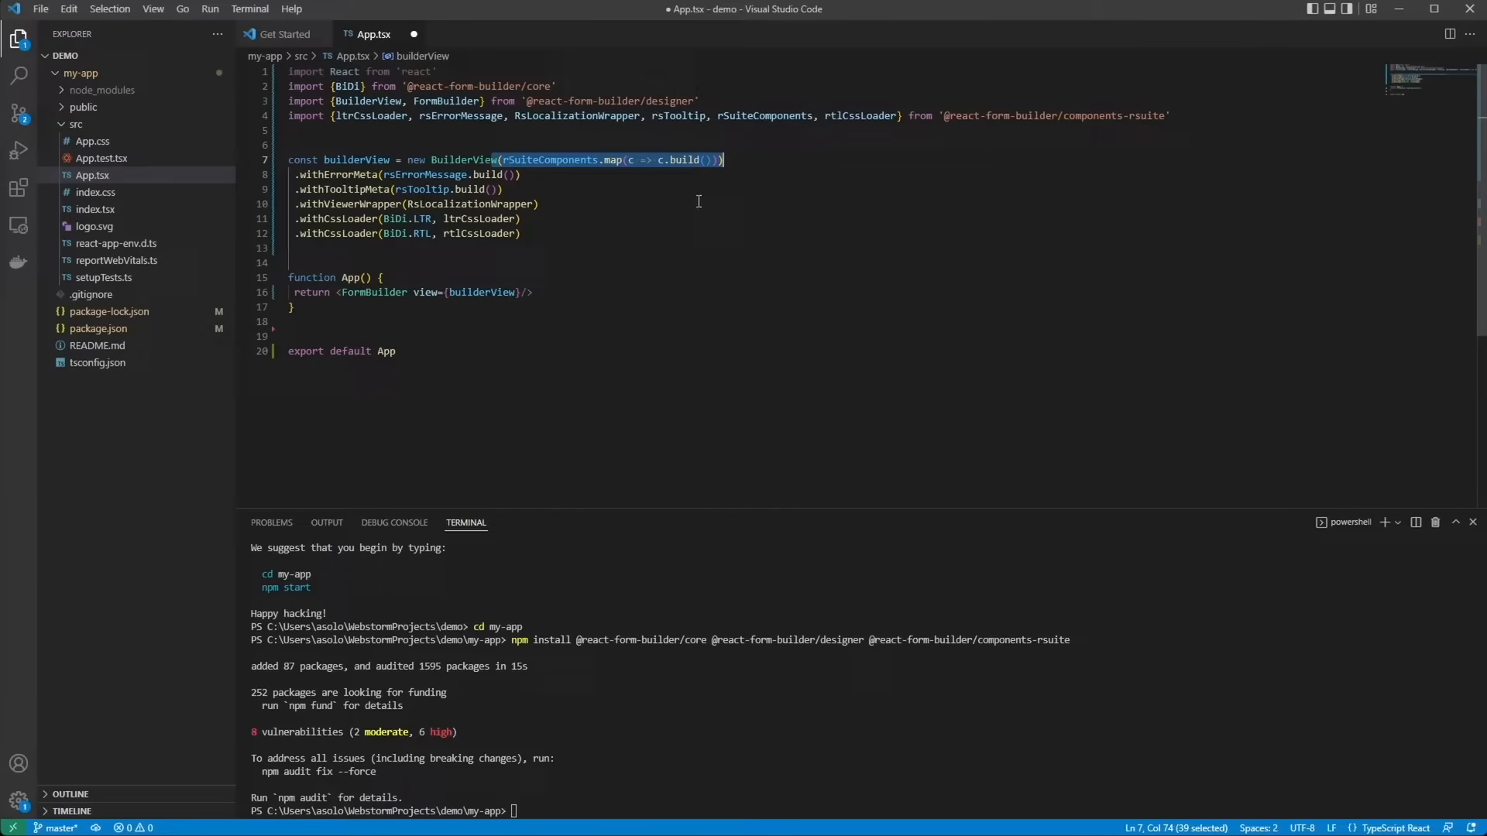
left_click(379, 175)
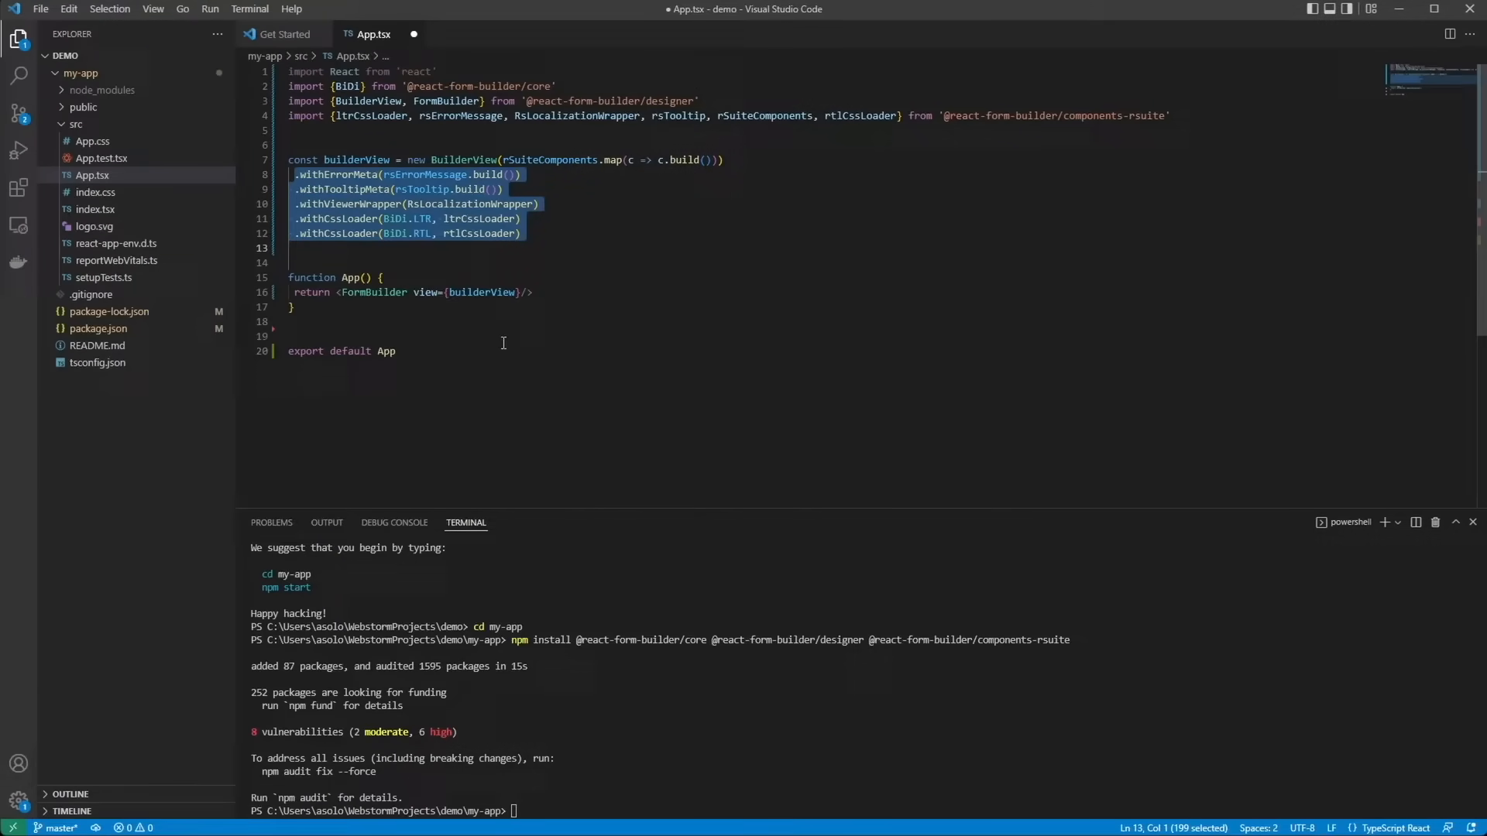
double_click(483, 292)
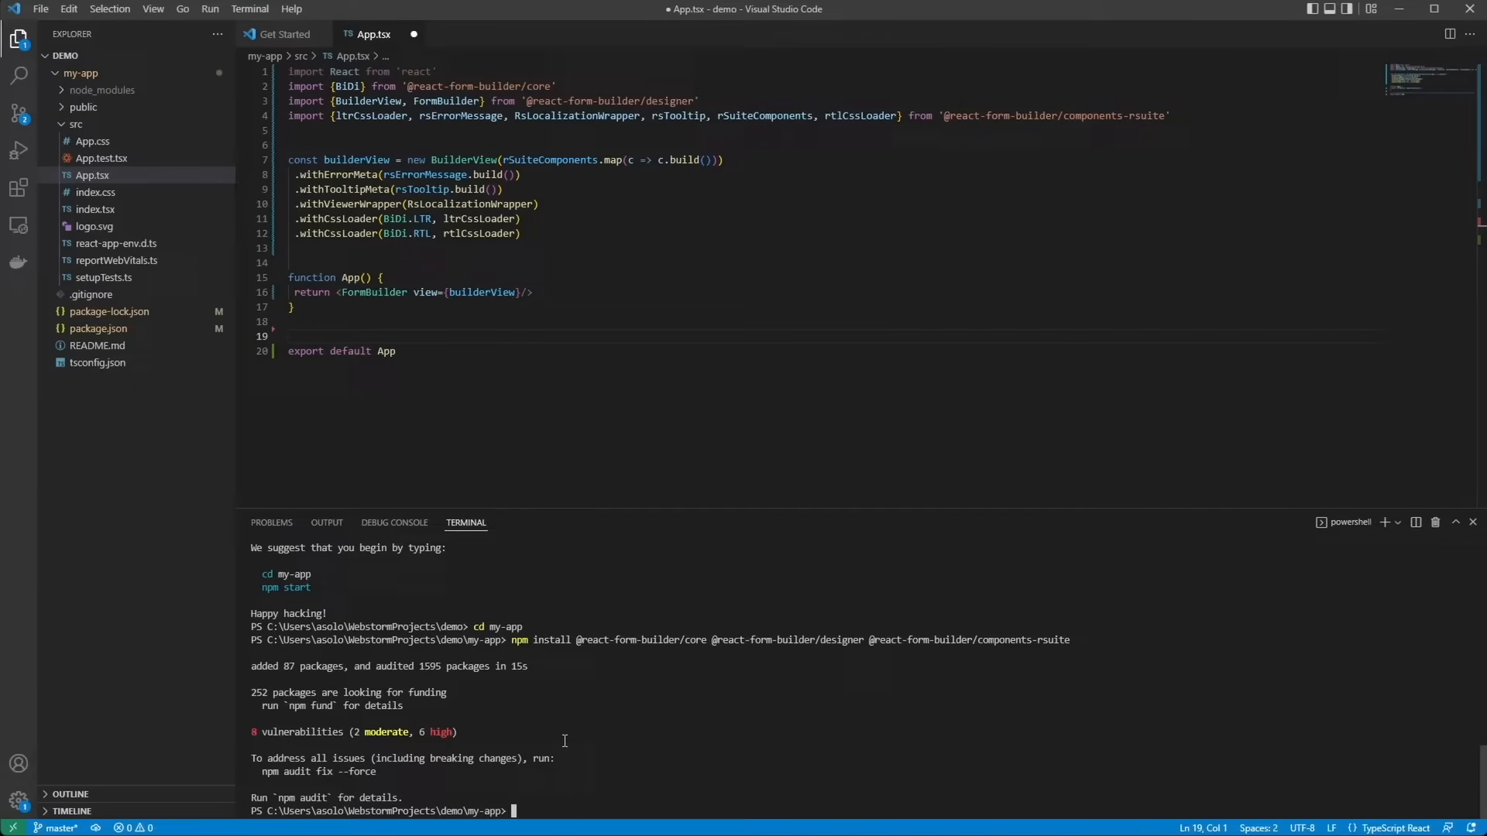
- Start the app with npm start to load the empty designer at localhost:3000
type("npm start")
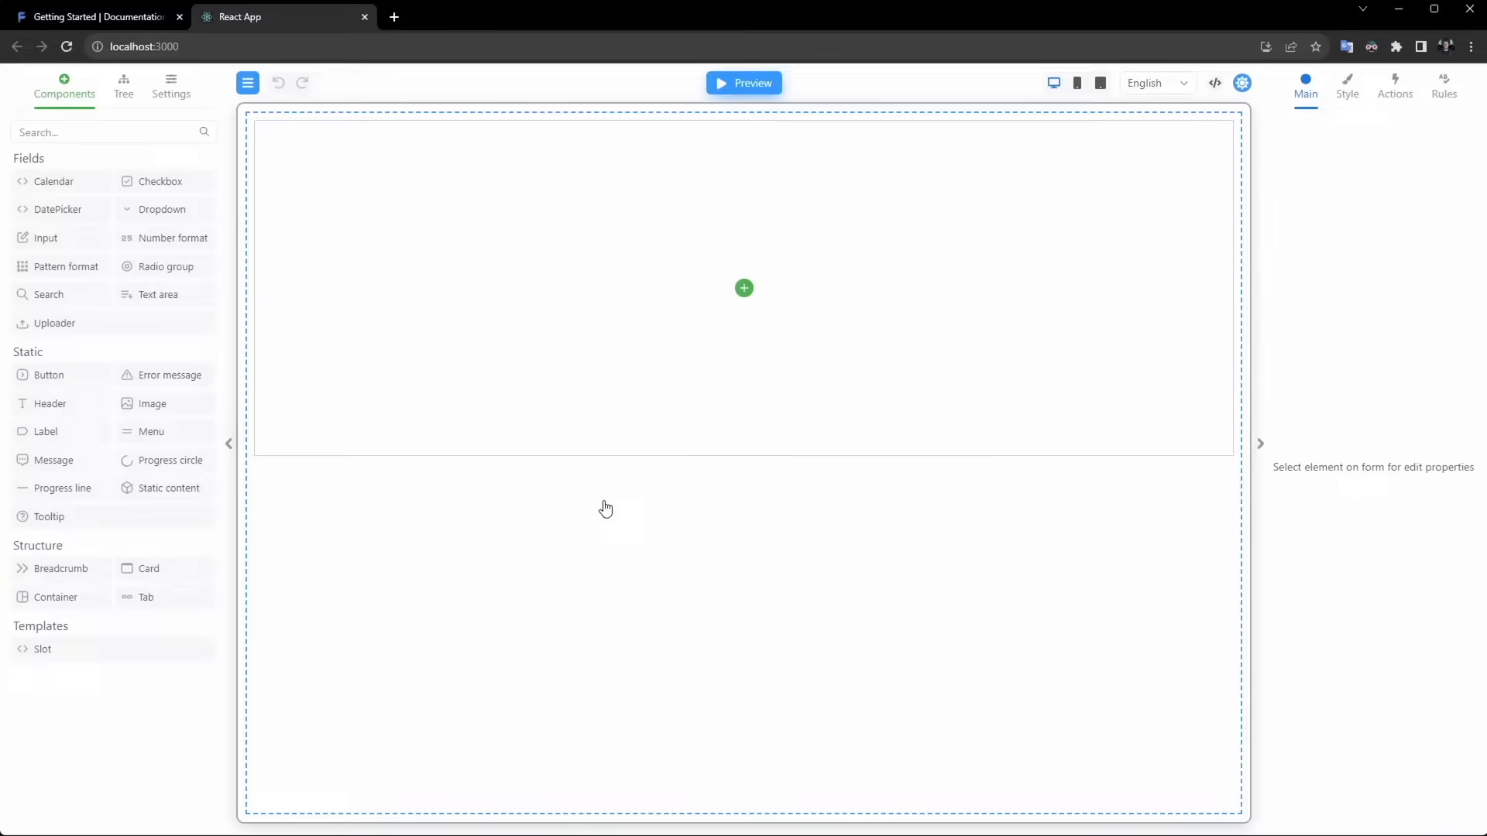
mouse_move(1104, 427)
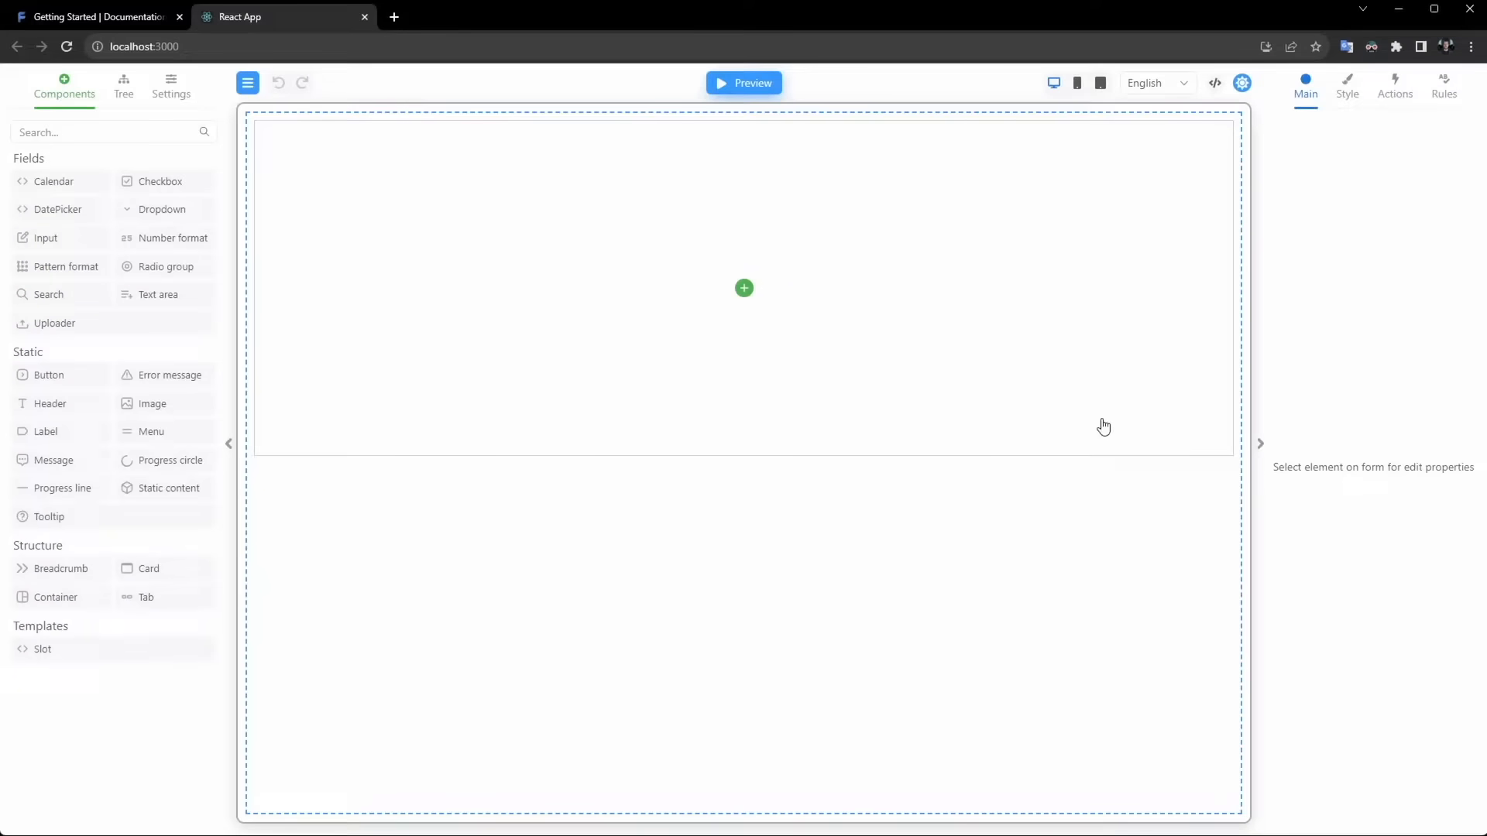
mouse_move(969, 597)
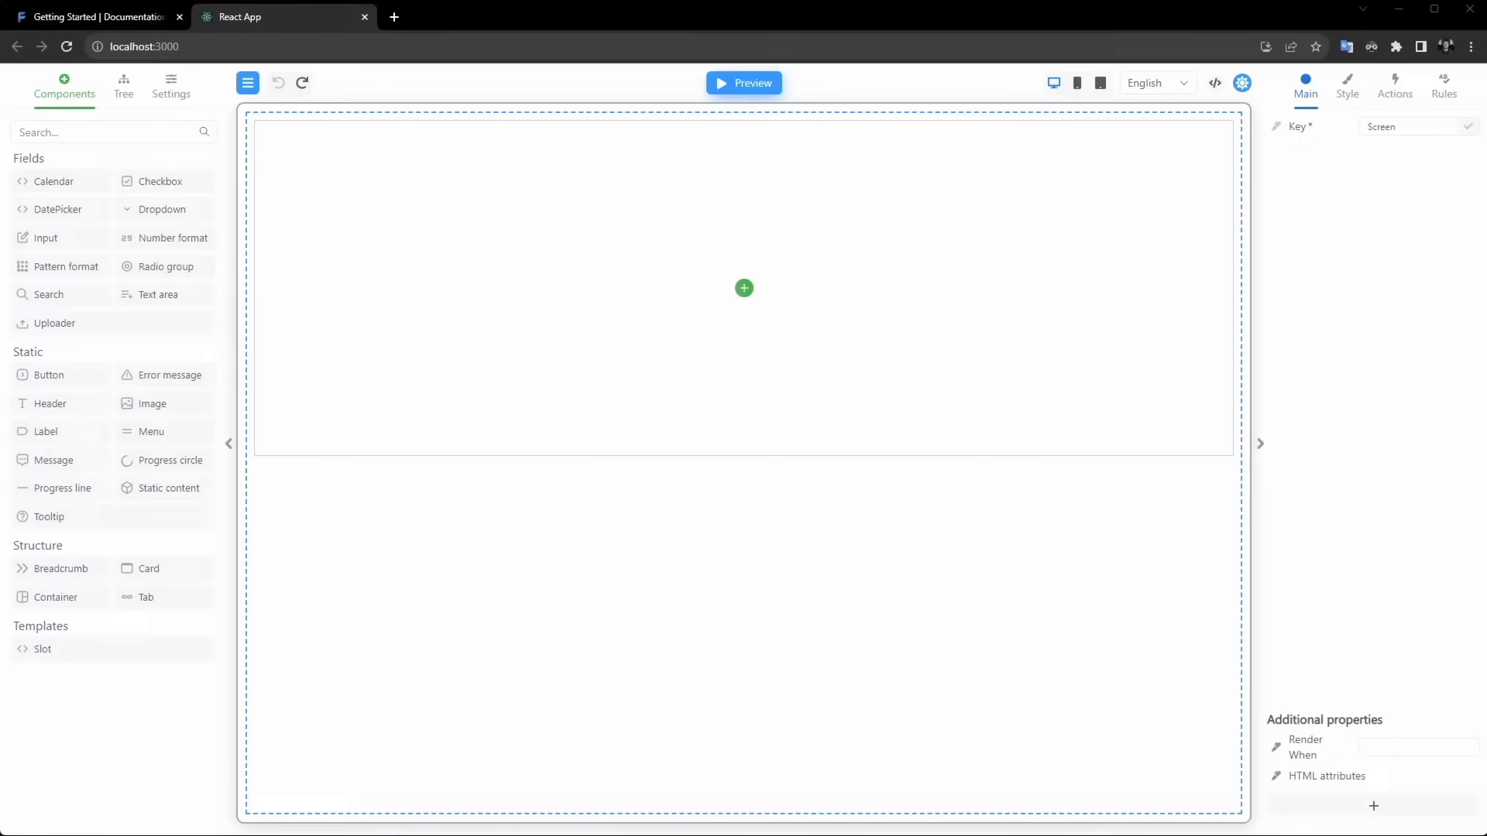
mouse_move(261, 556)
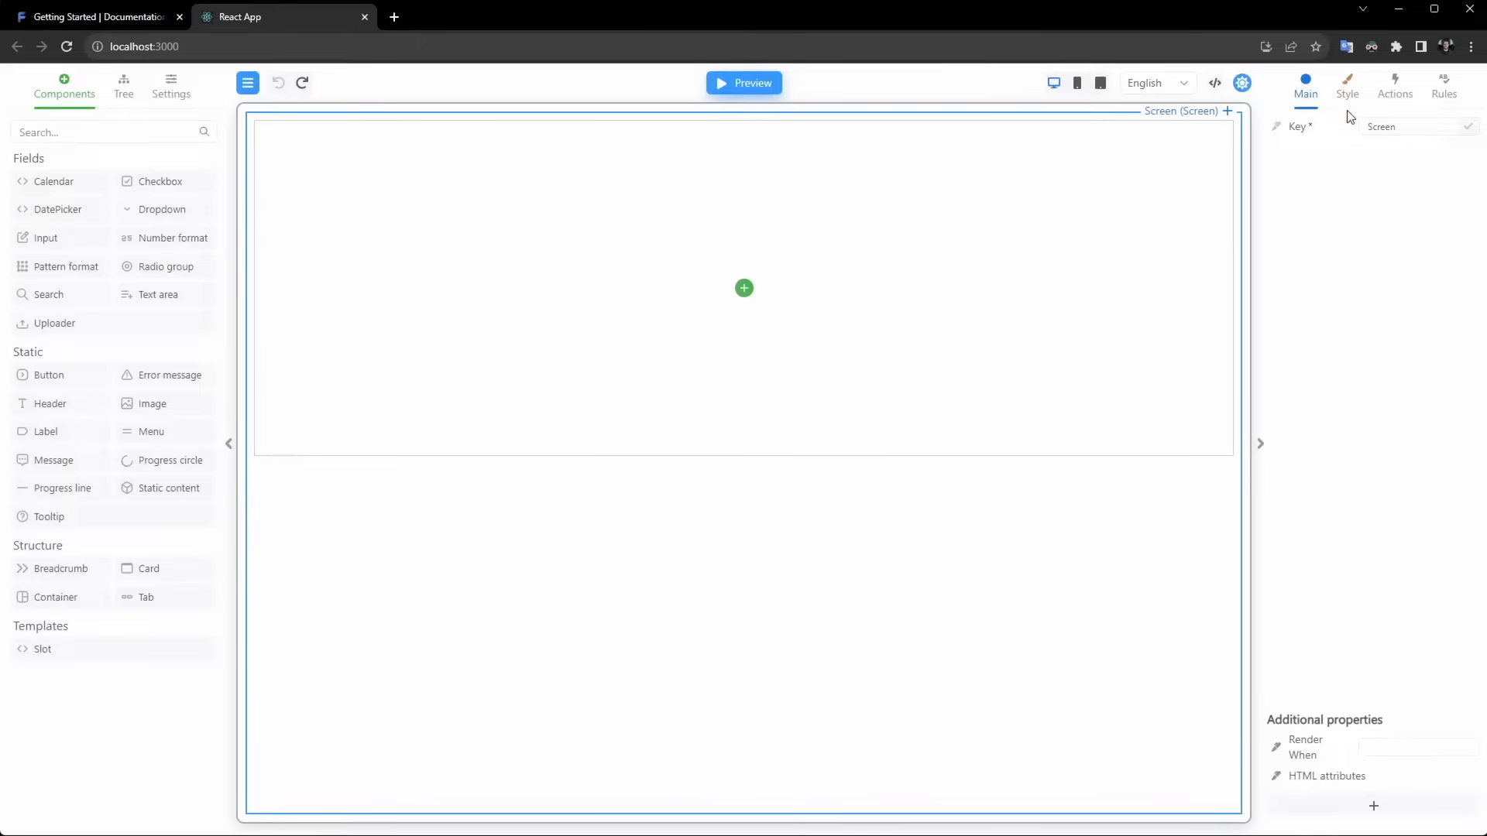
- Set the Screen's Align Items style to Center
left_click(1346, 85)
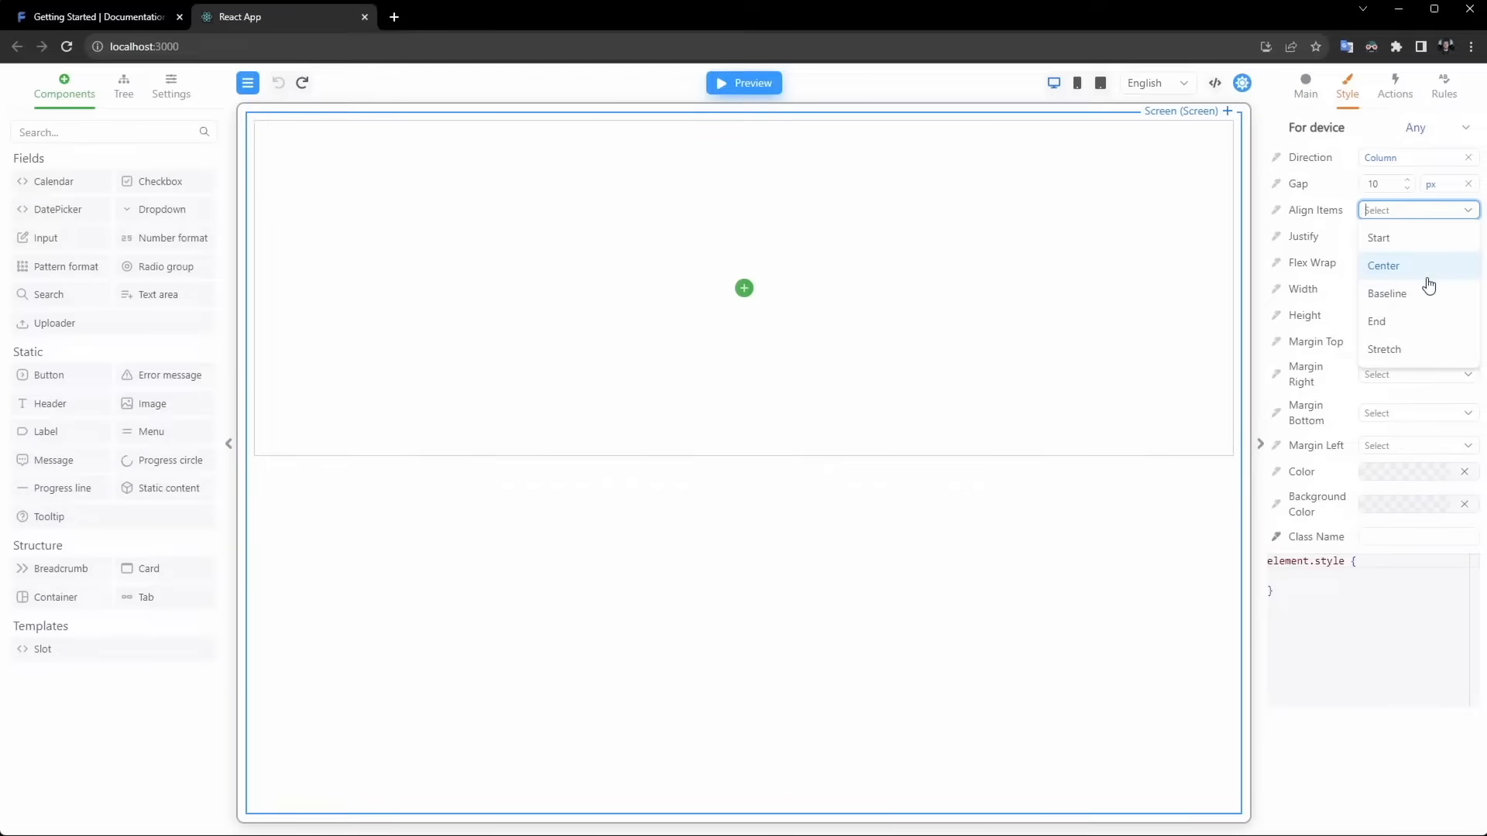
left_click(1383, 264)
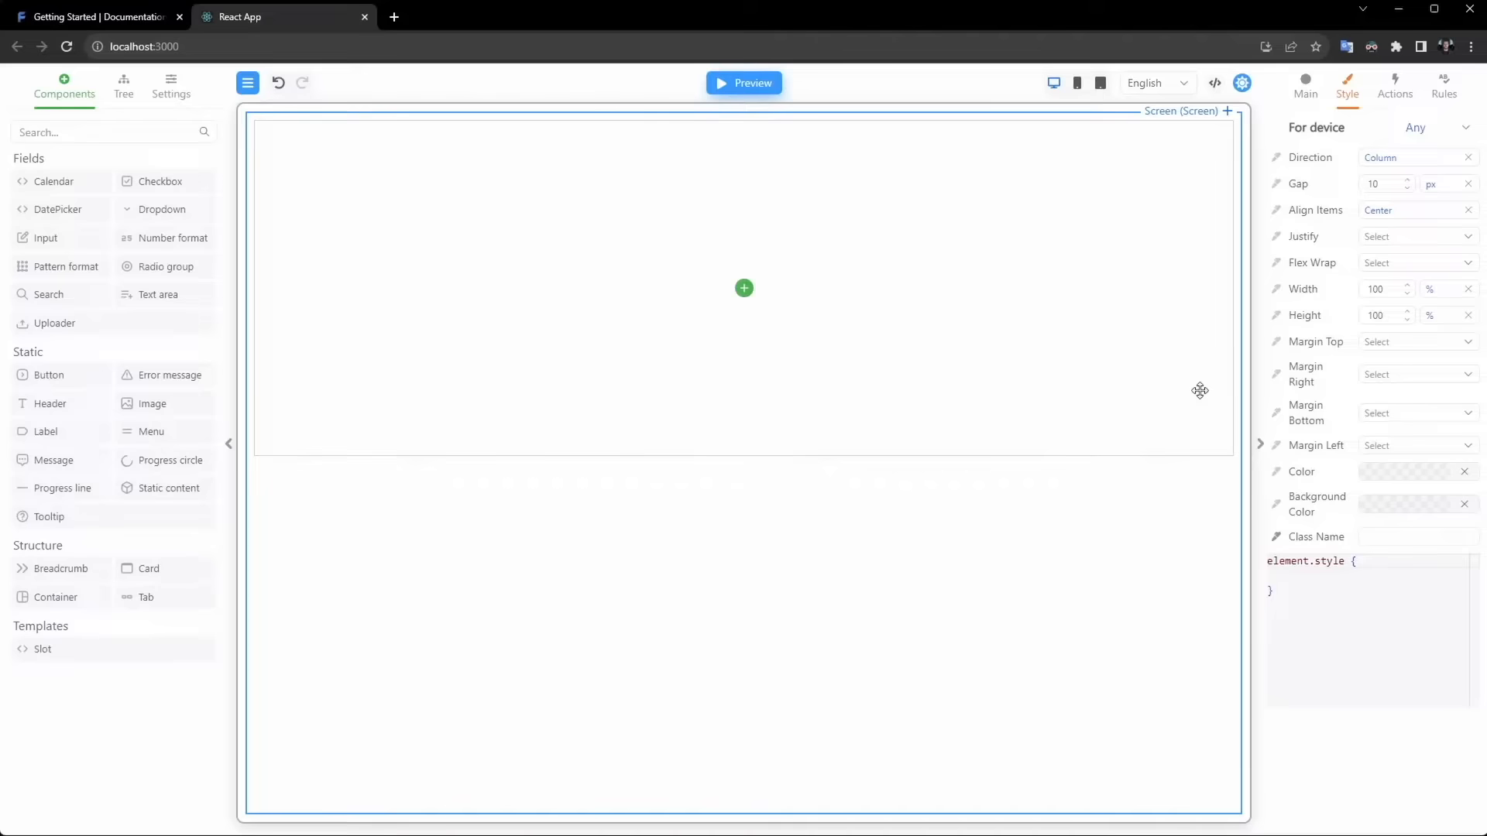
mouse_move(213, 544)
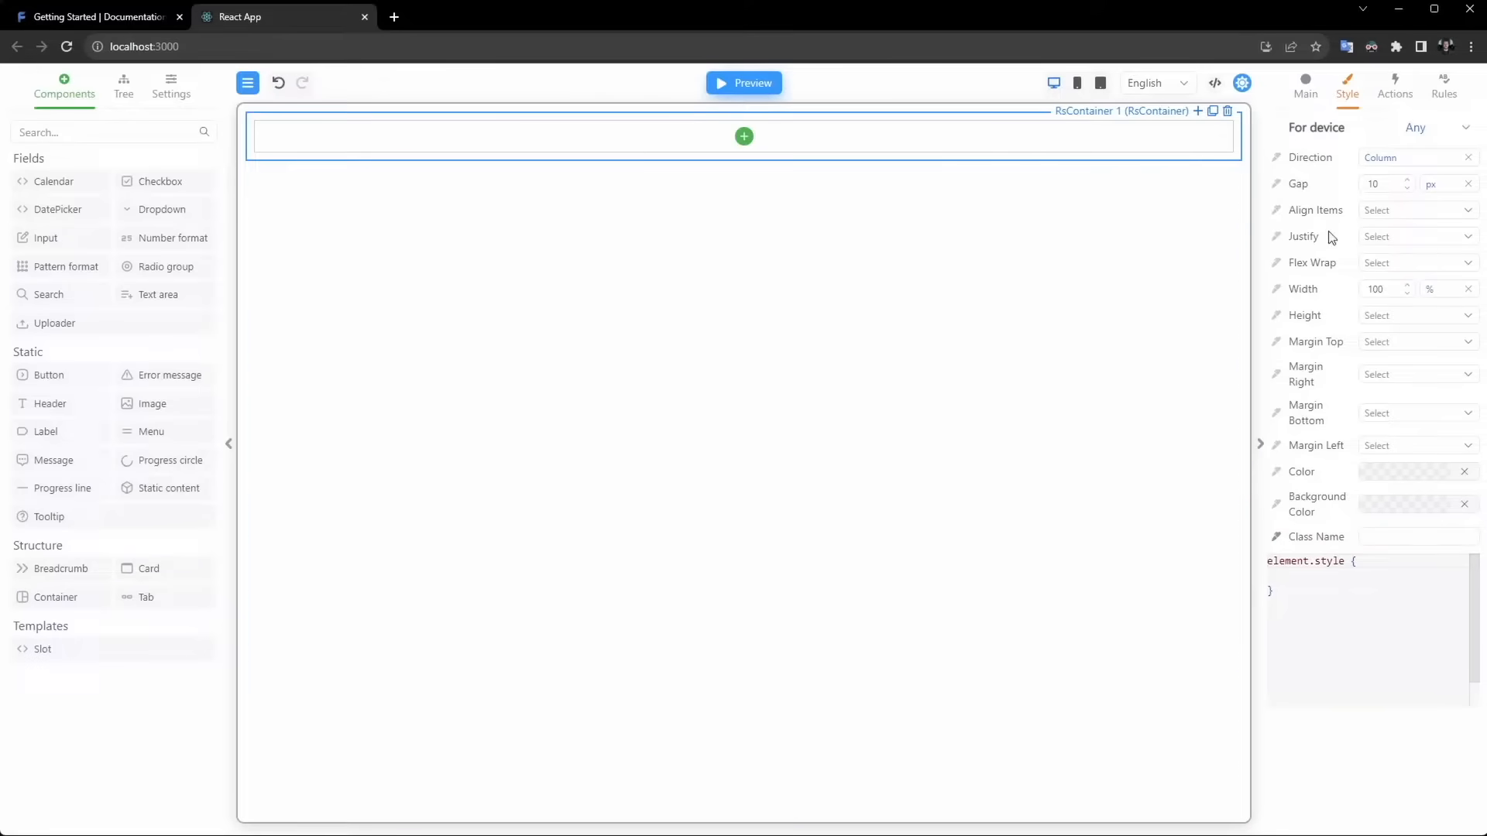
- Set the new container's width to 400 with the unit switched to px
left_click(1385, 289)
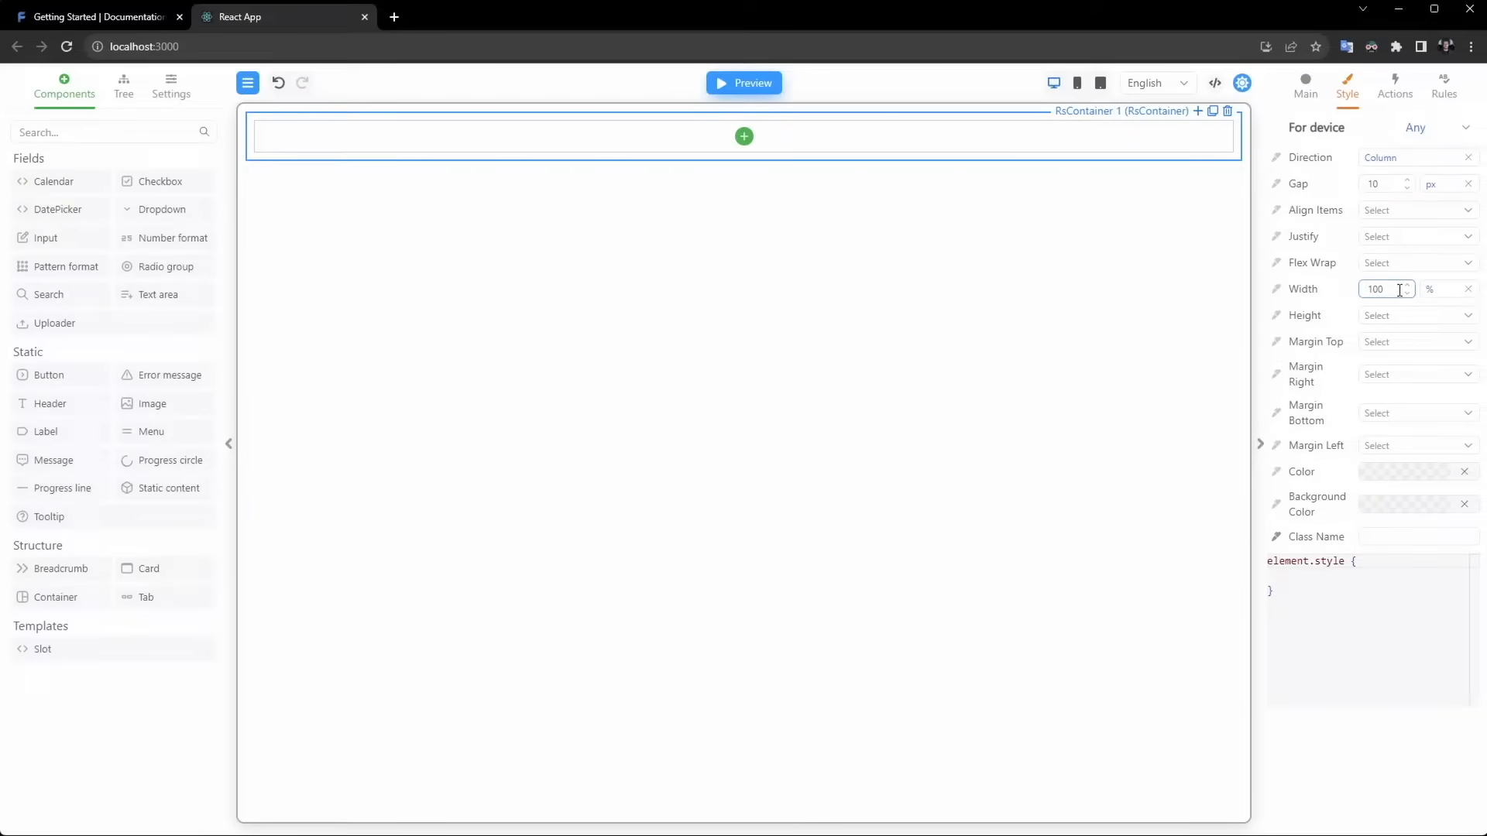
left_click(1431, 288)
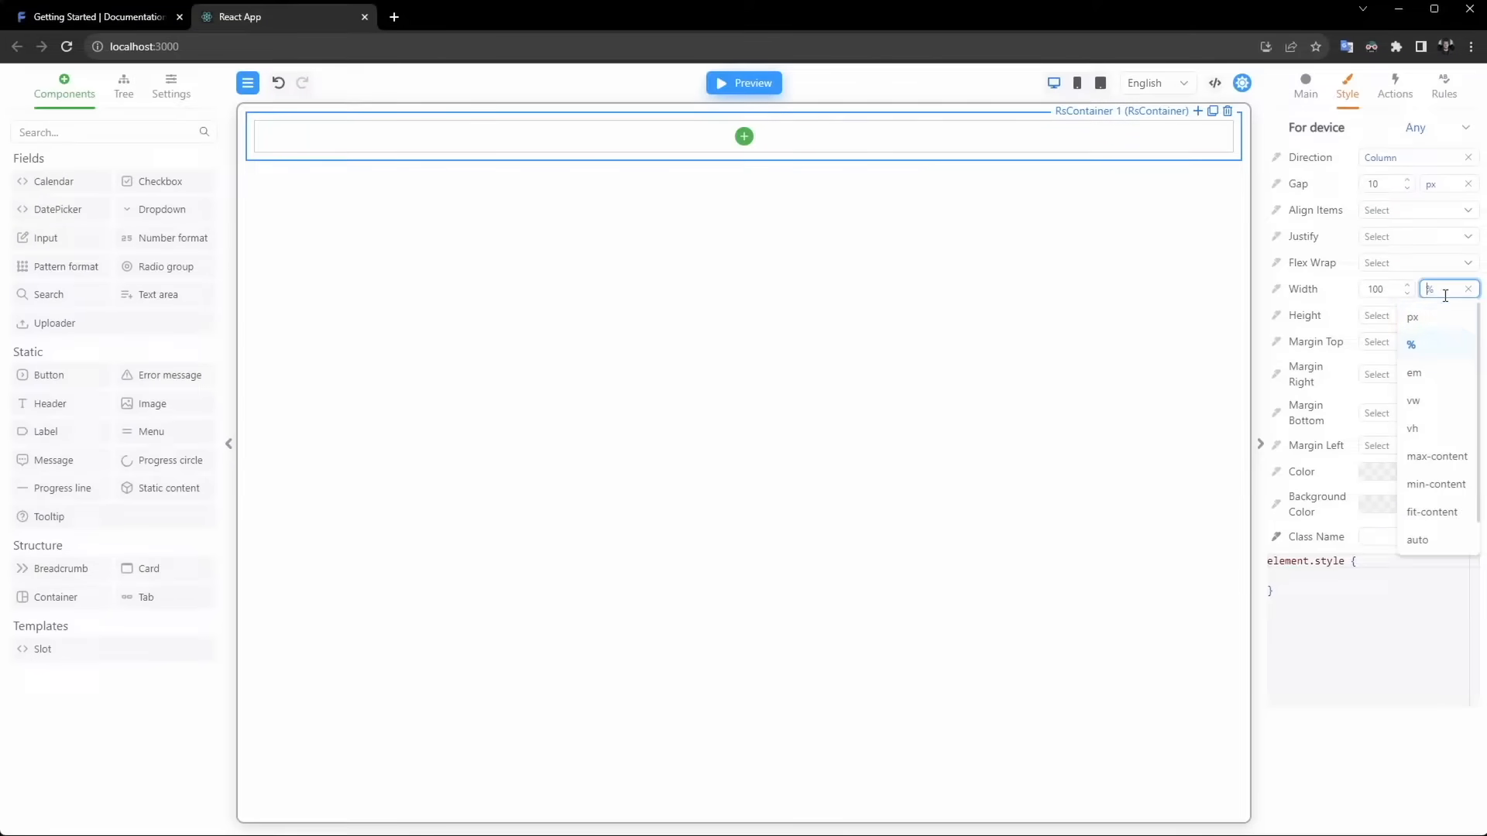
left_click(1414, 316)
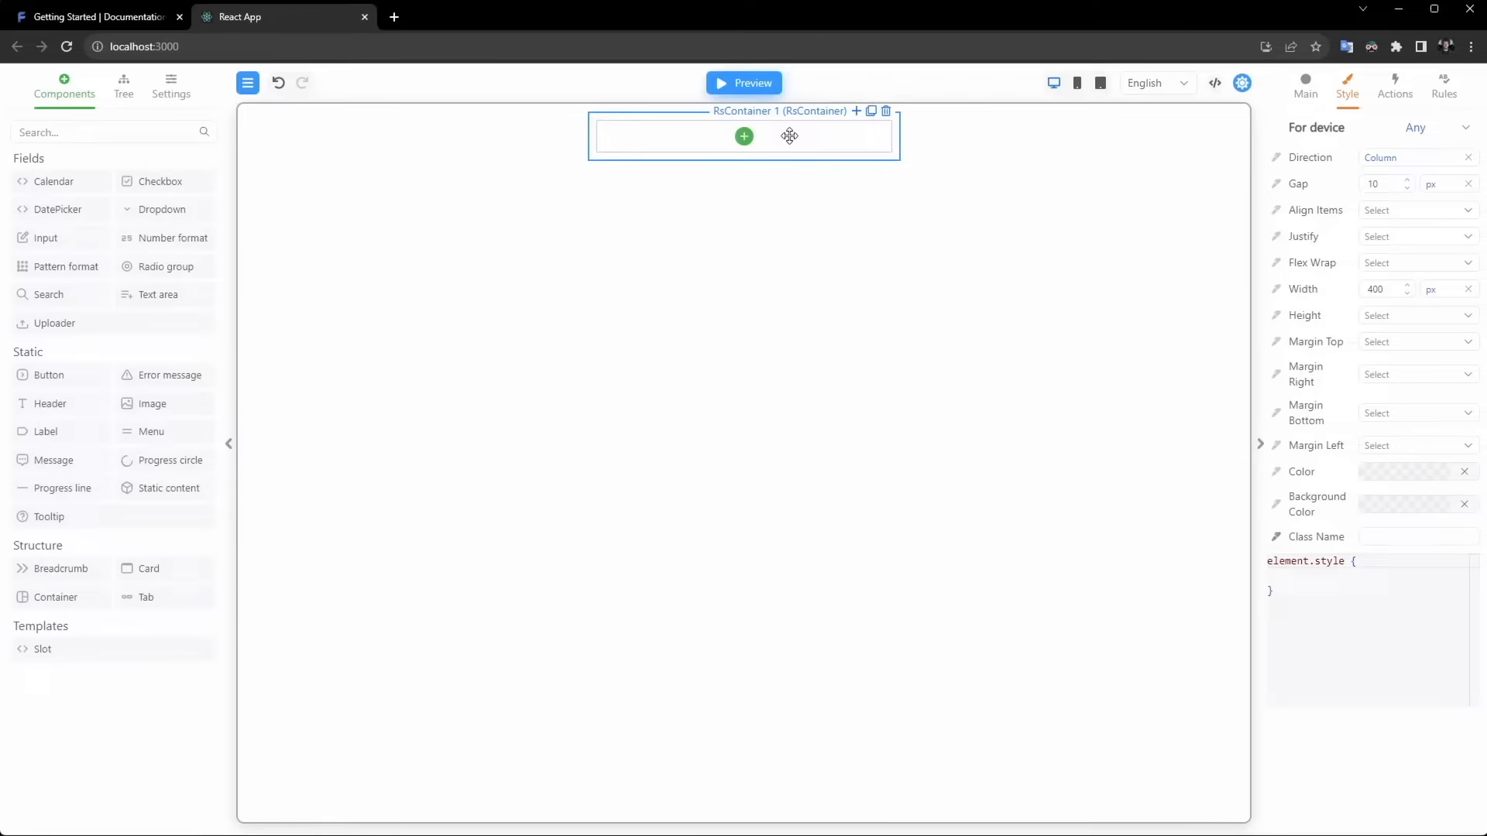
mouse_move(165, 238)
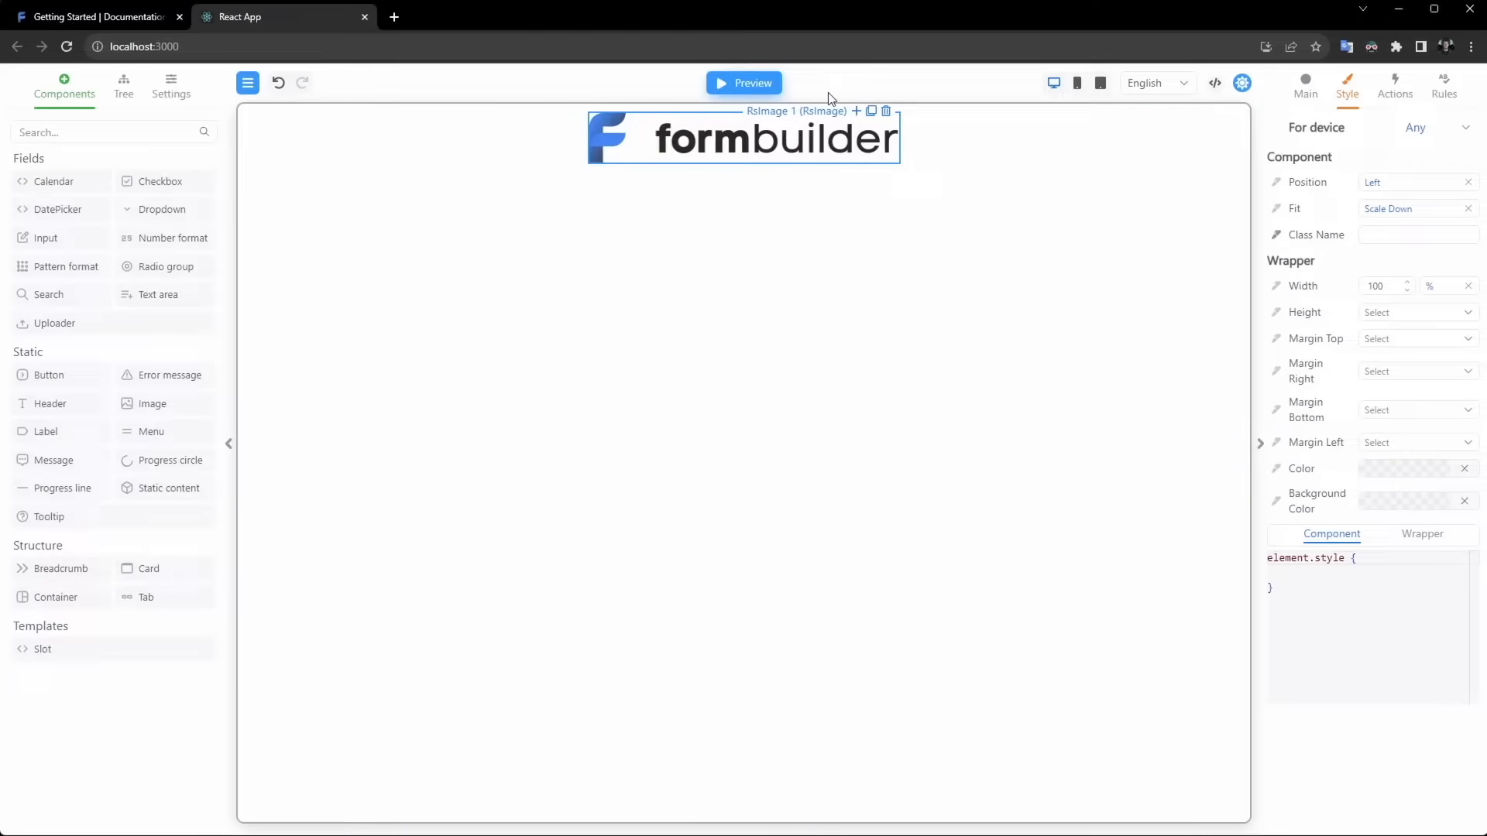
- Add a Header below the logo image with its Content set to 'Sign Up'
left_click(856, 112)
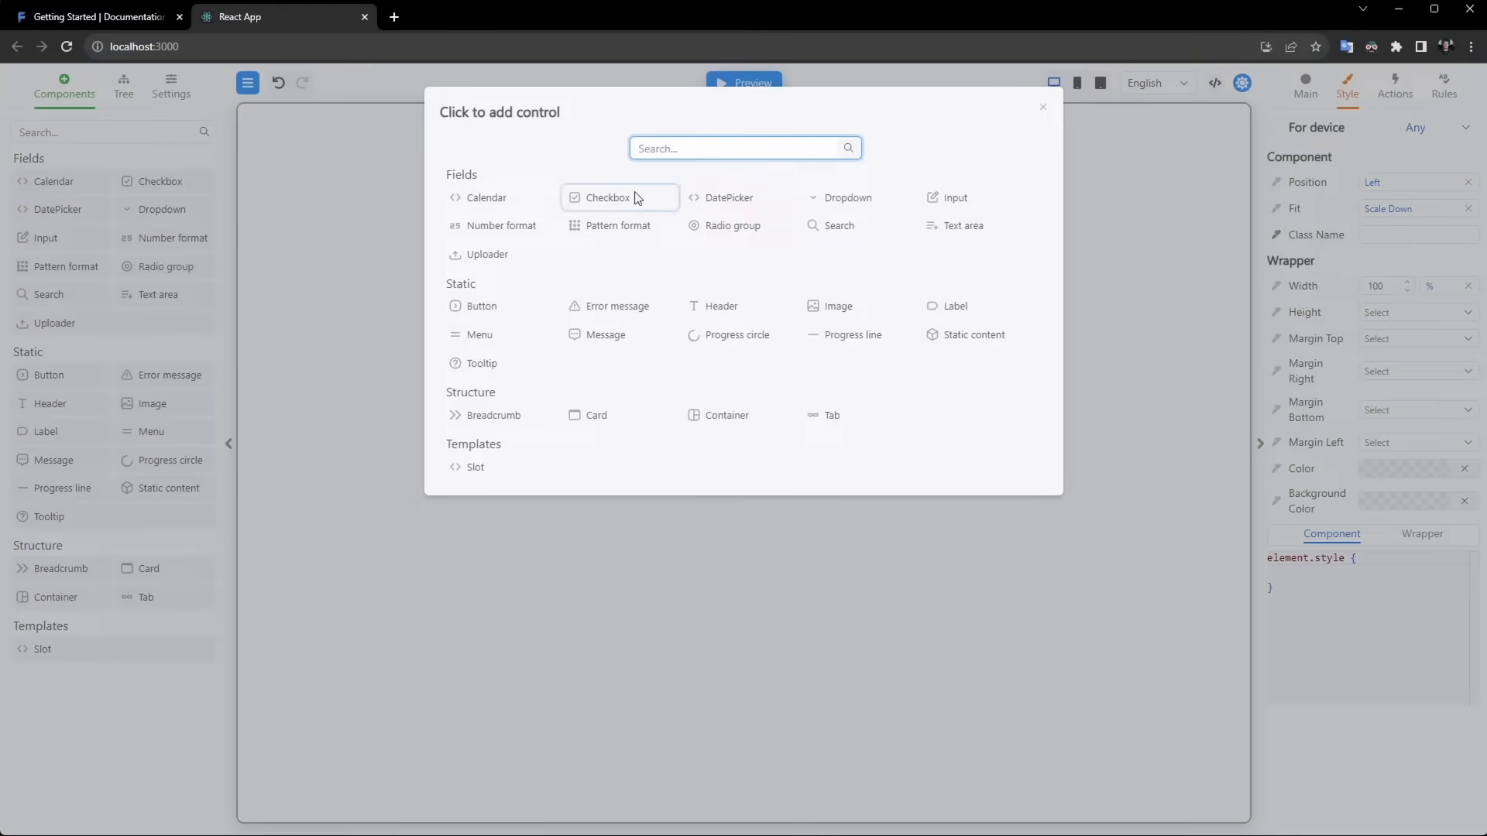
mouse_move(720, 305)
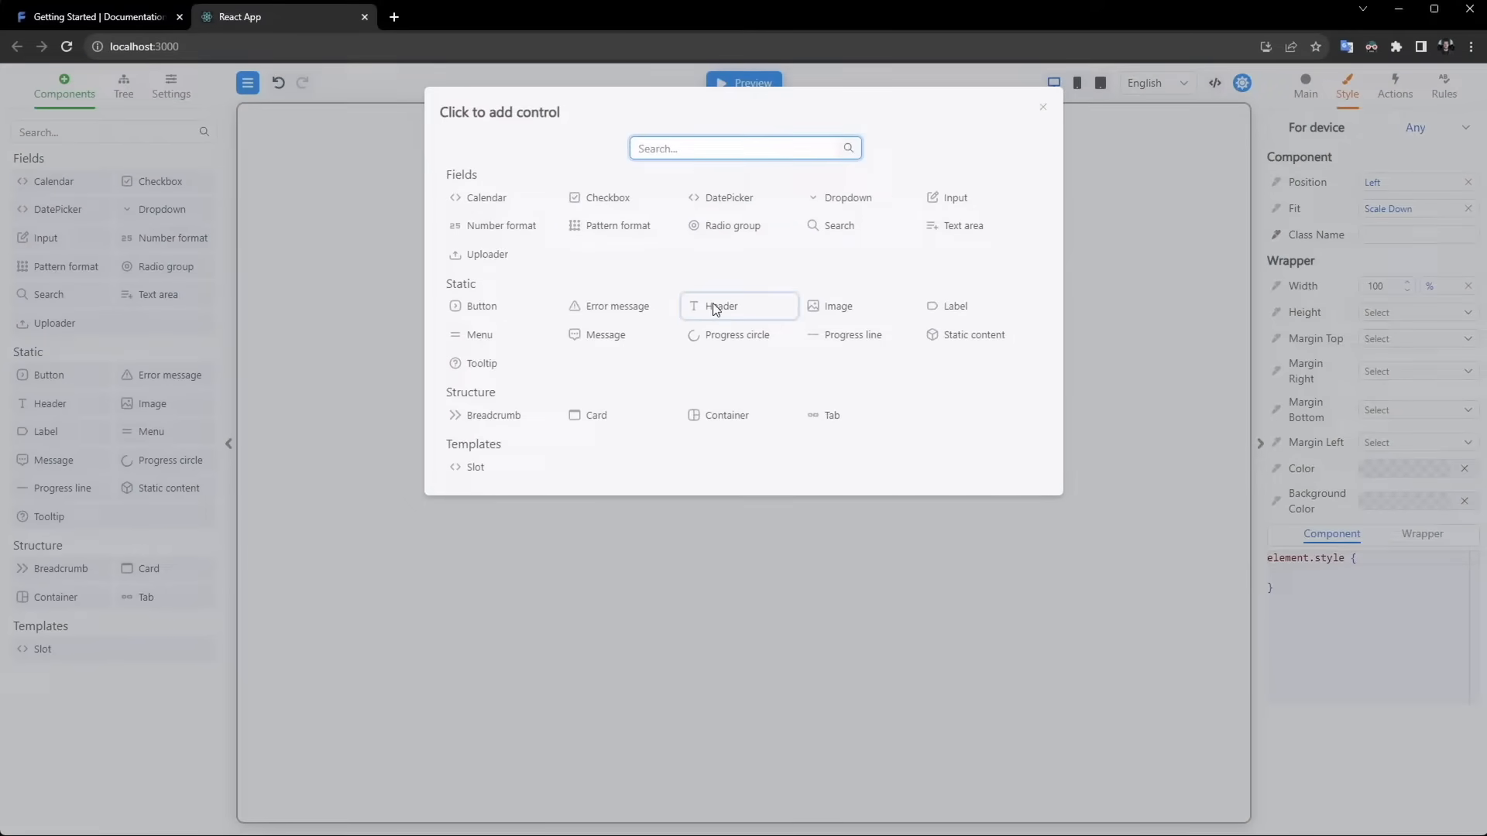
left_click(723, 305)
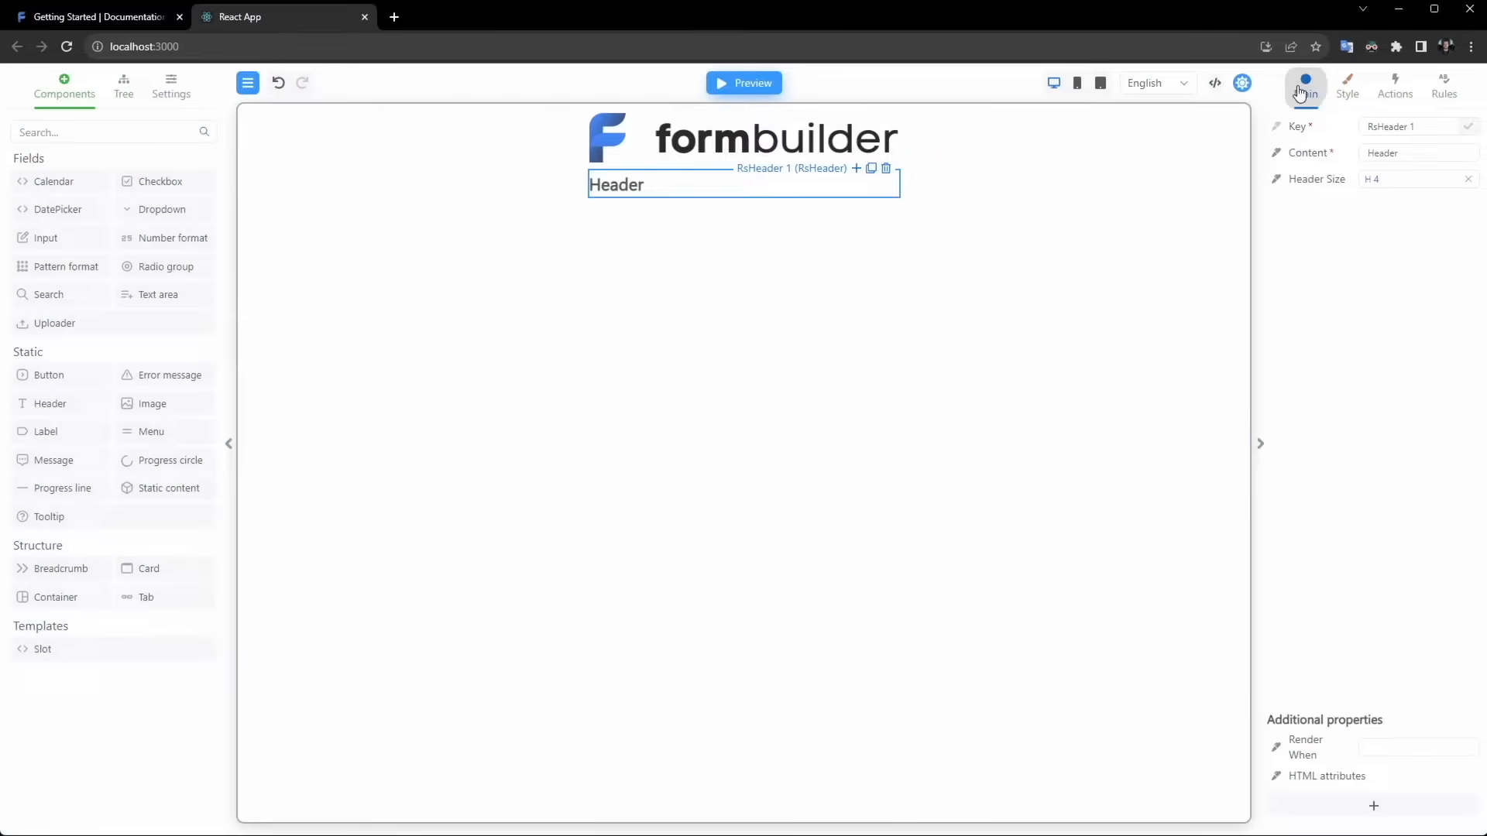
left_click(1415, 154)
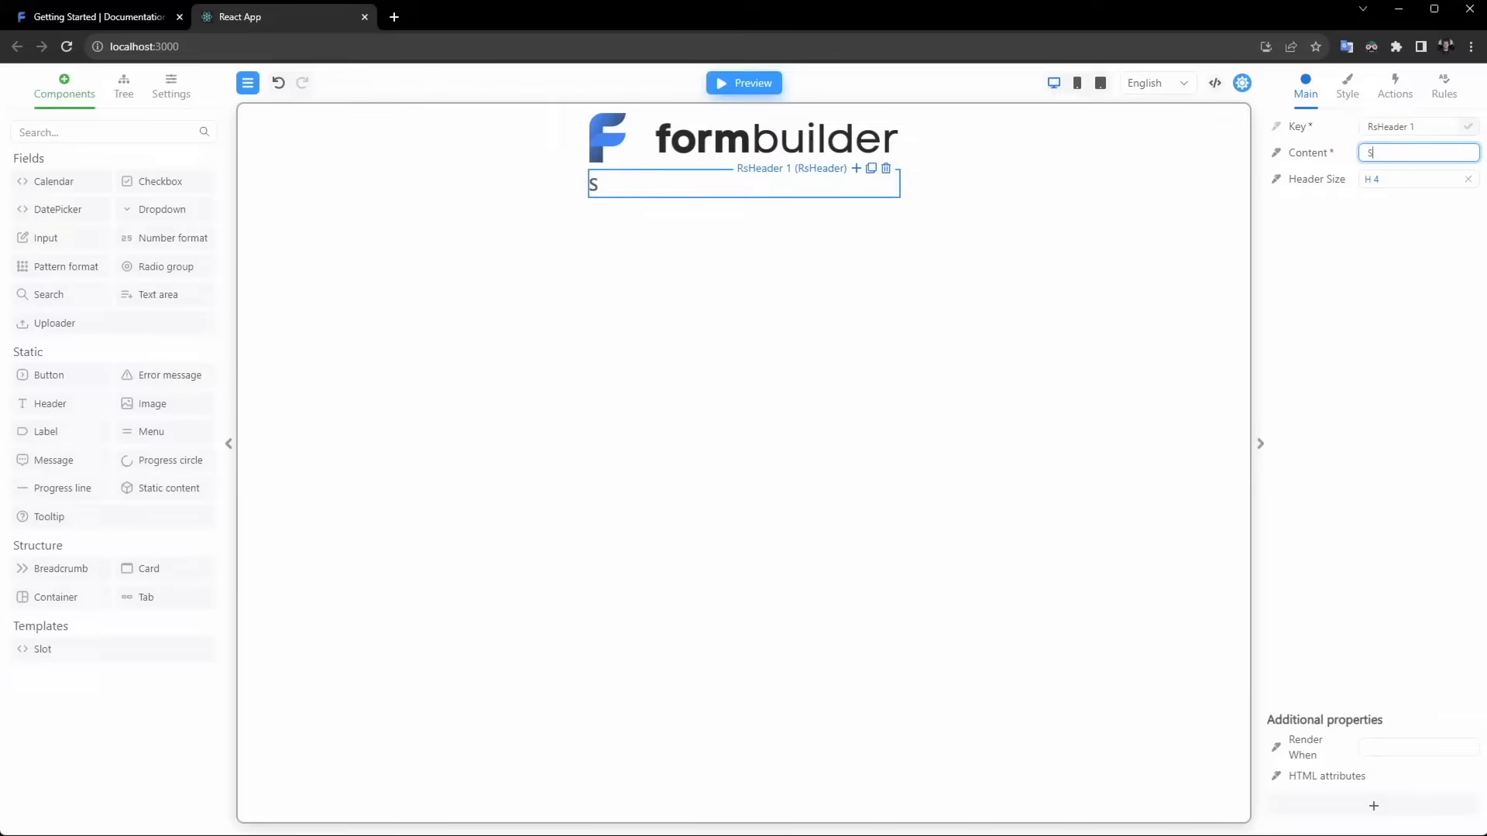
type("ign Up")
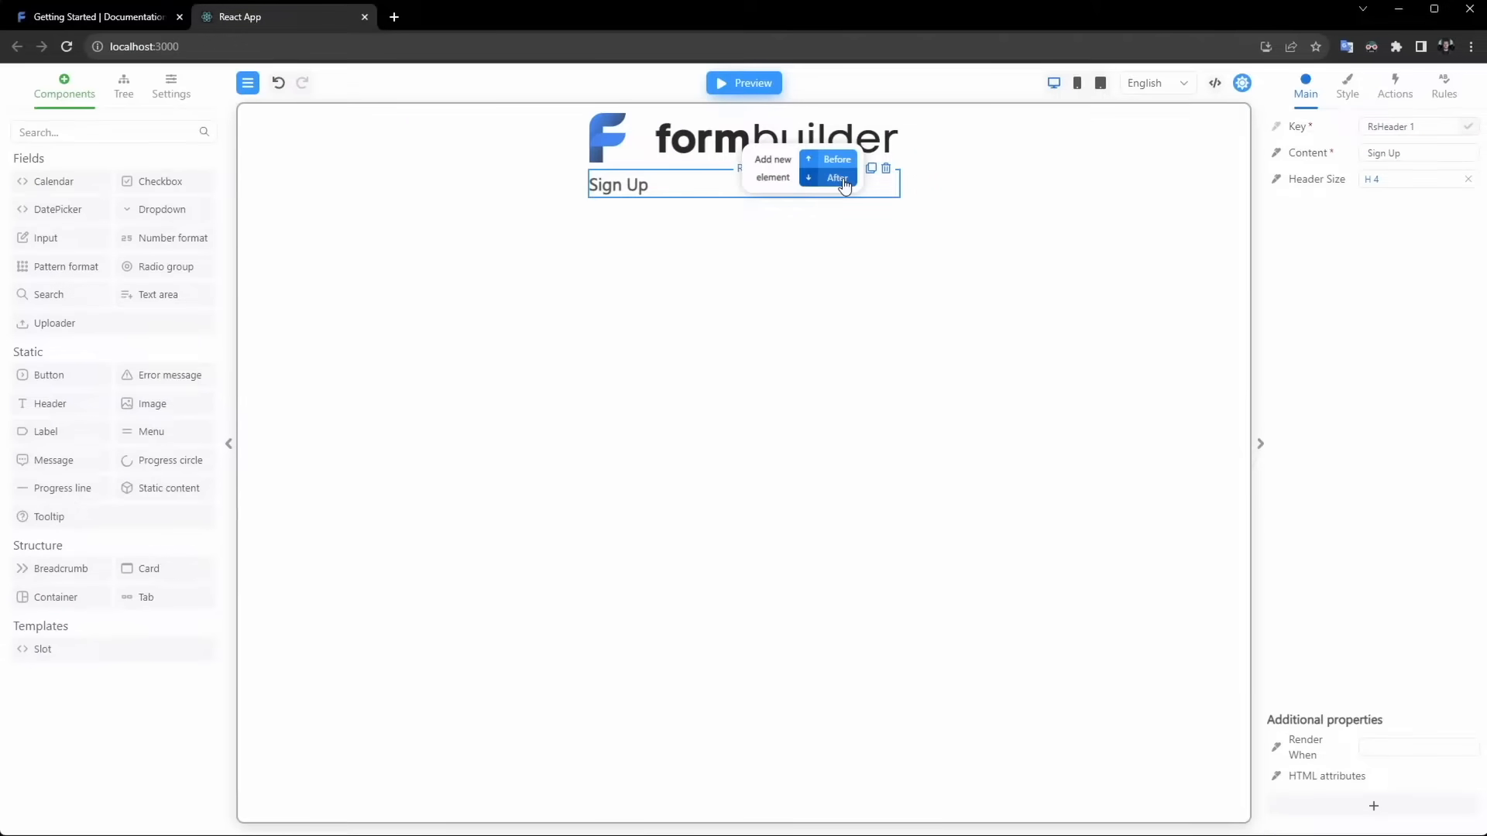
- Add an input after the Sign Up header and label it 'Email'
left_click(836, 160)
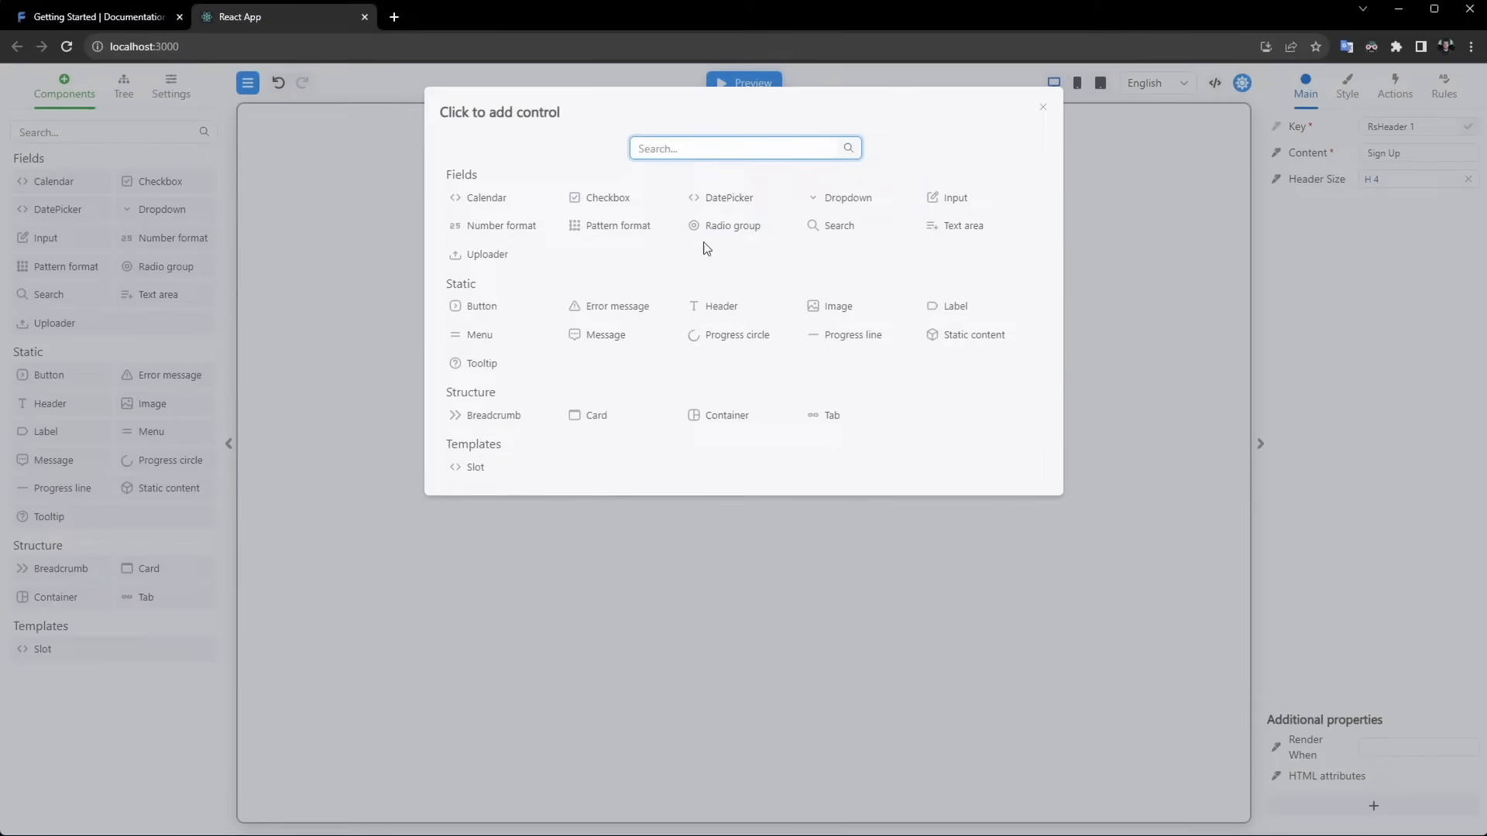
mouse_move(610, 226)
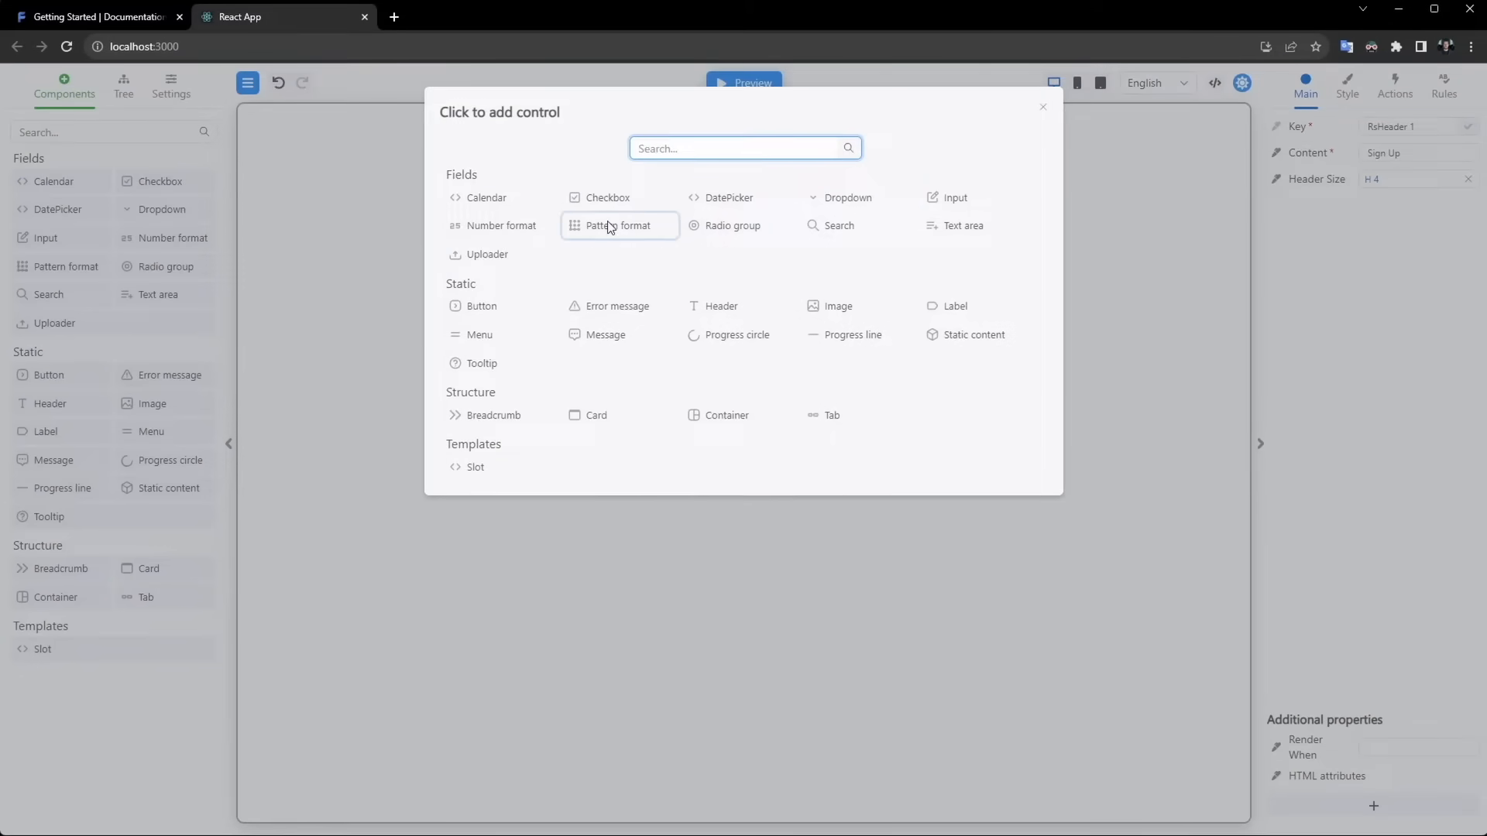
mouse_move(951, 230)
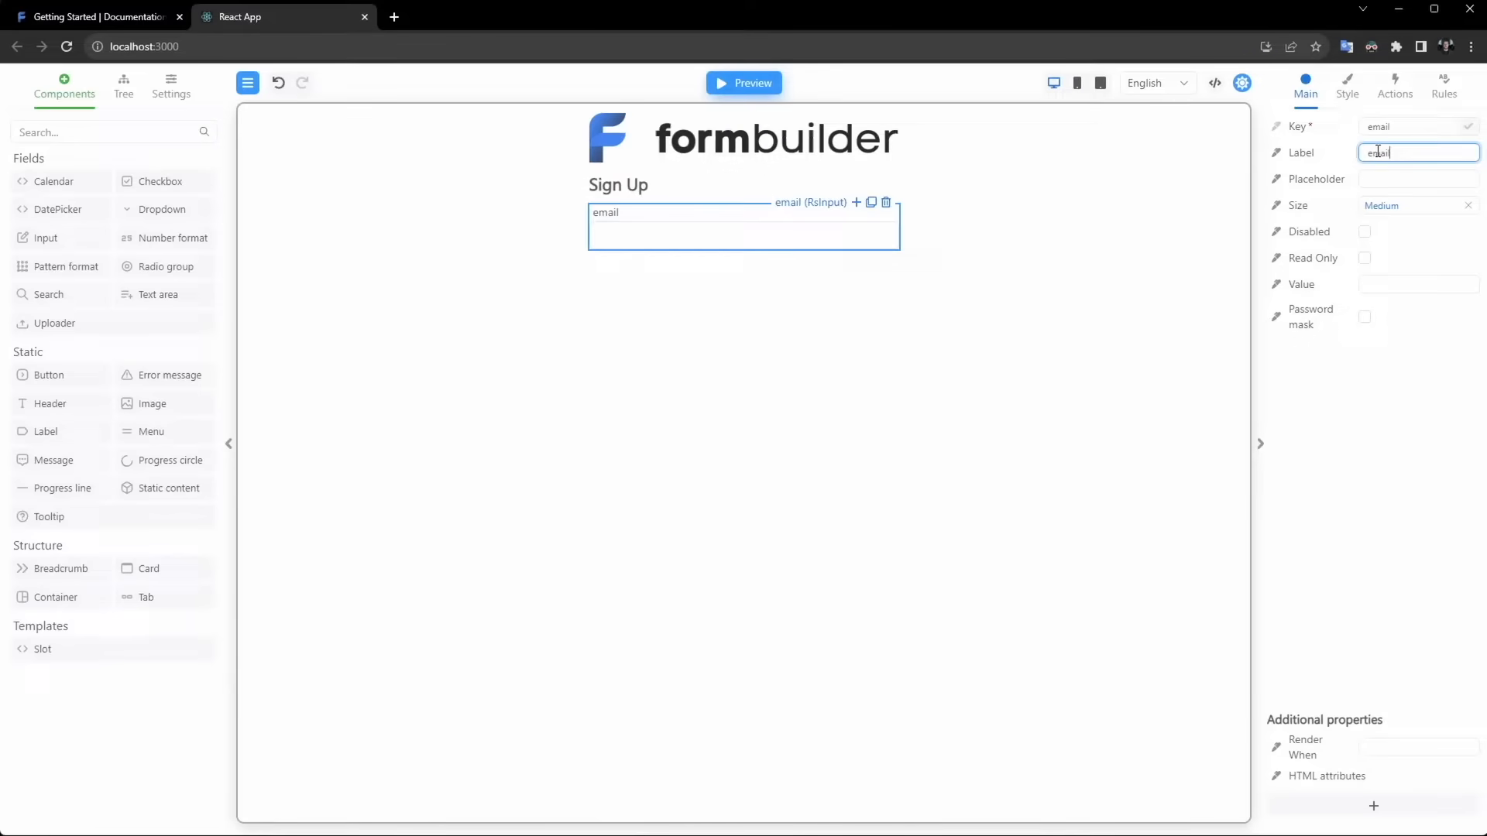
type("Email")
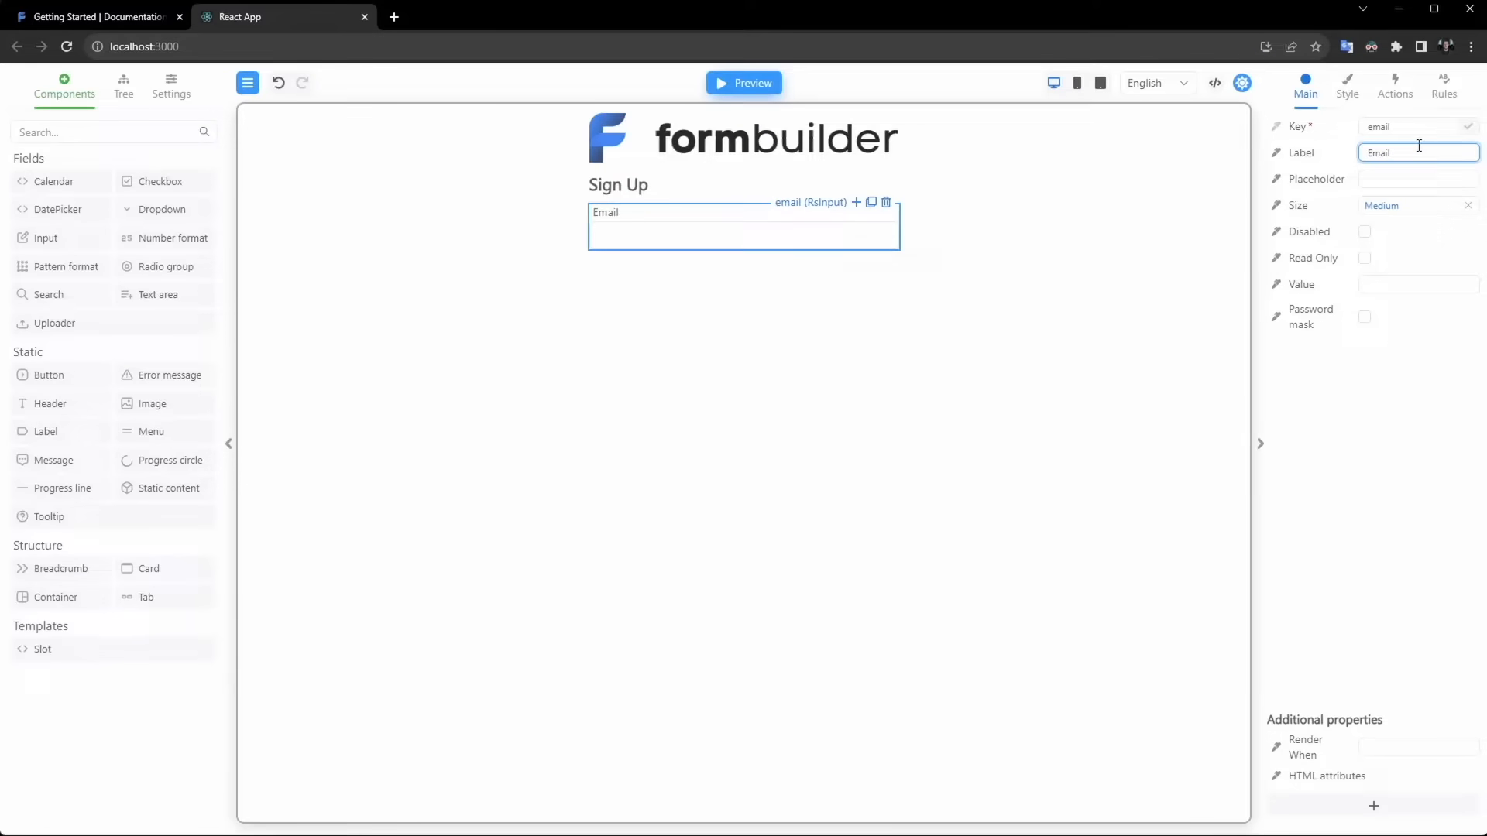
left_click(1417, 178)
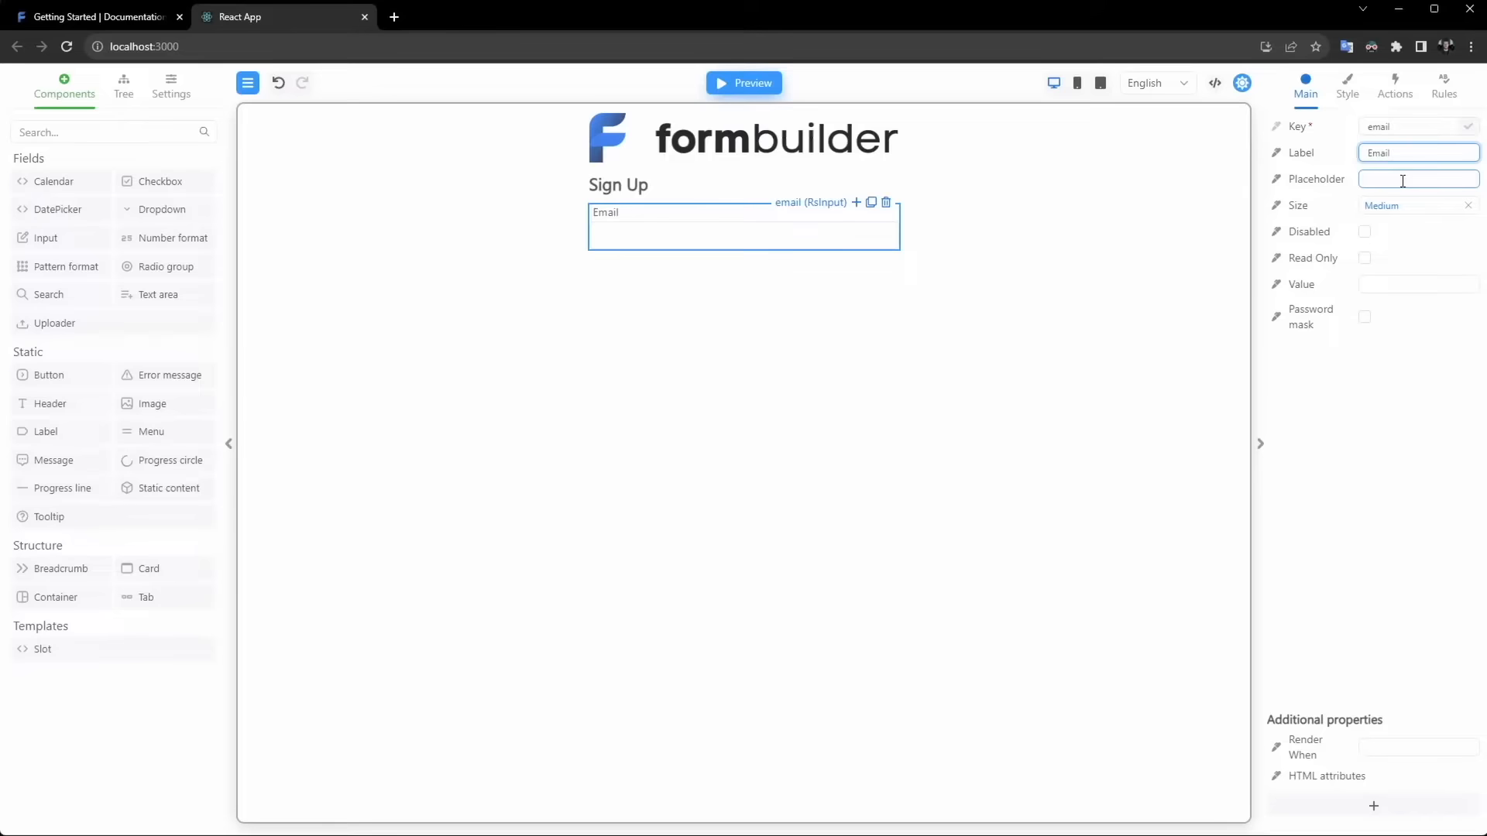
left_click(1416, 180)
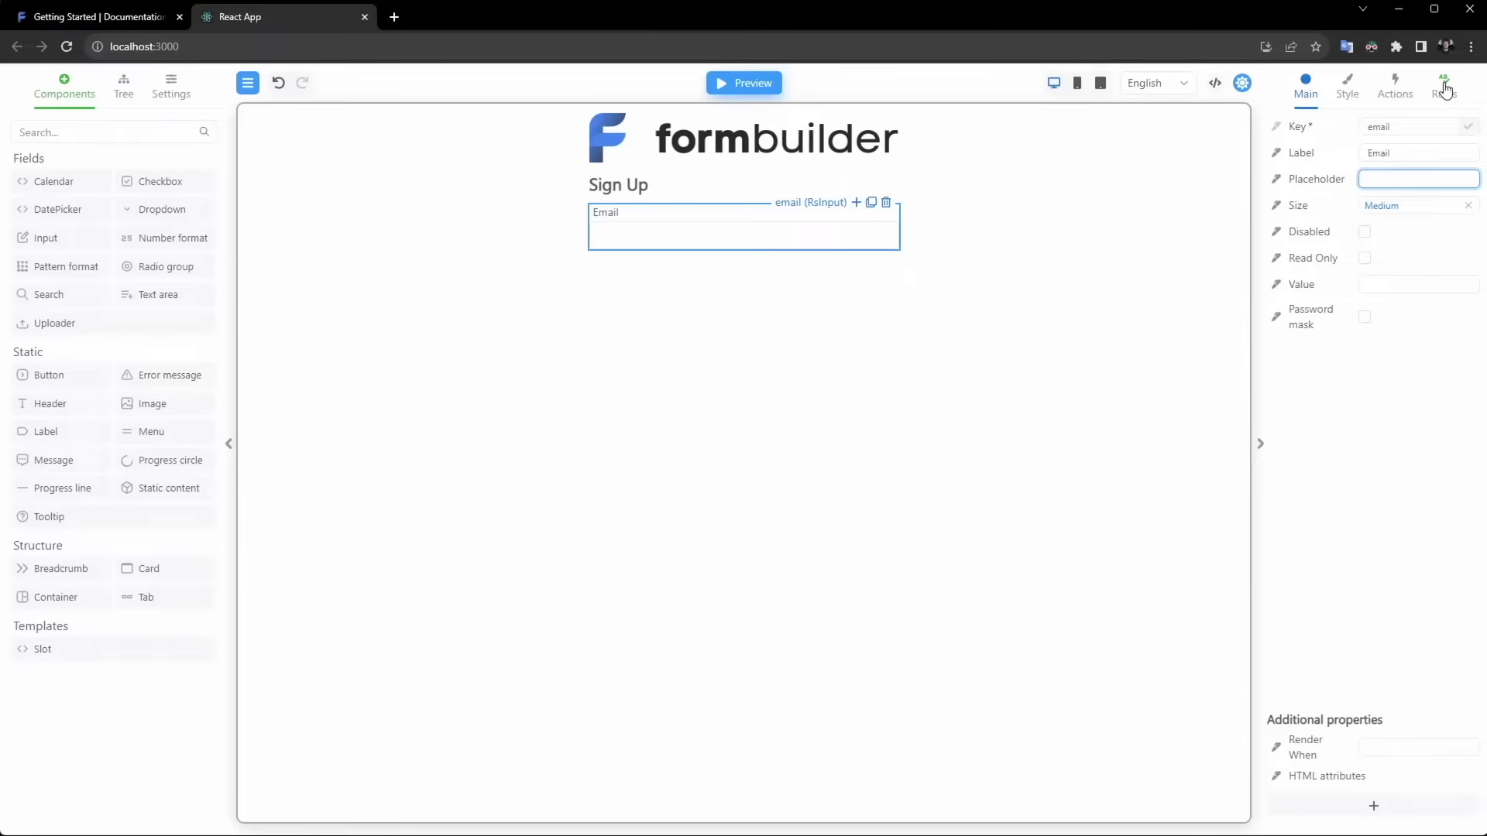
- Add Required and Email validation rules to the email field
left_click(1443, 87)
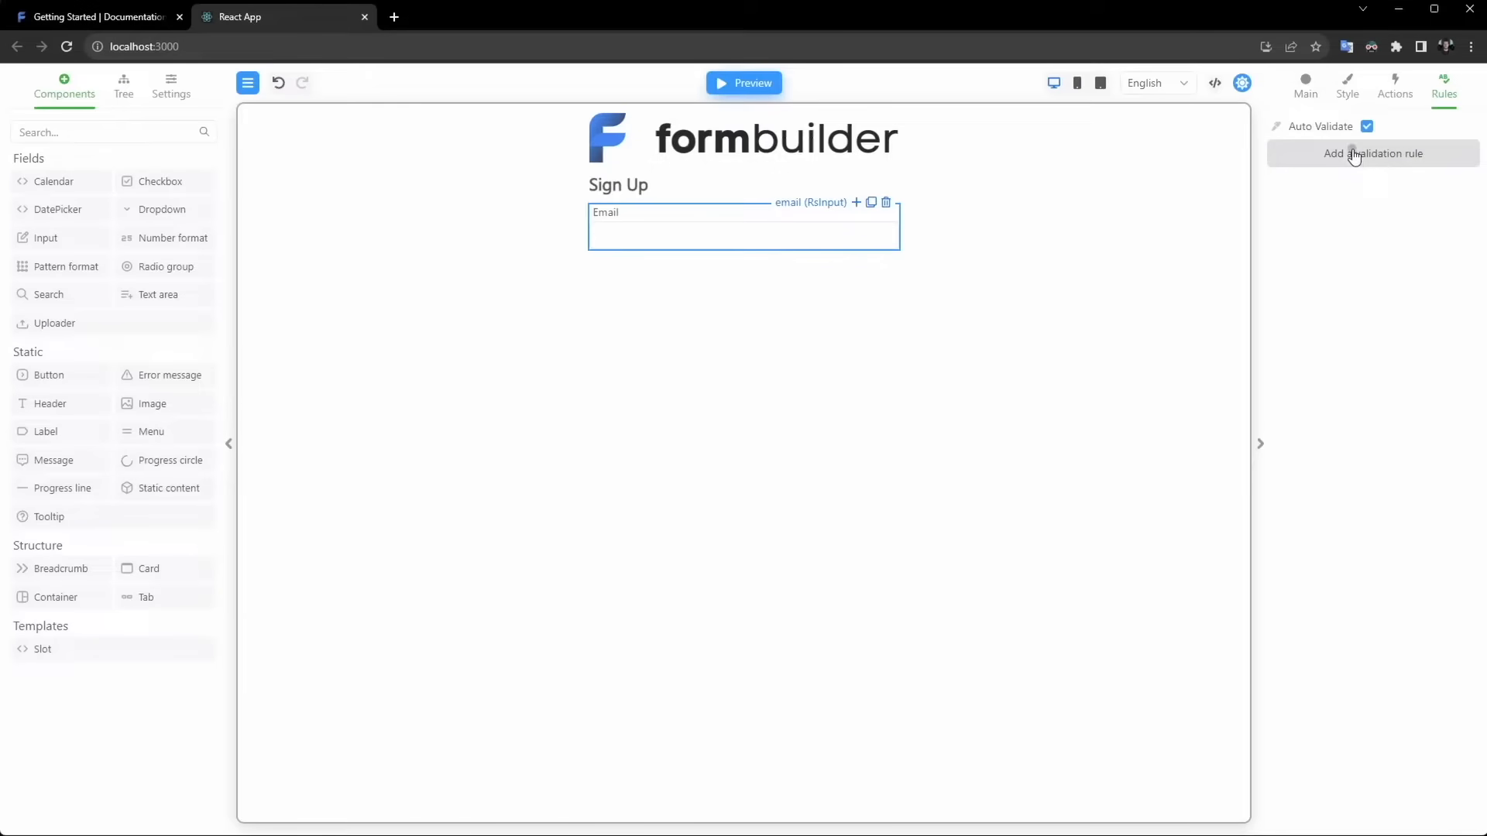
left_click(1372, 153)
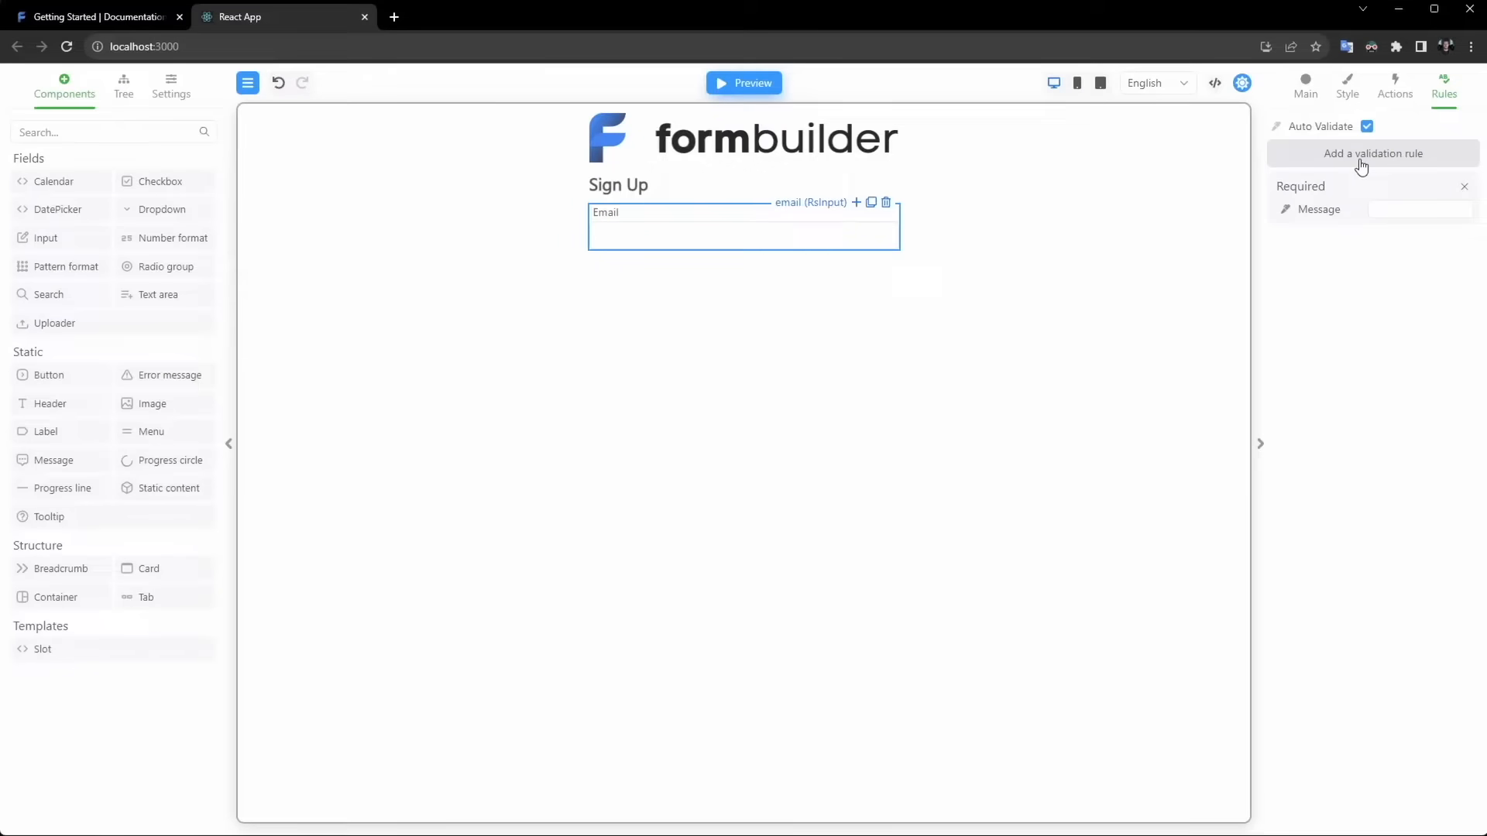
left_click(1372, 153)
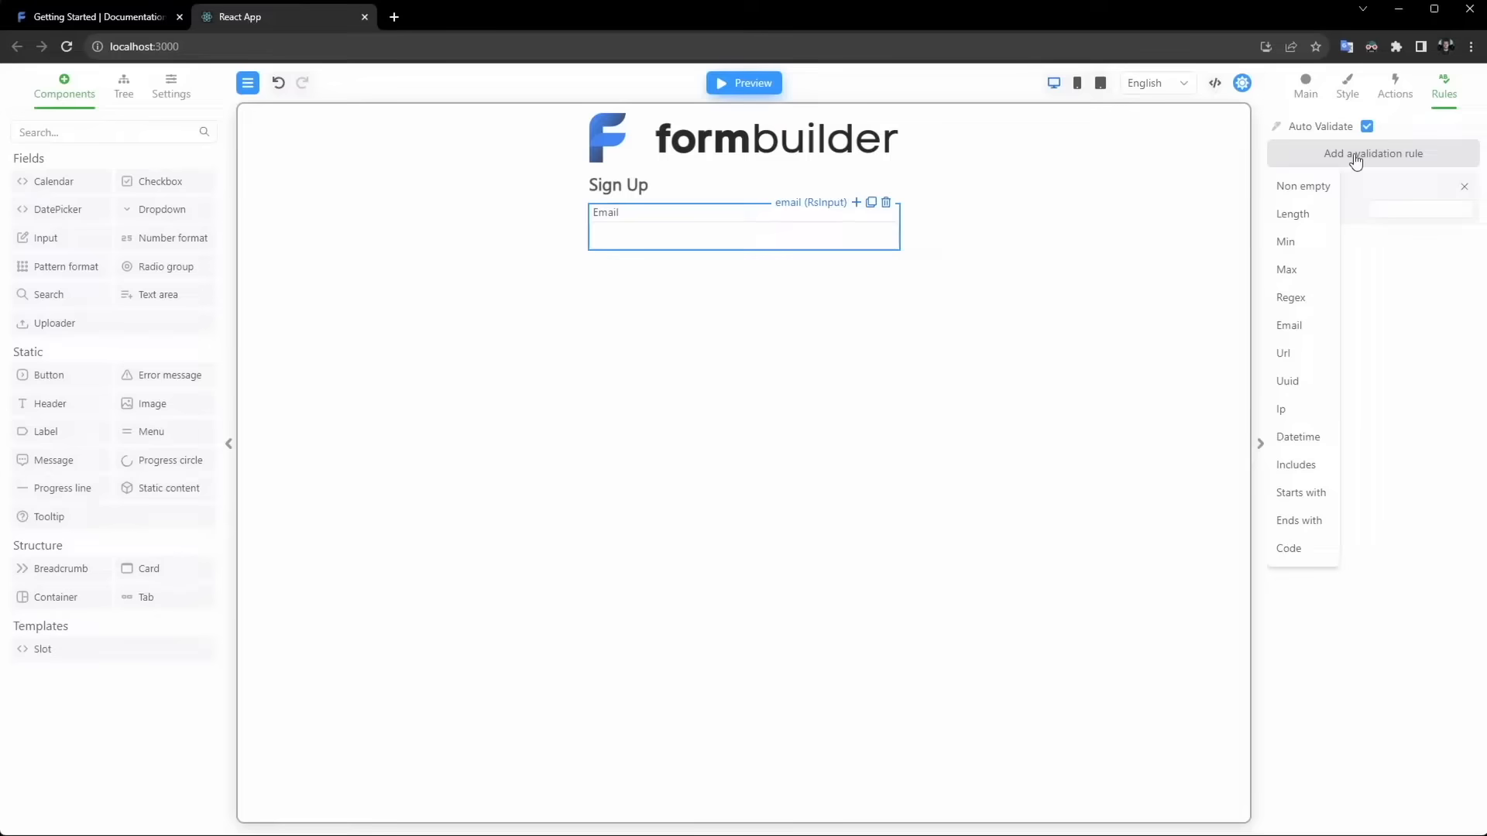
left_click(1288, 325)
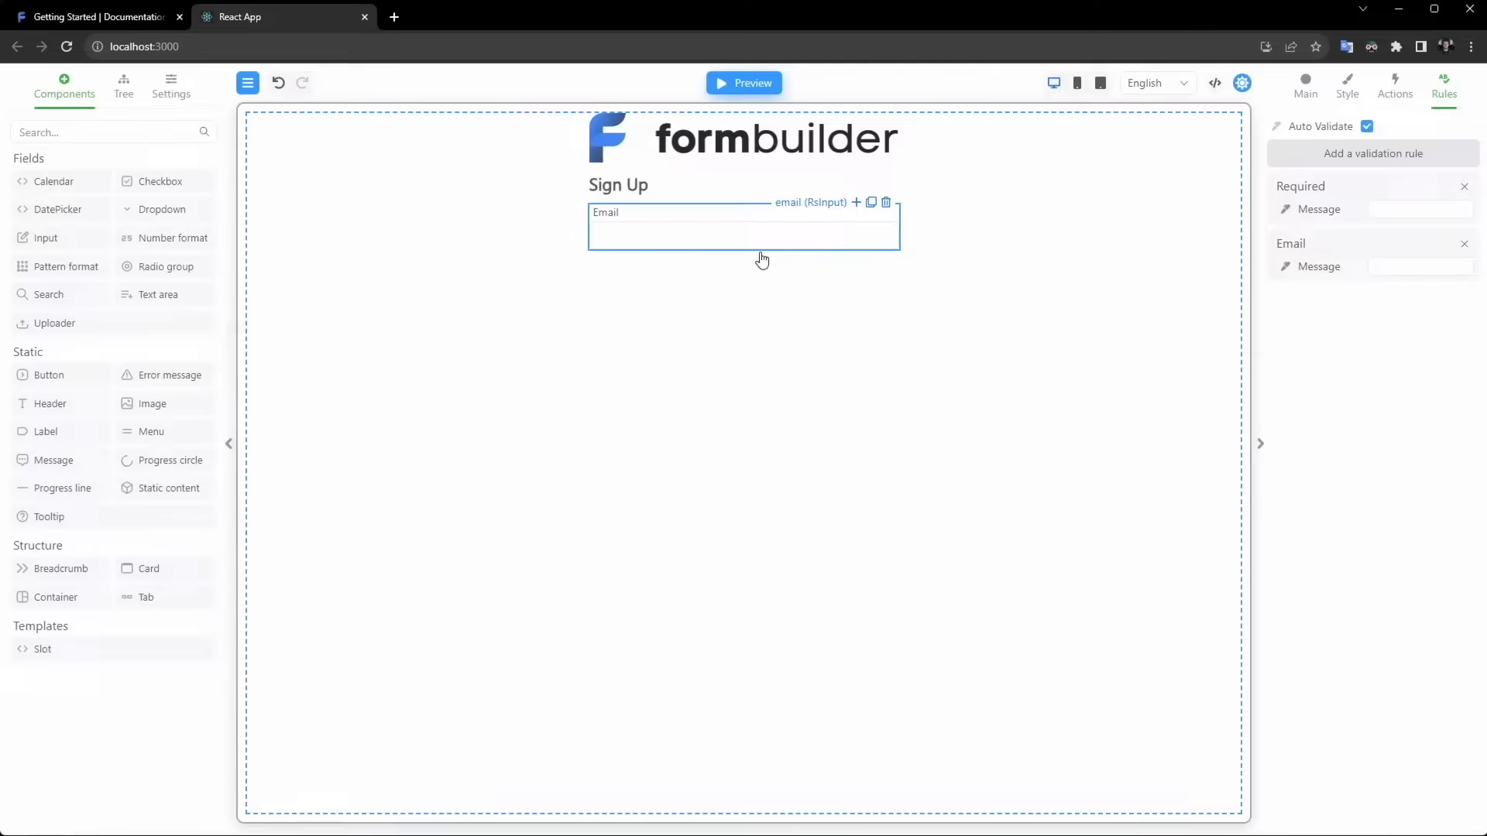
mouse_move(641, 316)
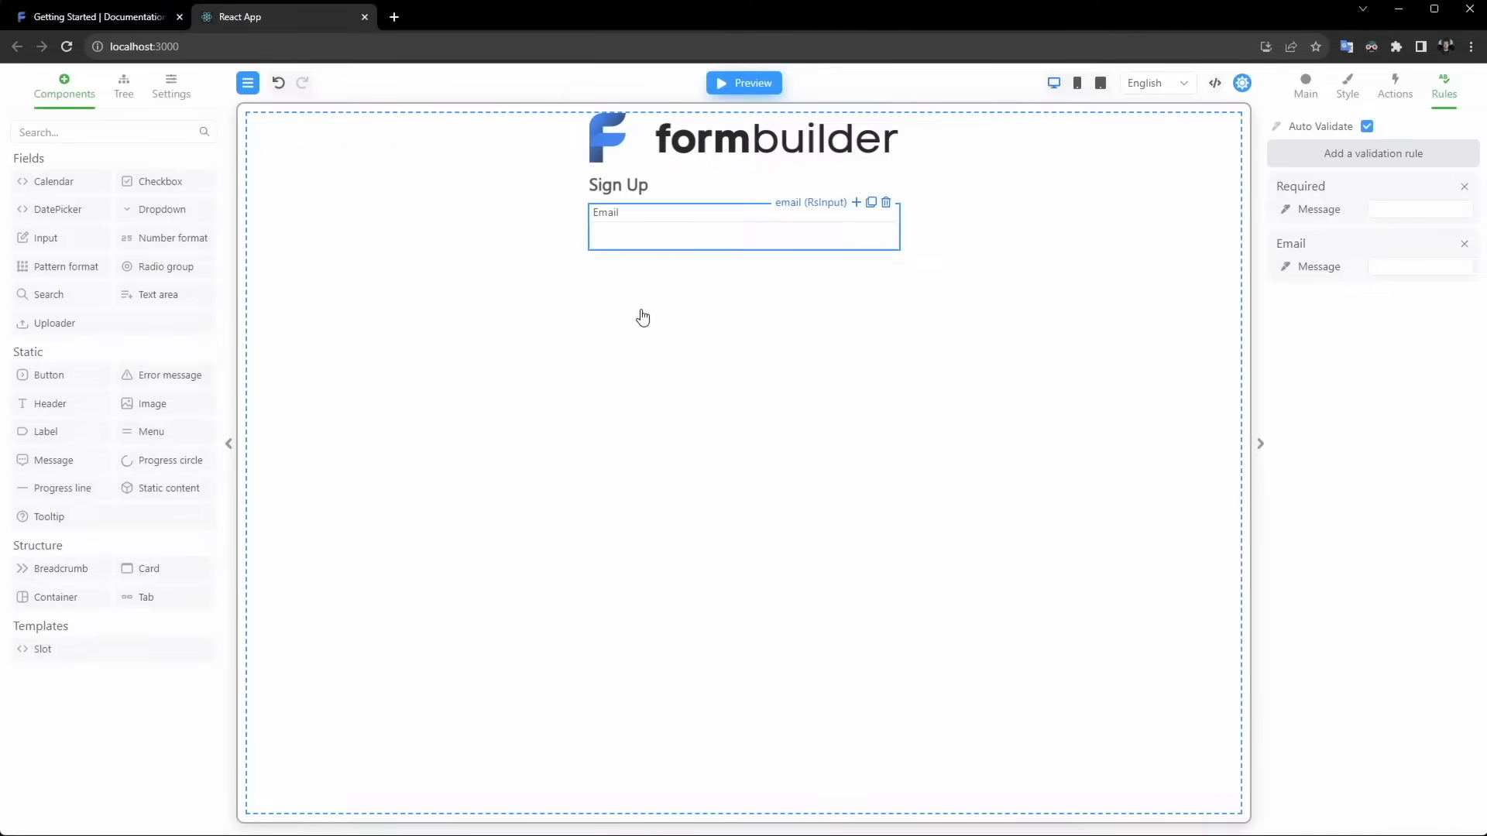
- Insert a plain Input after the email field and turn on its Password mask
left_click(855, 201)
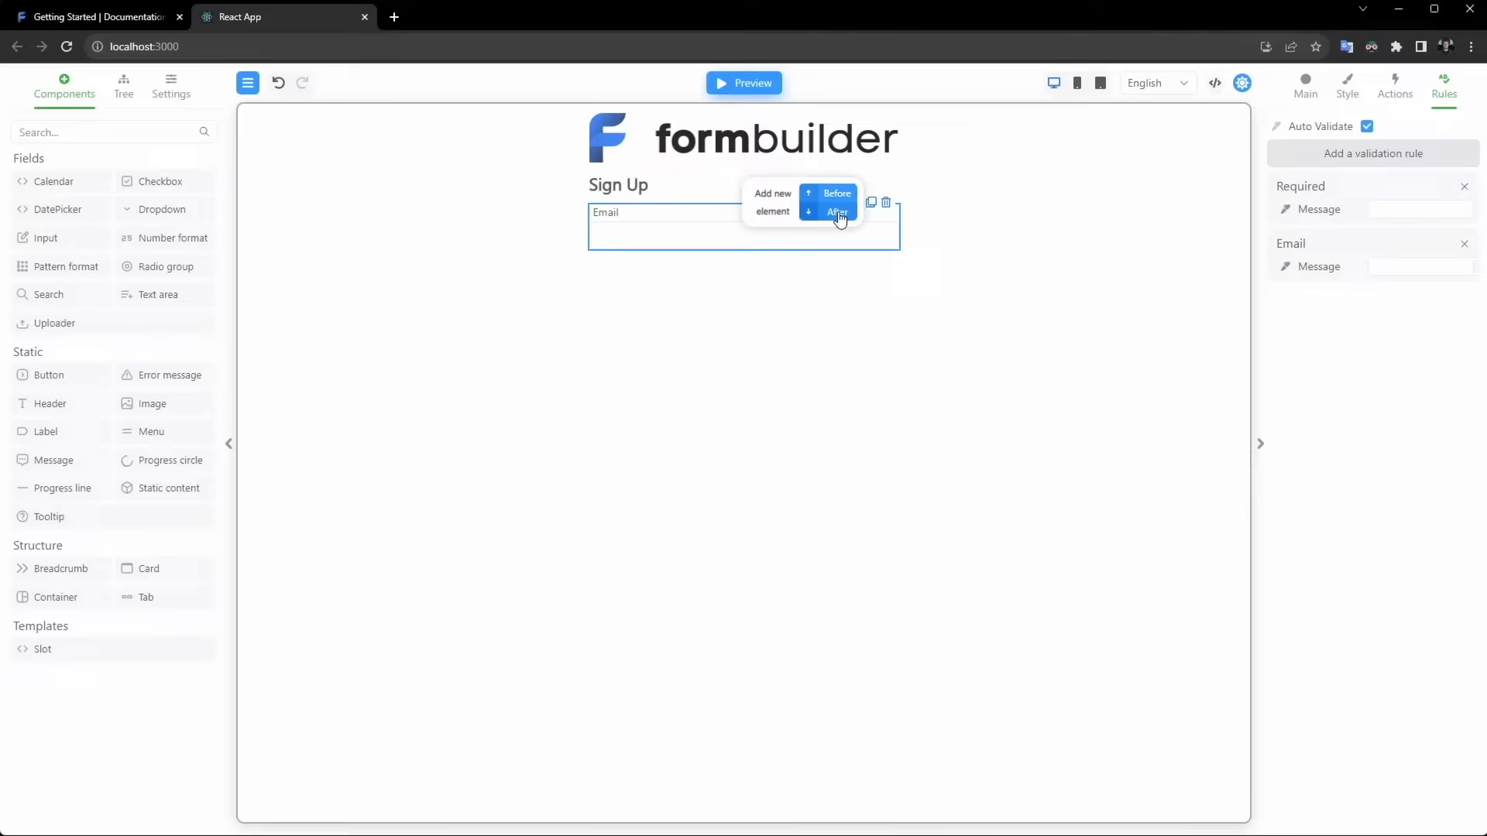
left_click(837, 211)
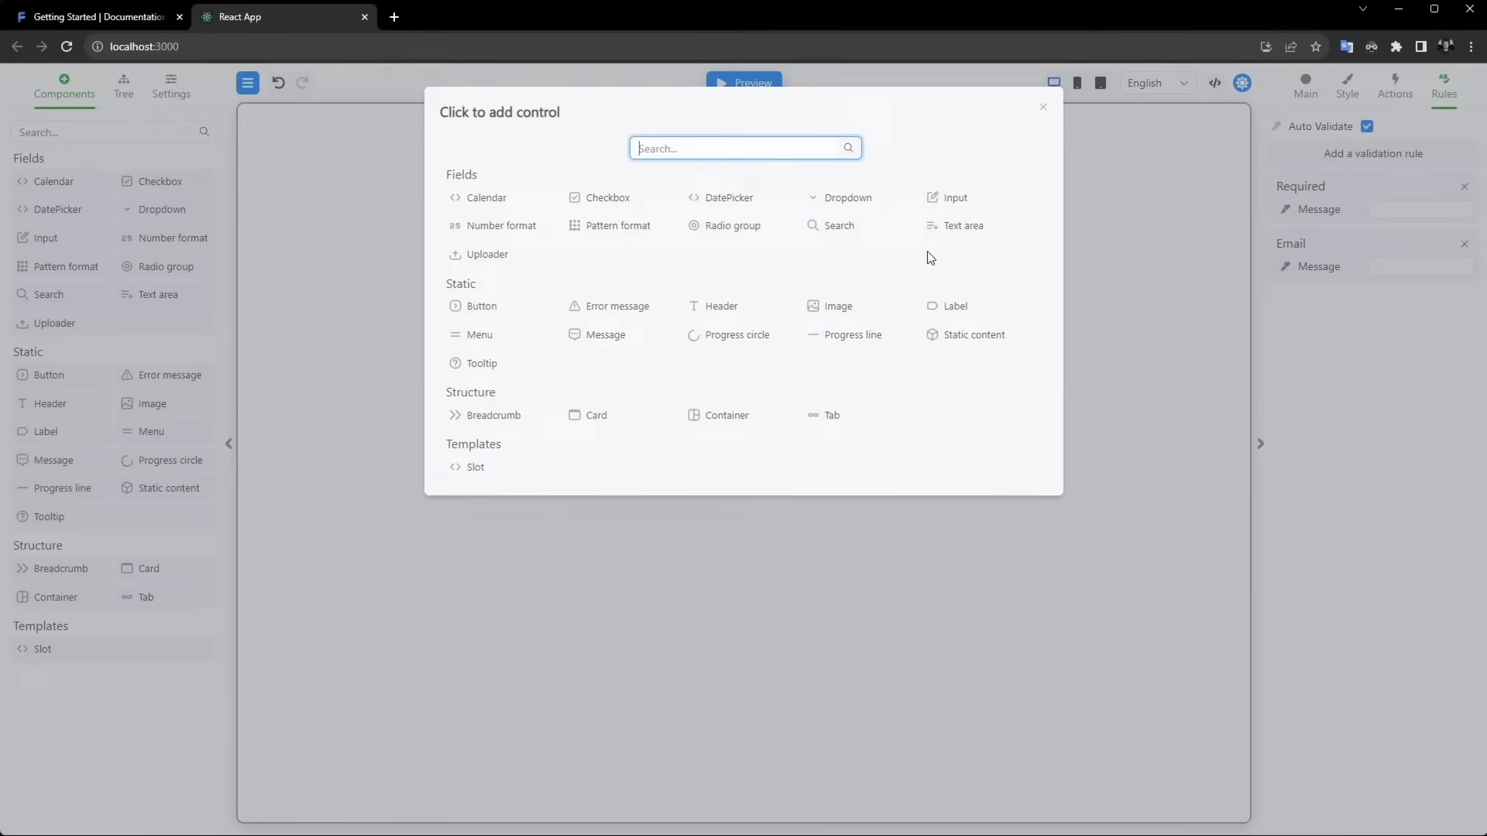
left_click(954, 197)
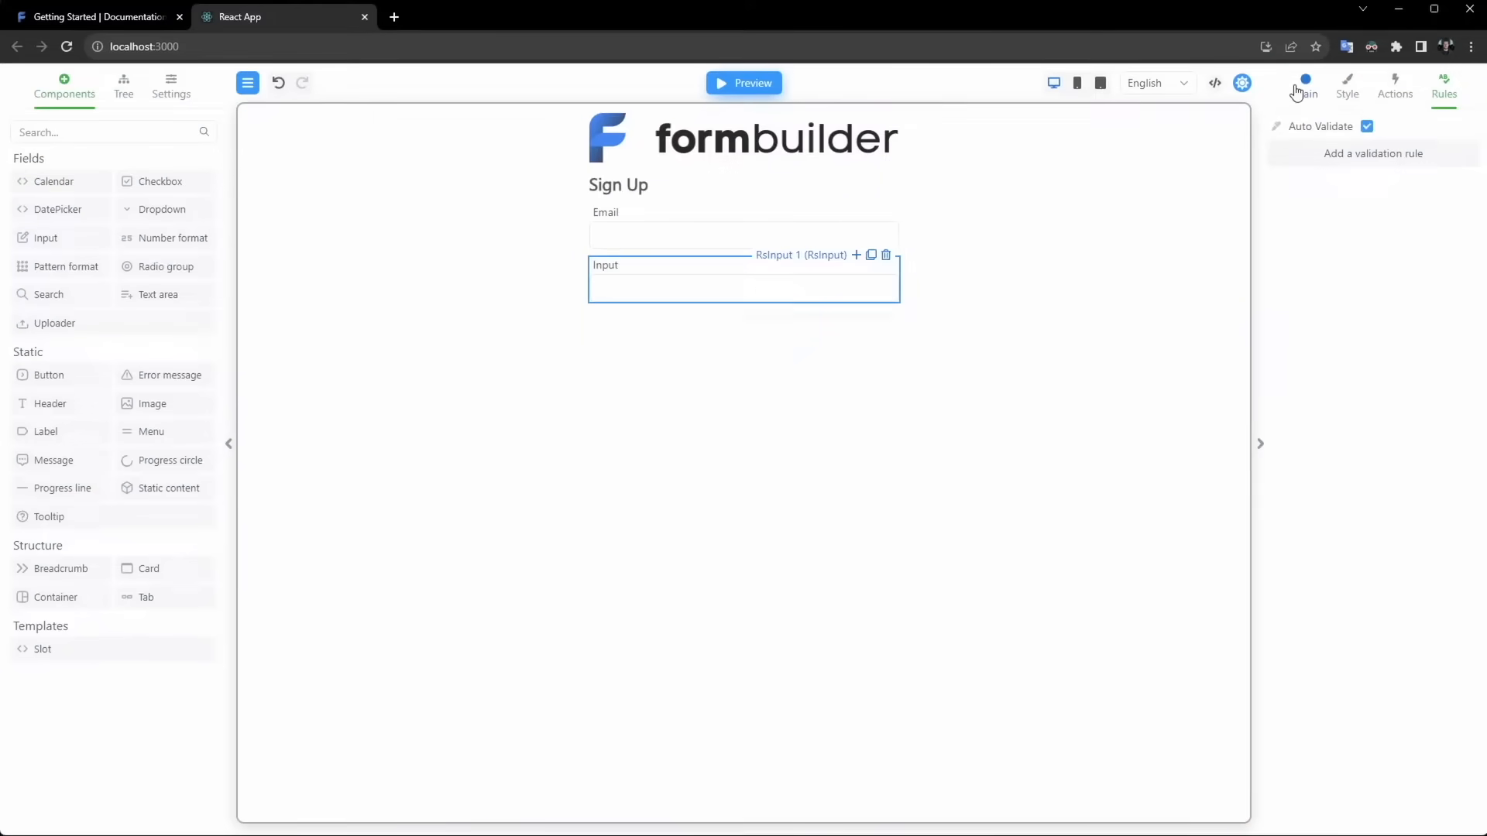
left_click(1306, 85)
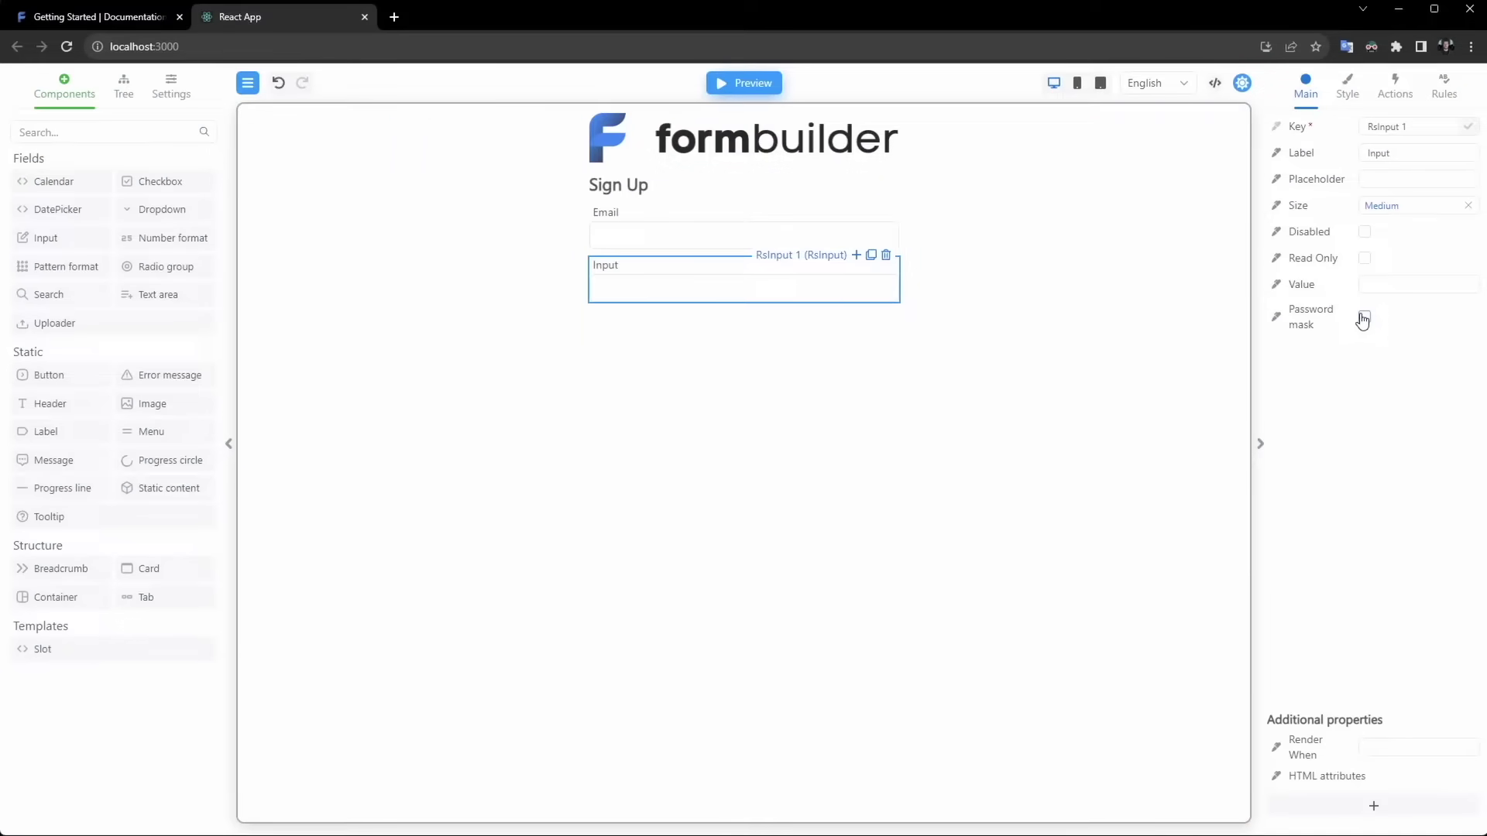
left_click(1362, 316)
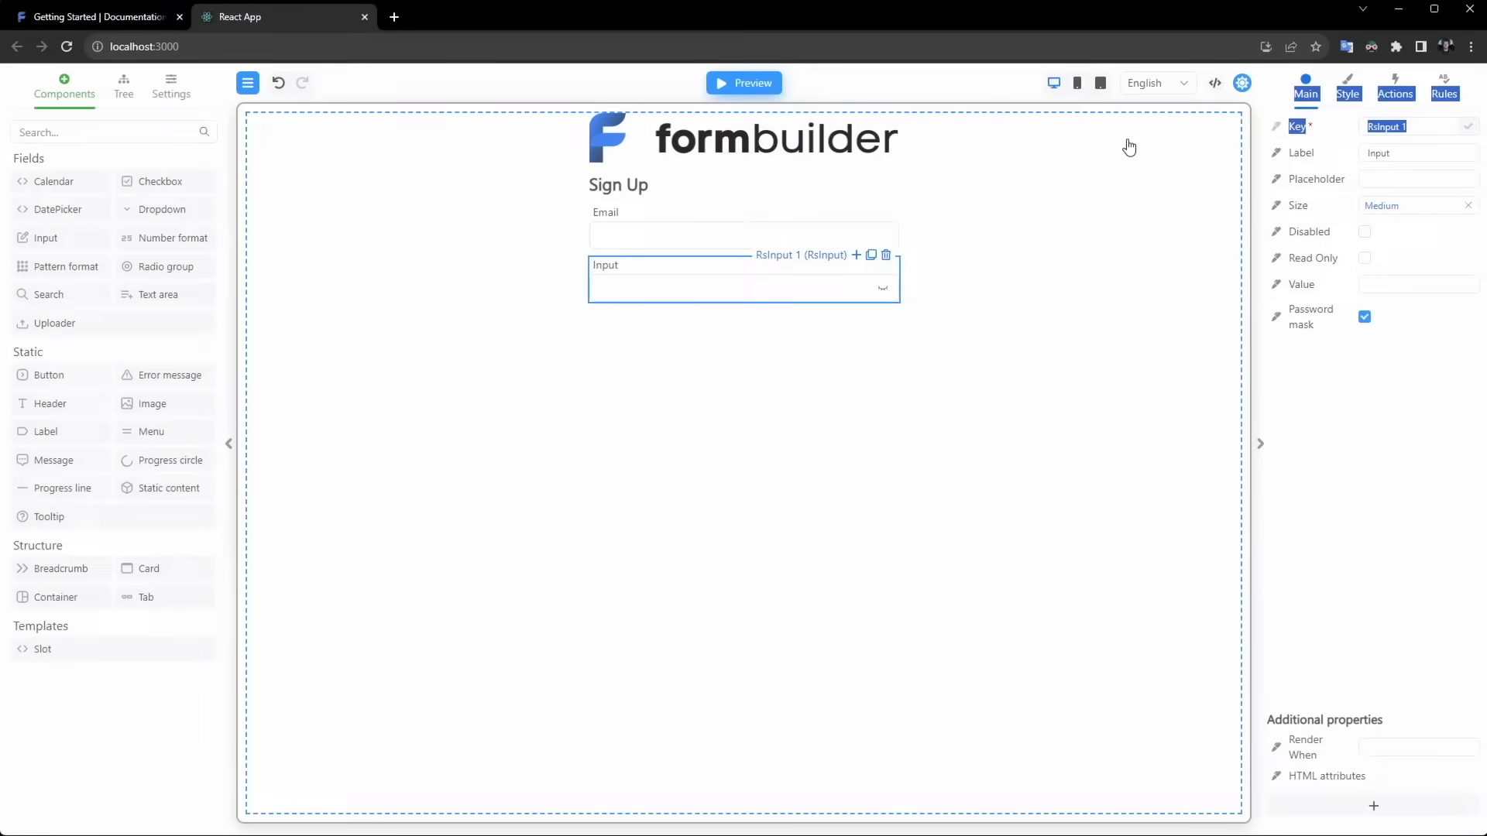
- Set the new input's key to 'password'
left_click(1412, 126)
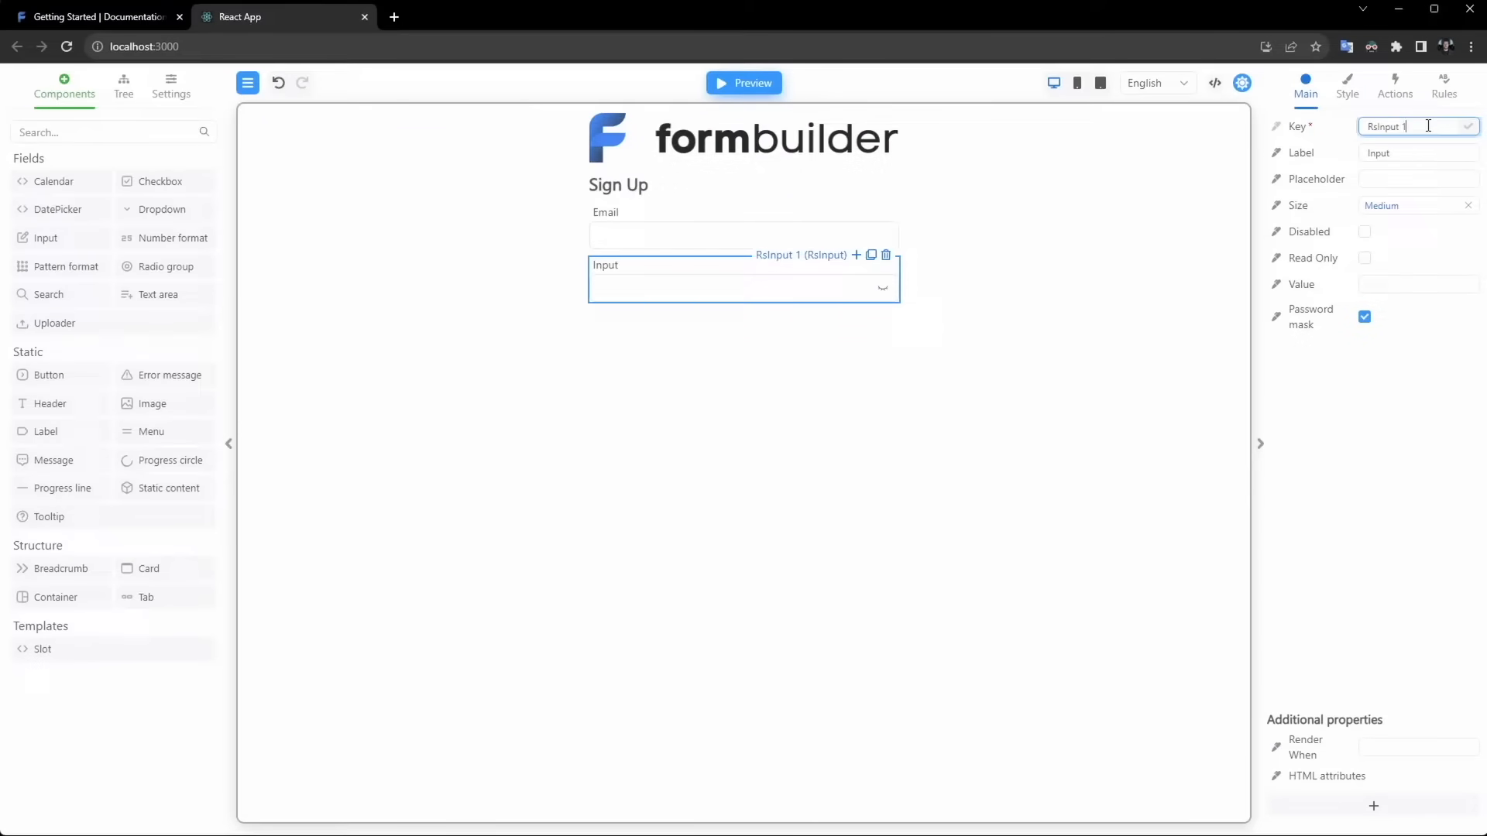
type("pass")
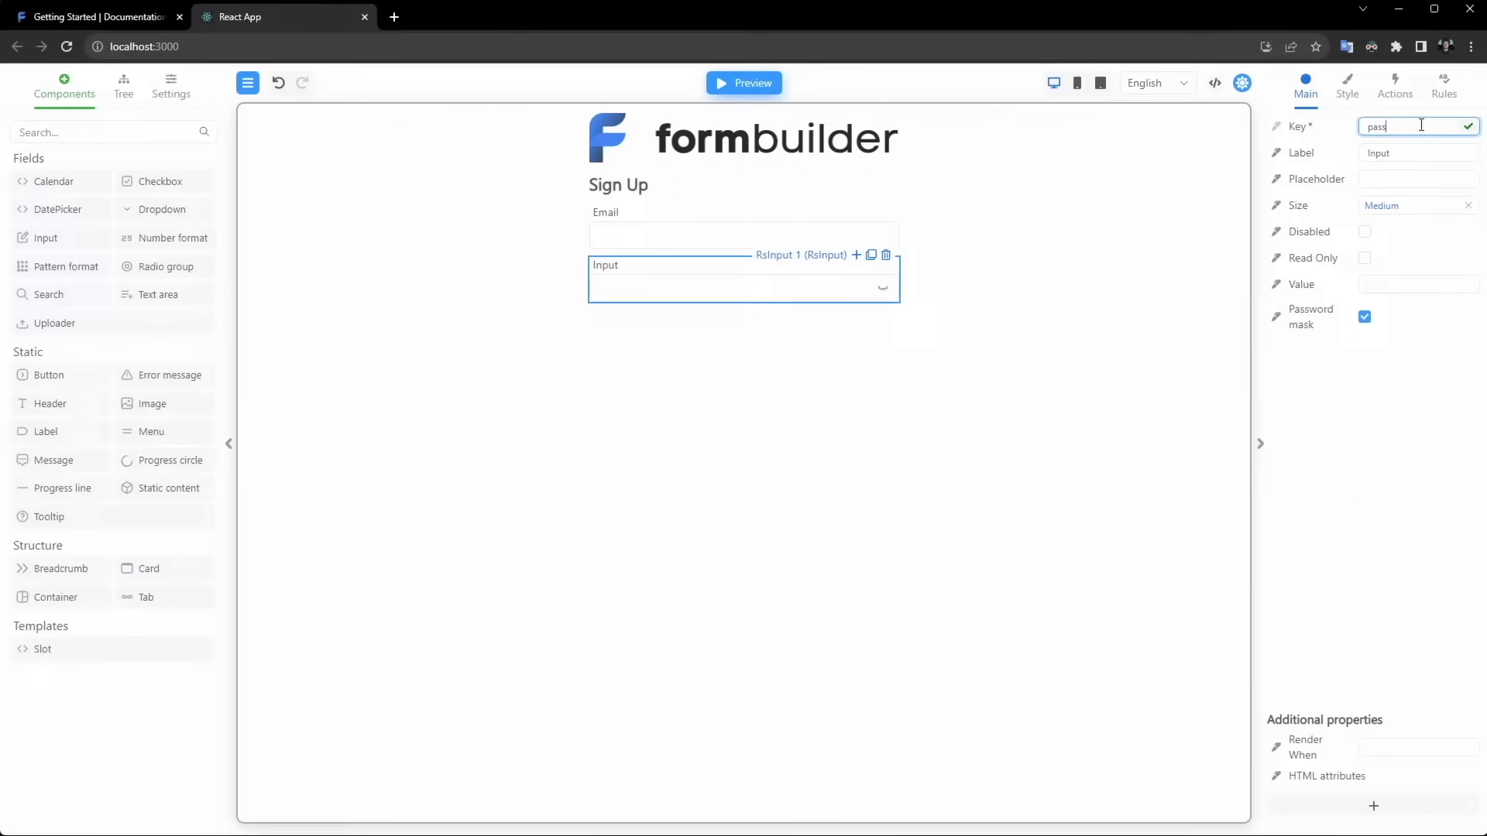
type("word")
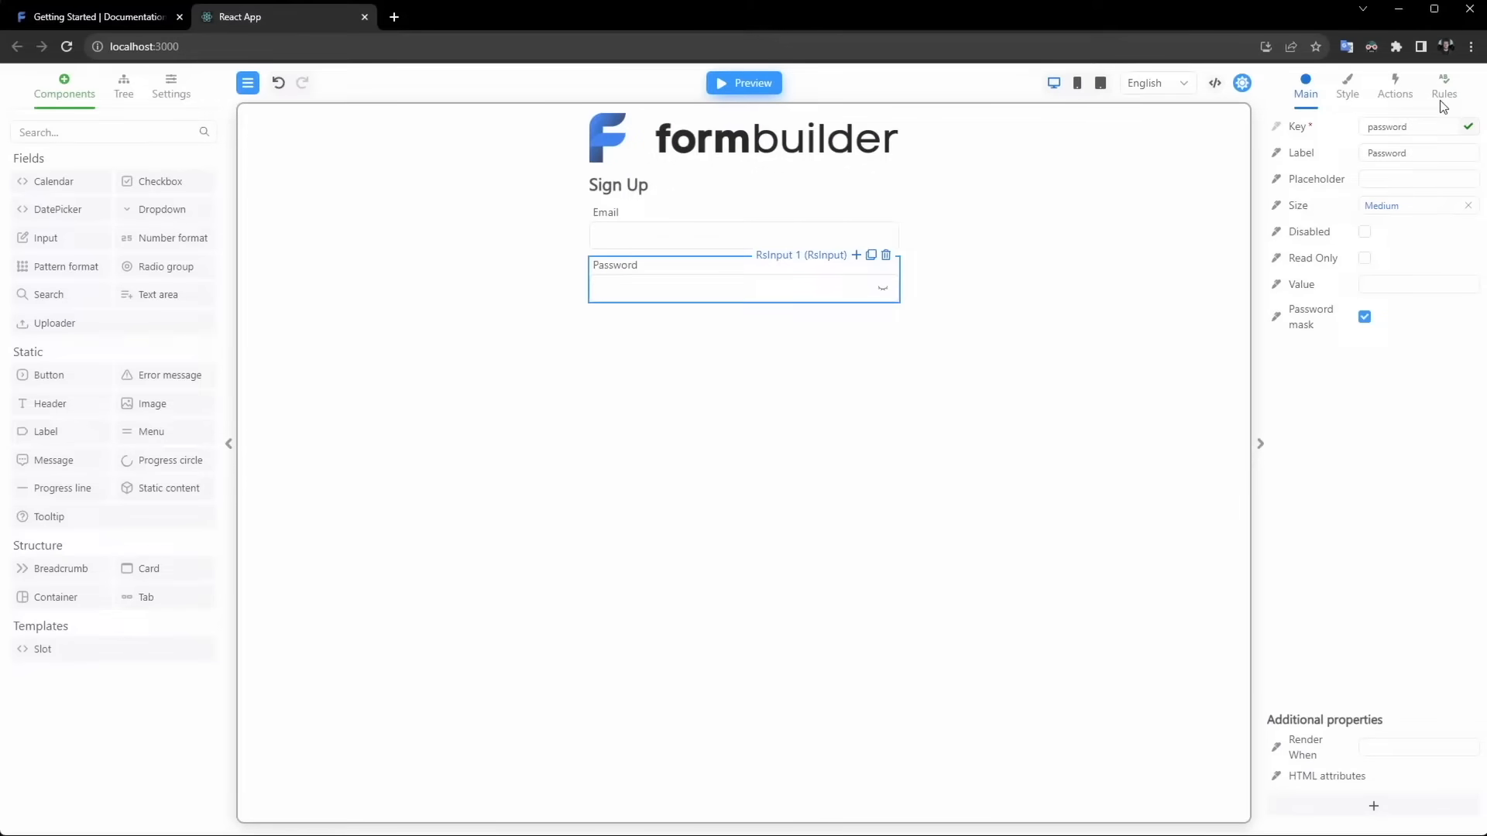
- Add Required and a Min rule with limit 6 to the Password field
left_click(1443, 87)
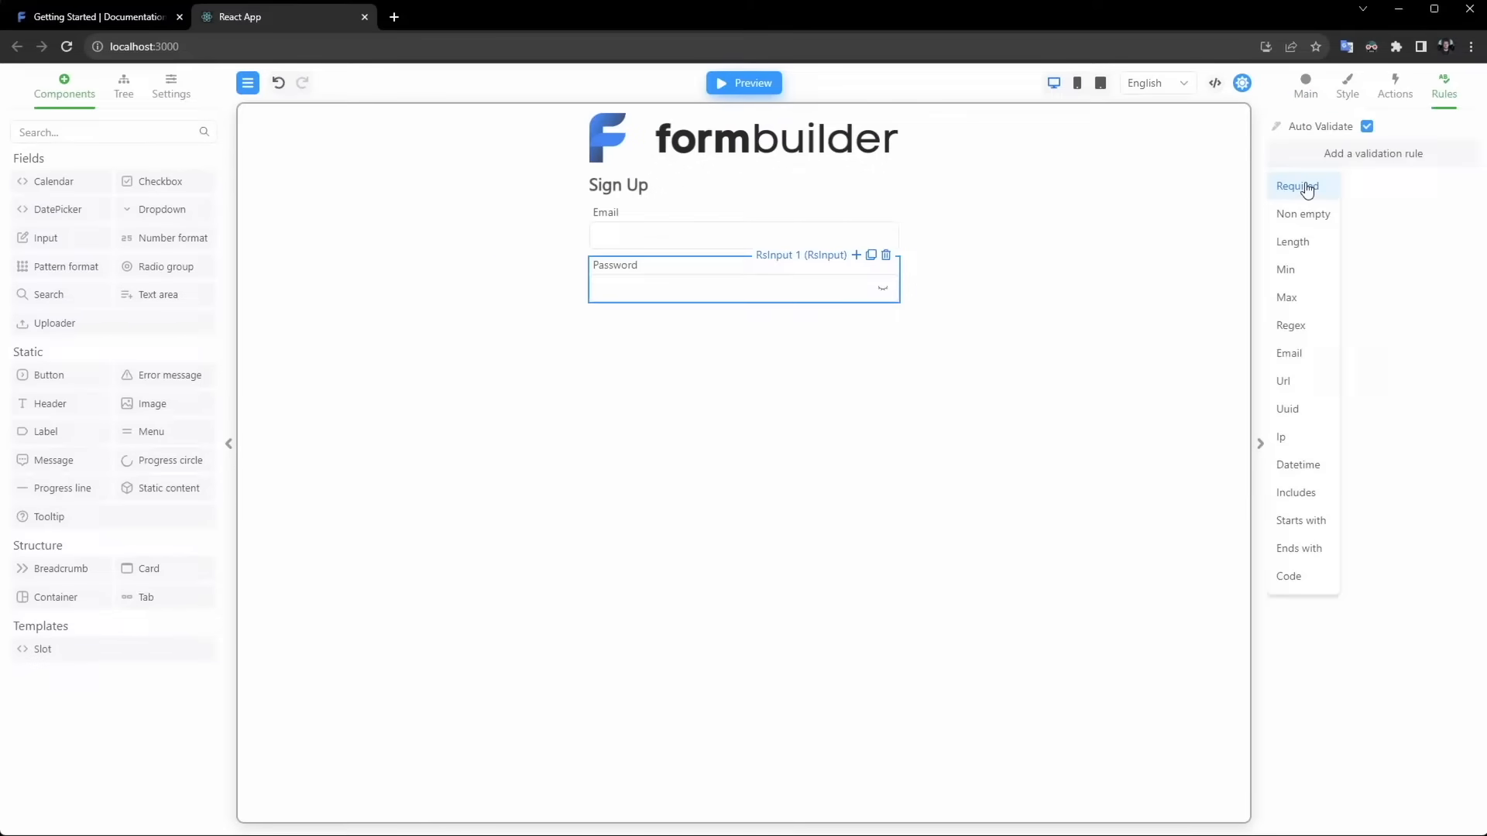
left_click(1298, 186)
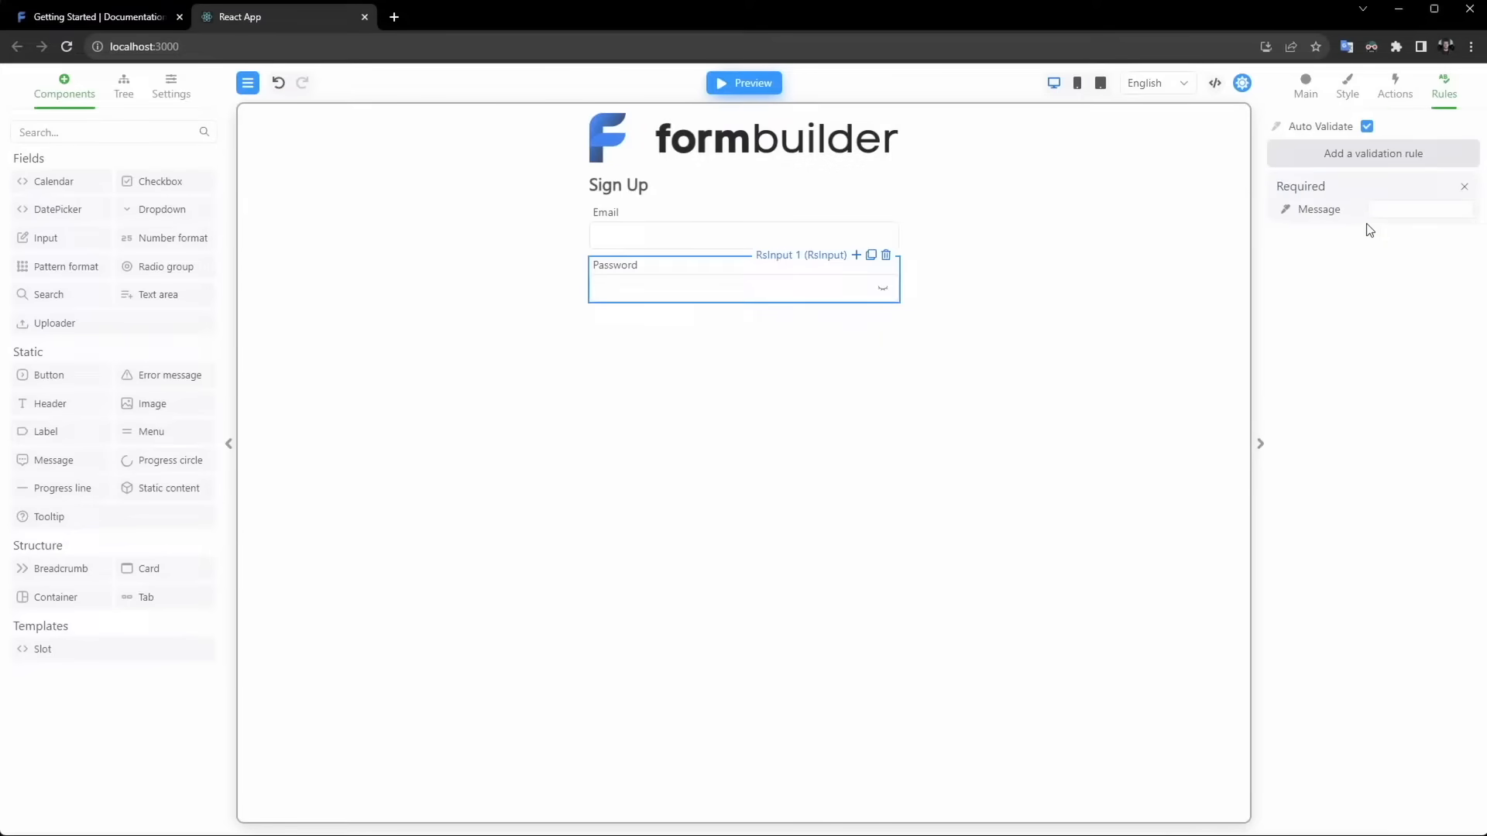
left_click(1372, 153)
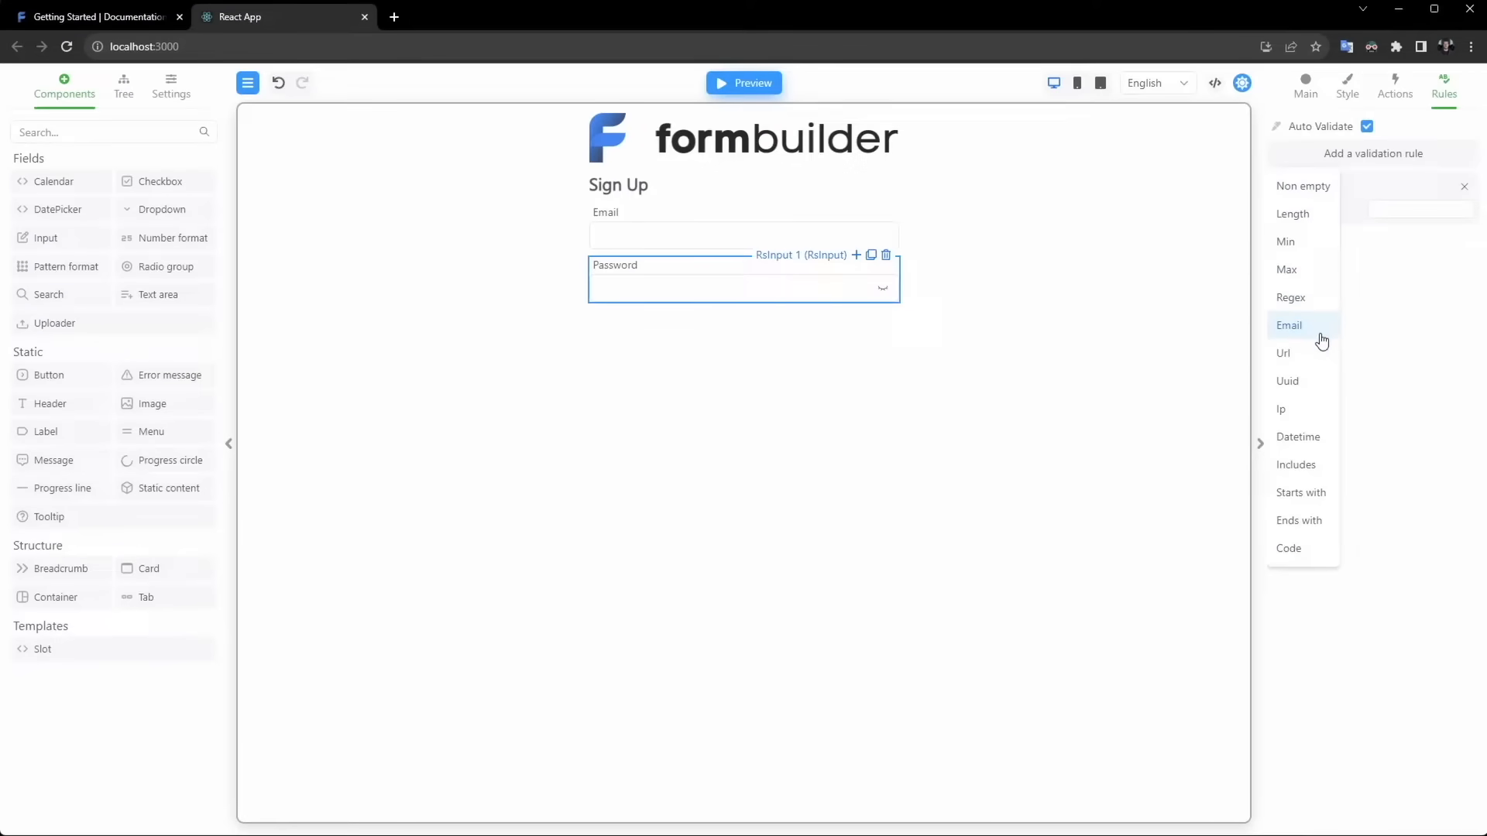
left_click(1286, 242)
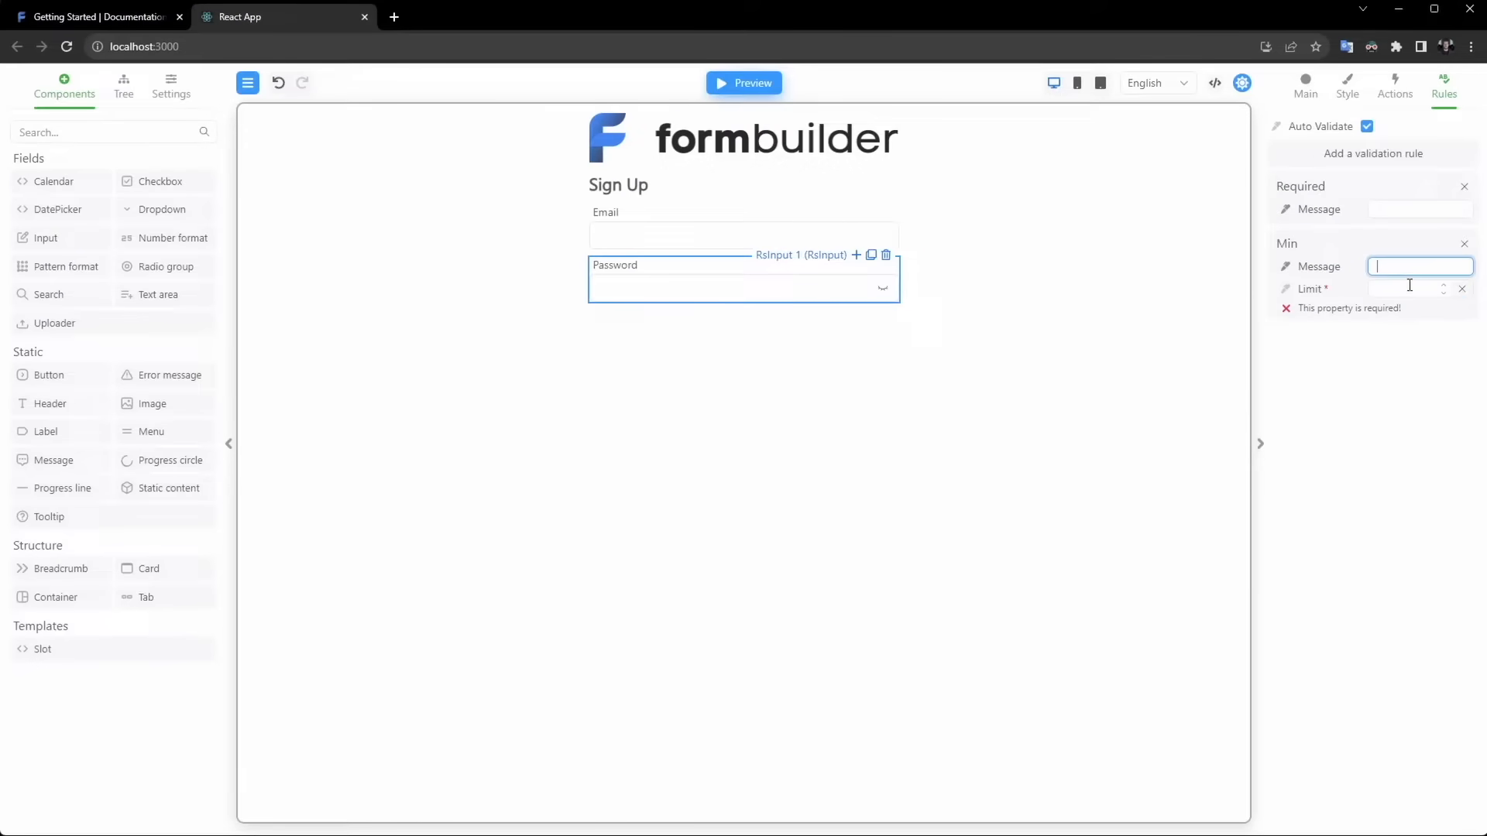
left_click(1412, 288)
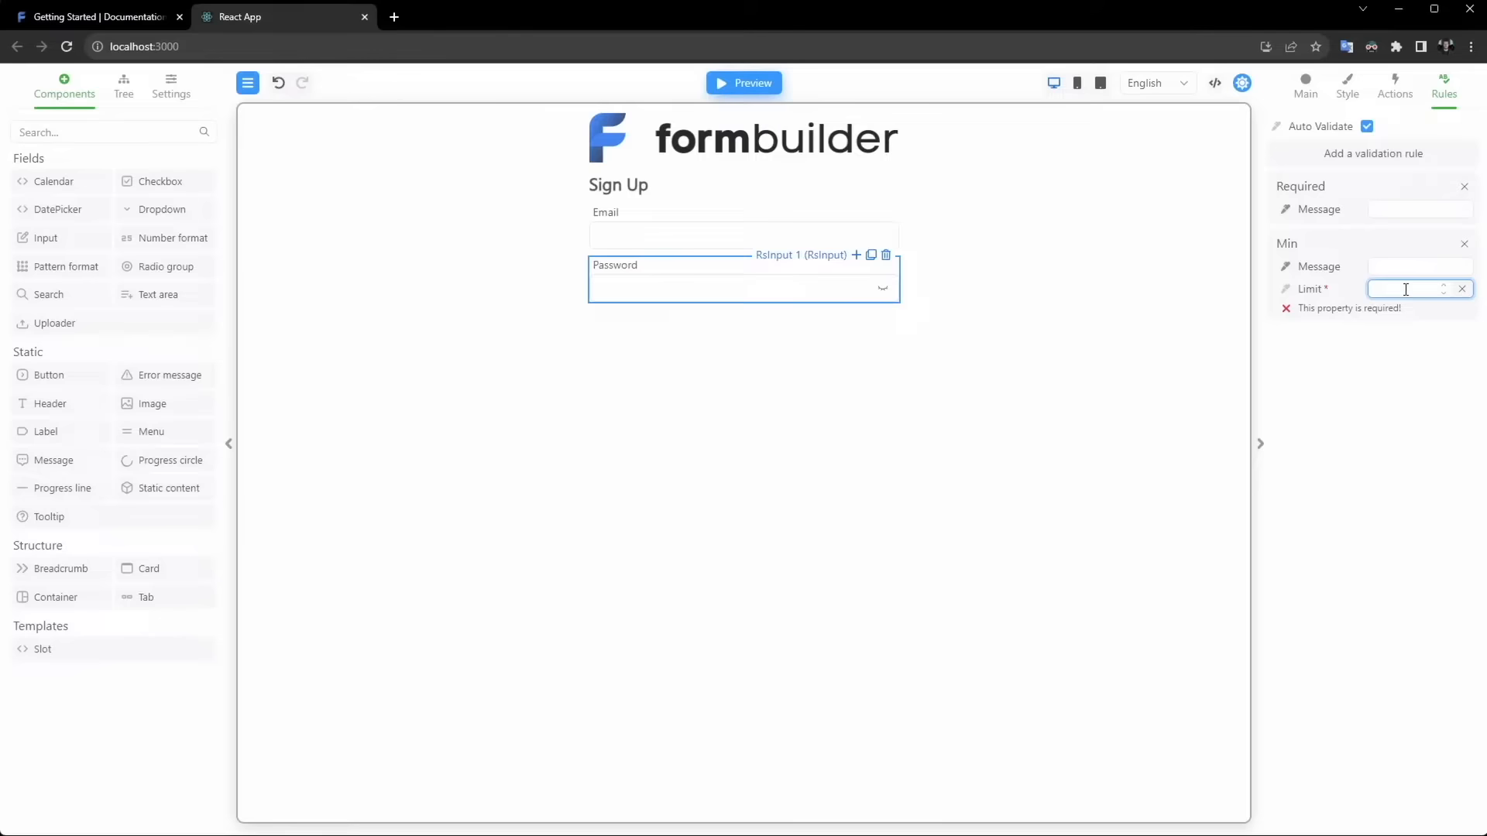
- Add a Max rule with limit 32 to the Password field
left_click(1371, 153)
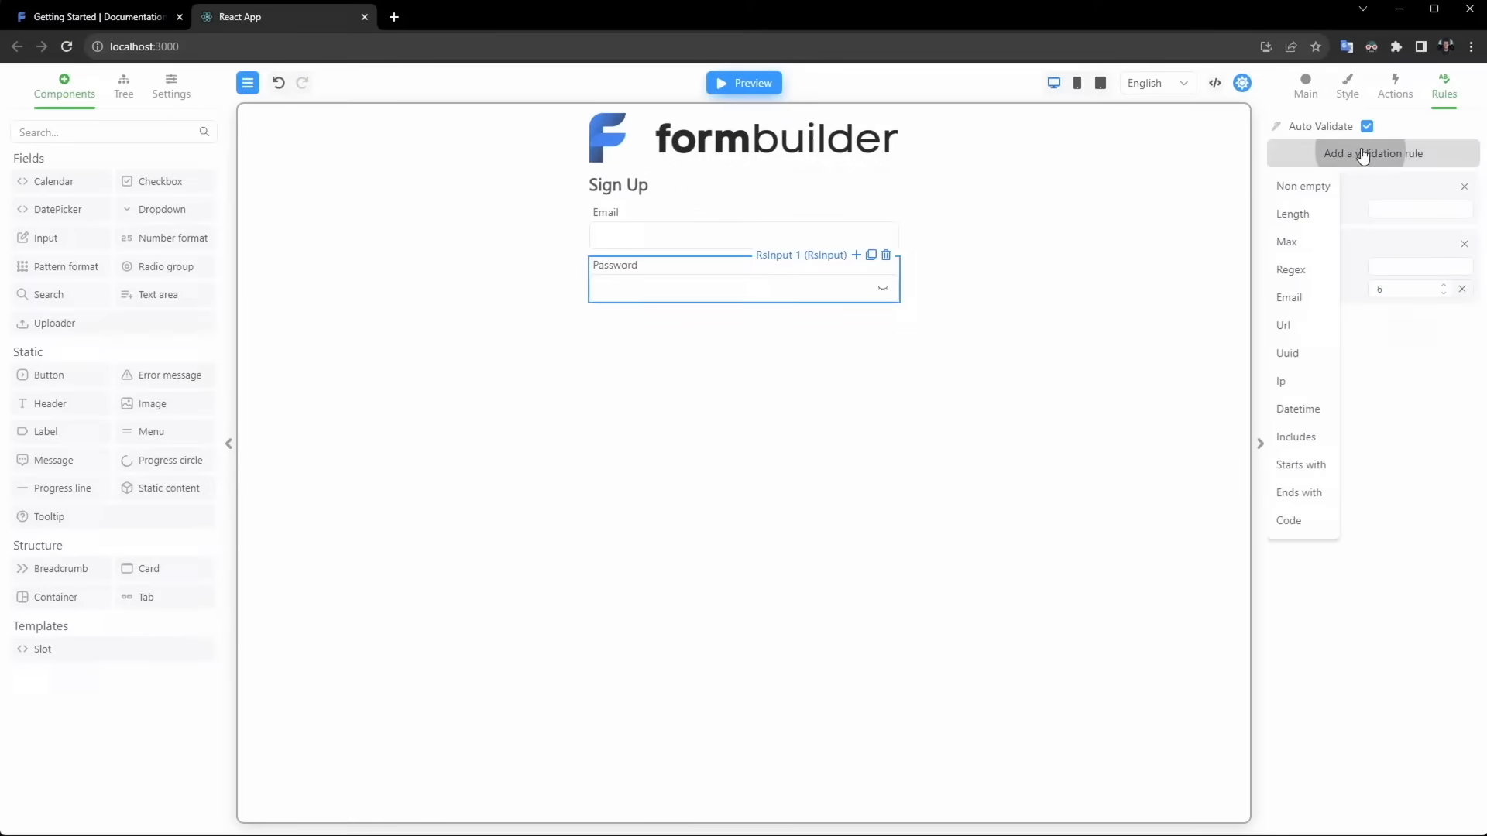
left_click(1285, 242)
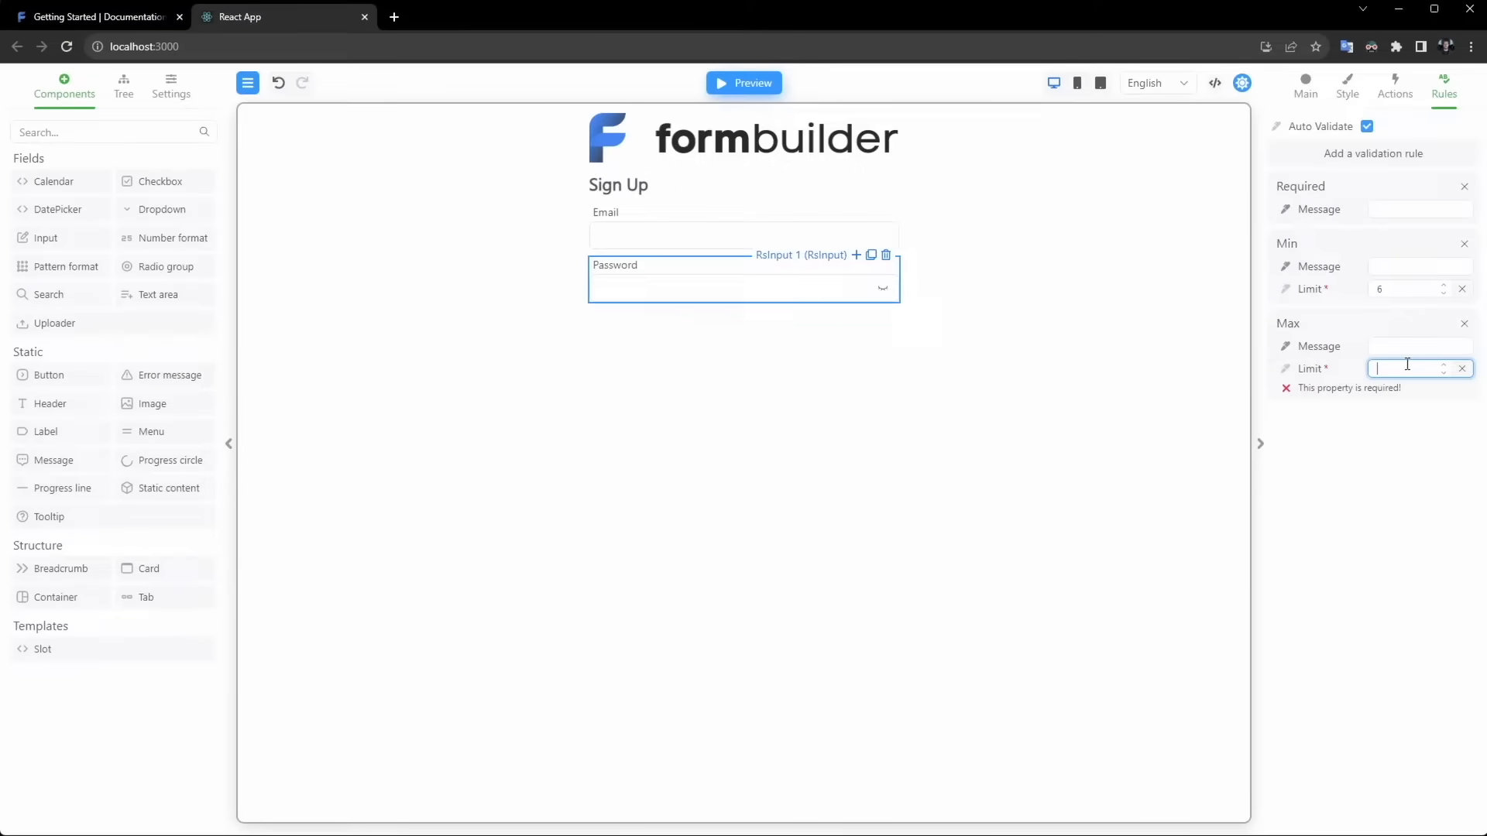
type("32")
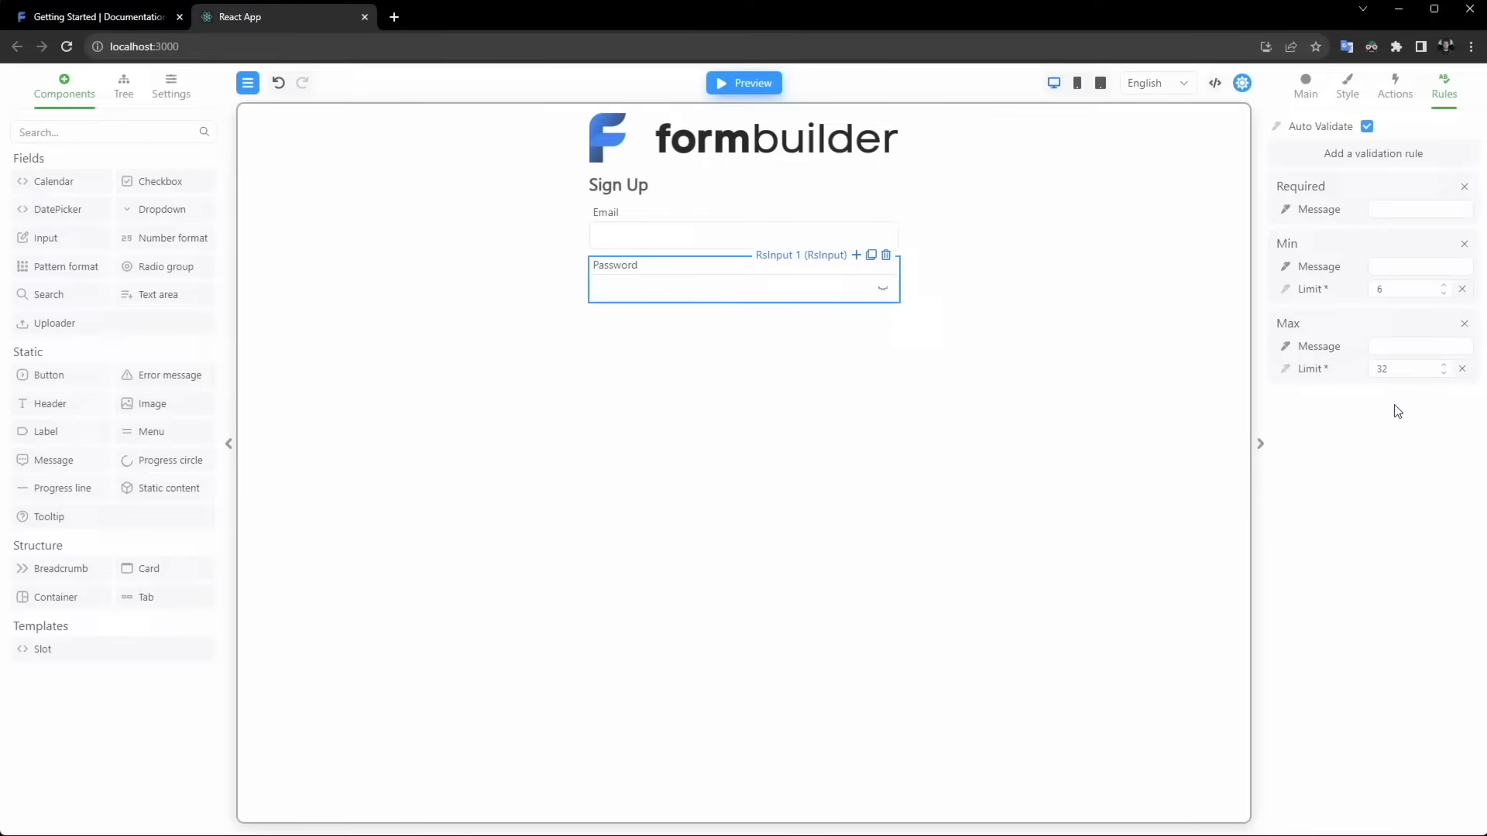
mouse_move(1370, 153)
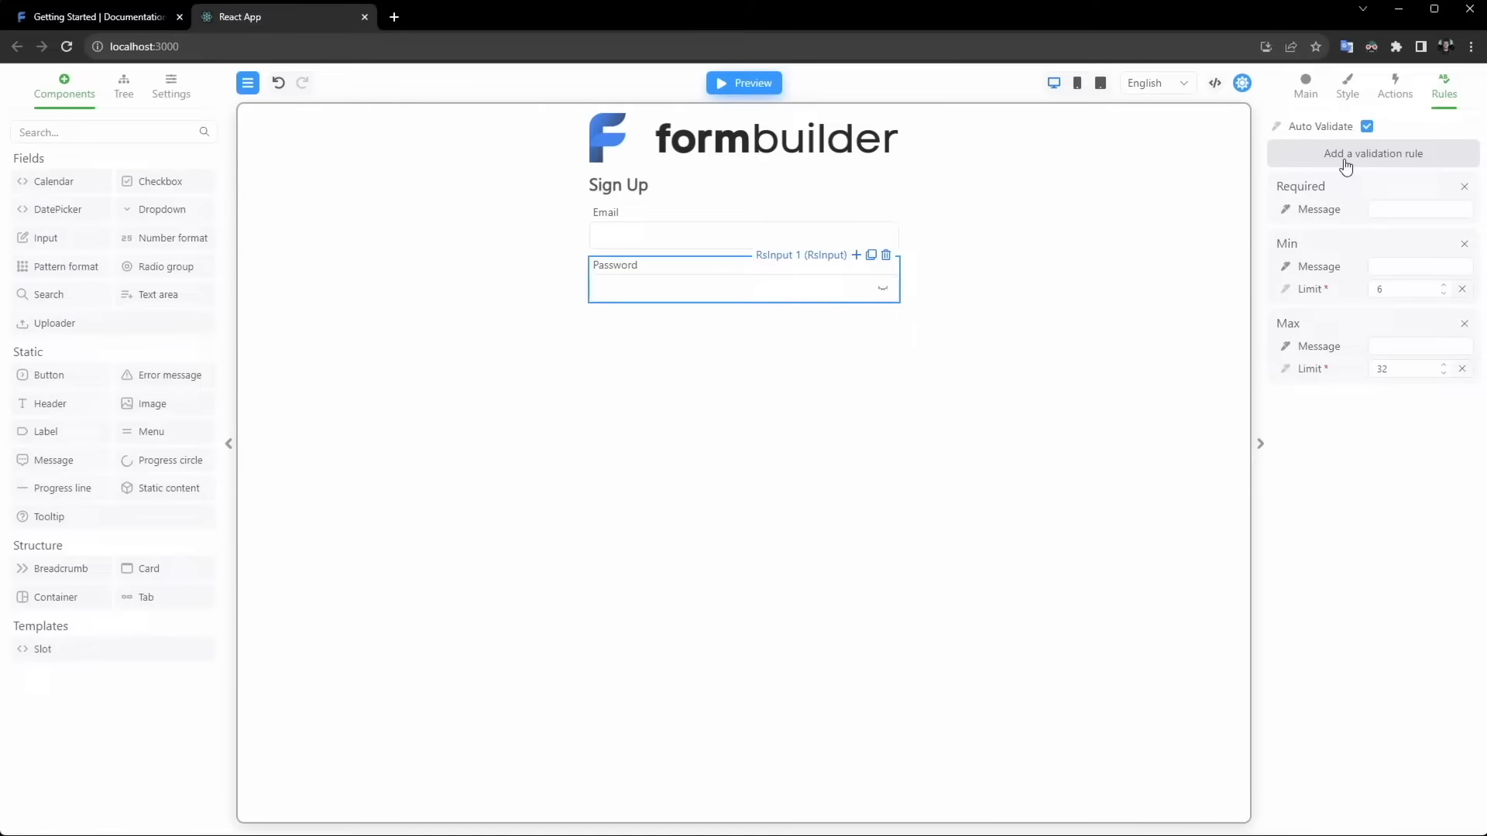
mouse_move(1358, 161)
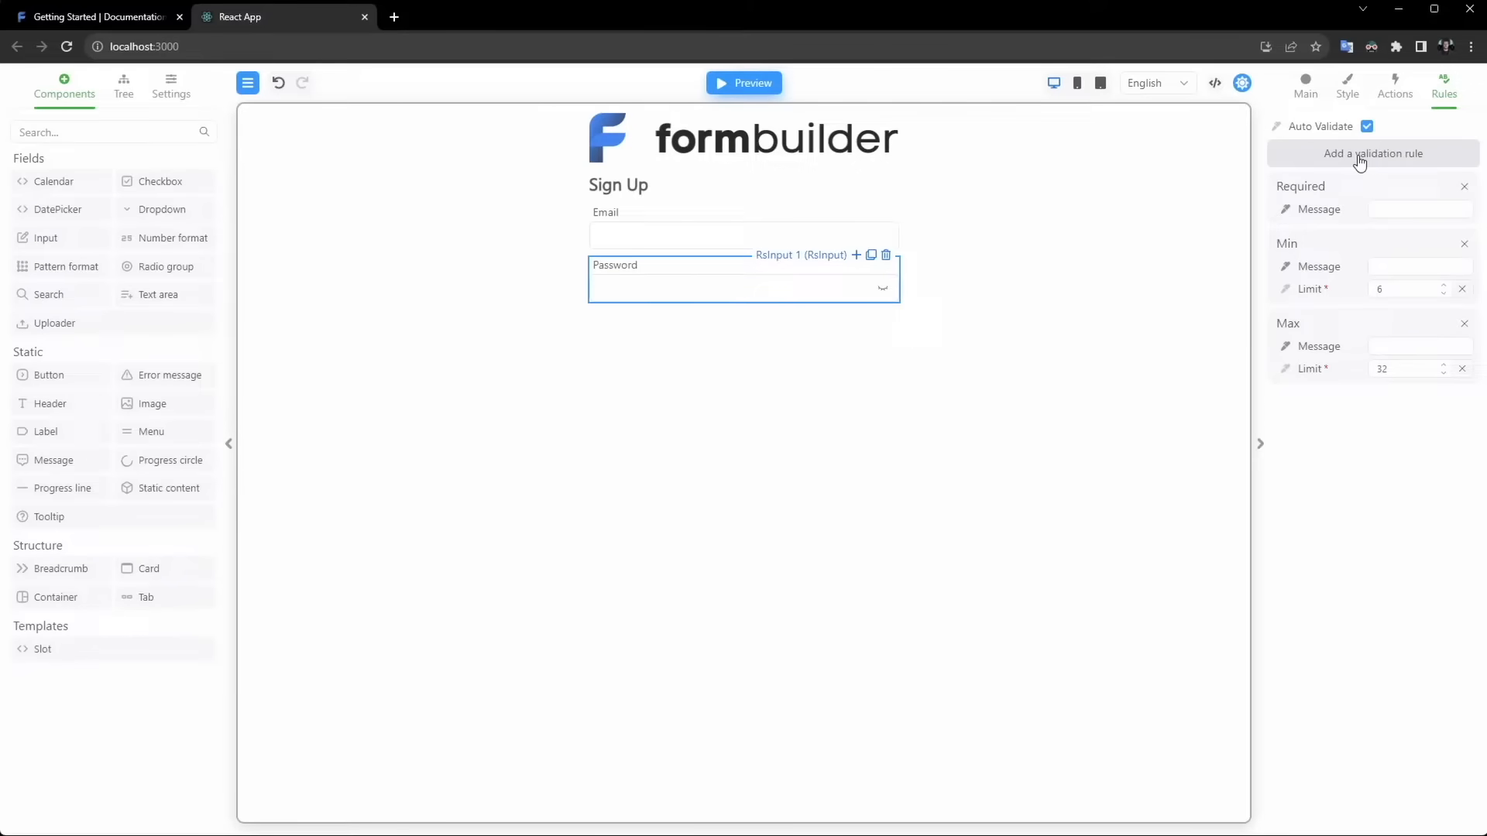
- Add a Regex rule with the error message 'at least one number'
left_click(1371, 153)
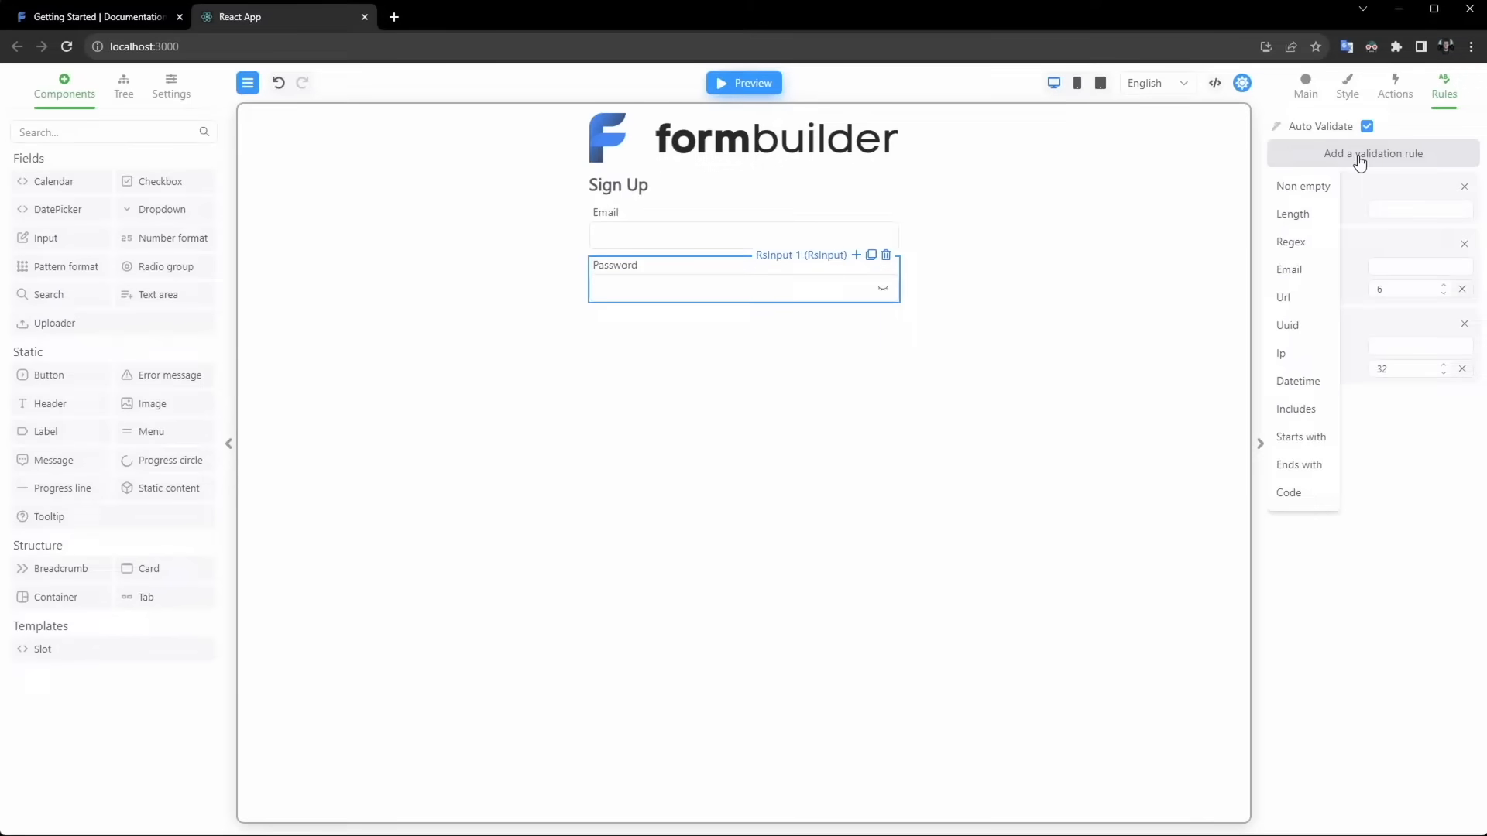
mouse_move(1355, 263)
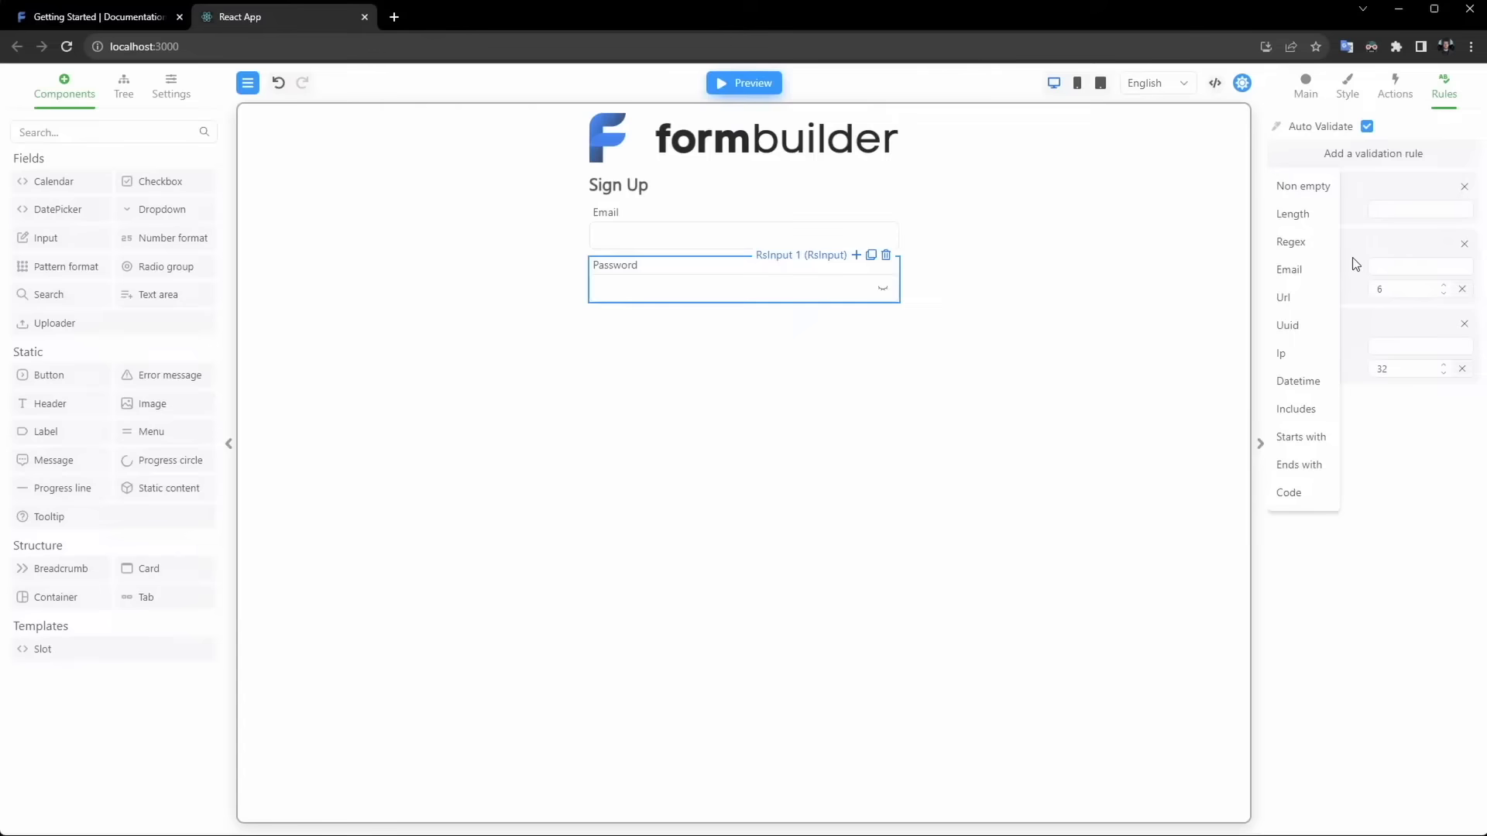
mouse_move(1284, 298)
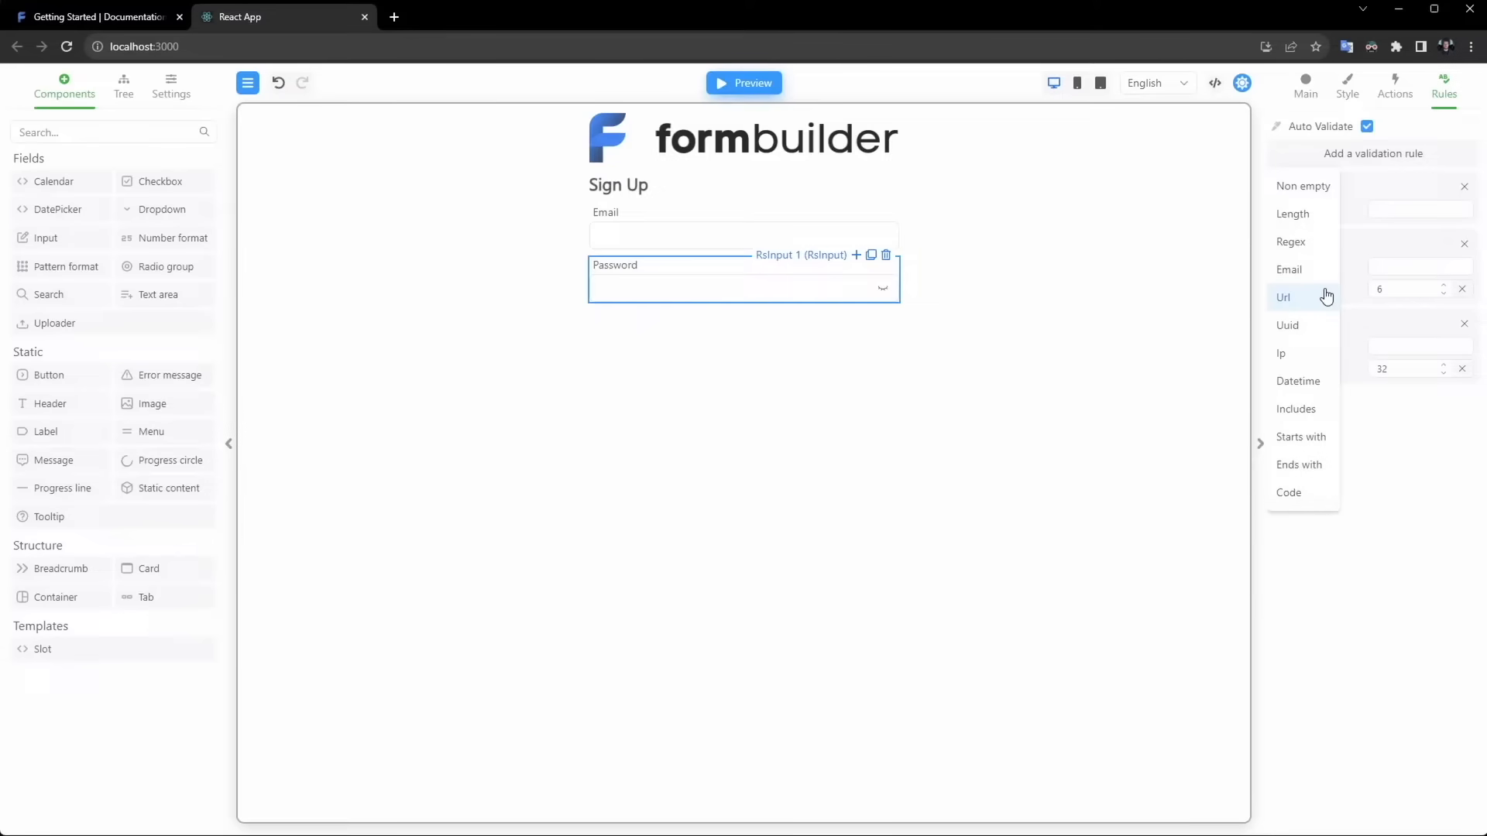
mouse_move(1287, 325)
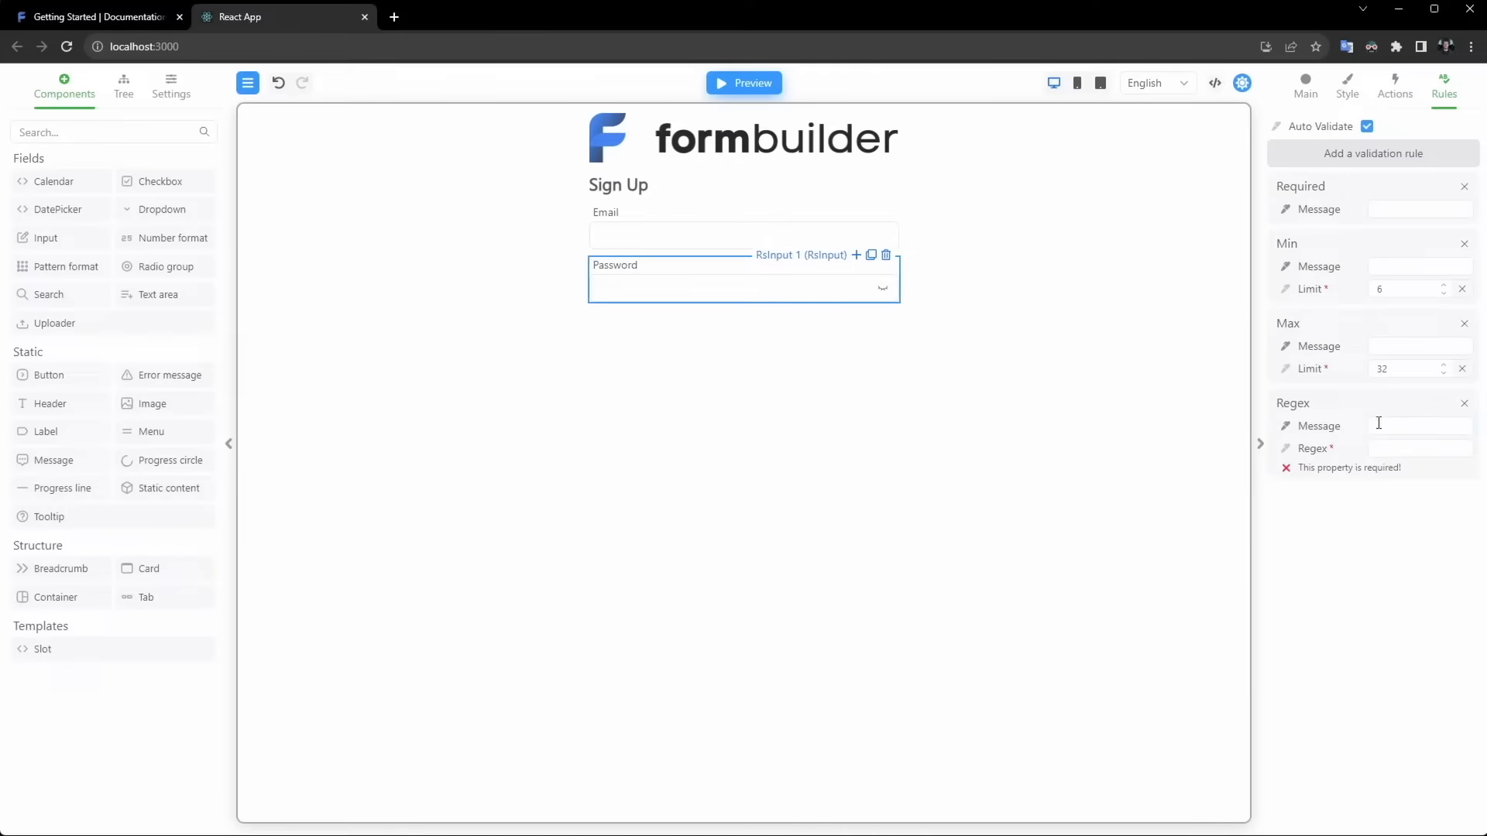
mouse_move(1400, 441)
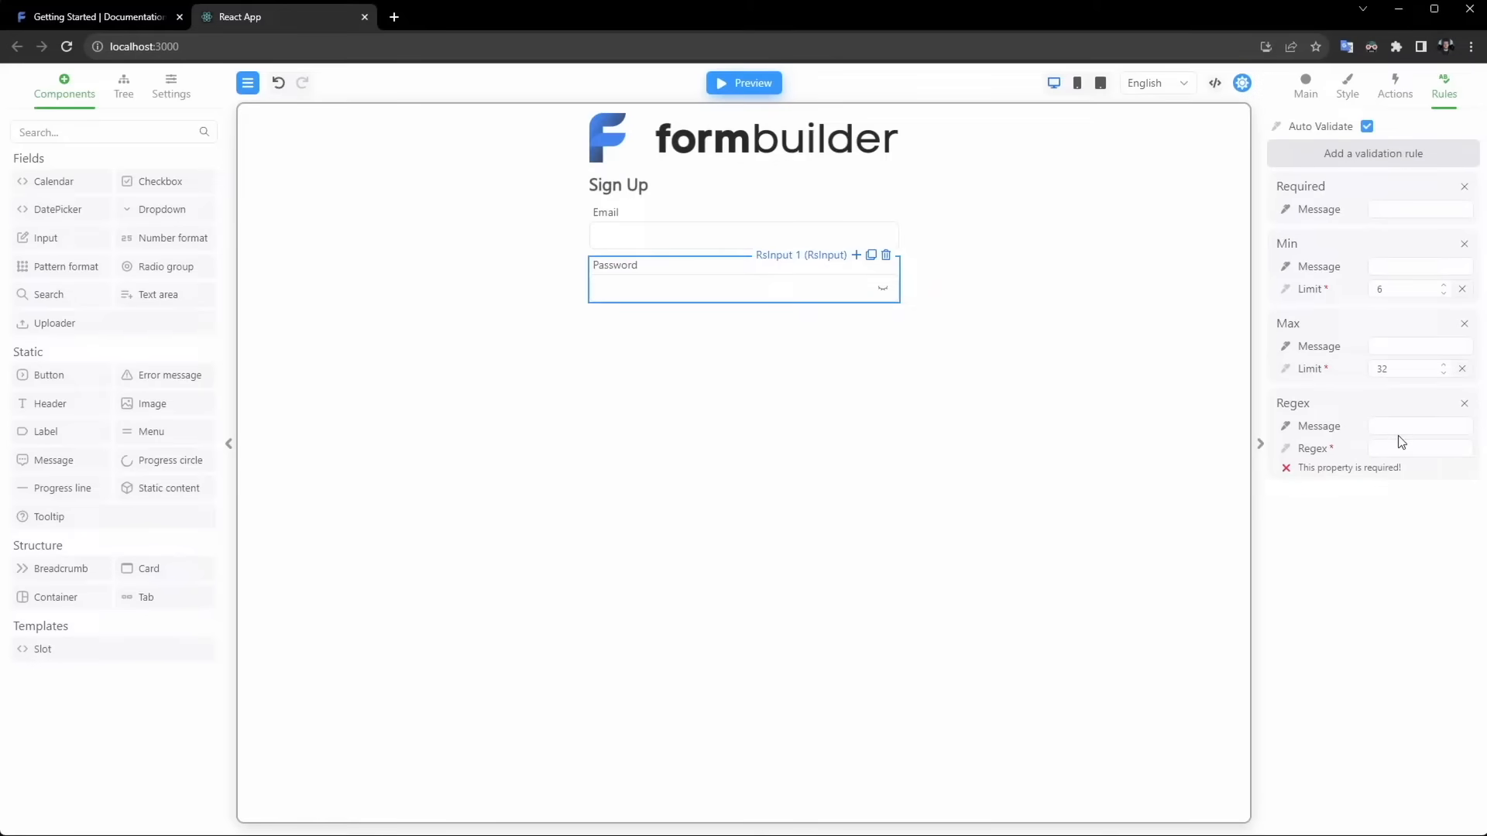
left_click(1420, 447)
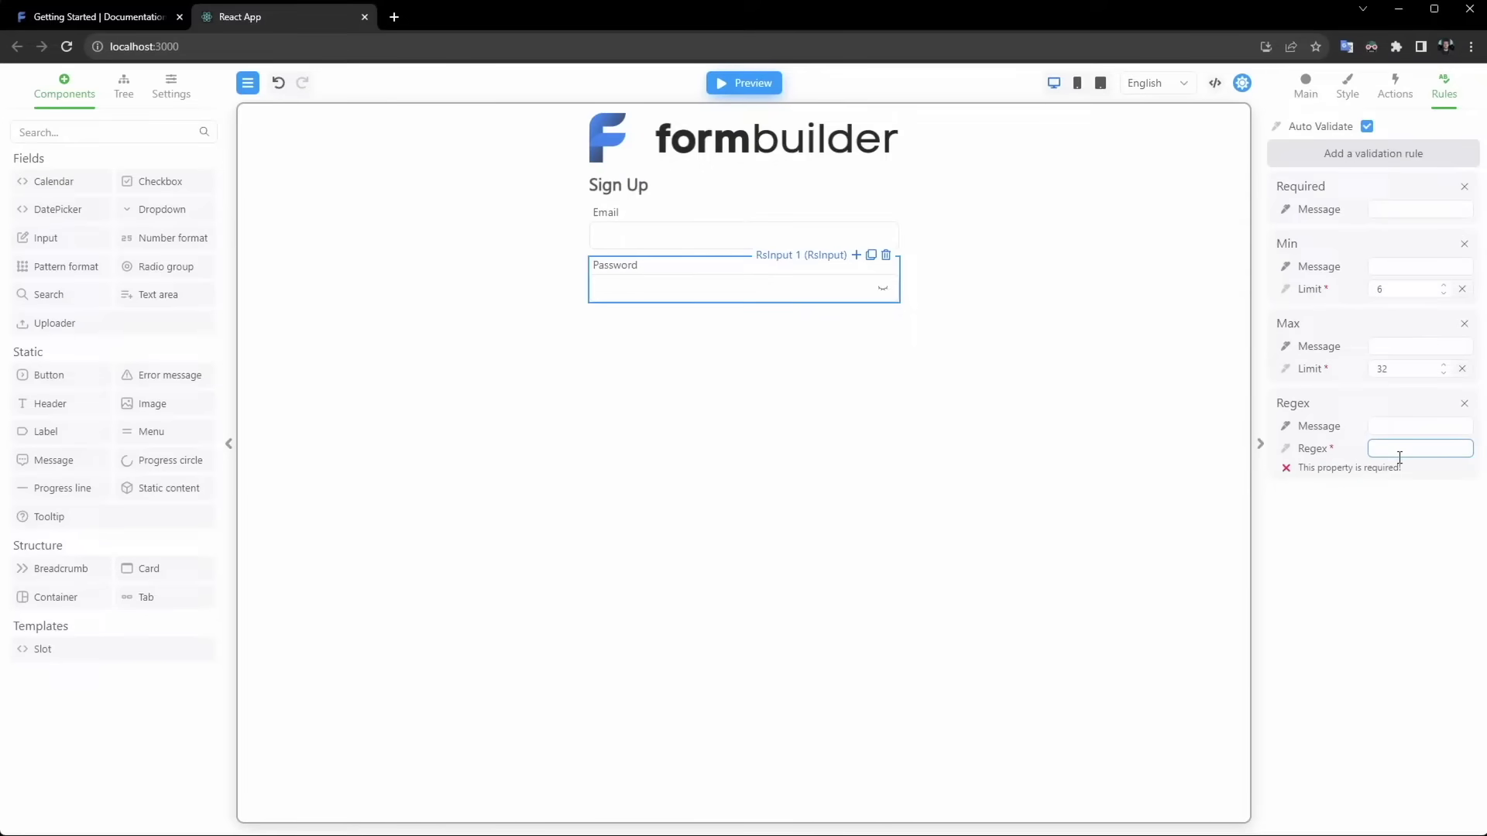
left_click(1420, 426)
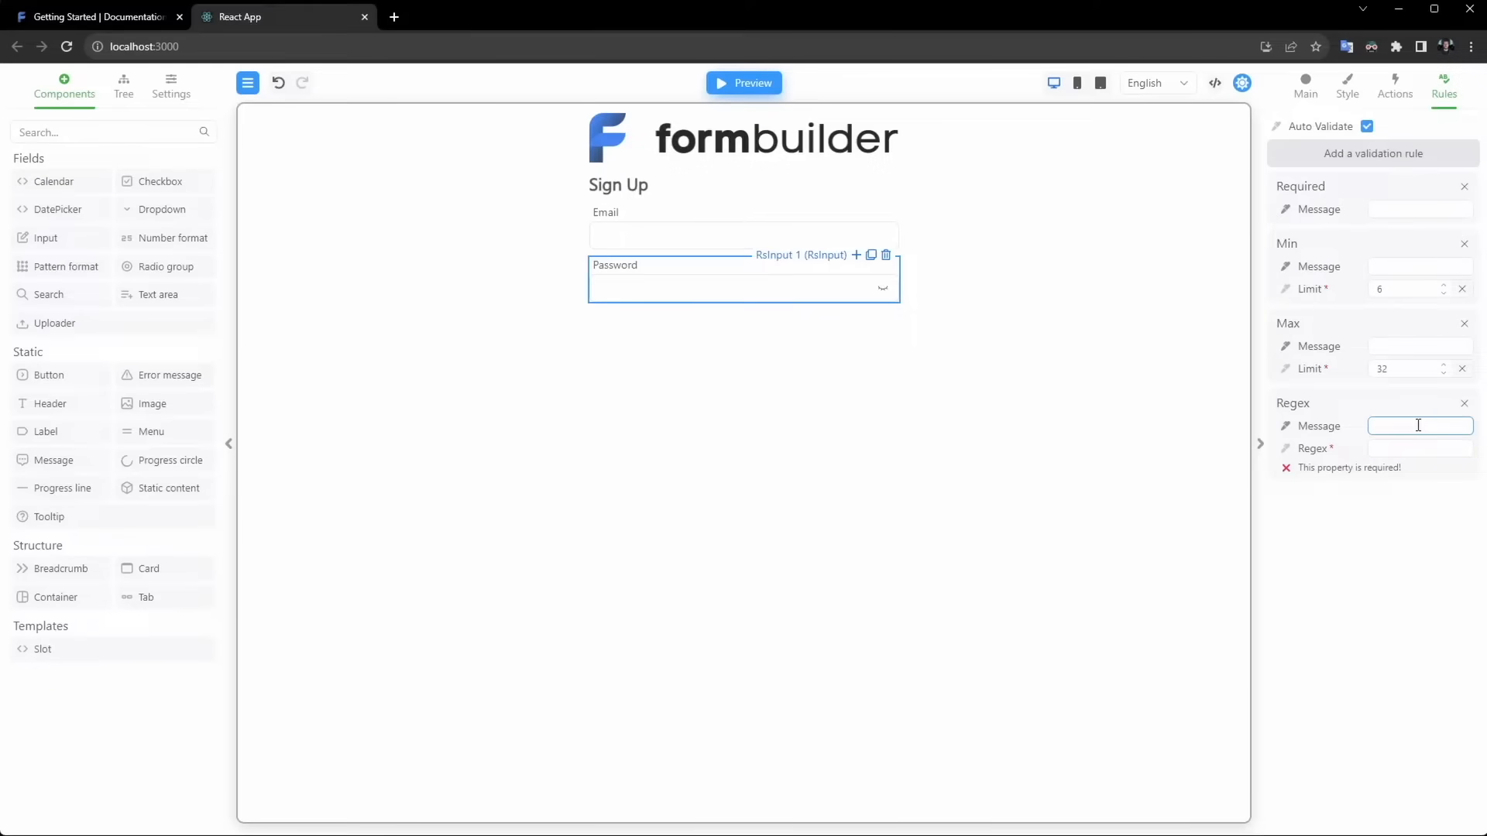
type("at least one number")
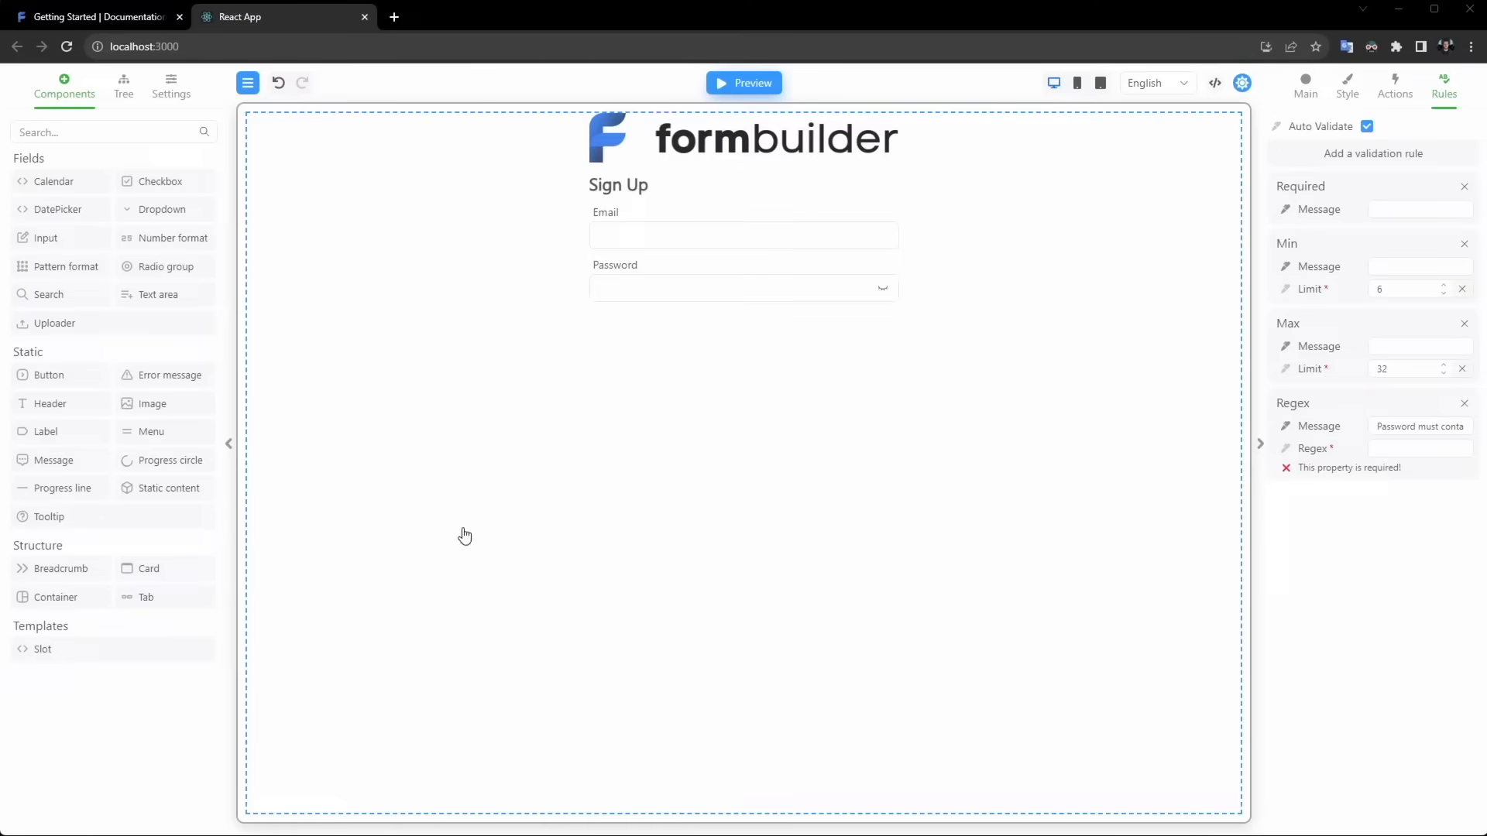
- Set the Regex pattern to ^.*[0-9].*$ and reselect the Password field
left_click(1420, 449)
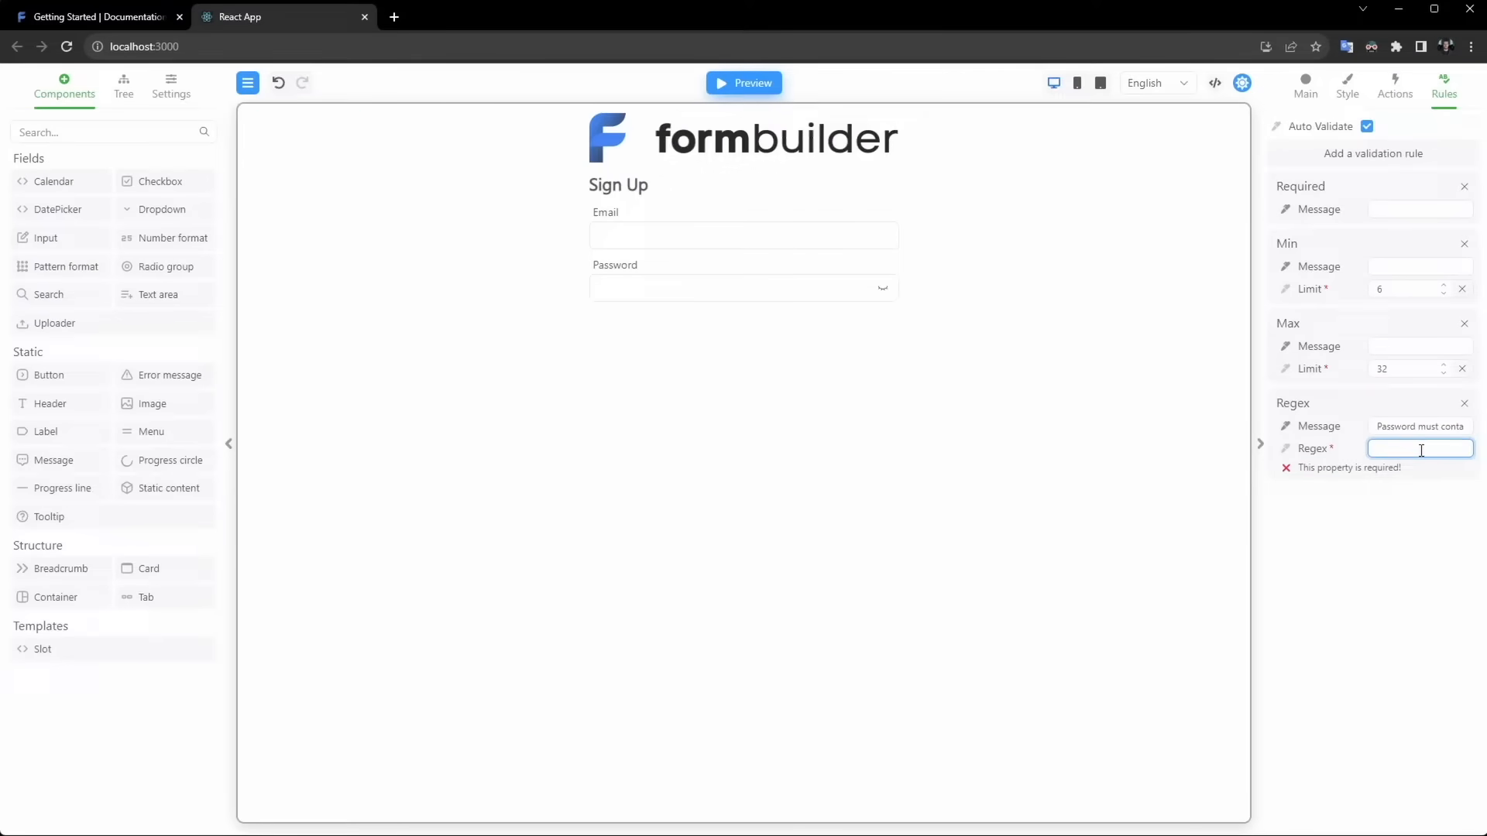
type("^.*[0-9].*$")
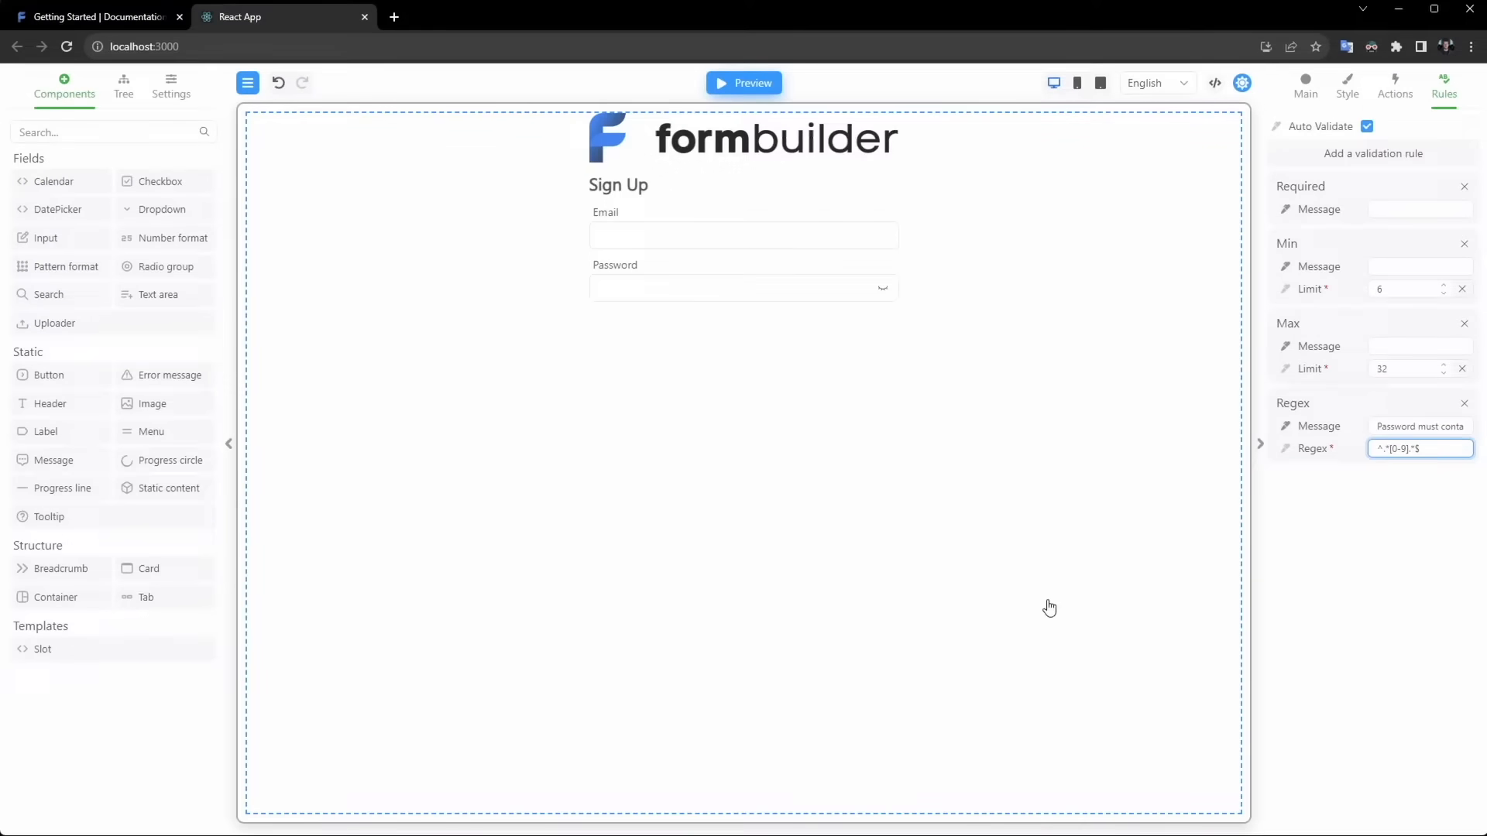
left_click(743, 279)
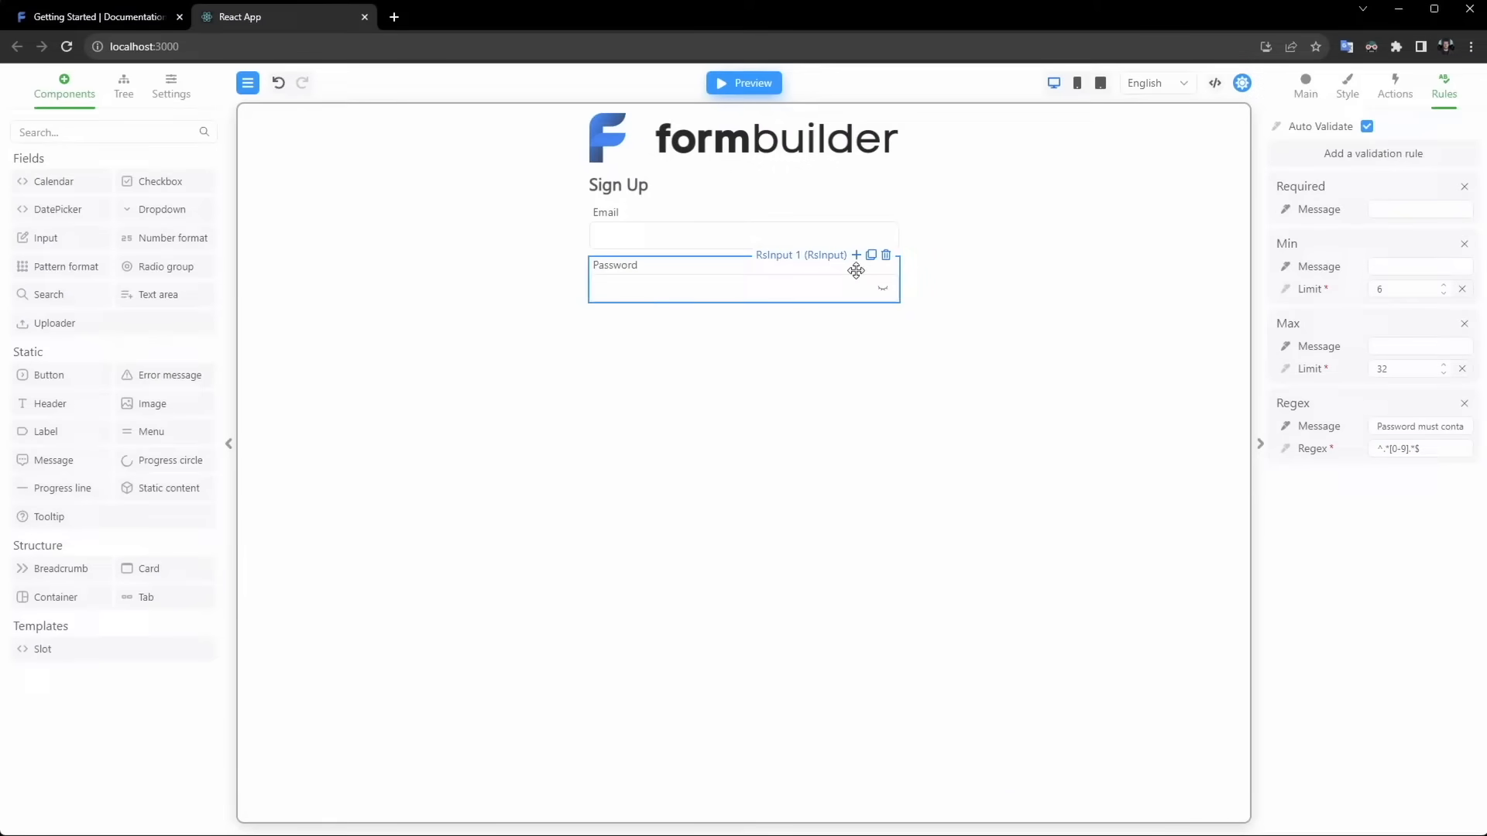
left_click(856, 255)
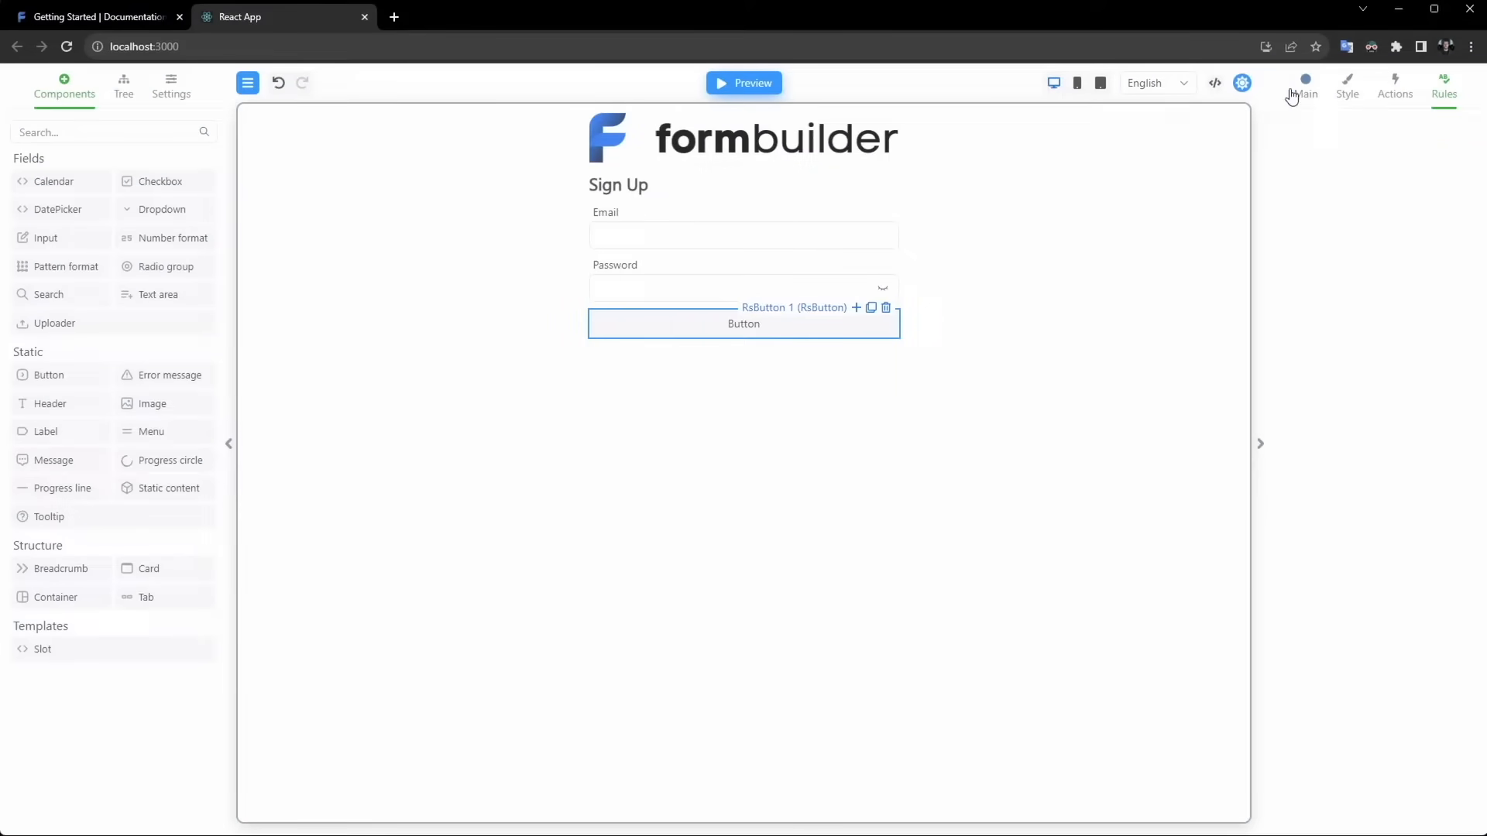
- Give the new button Primary appearance and the content 'Sign Up'
left_click(1304, 91)
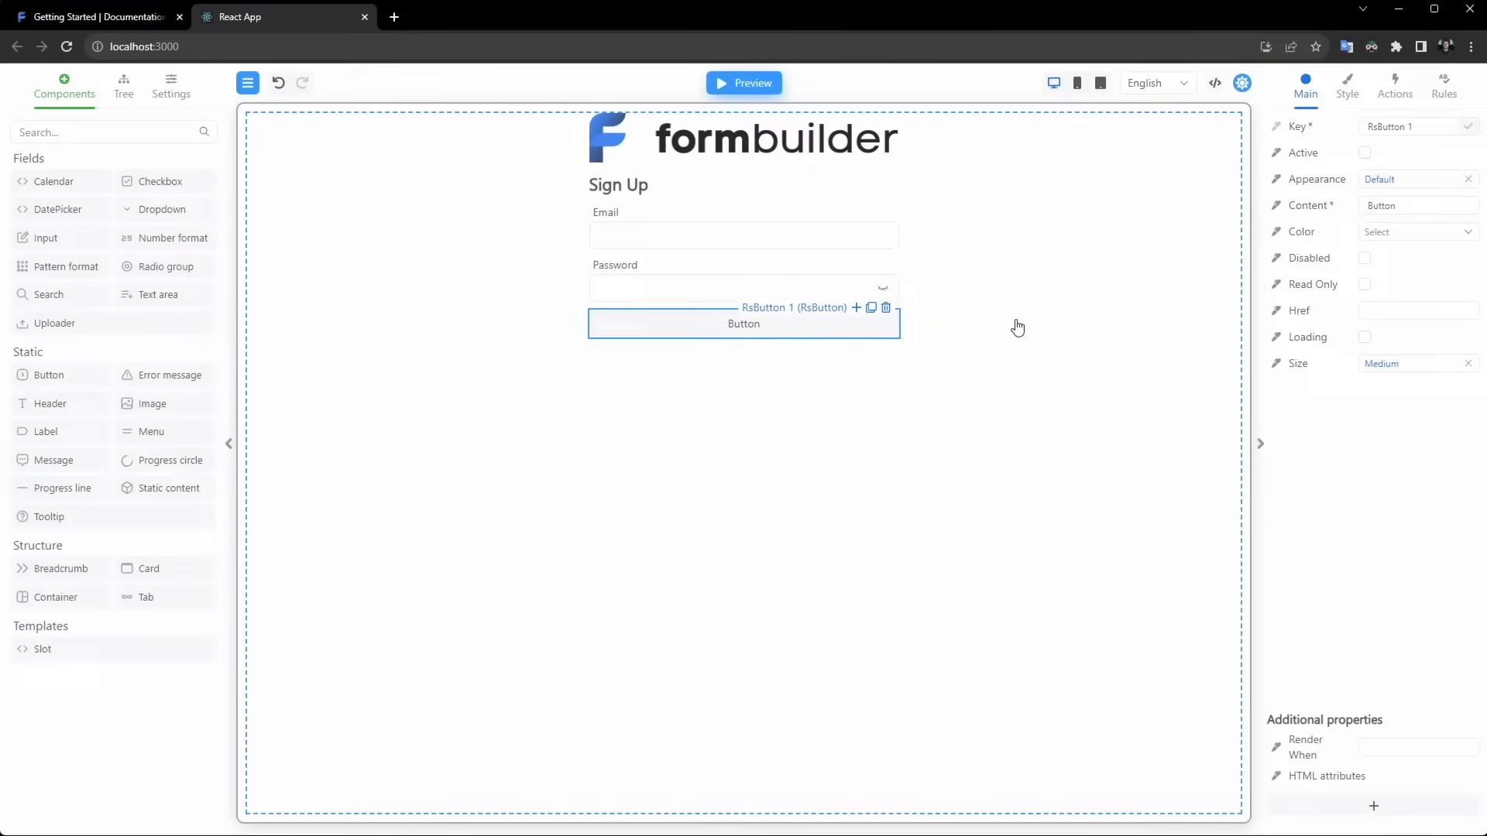
left_click(1413, 179)
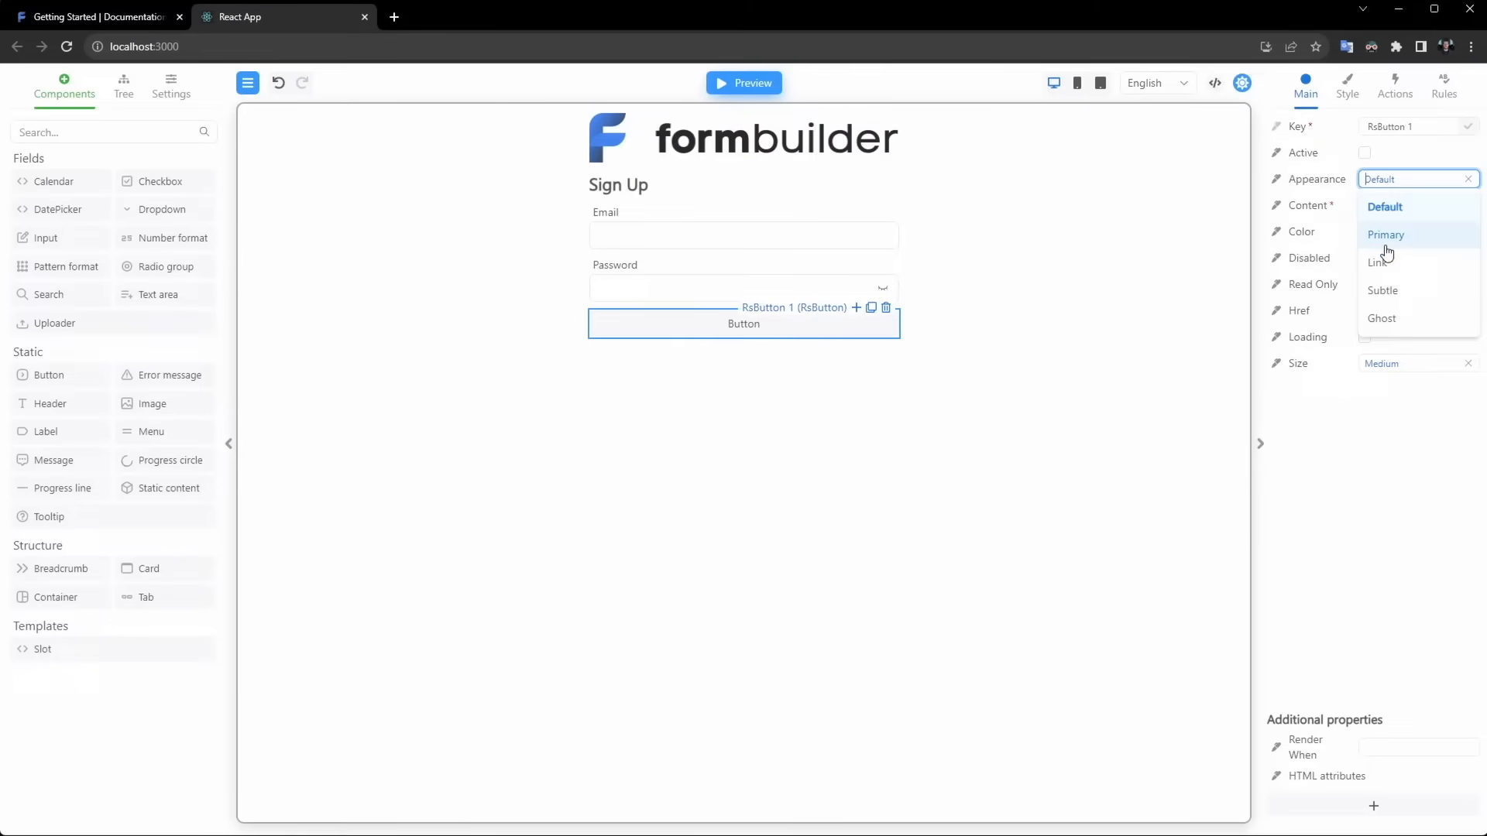
left_click(1385, 234)
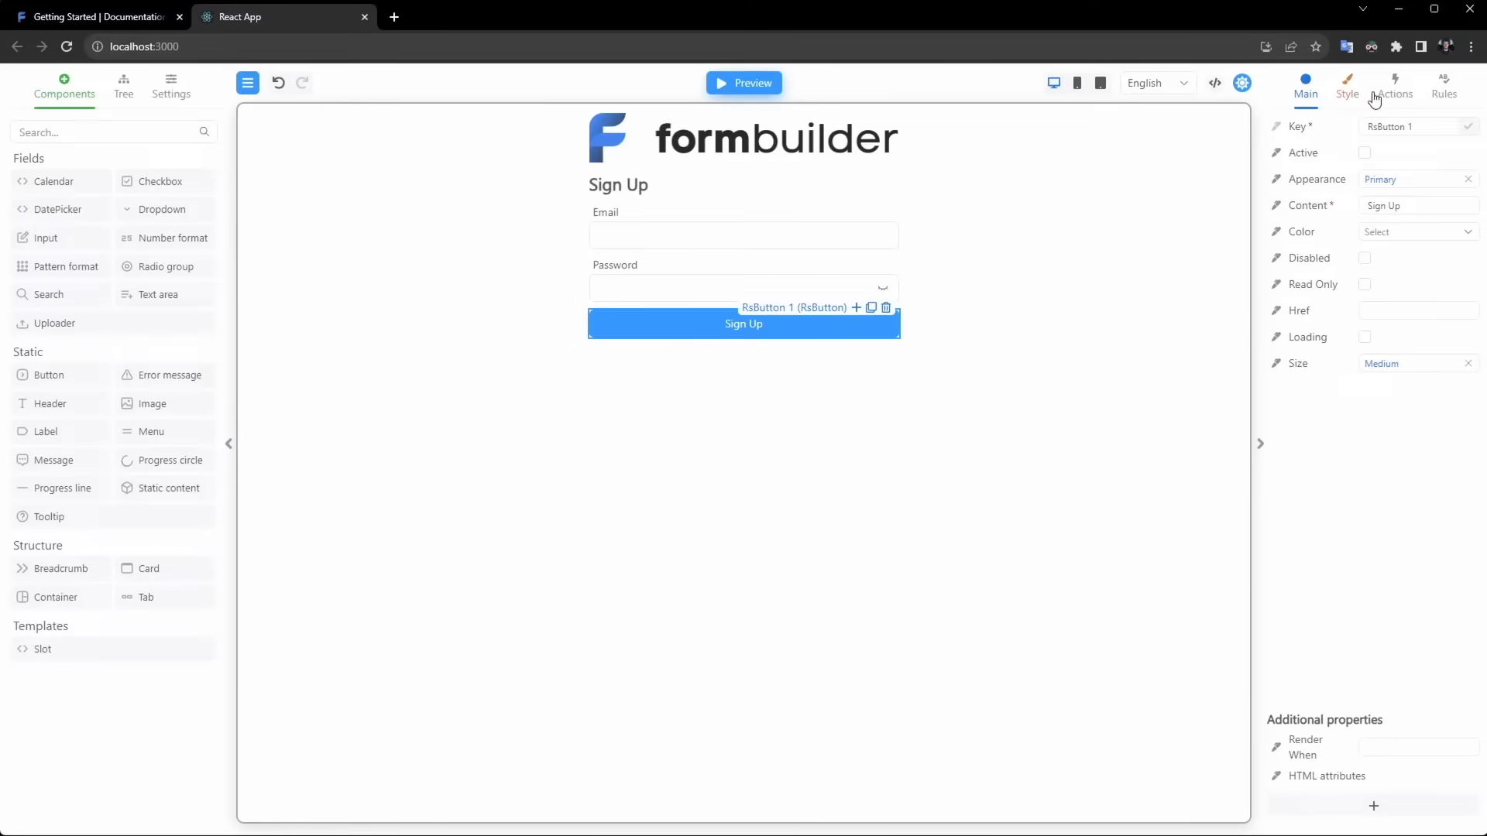
left_click(1393, 85)
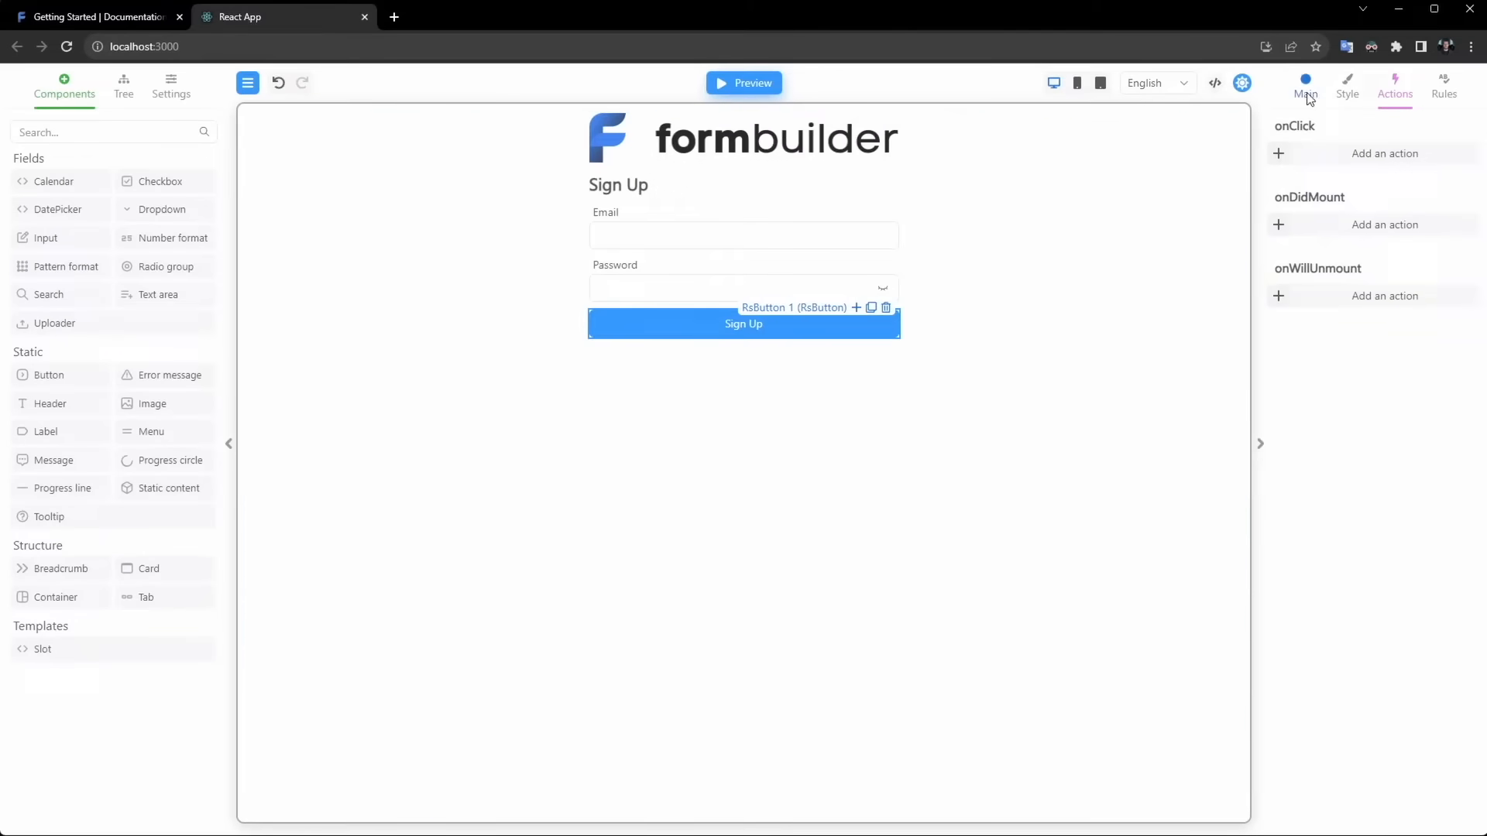
- Make Disabled a calculated value returning errors exist || !email || !password, and save it
left_click(1305, 87)
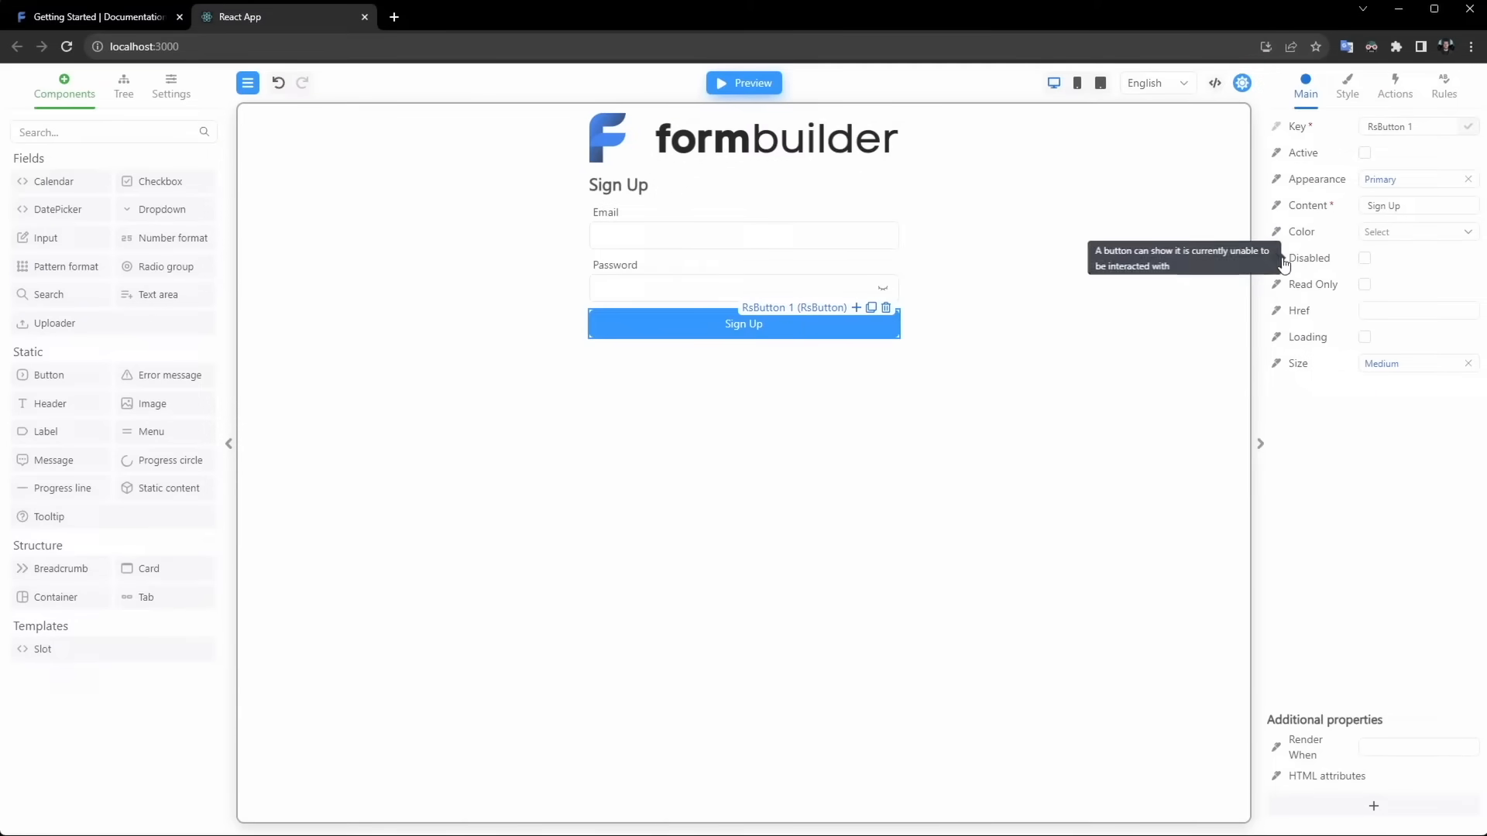
left_click(1278, 259)
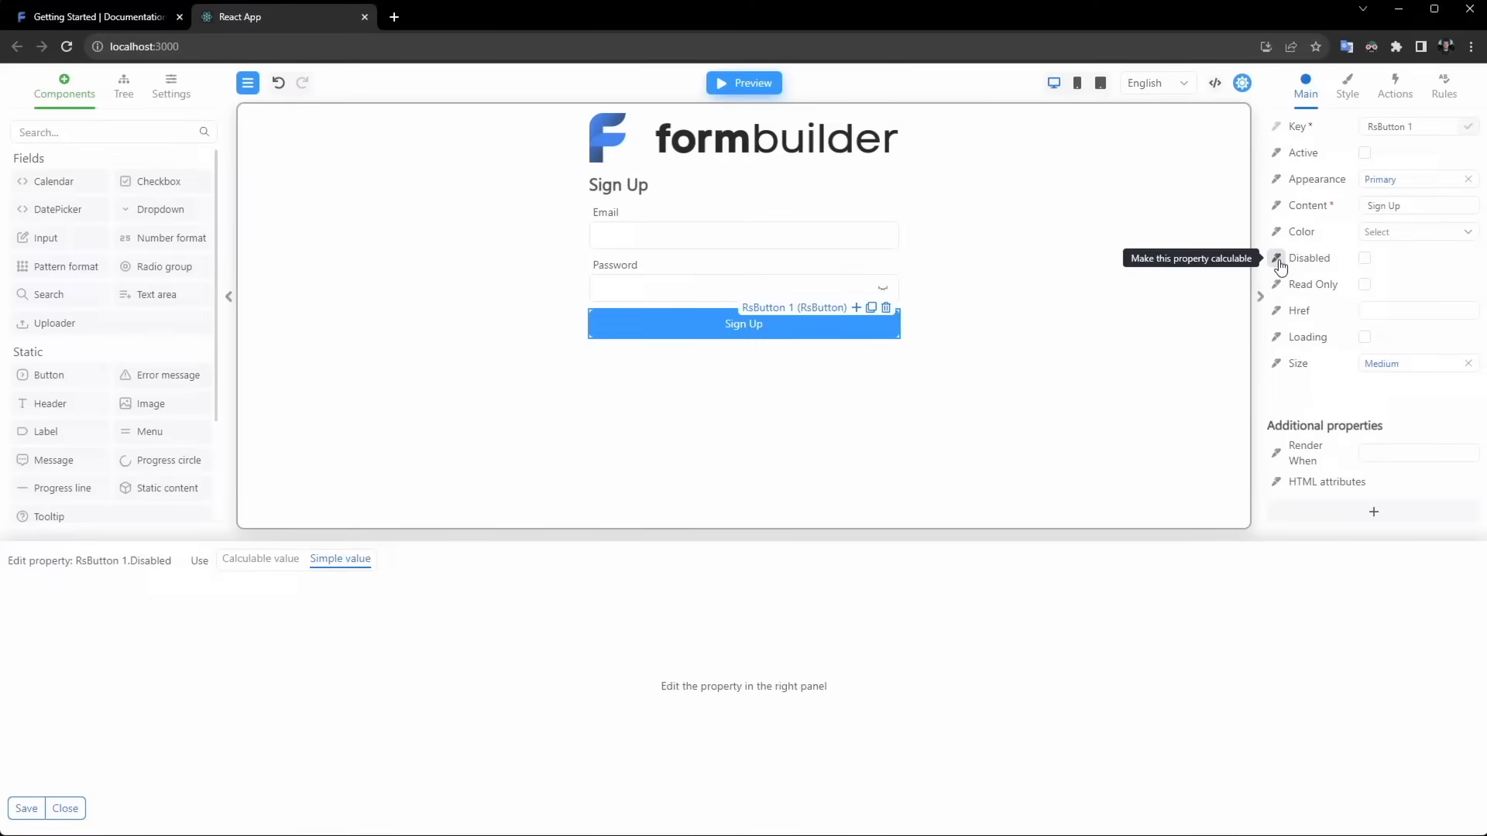
mouse_move(273, 559)
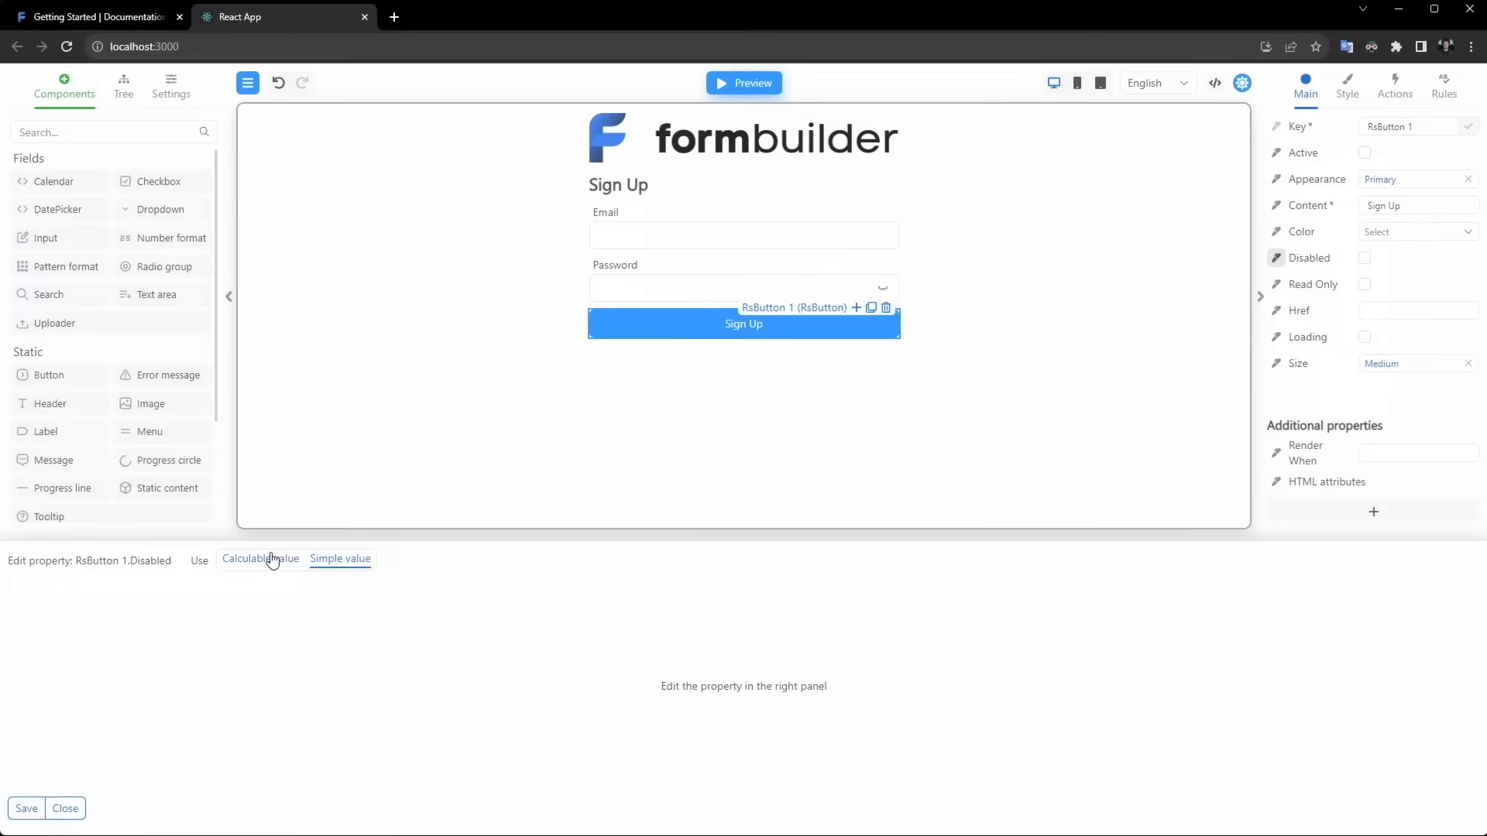
left_click(260, 559)
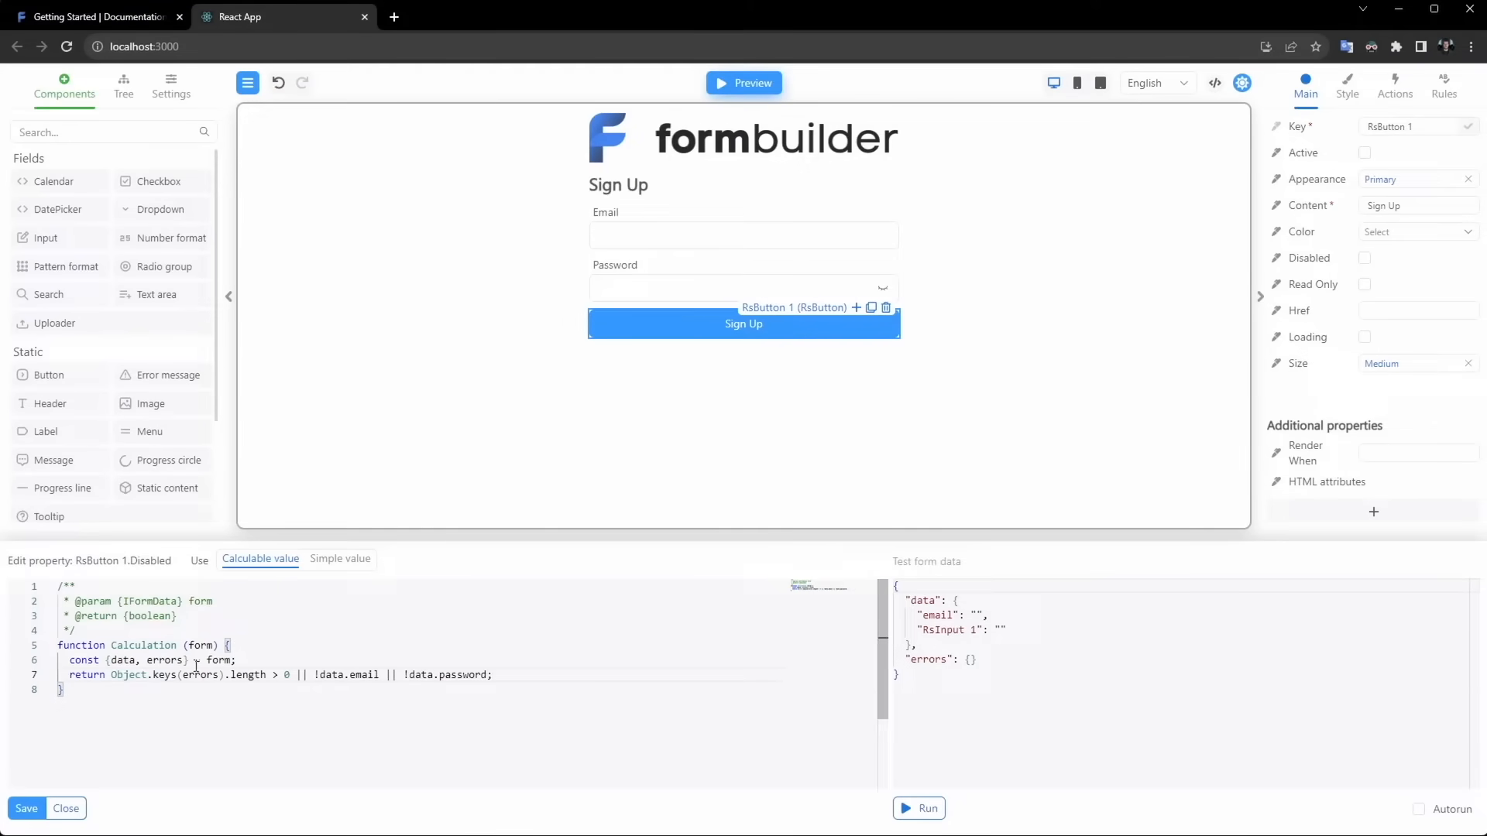
double_click(200, 674)
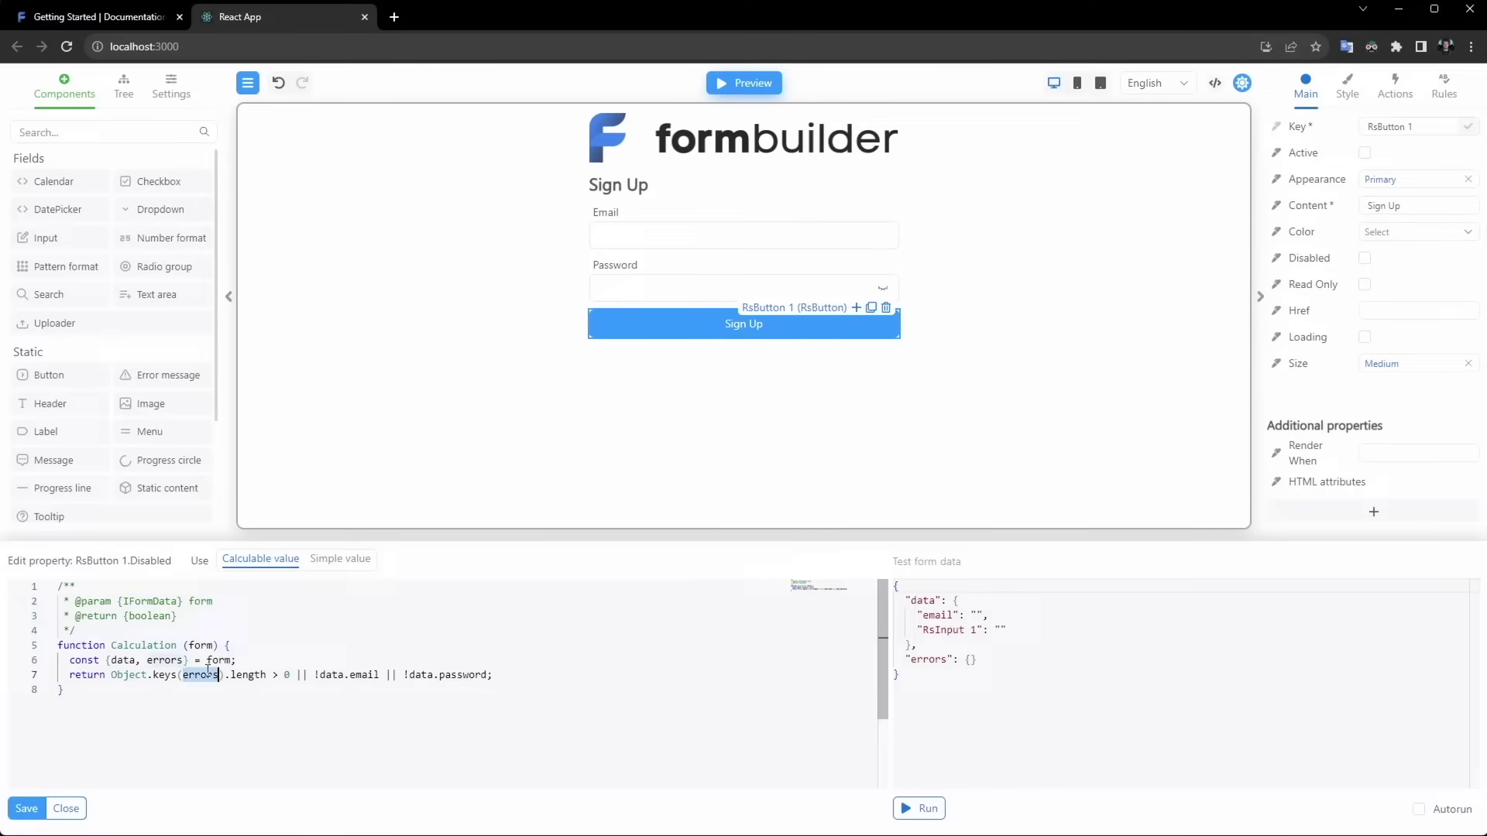
mouse_move(200, 674)
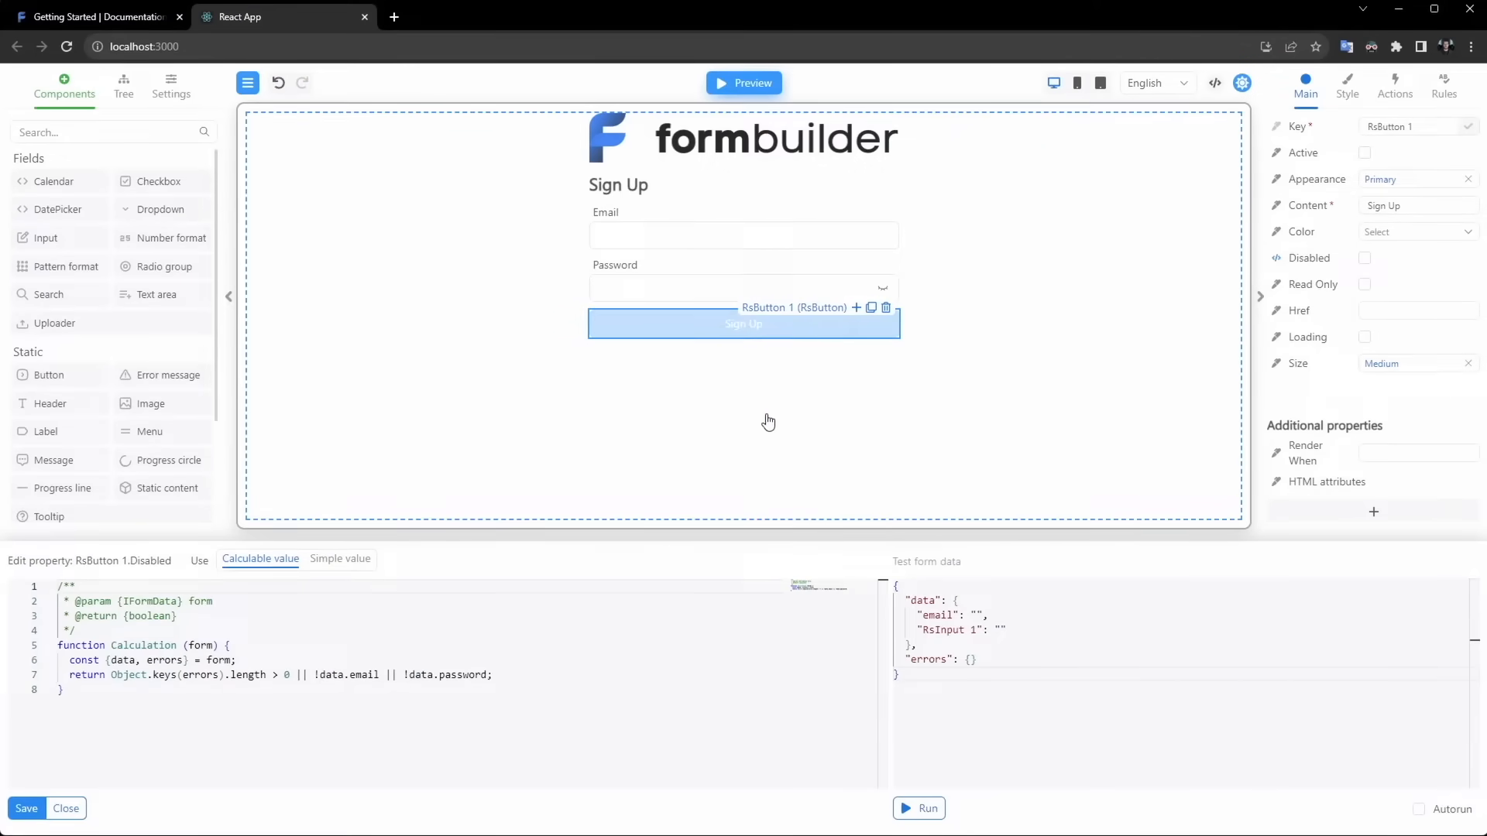
mouse_move(746, 424)
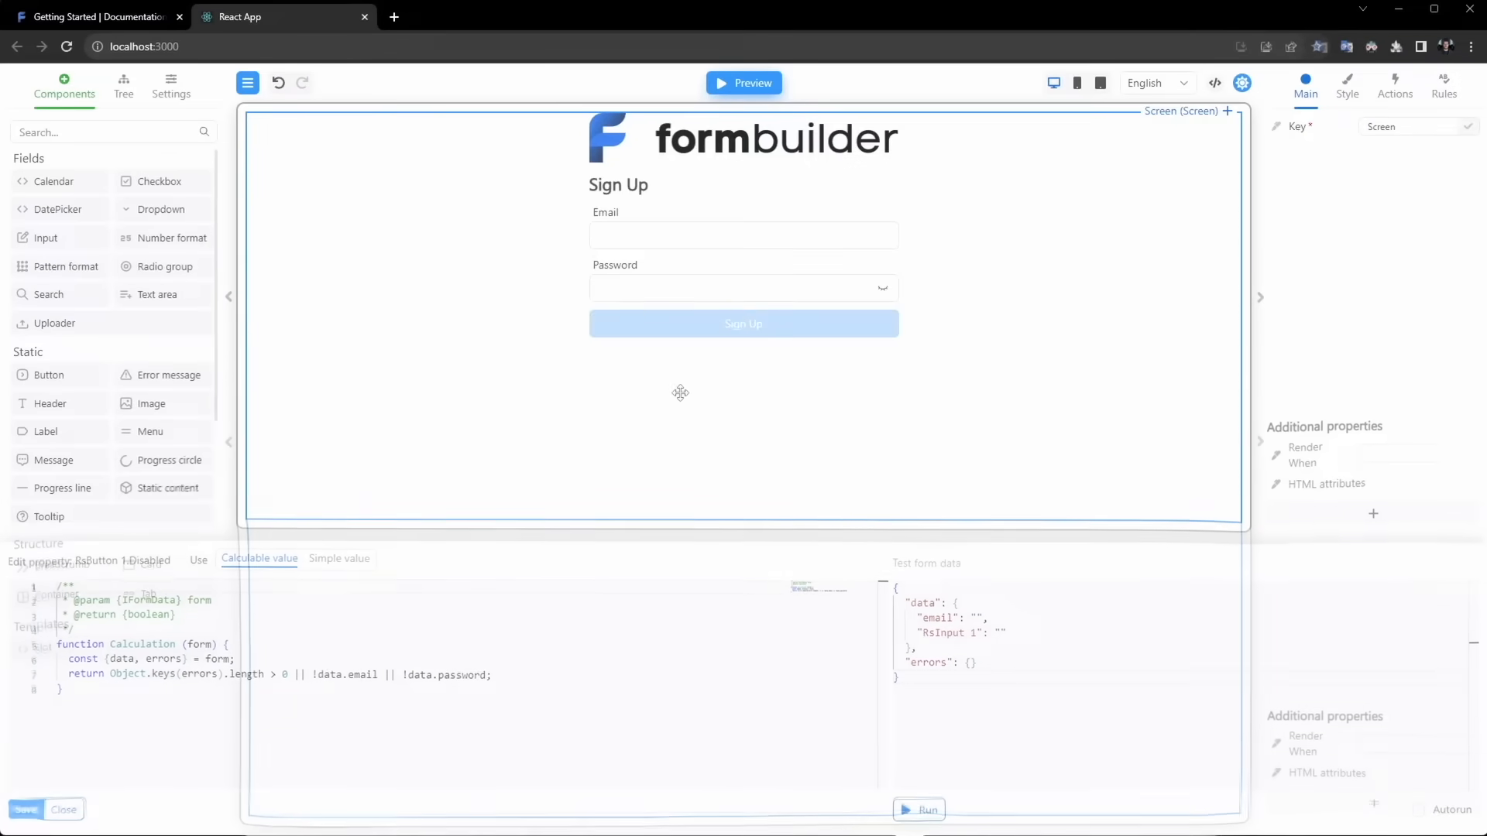
left_click(62, 810)
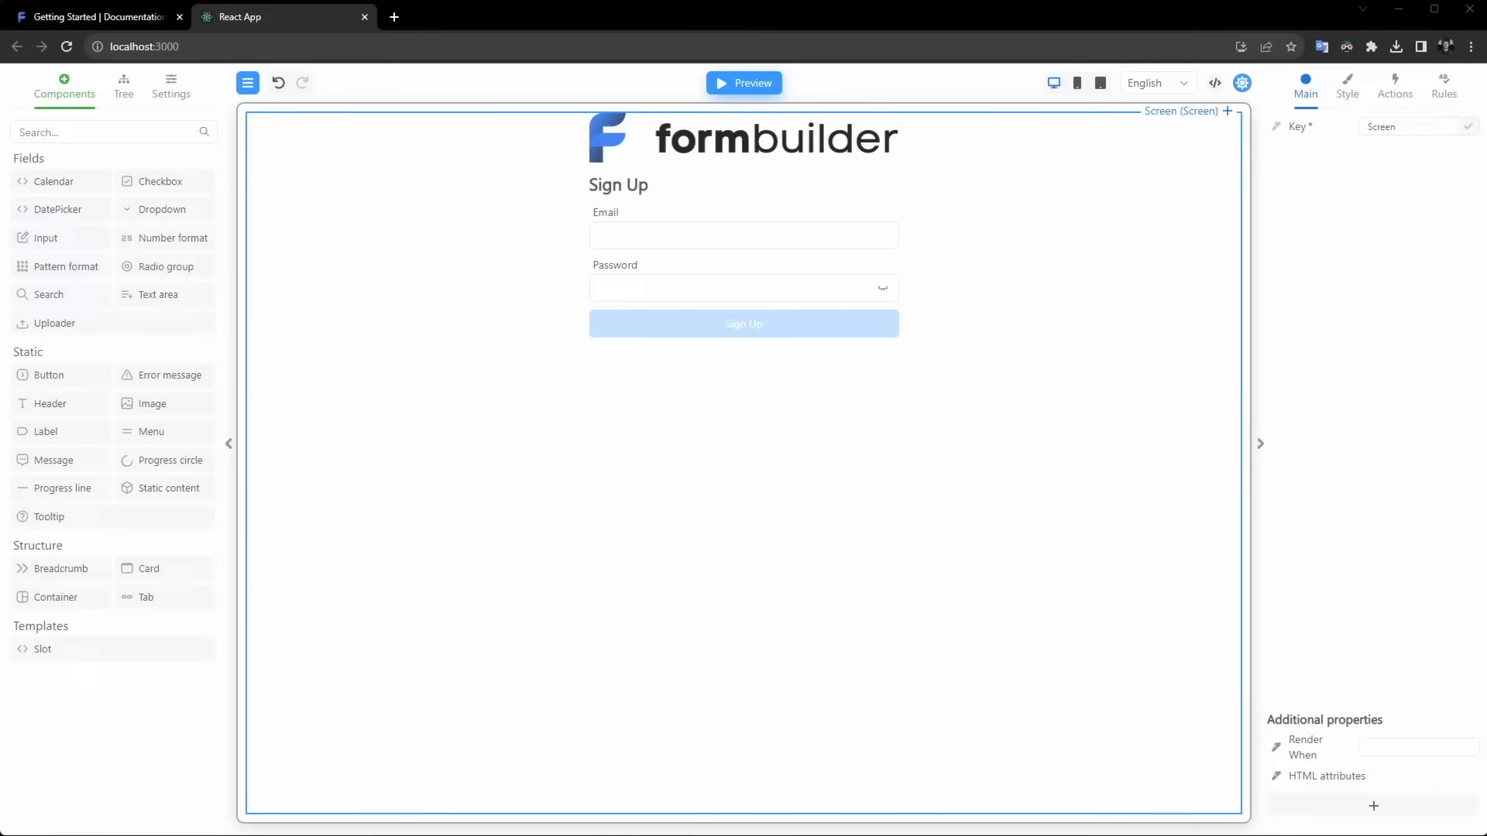
left_click(742, 285)
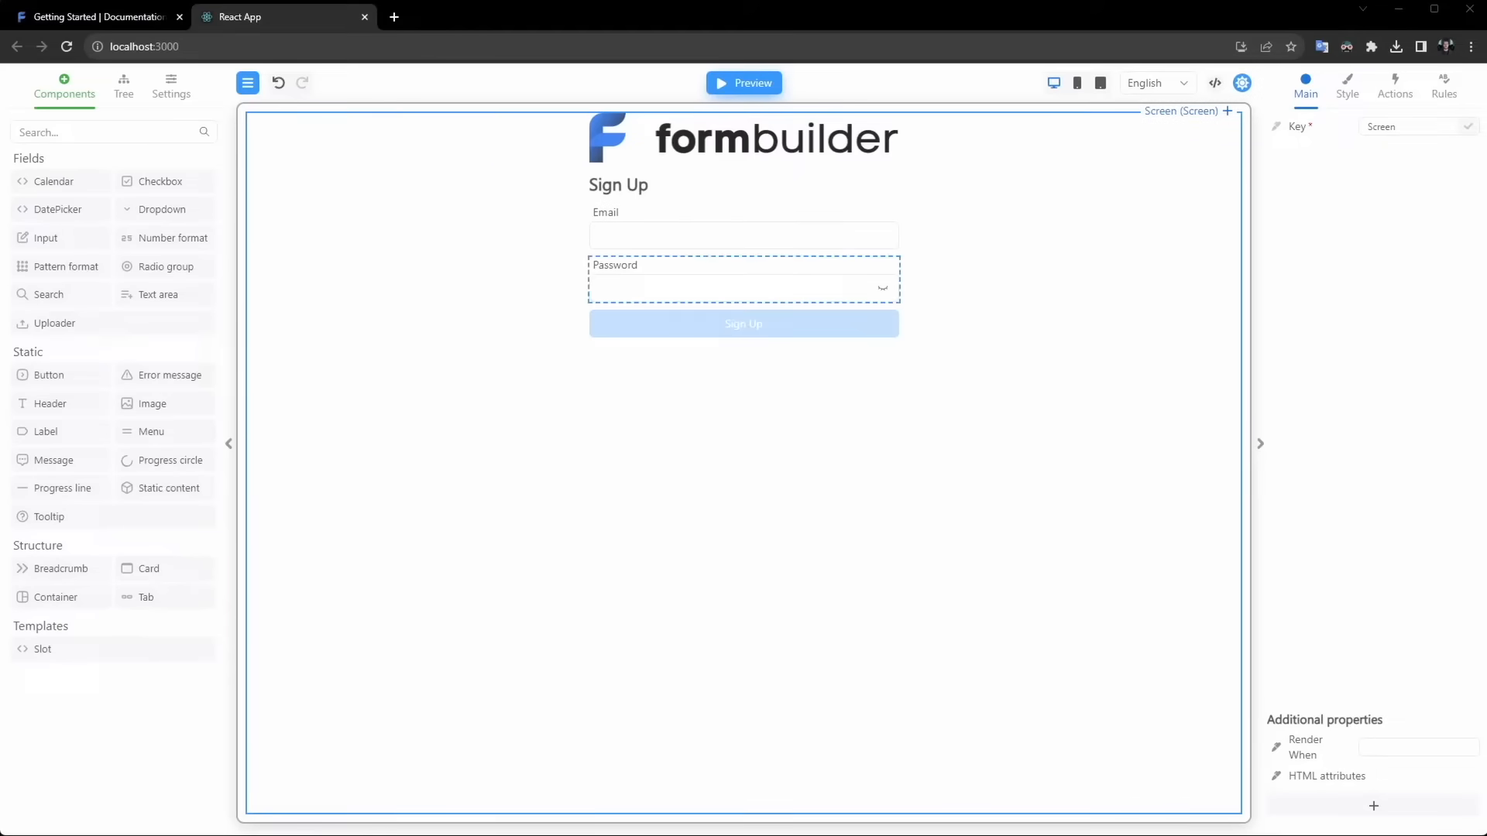
left_click(743, 82)
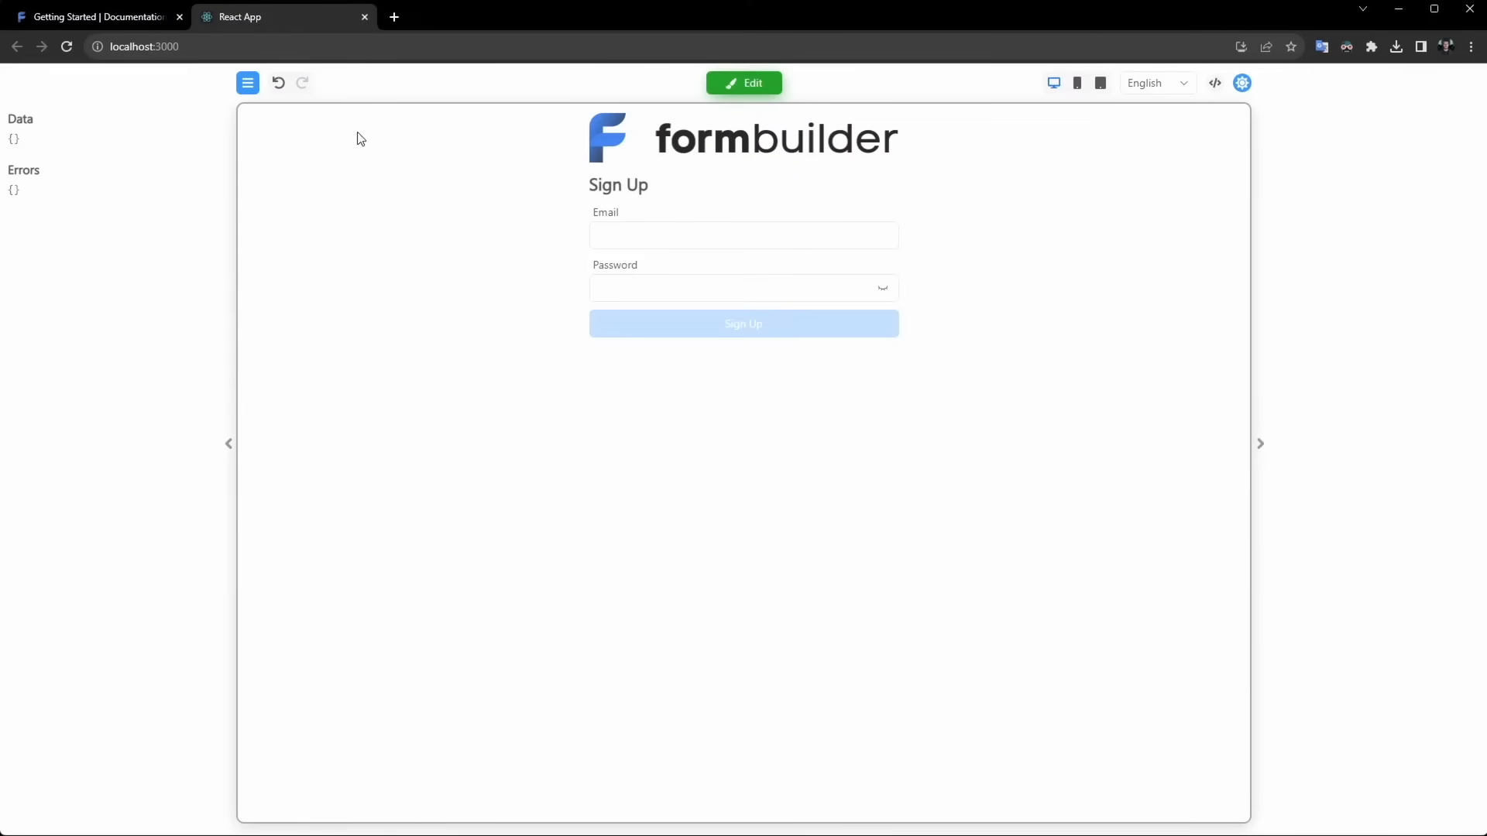
mouse_move(74, 196)
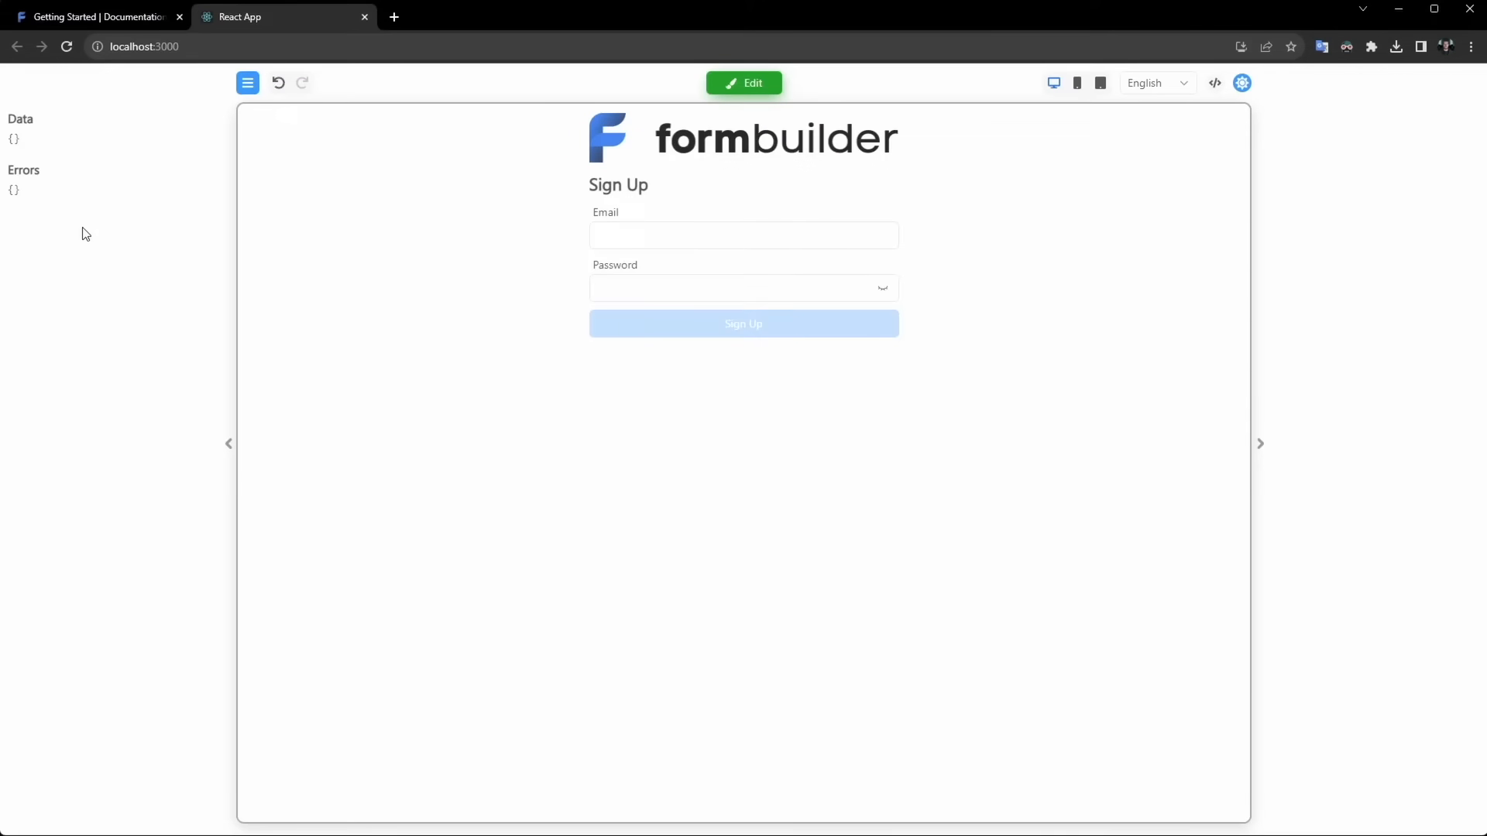
type("asd")
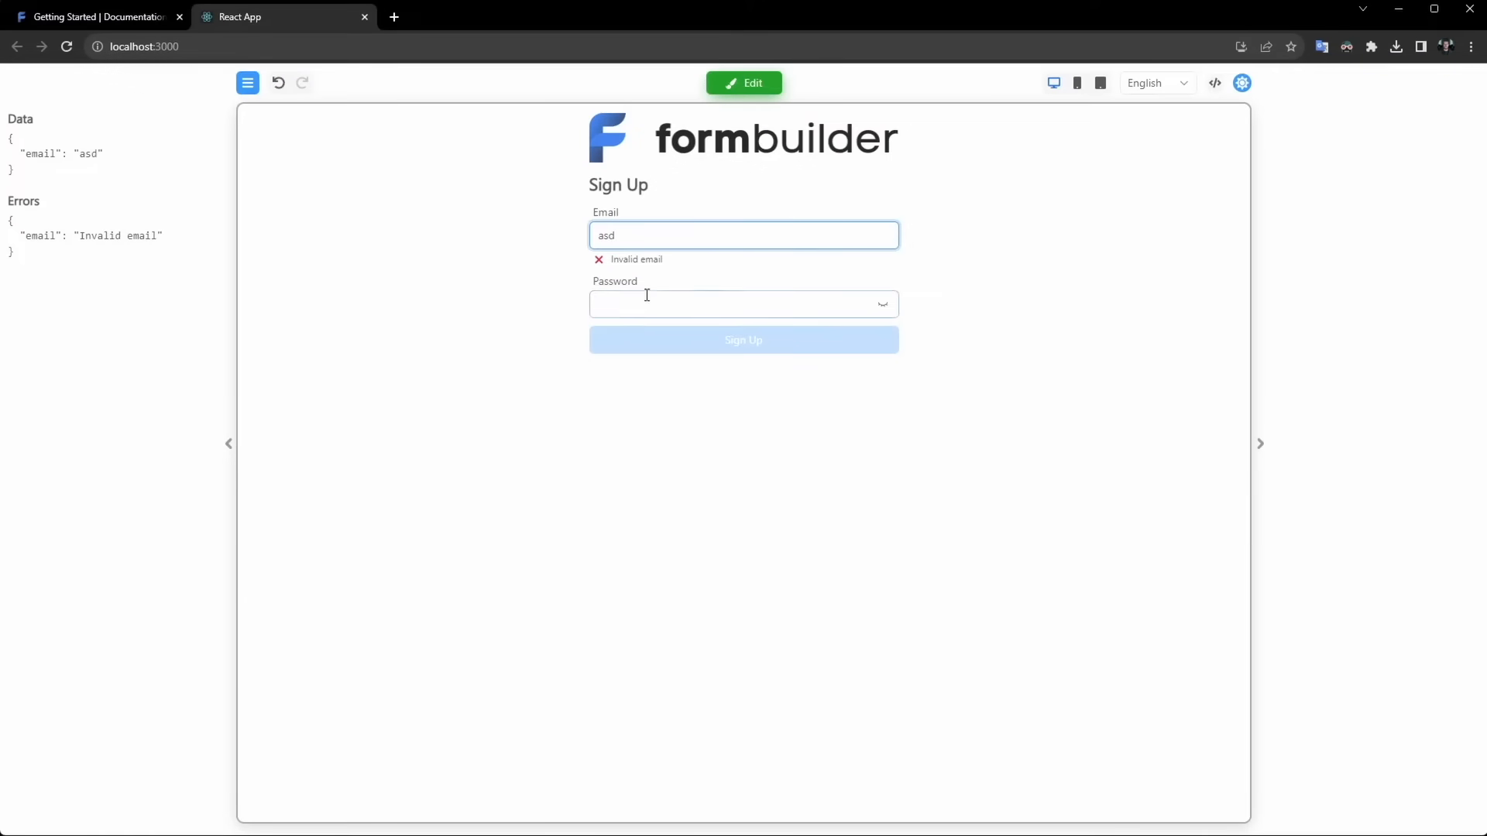
type("@asd")
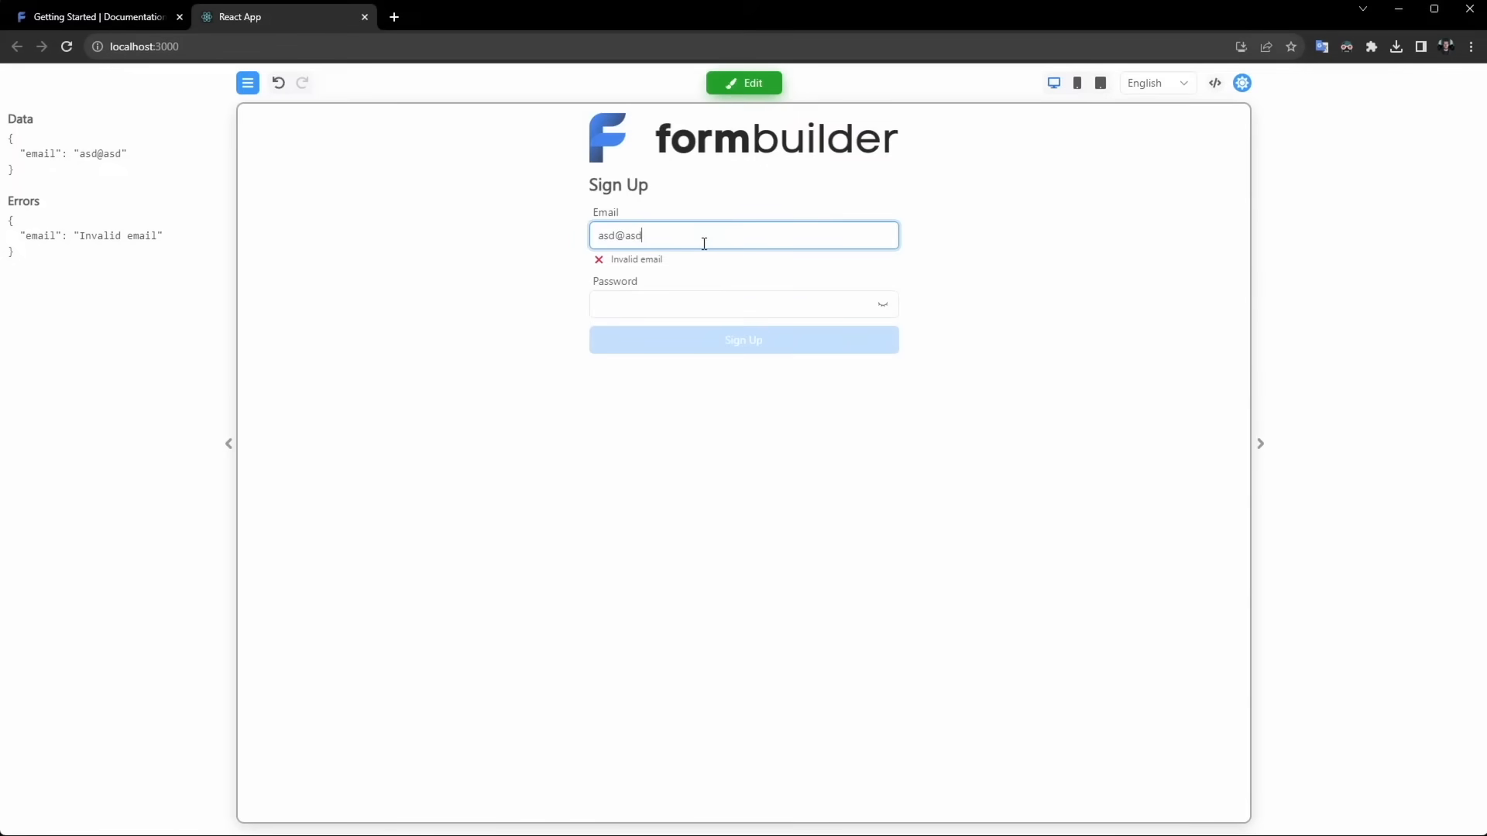
type(".com")
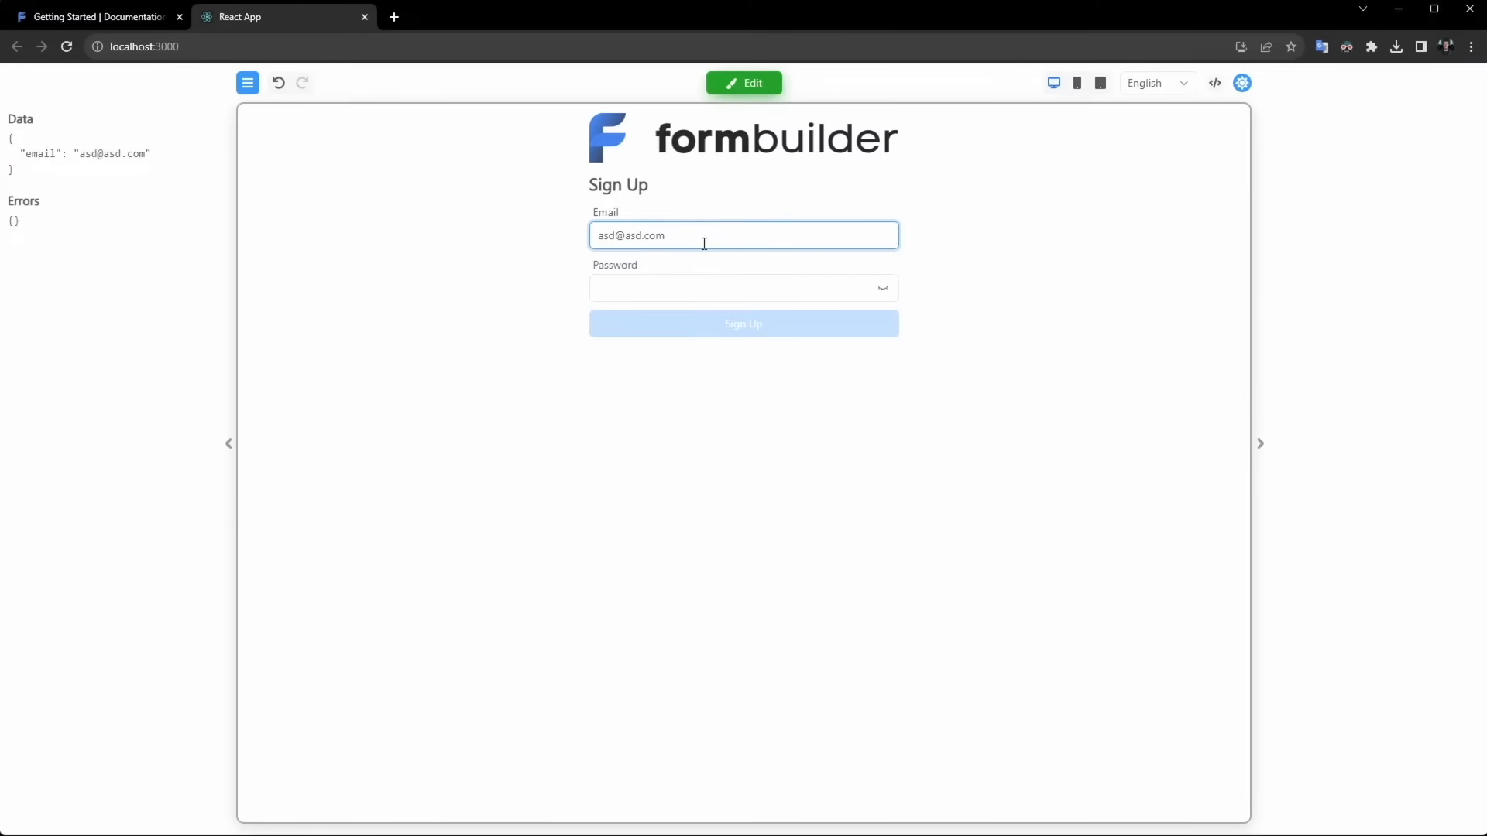
left_click(741, 288)
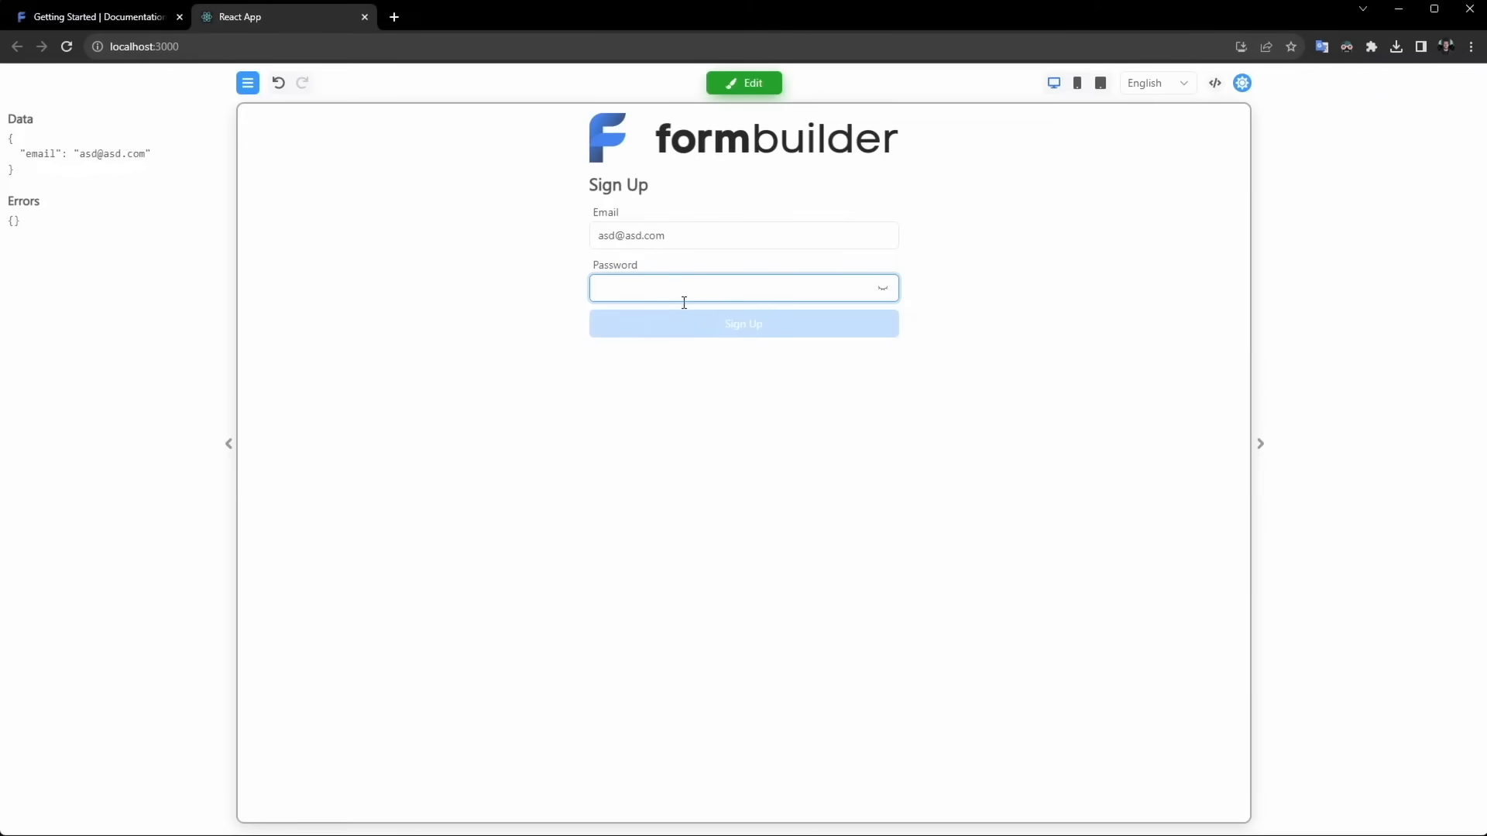
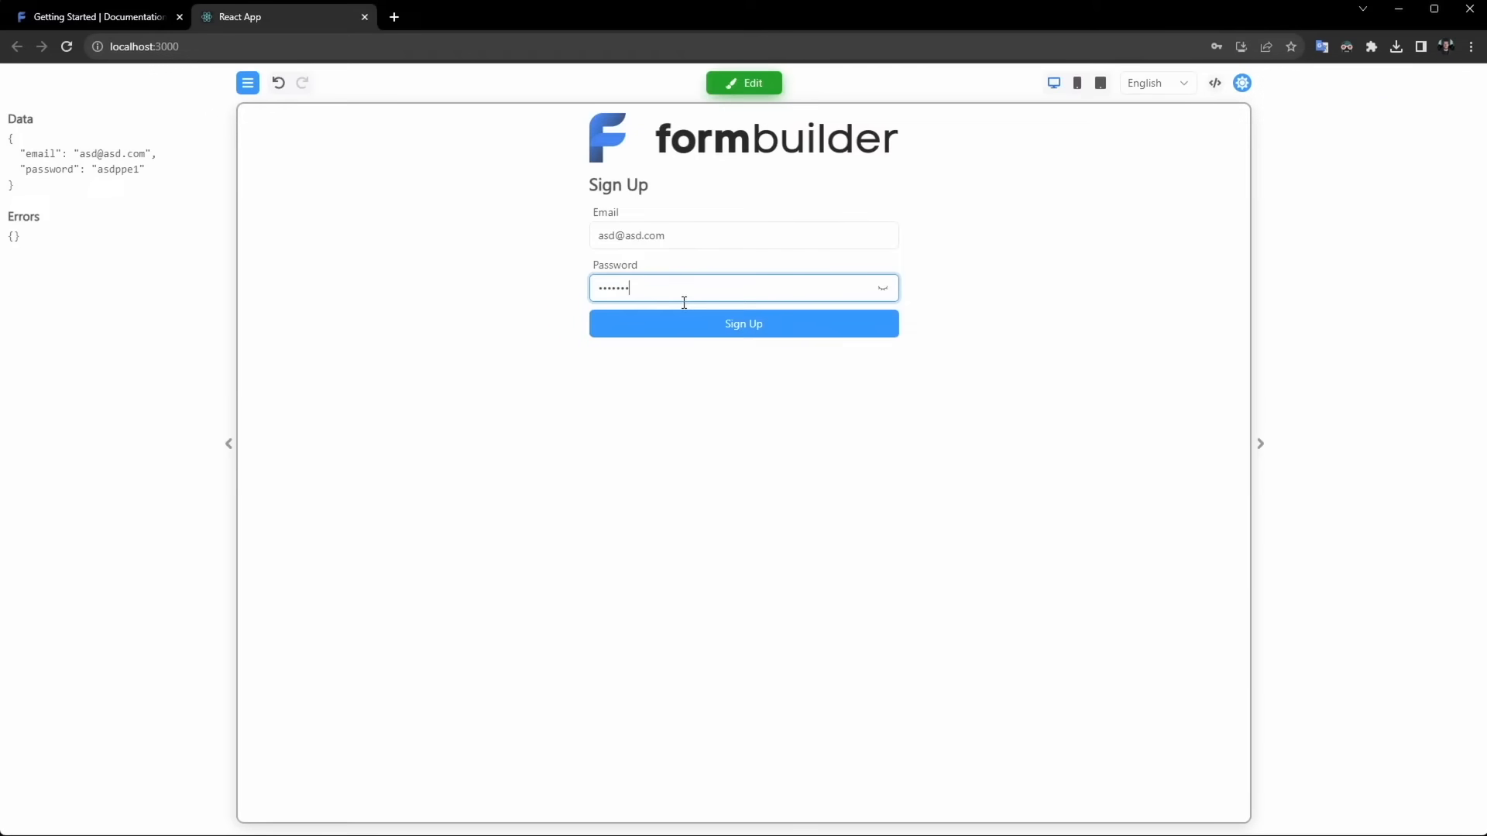
mouse_move(672, 355)
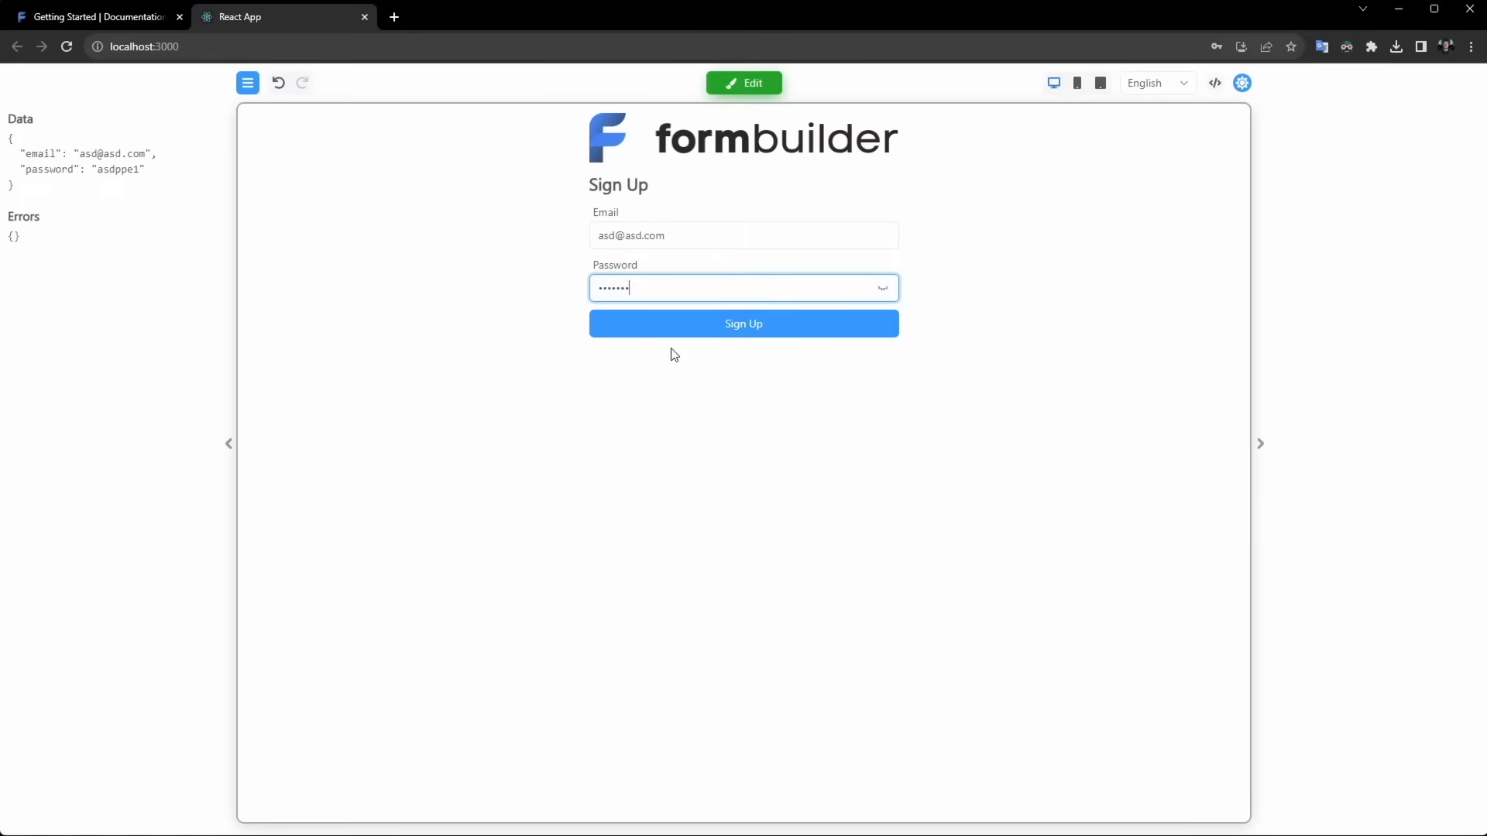
mouse_move(711, 345)
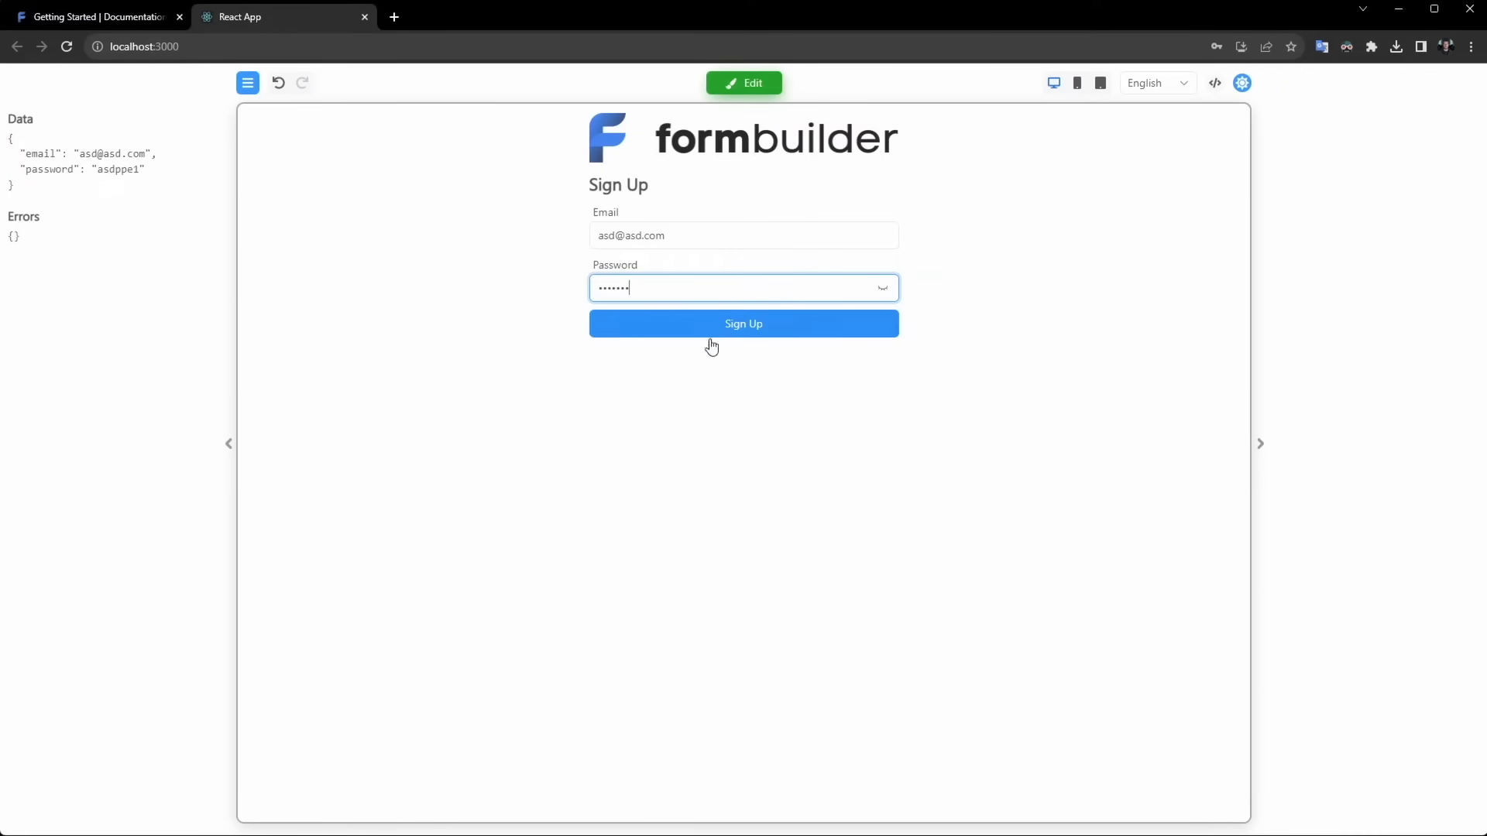
mouse_move(400, 119)
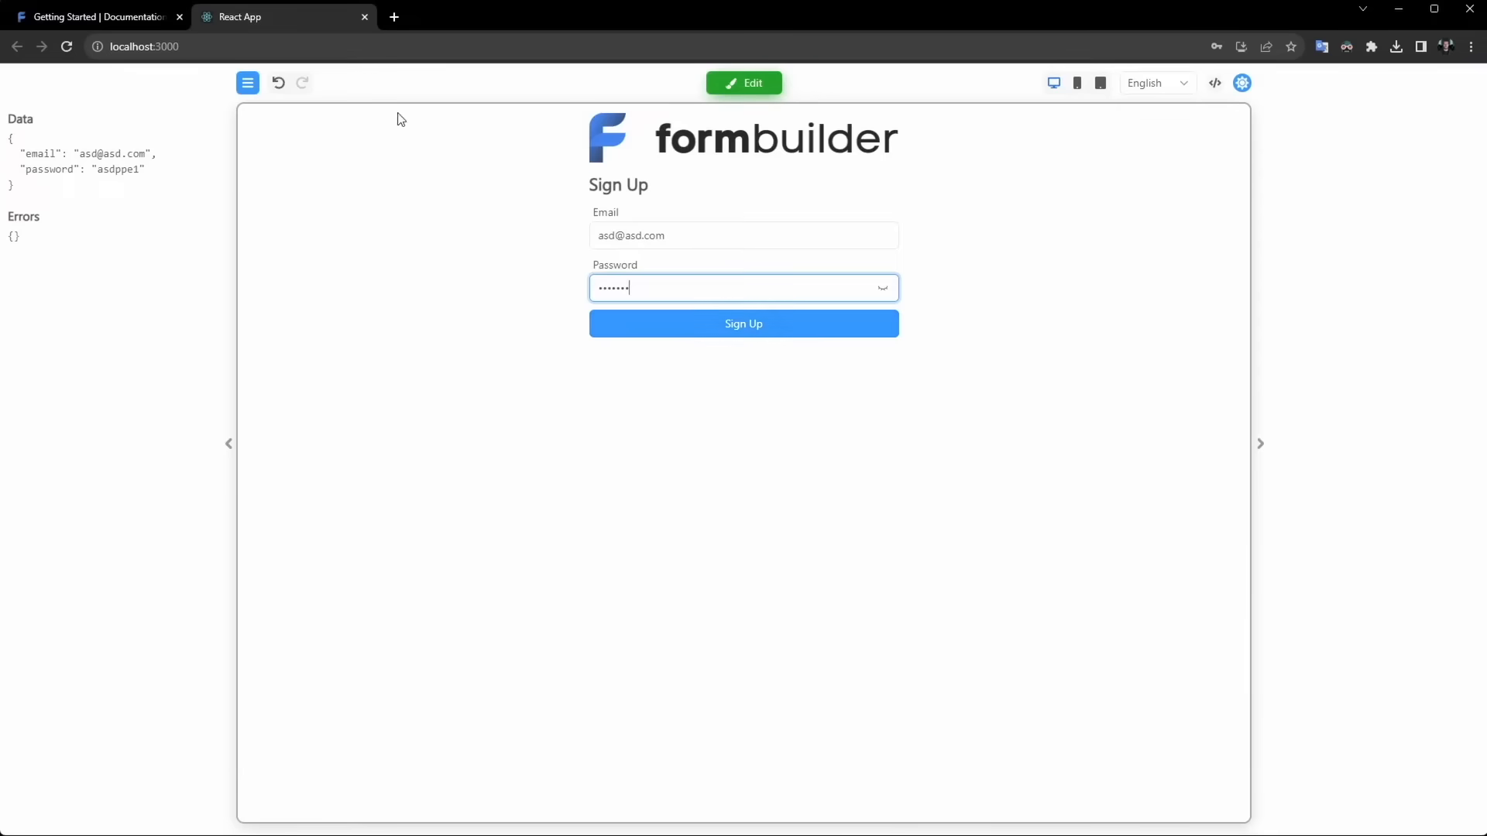
left_click(744, 82)
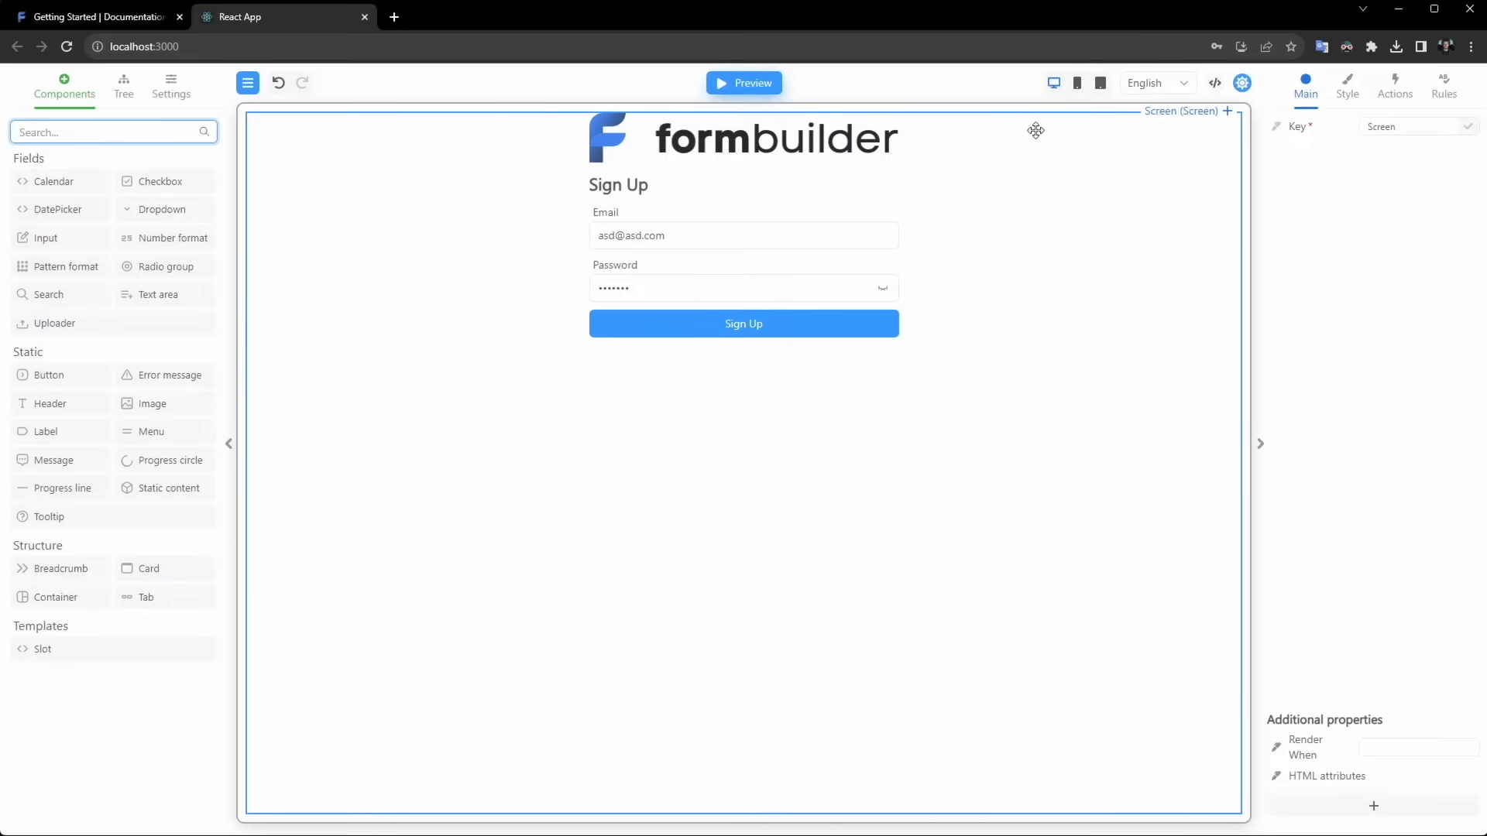
mouse_move(1214, 82)
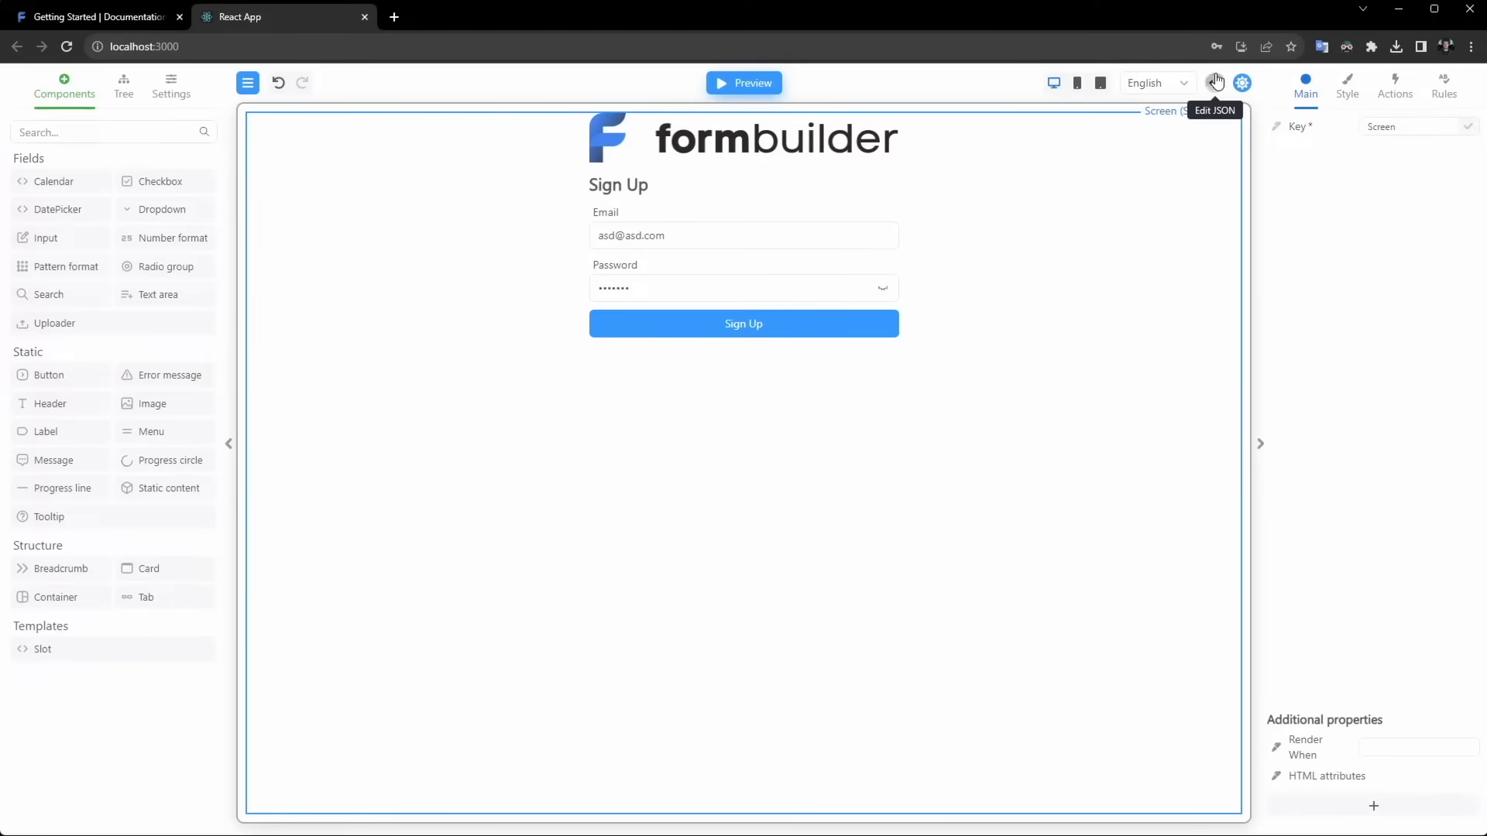
- Review the form's JSON definition, then show the form-wide settings via the main menu
left_click(1216, 82)
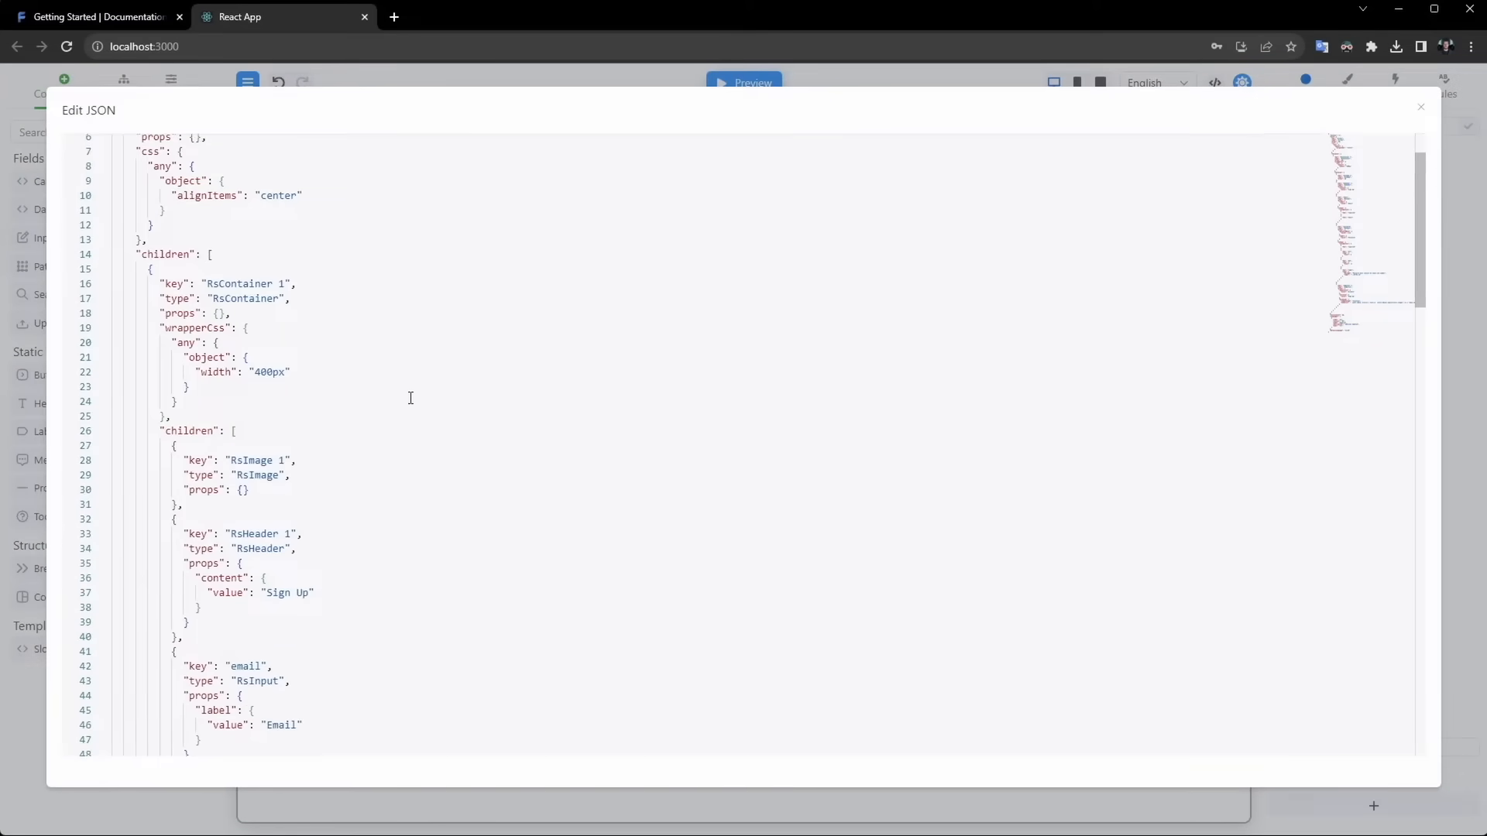
scroll("down", 3)
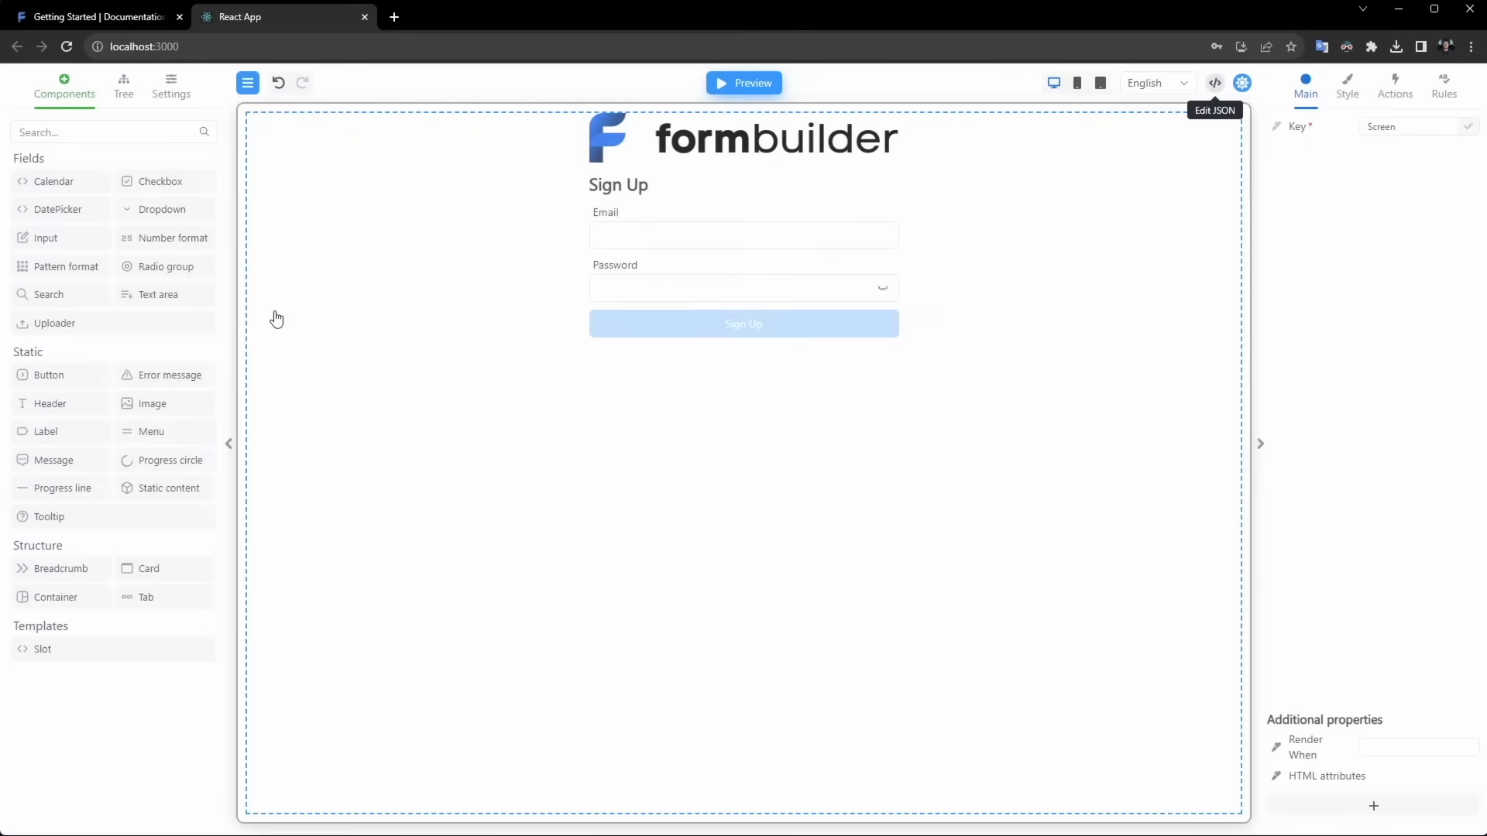
left_click(248, 82)
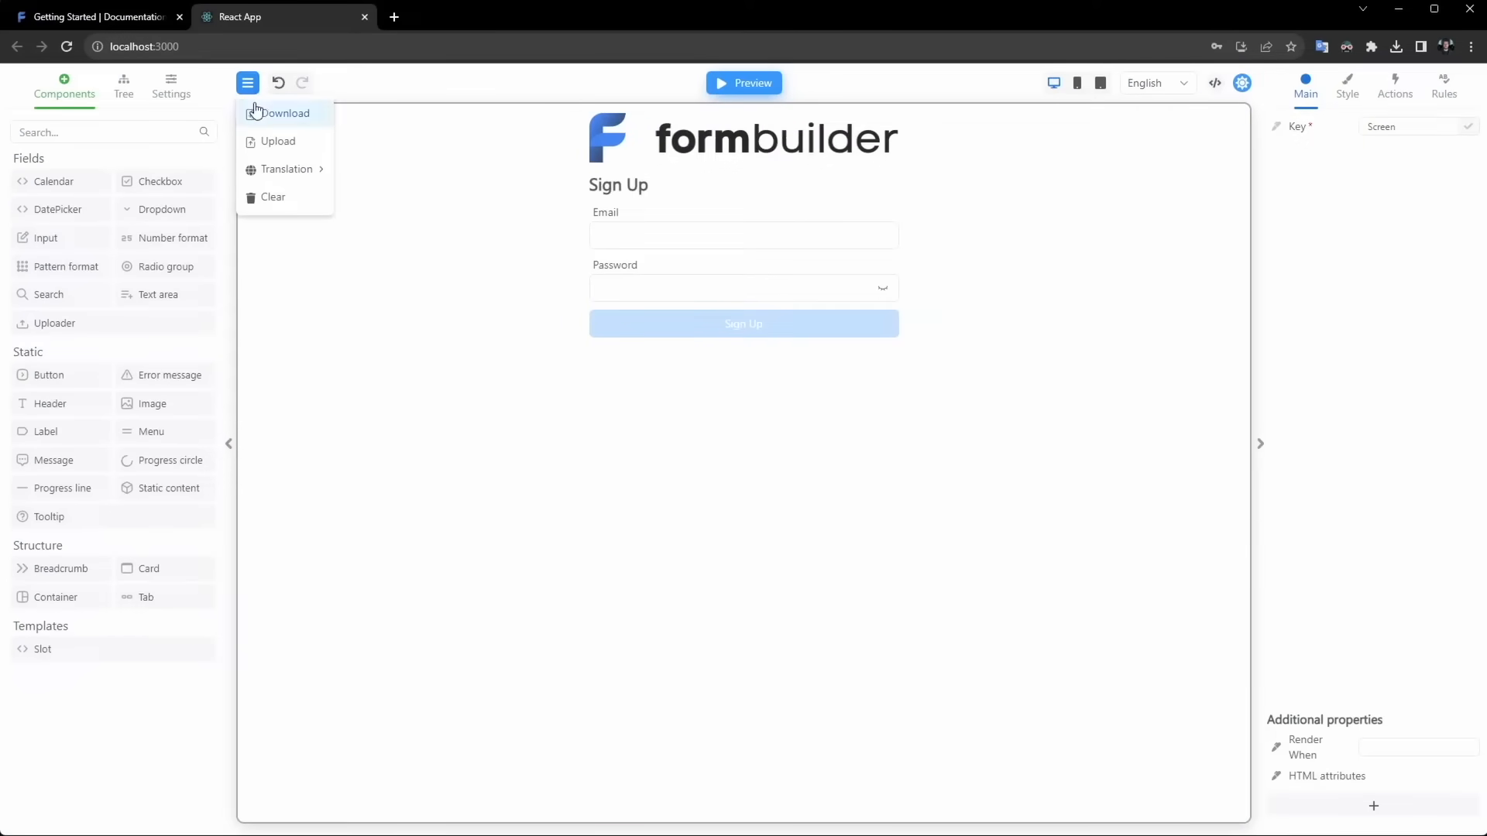
left_click(283, 114)
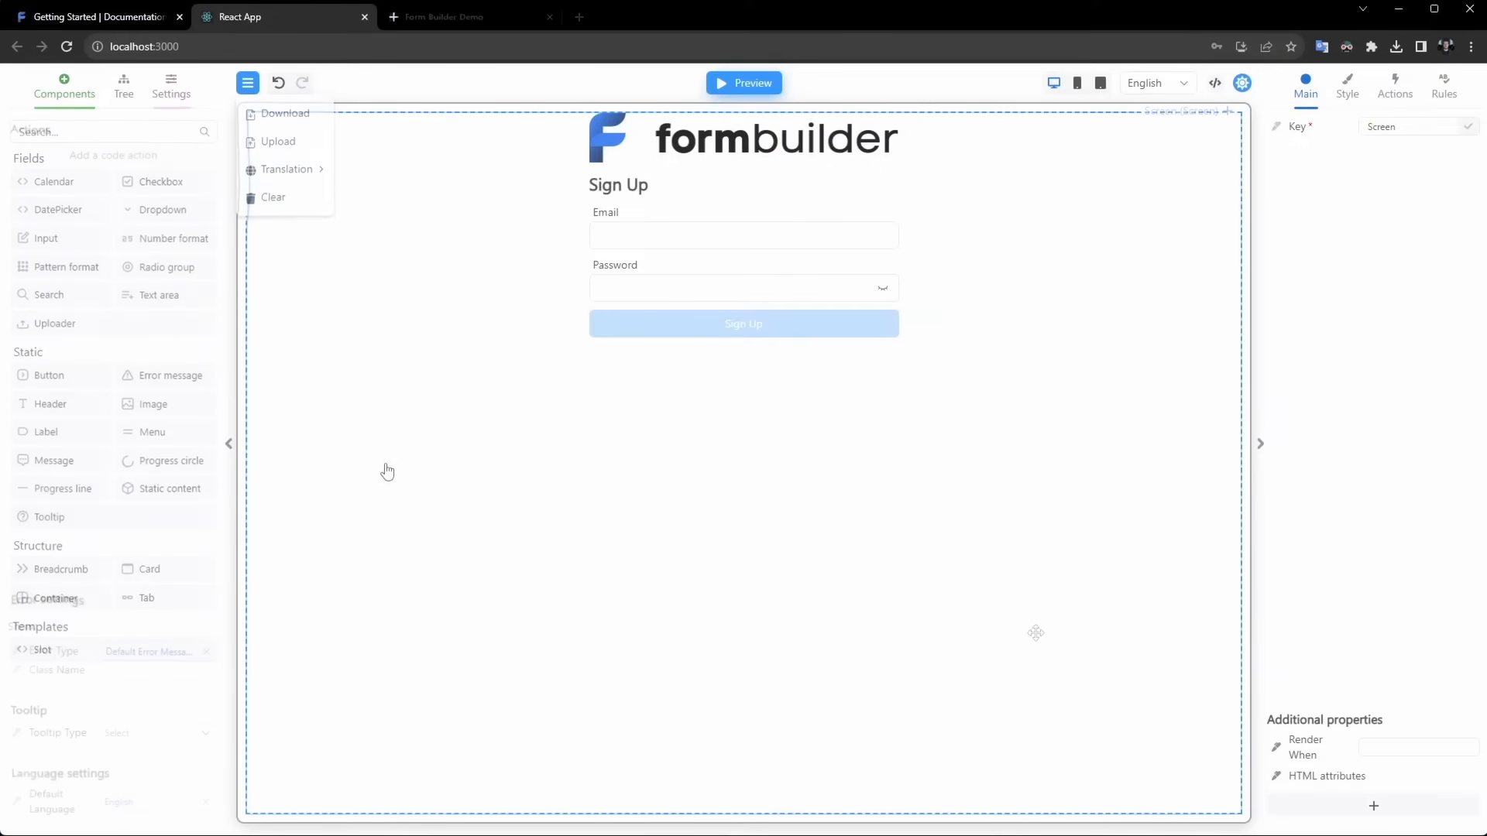
left_click(170, 84)
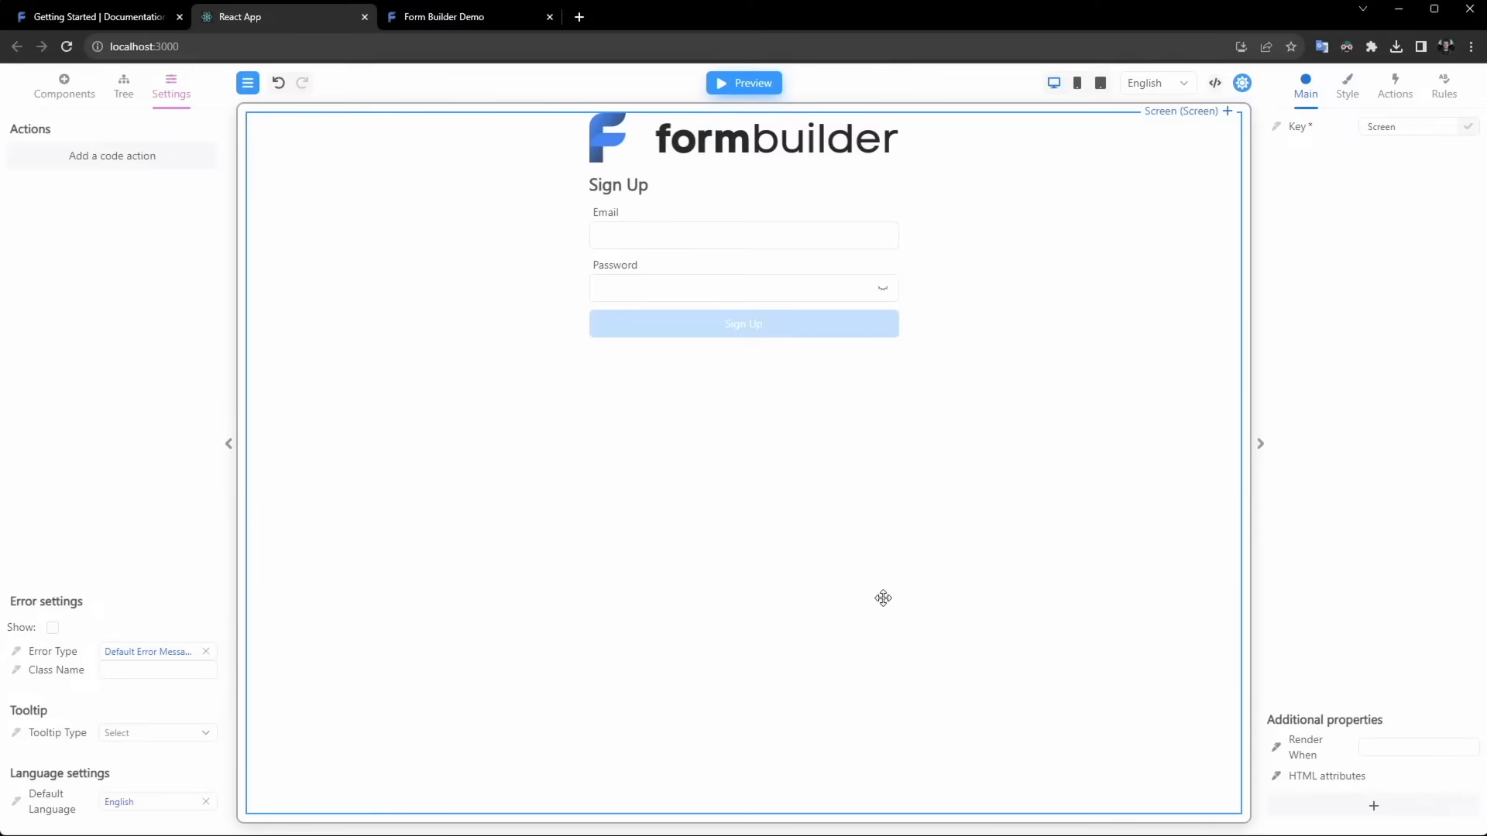
mouse_move(819, 610)
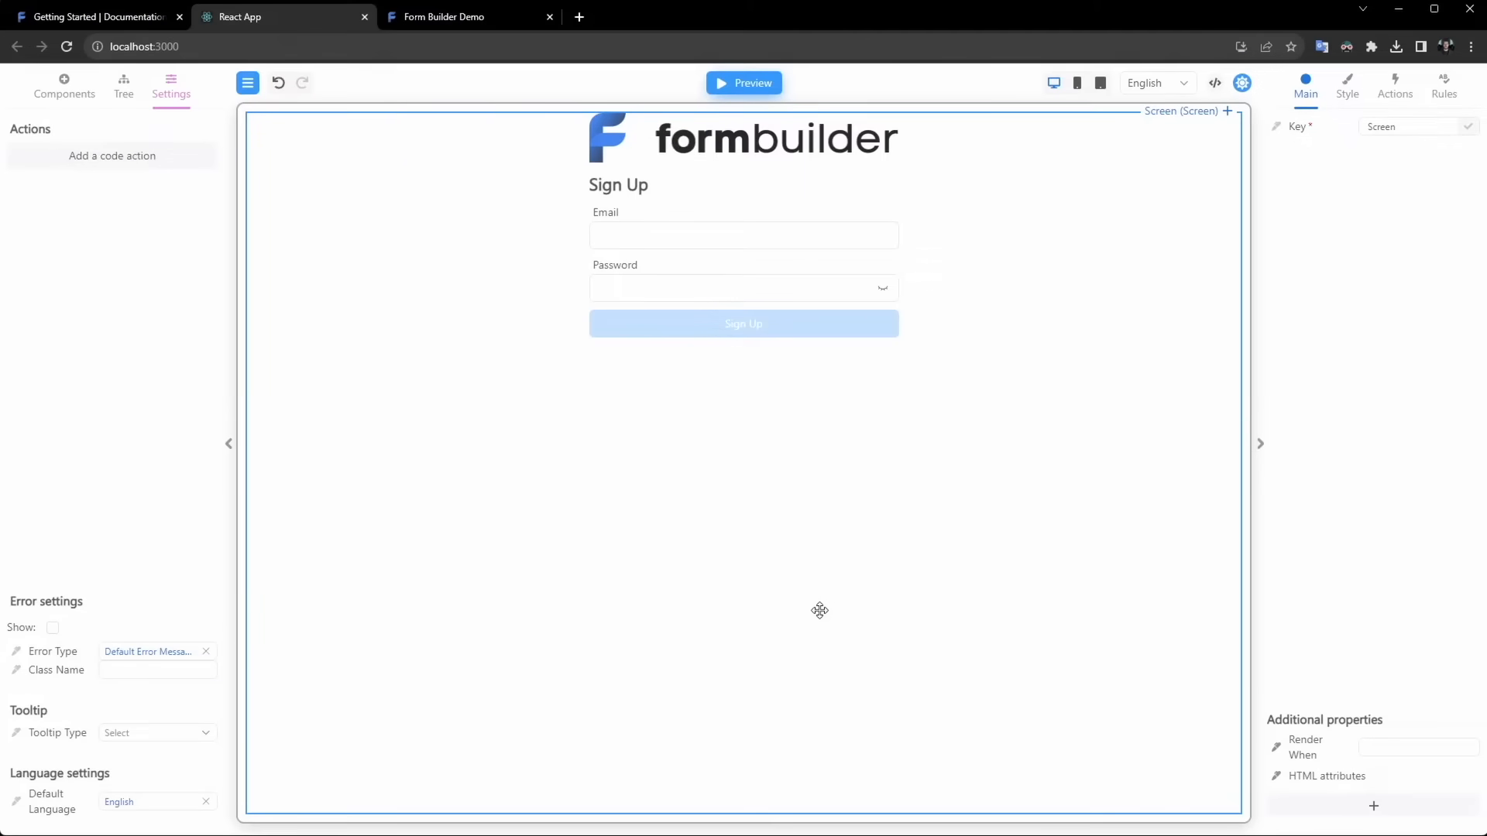
mouse_move(477, 20)
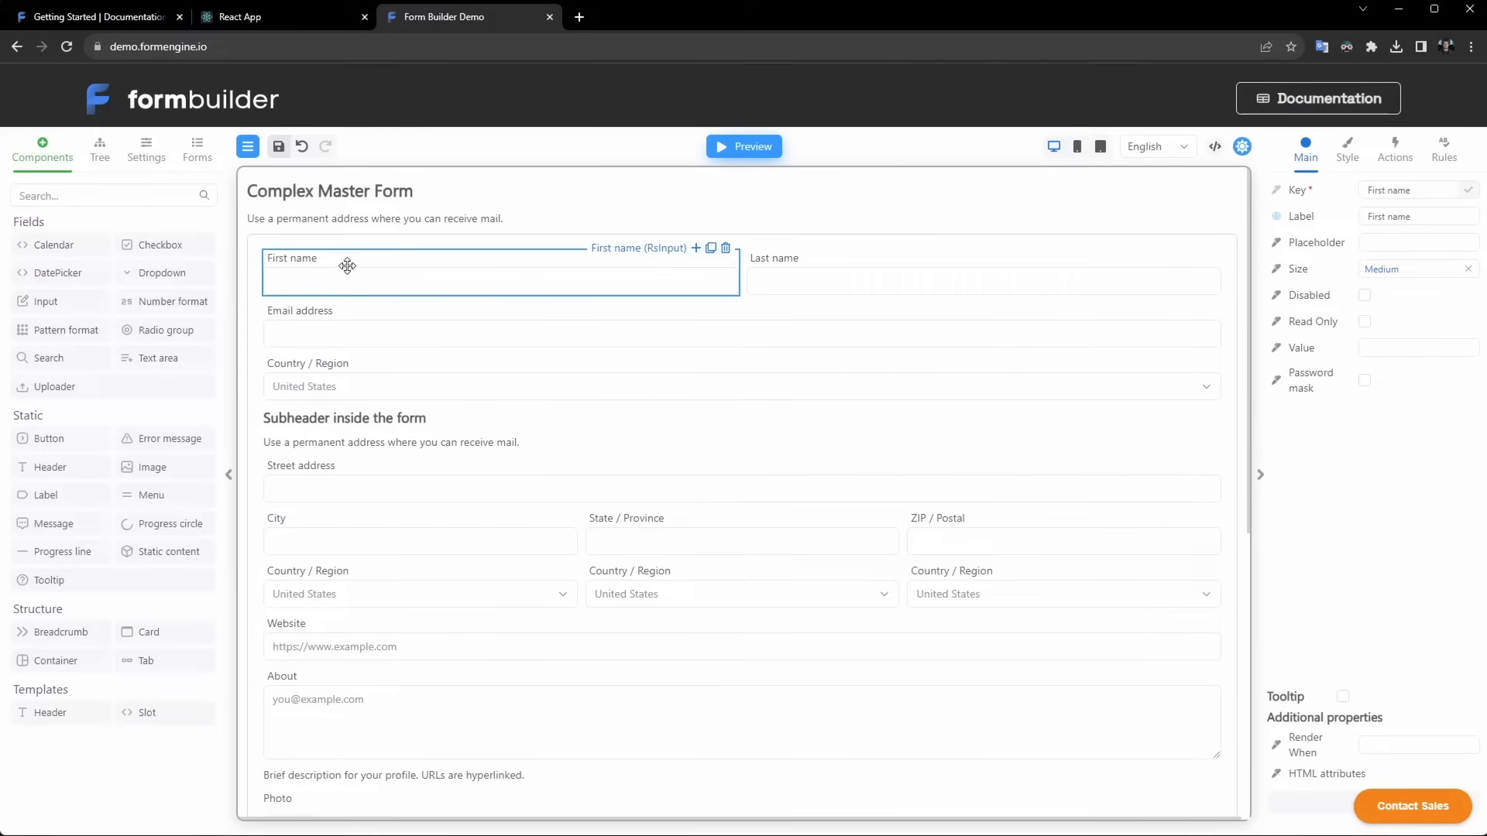
mouse_move(1105, 326)
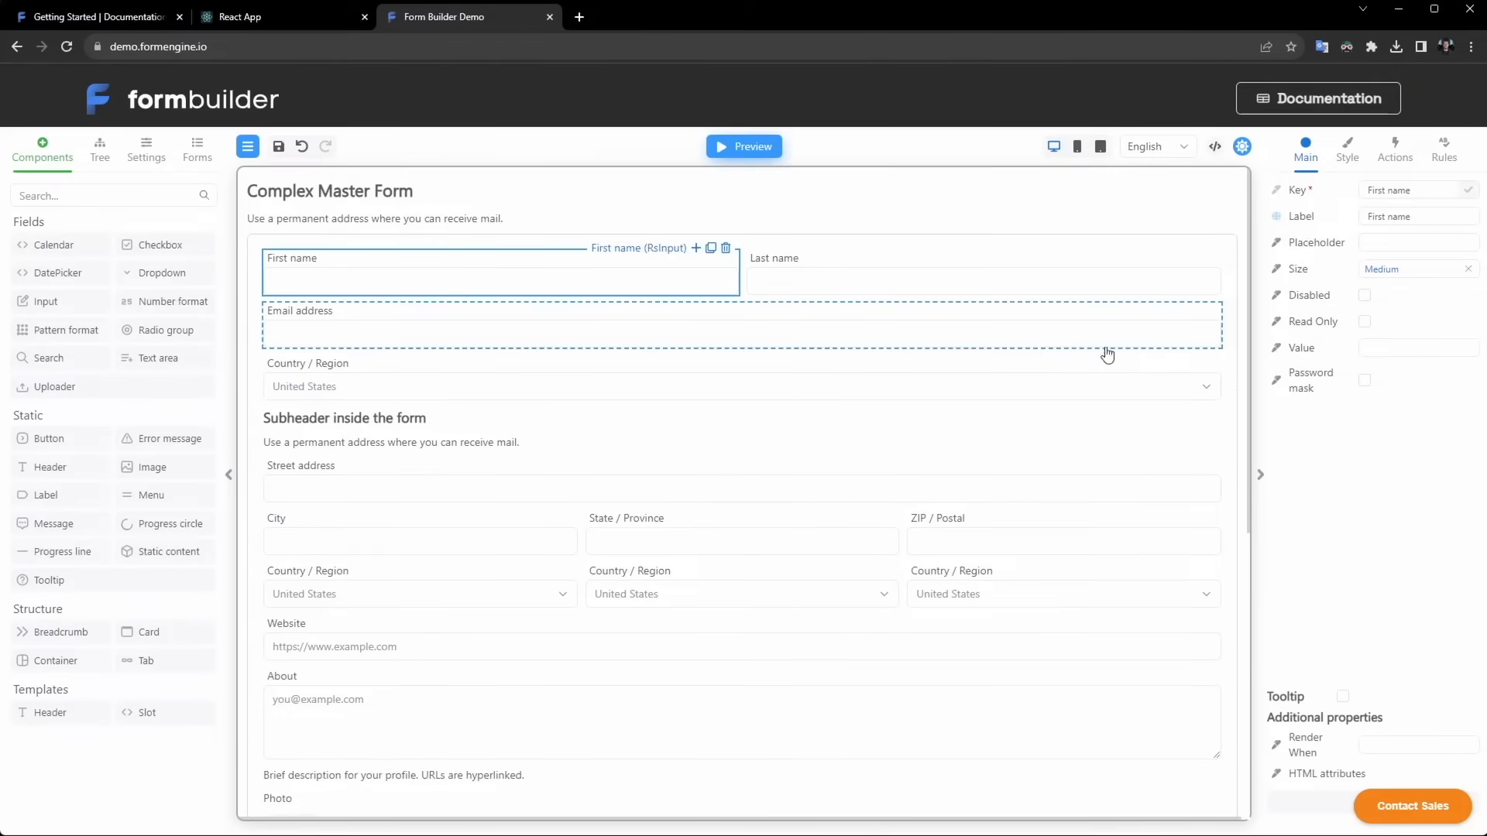
mouse_move(1274, 217)
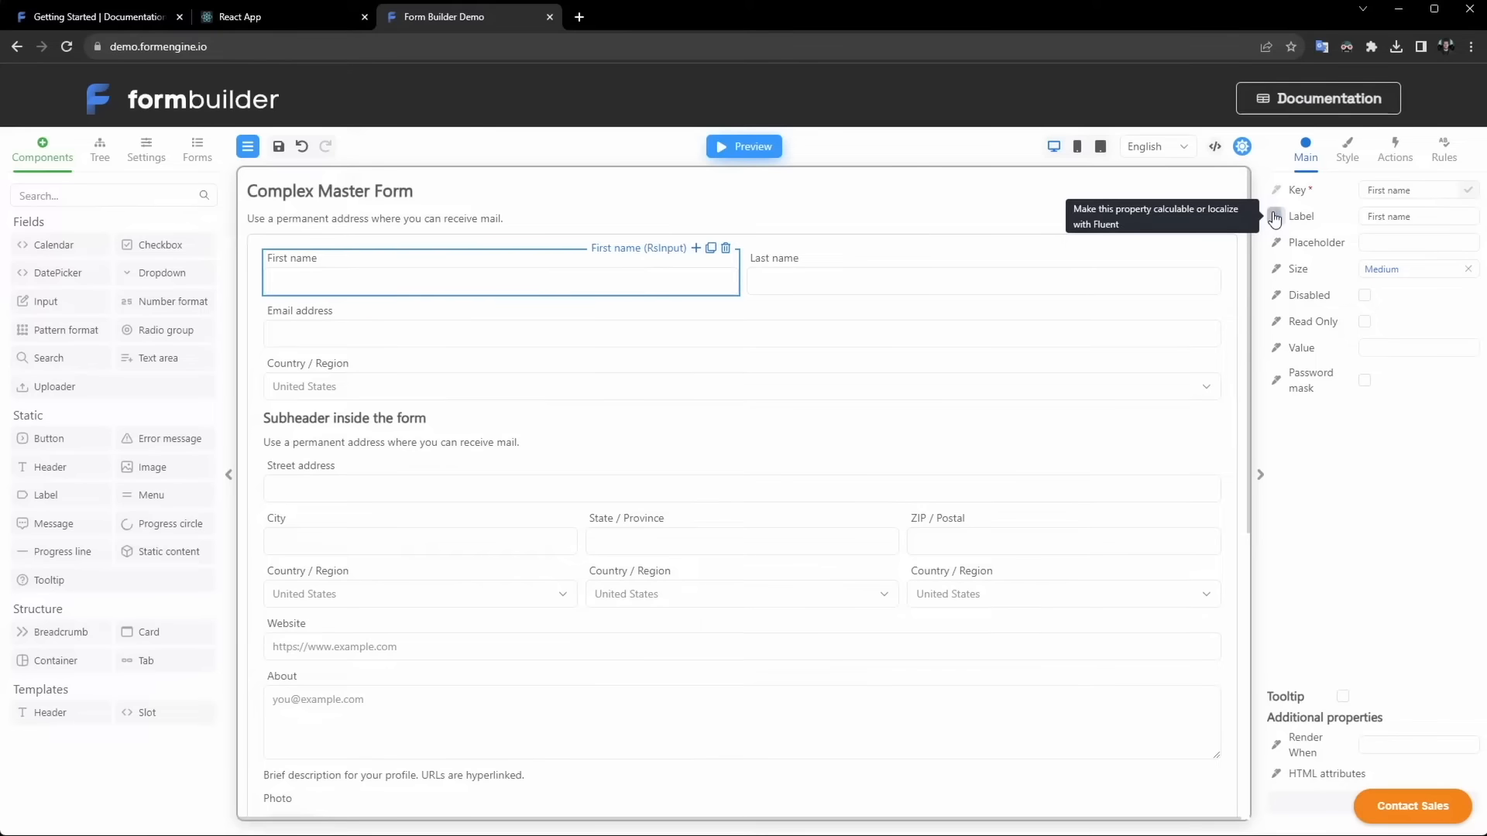
- Localize First name's label with Fluent as 'Nombre de pila' and preview in Español
left_click(1274, 217)
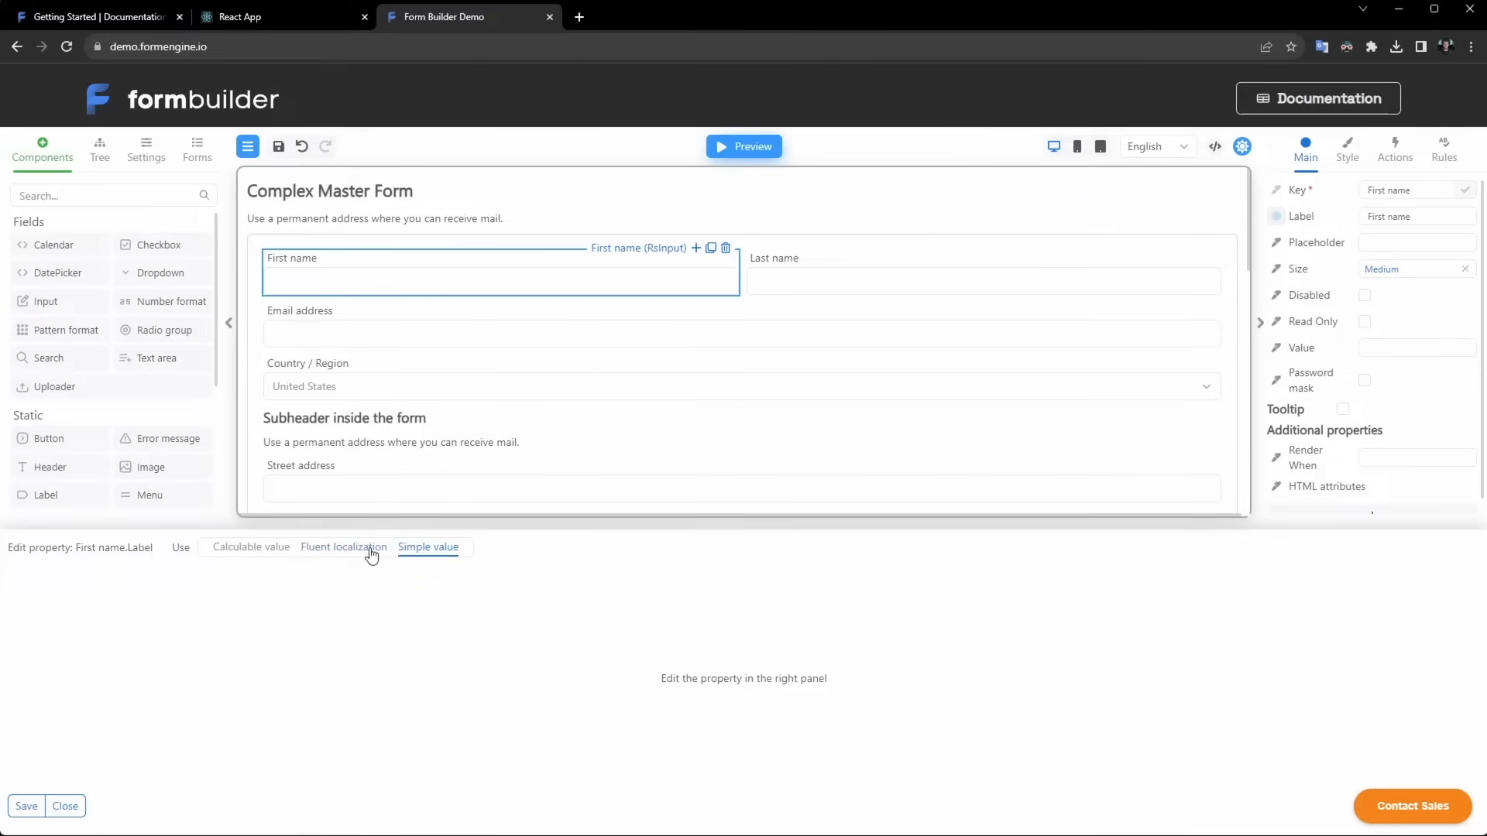
left_click(343, 547)
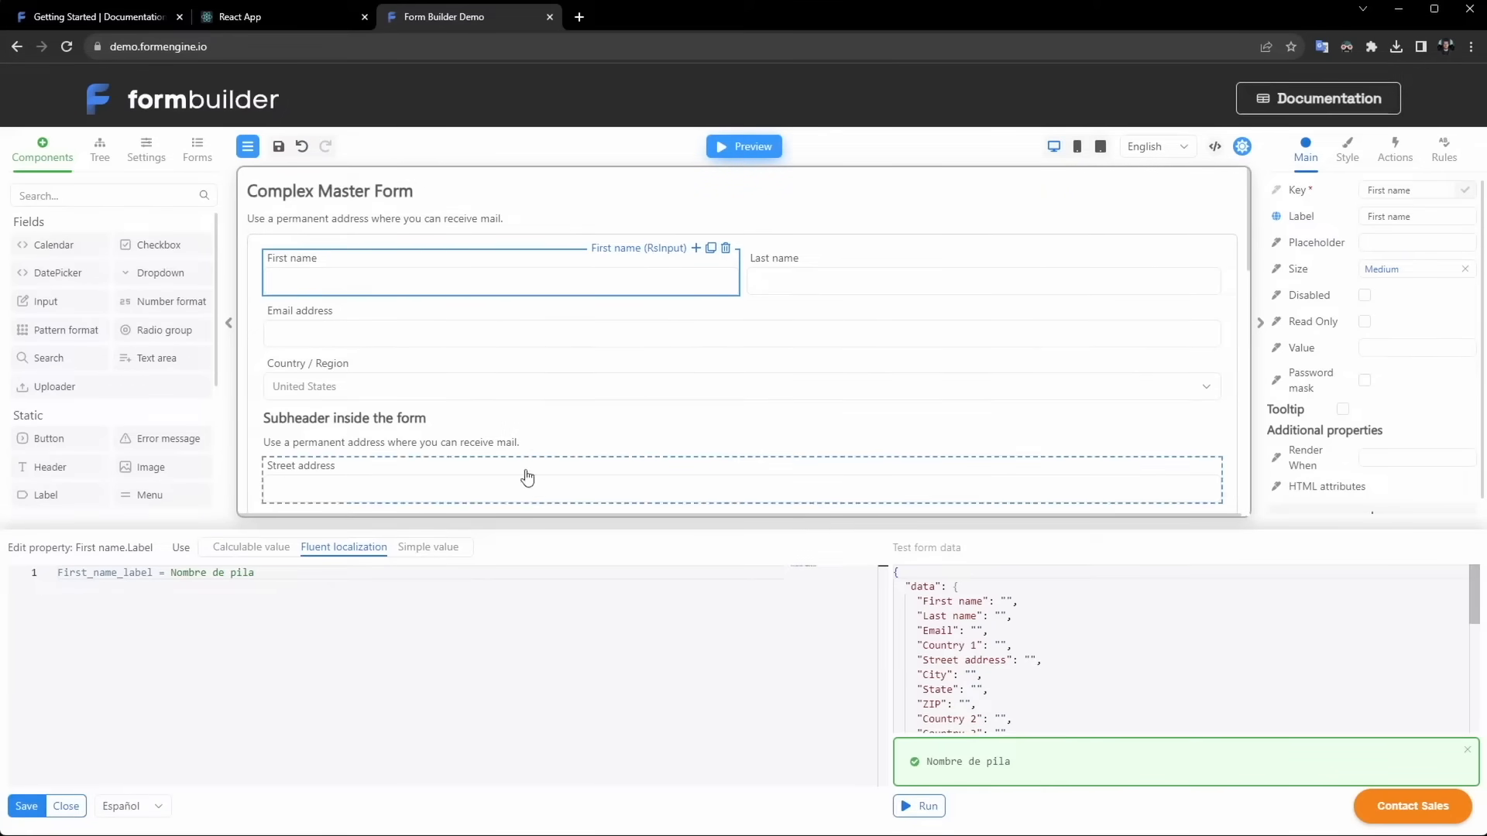
left_click(1154, 145)
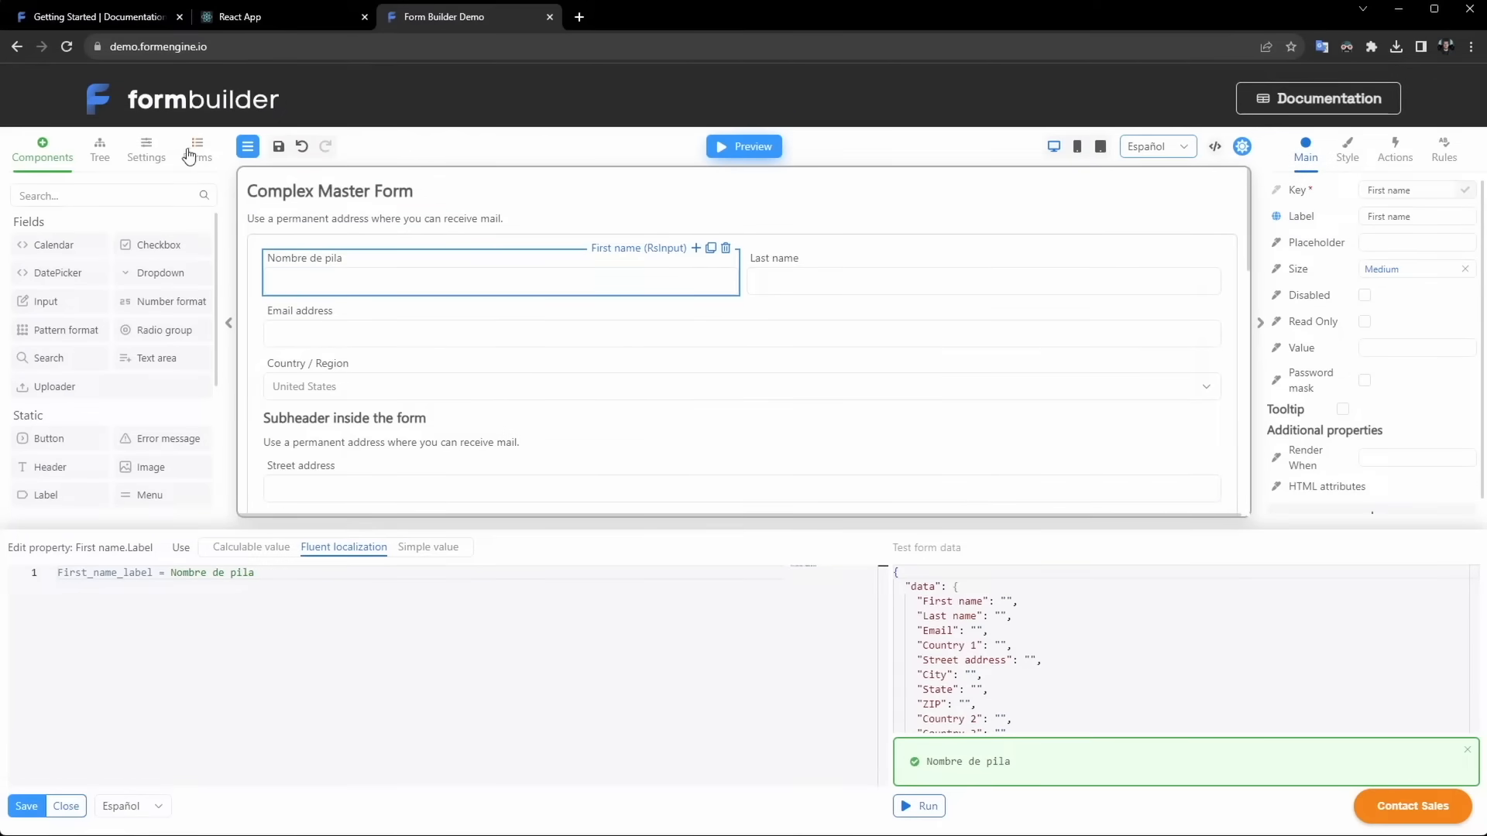
left_click(196, 152)
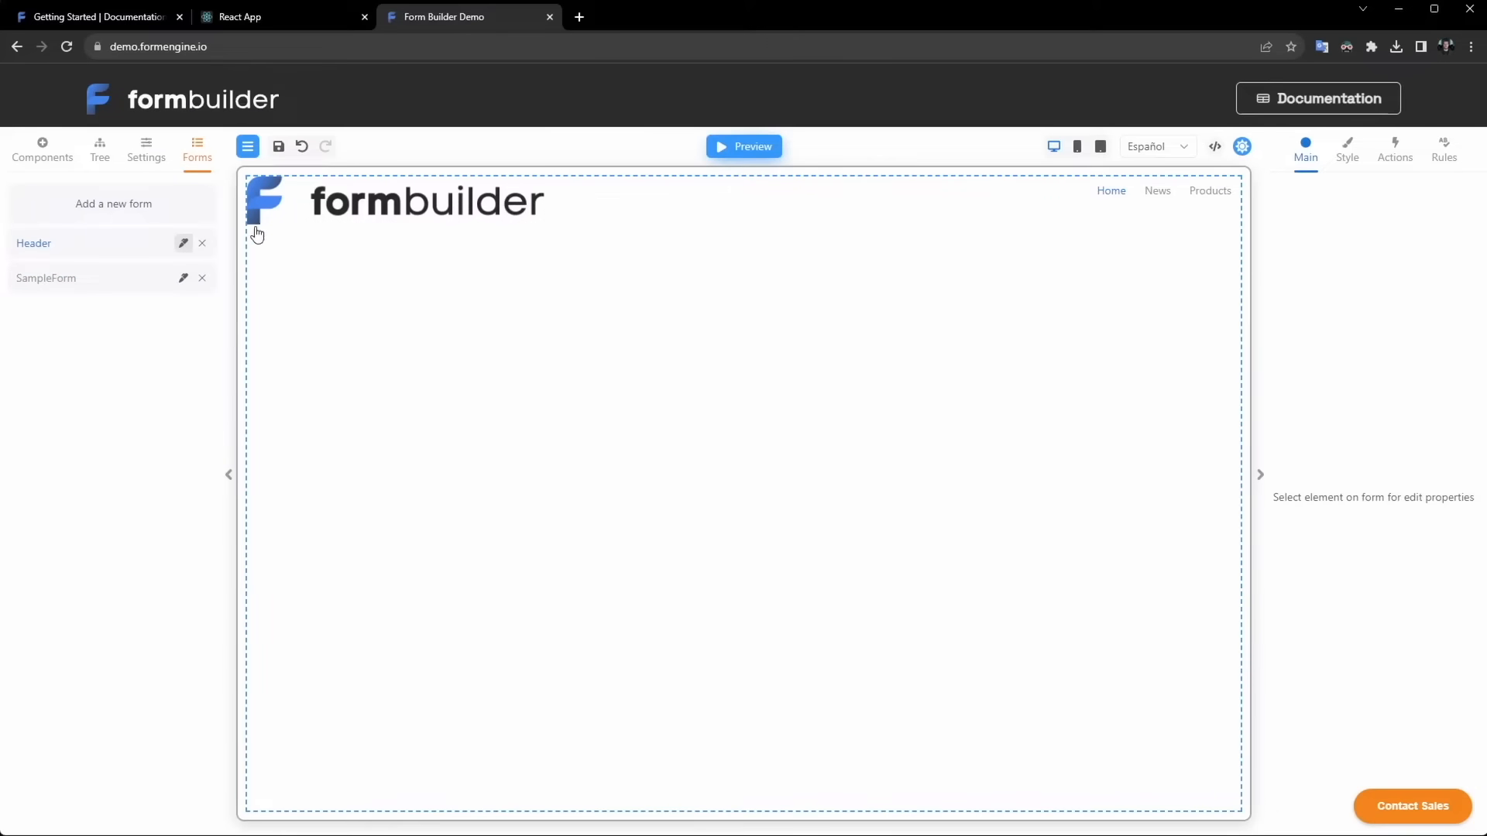
- Open SampleForm from the project's forms list
left_click(42, 150)
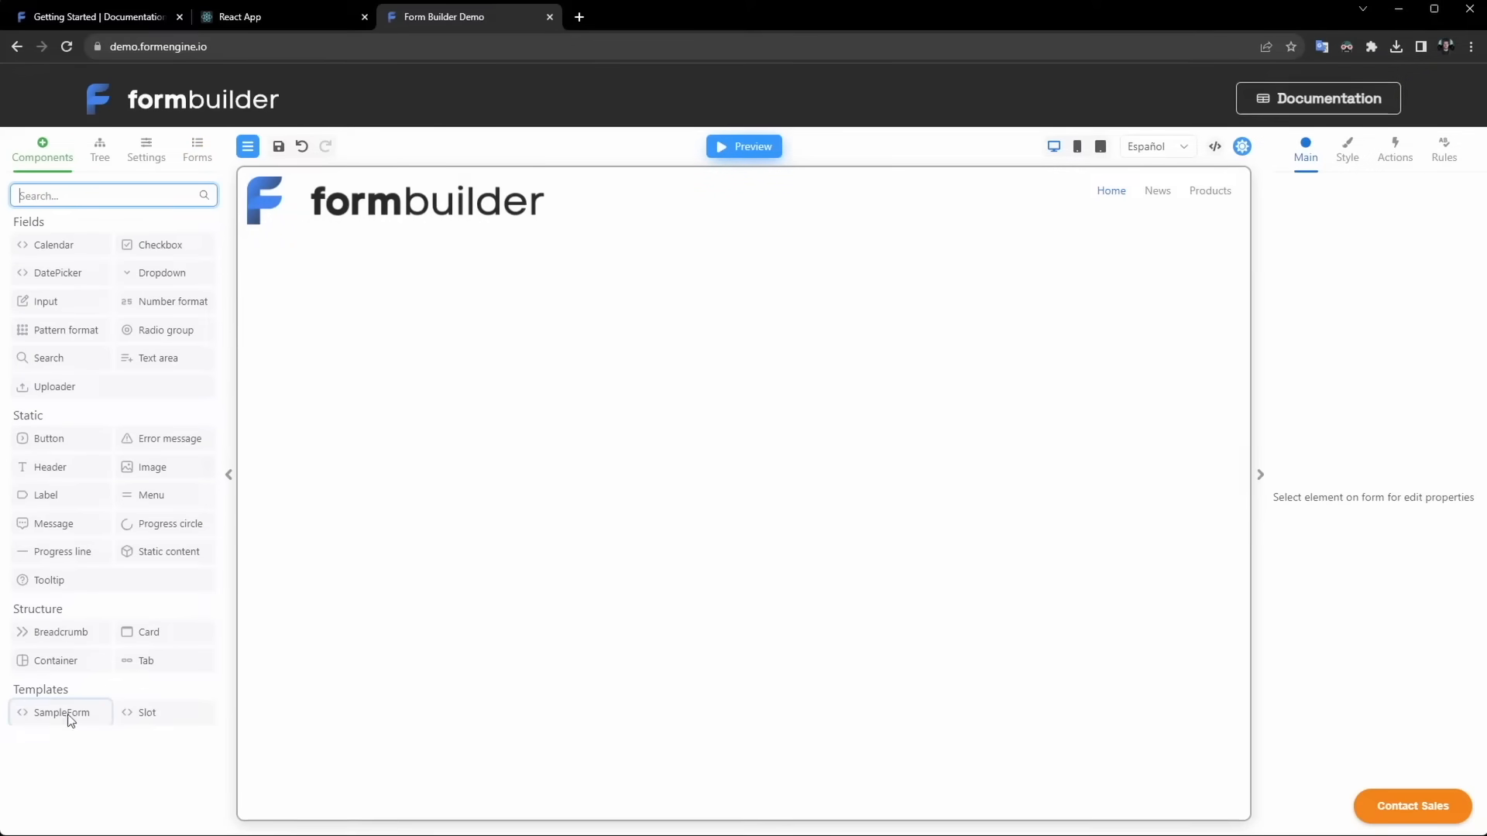
left_click(196, 149)
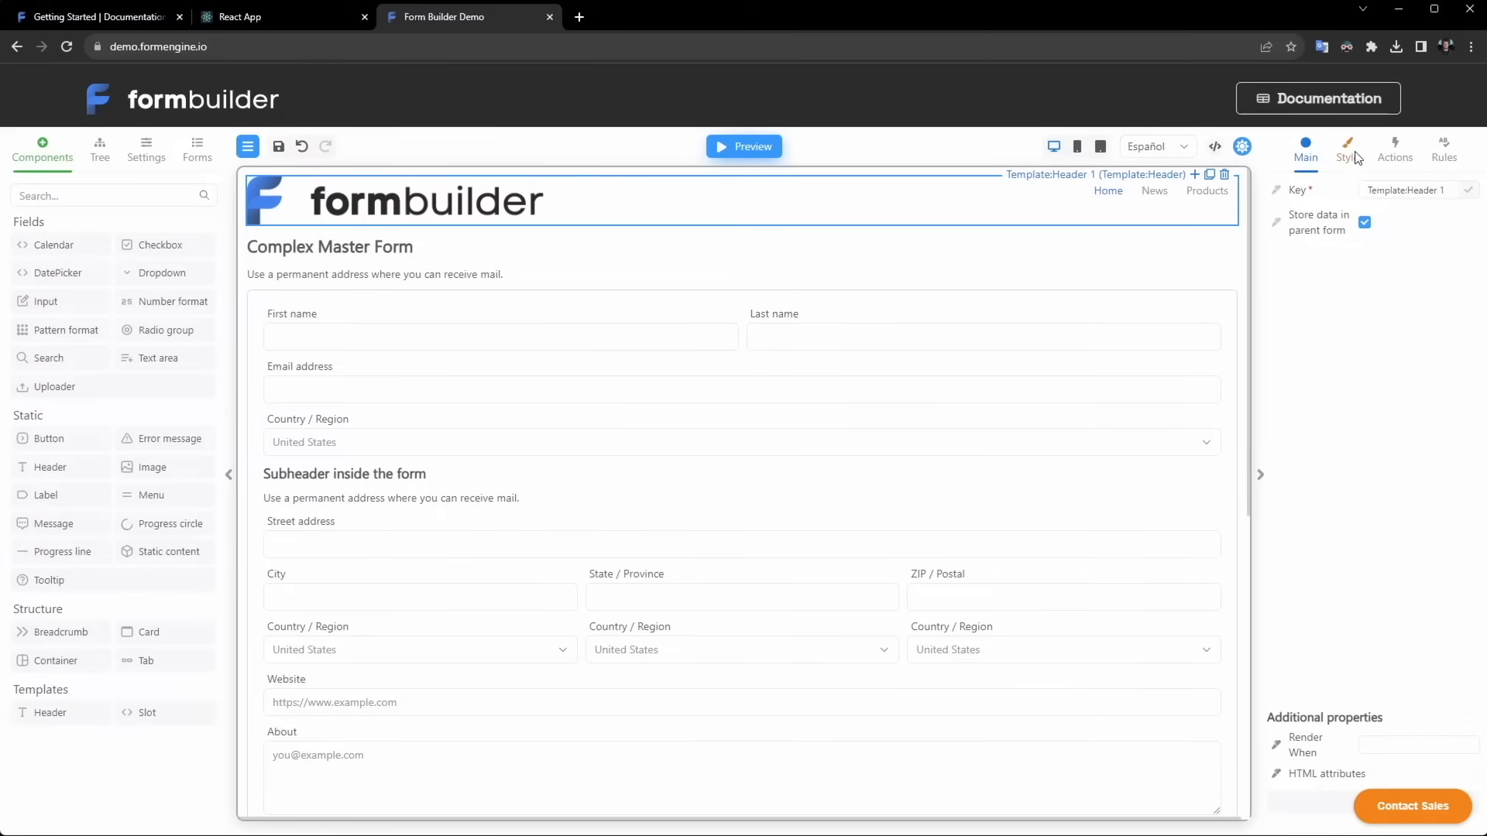
- Show the header template's Style properties with For device, and preview at mobile then tablet width
left_click(1346, 150)
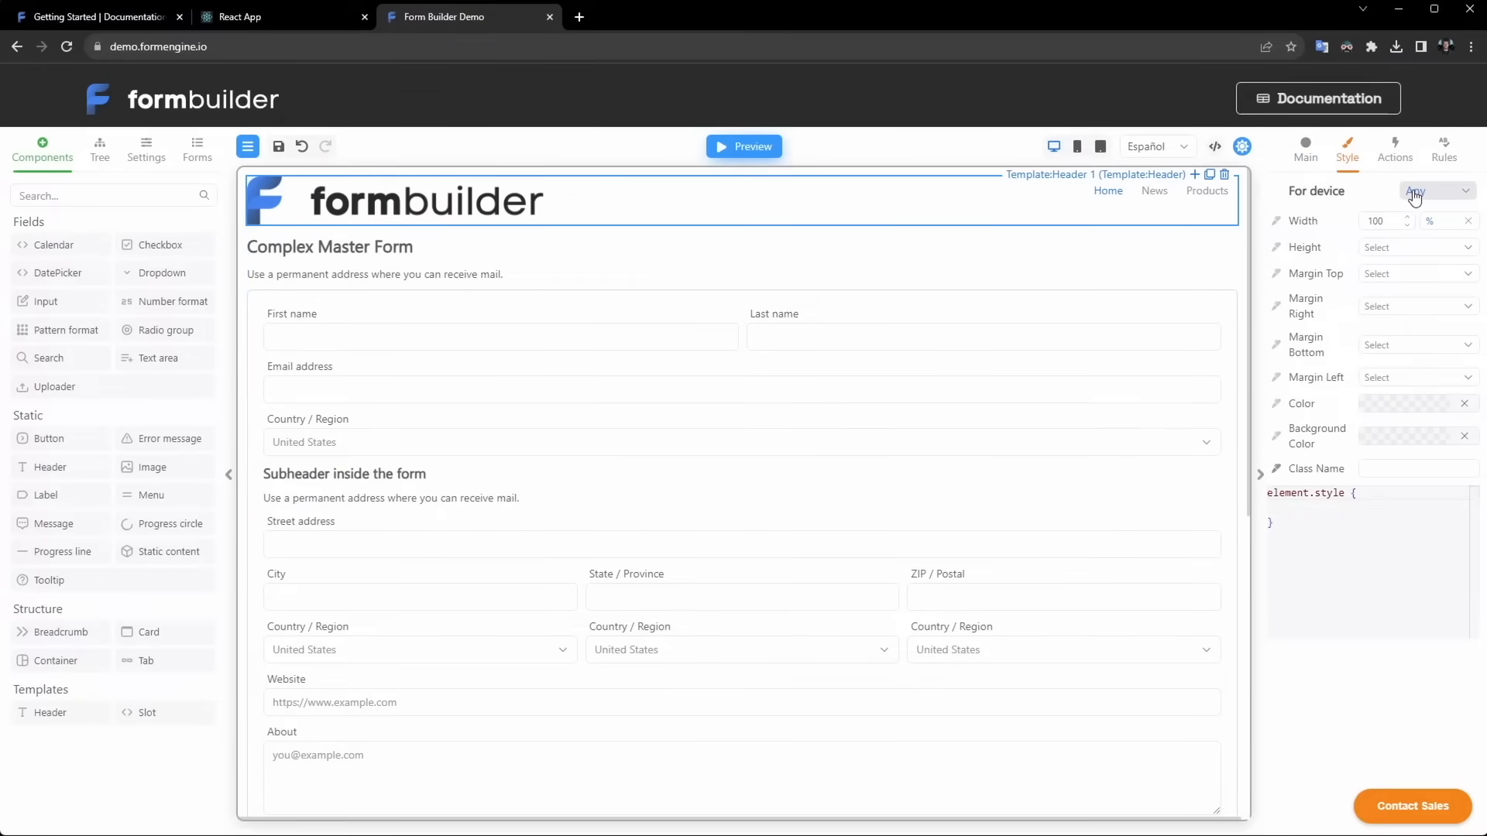
left_click(1436, 190)
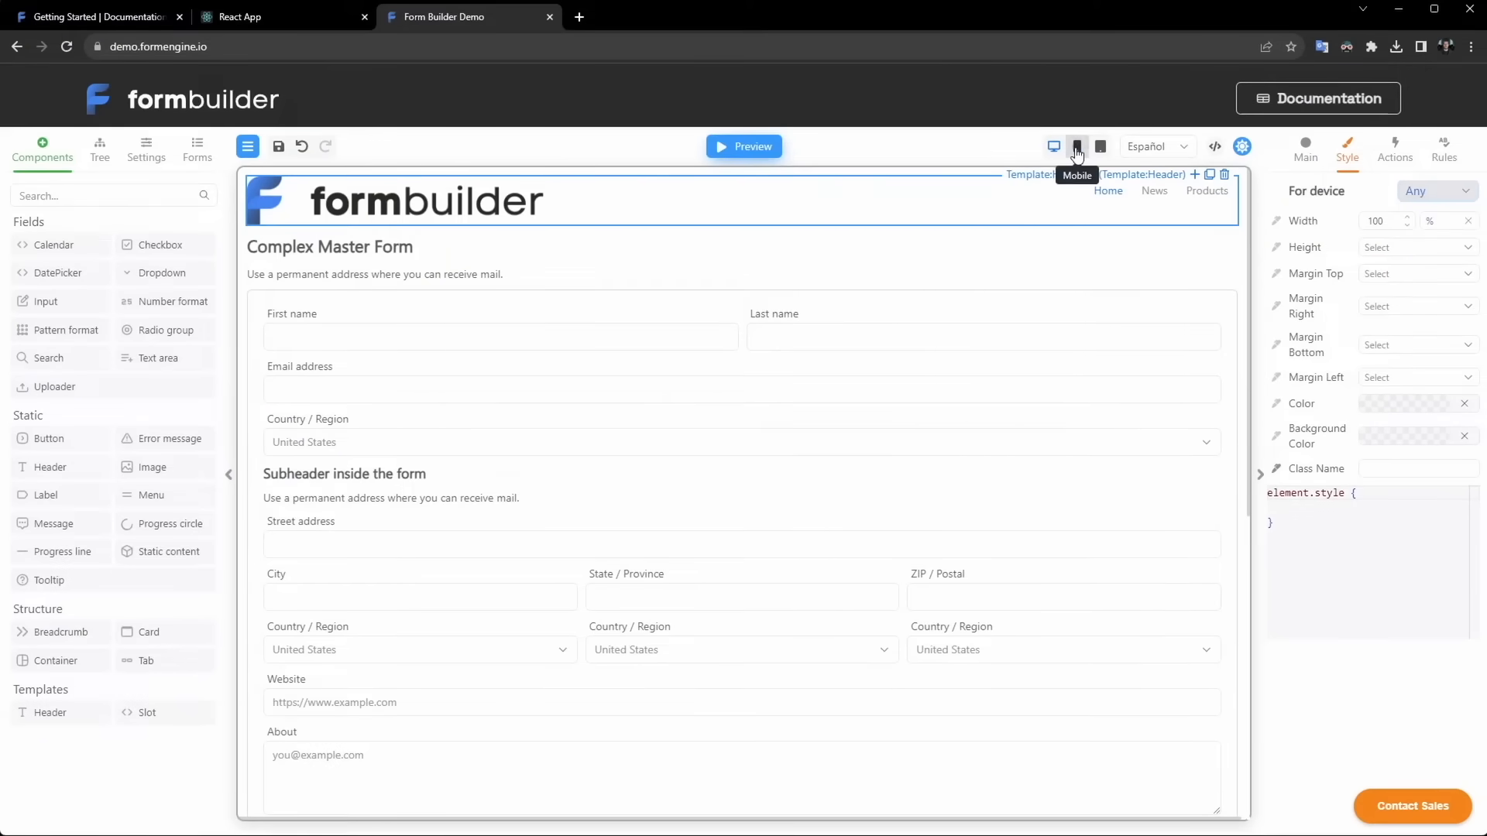
left_click(1099, 145)
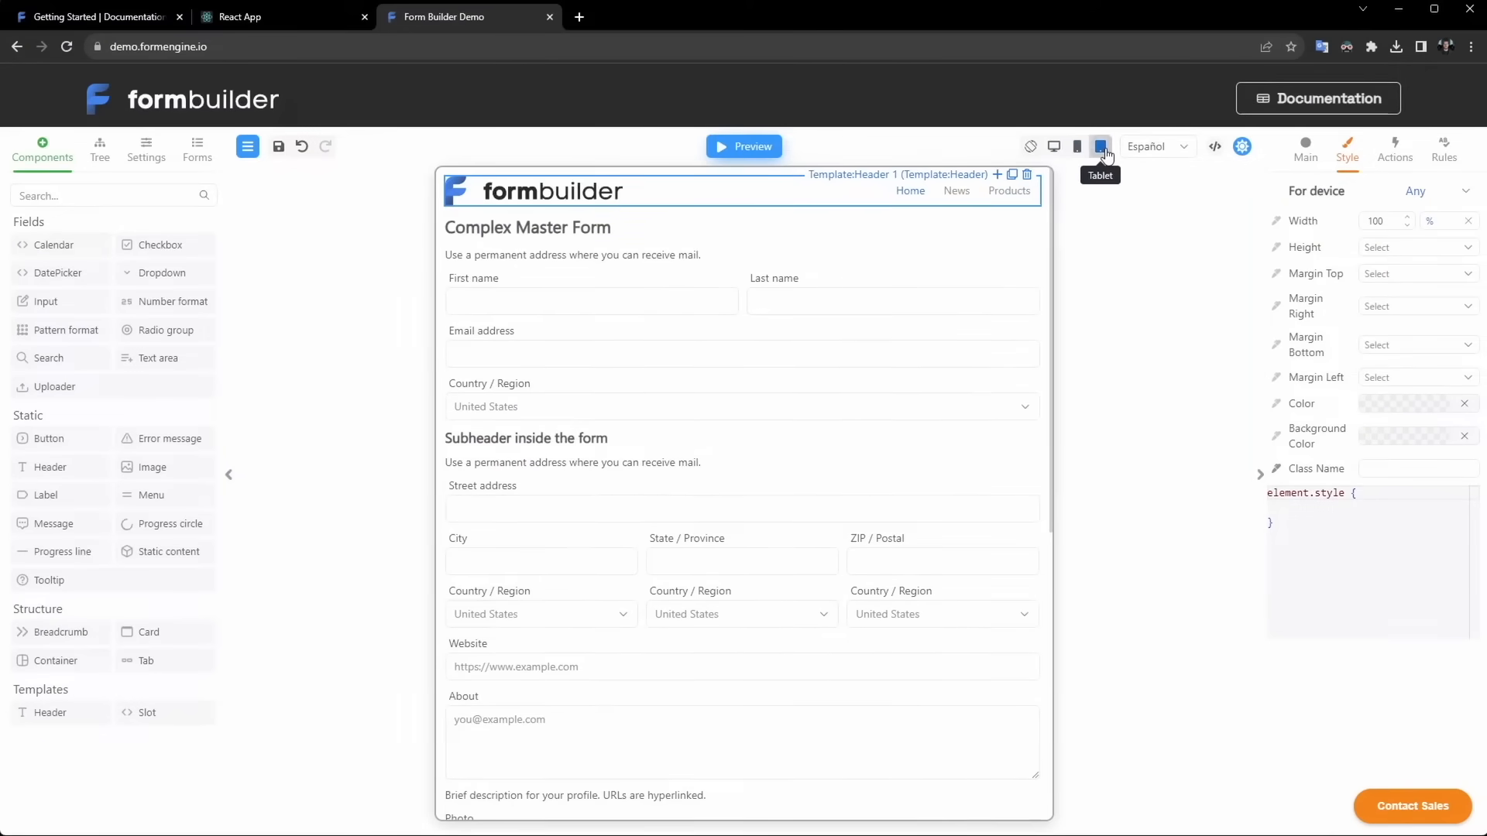
left_click(238, 16)
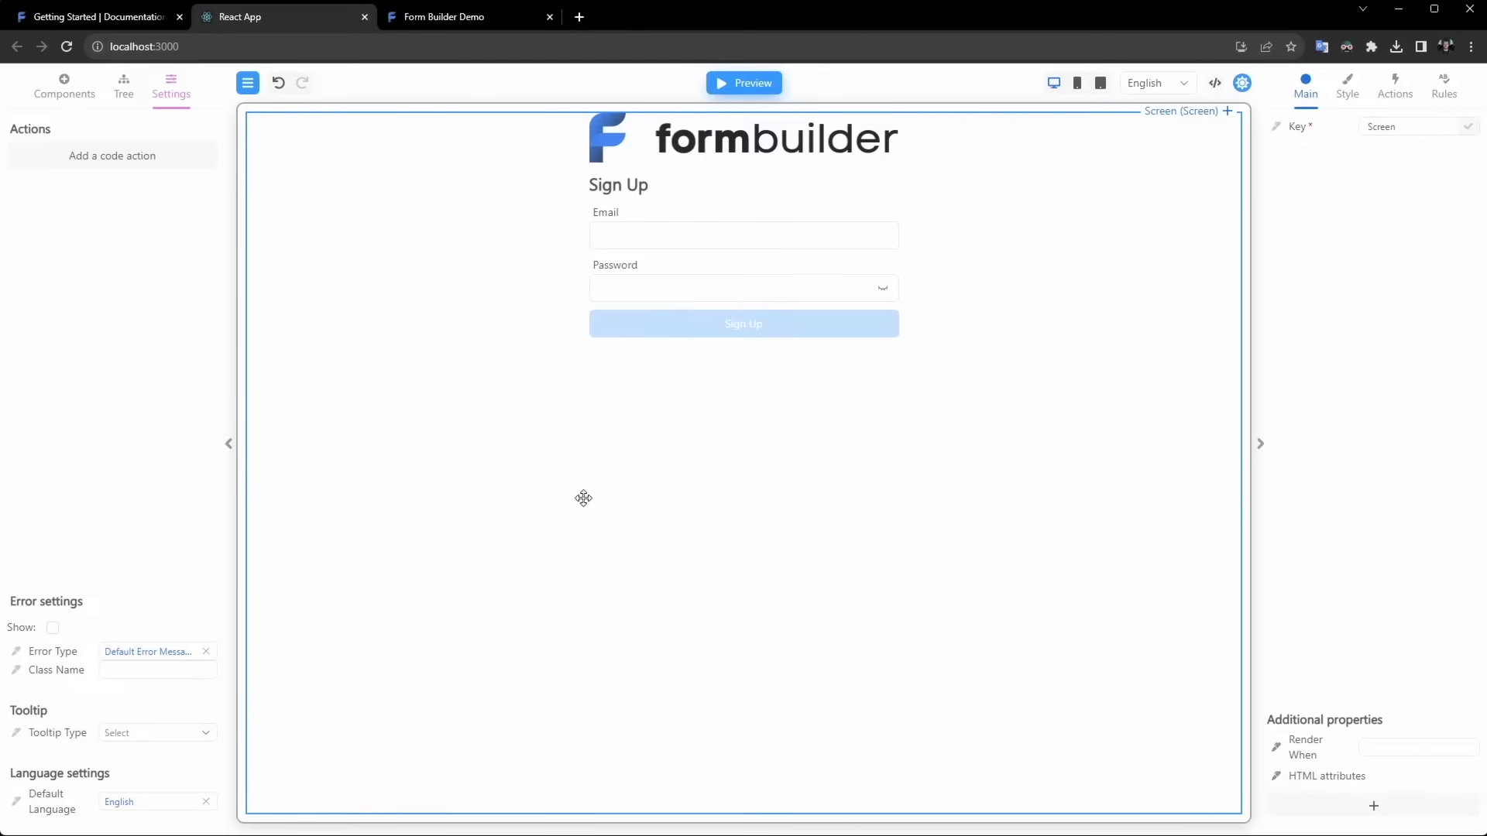
mouse_move(652, 544)
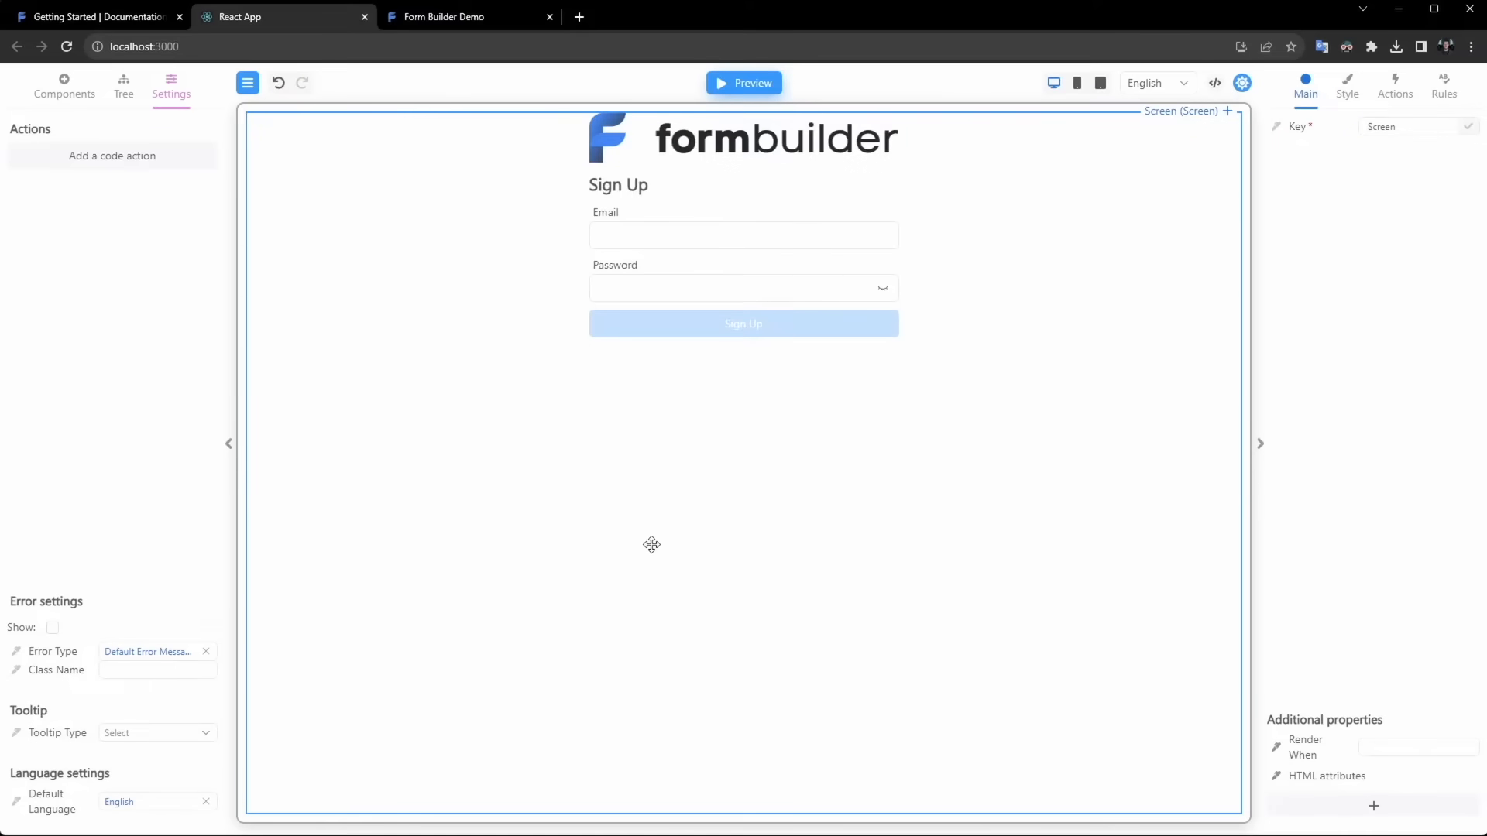
mouse_move(292, 256)
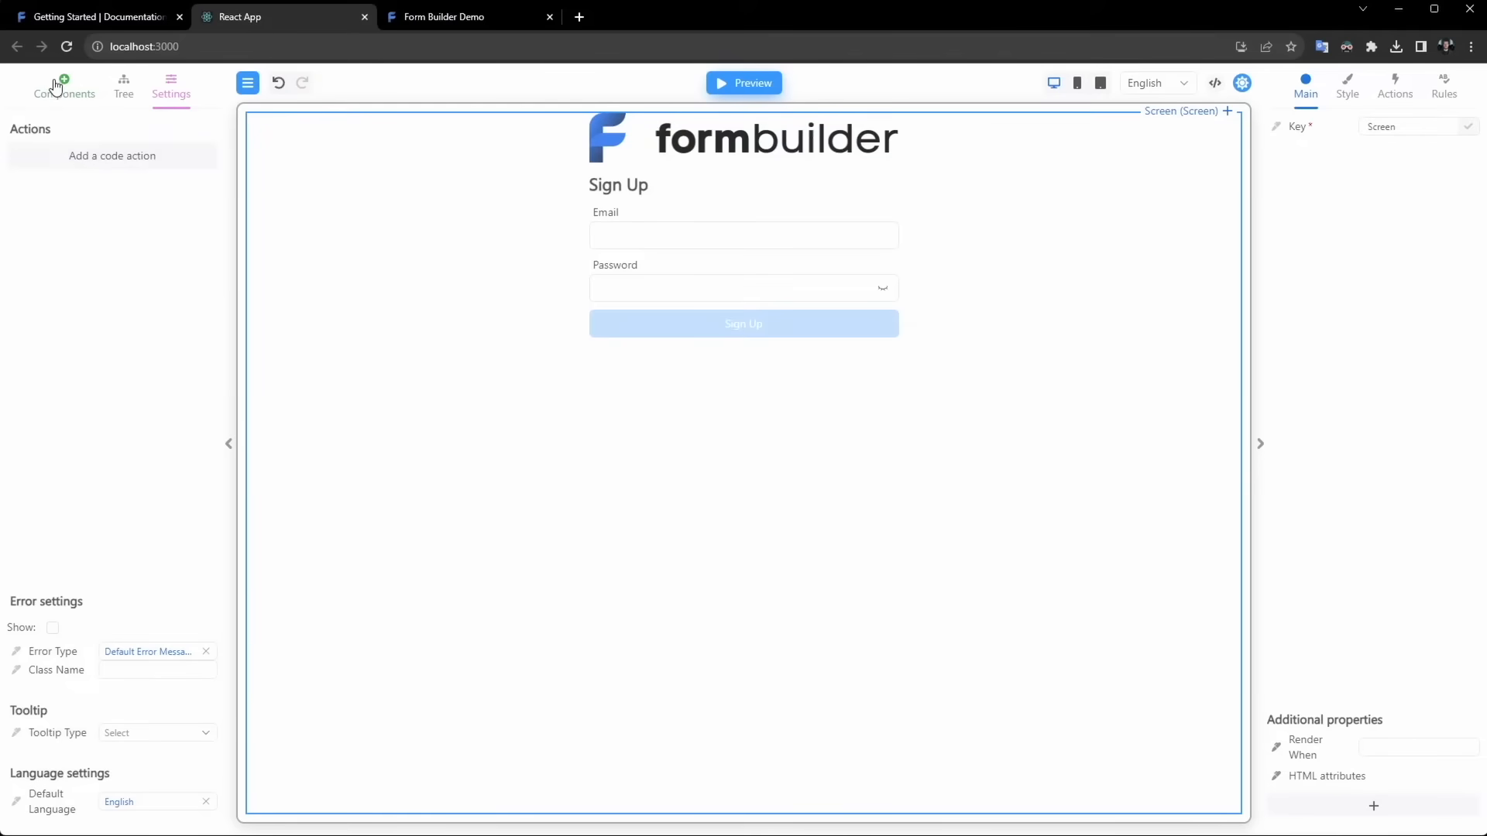
- Show the component palette beside the local Sign Up form
left_click(63, 87)
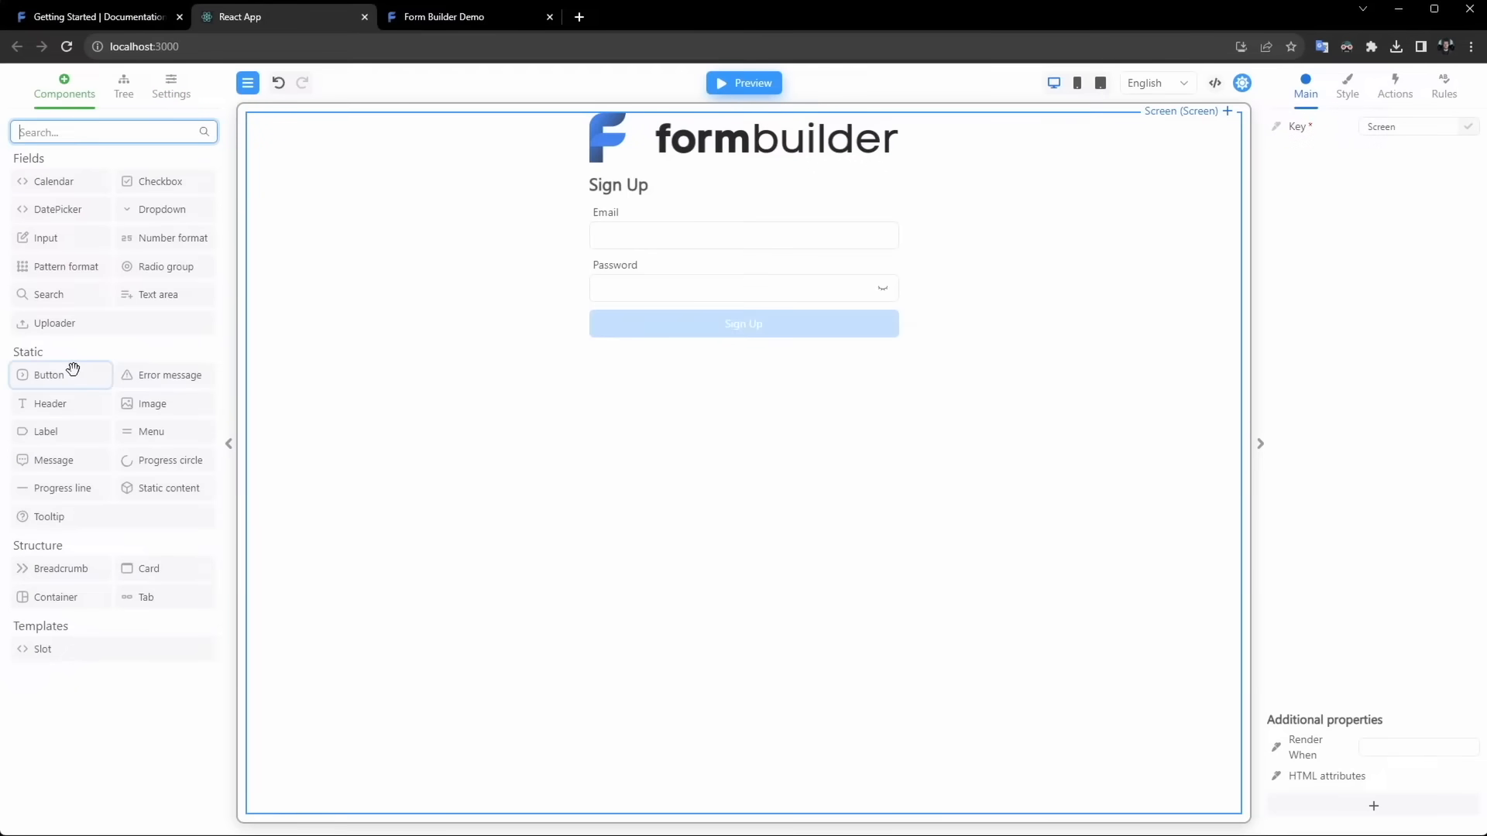
mouse_move(214, 556)
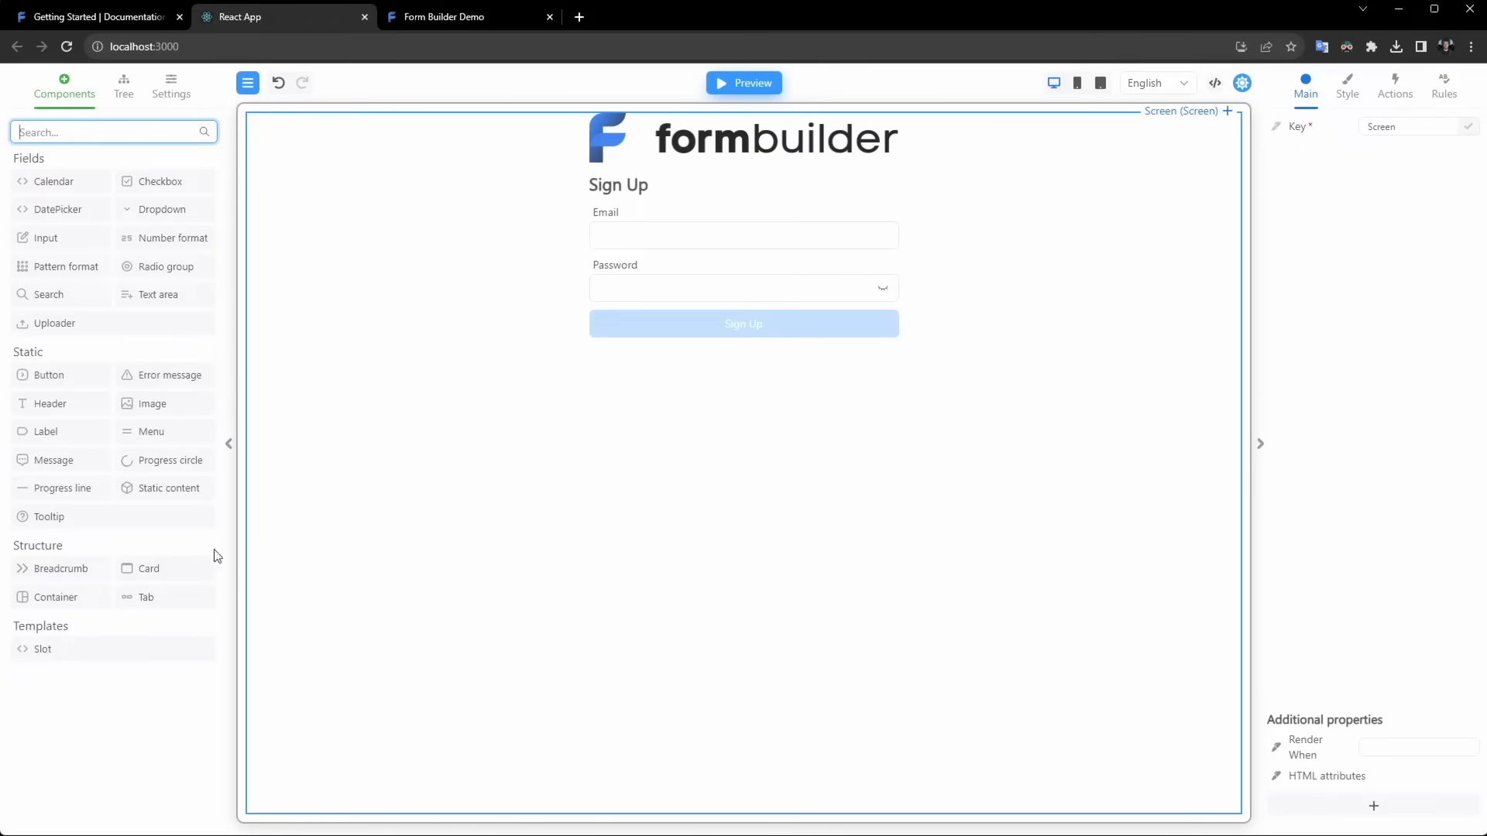
mouse_move(677, 430)
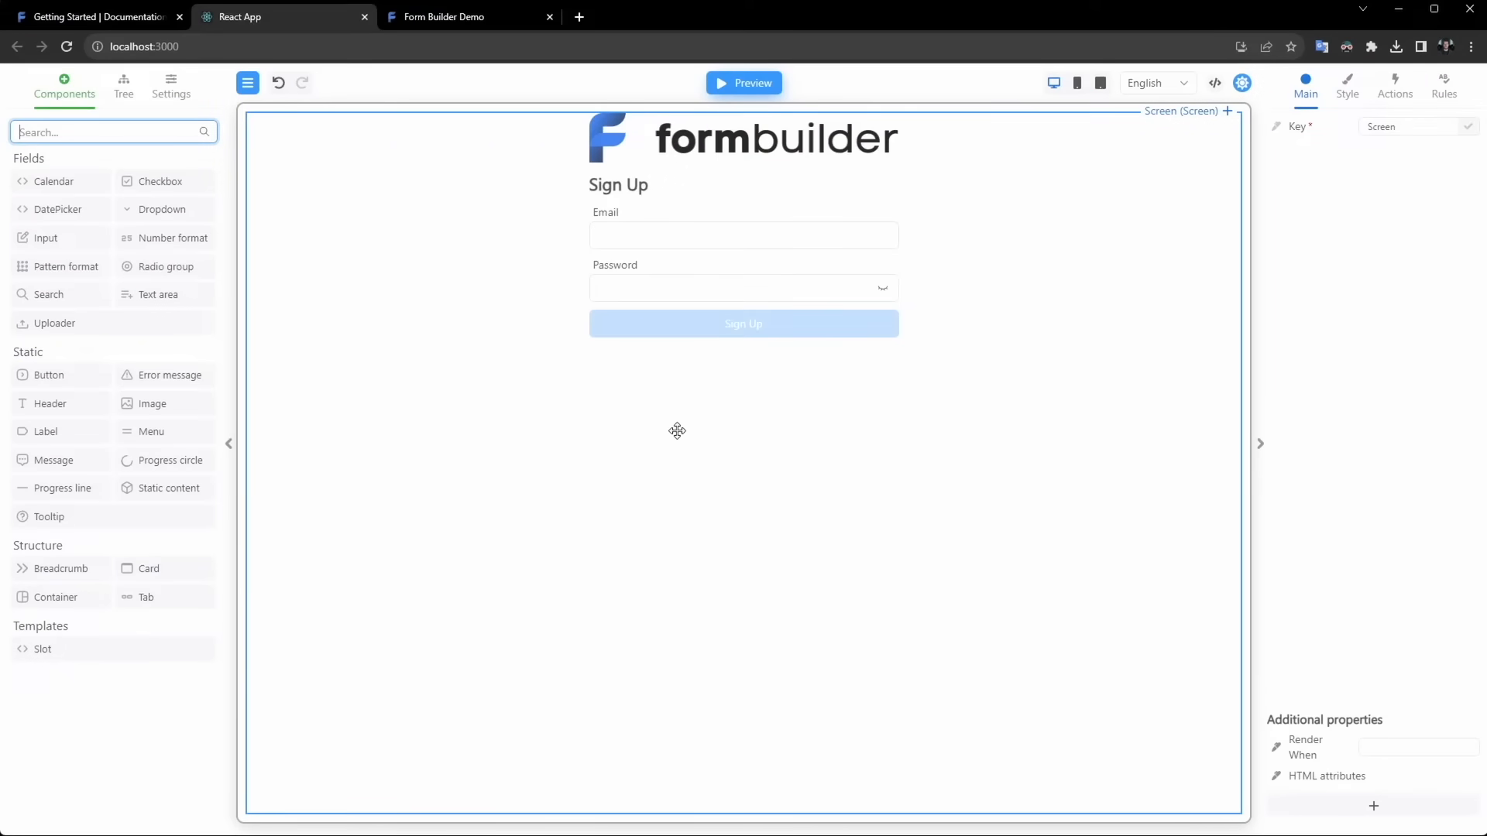
mouse_move(750, 576)
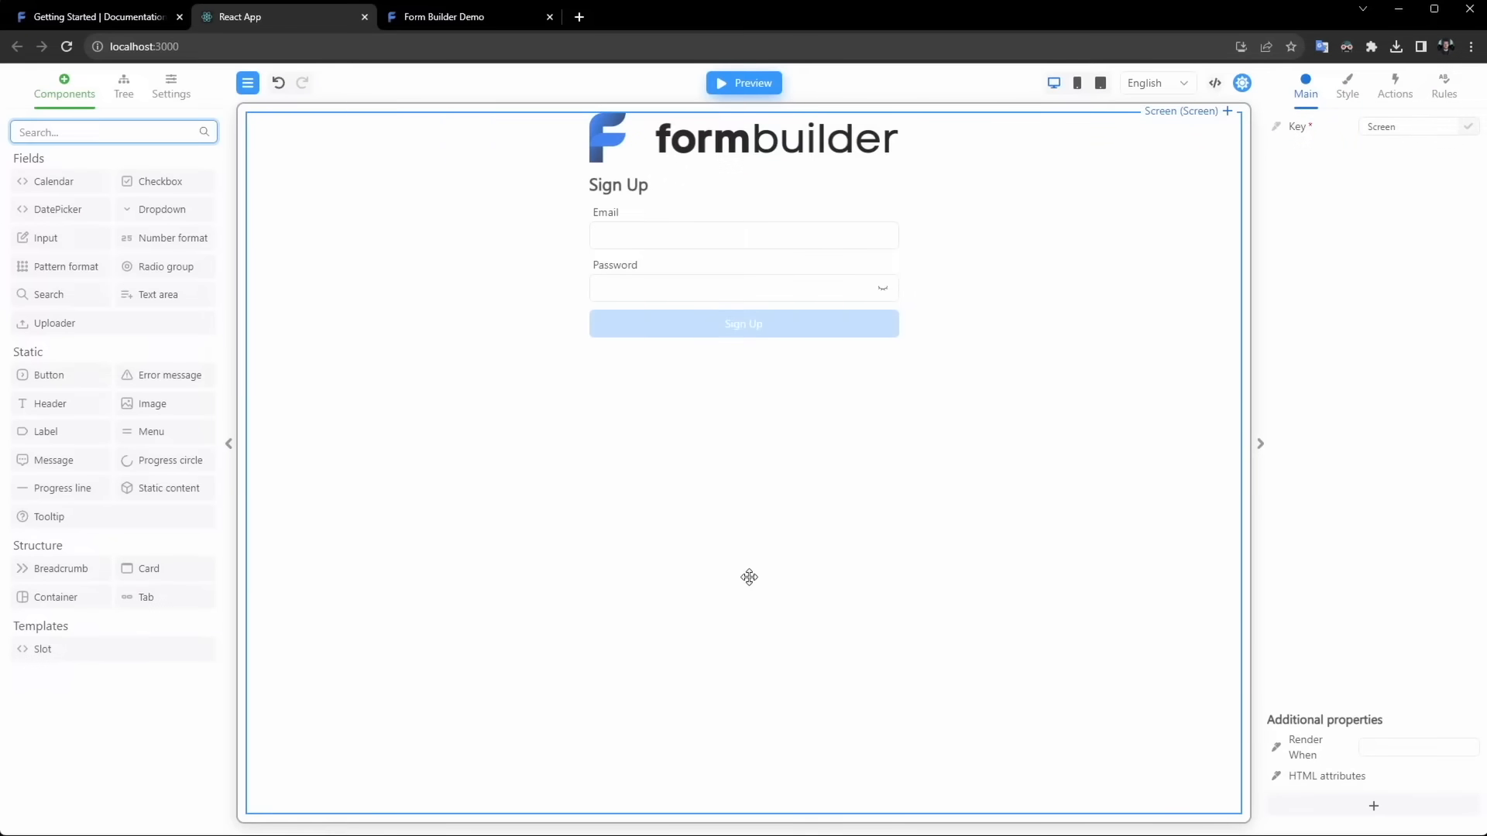
mouse_move(683, 620)
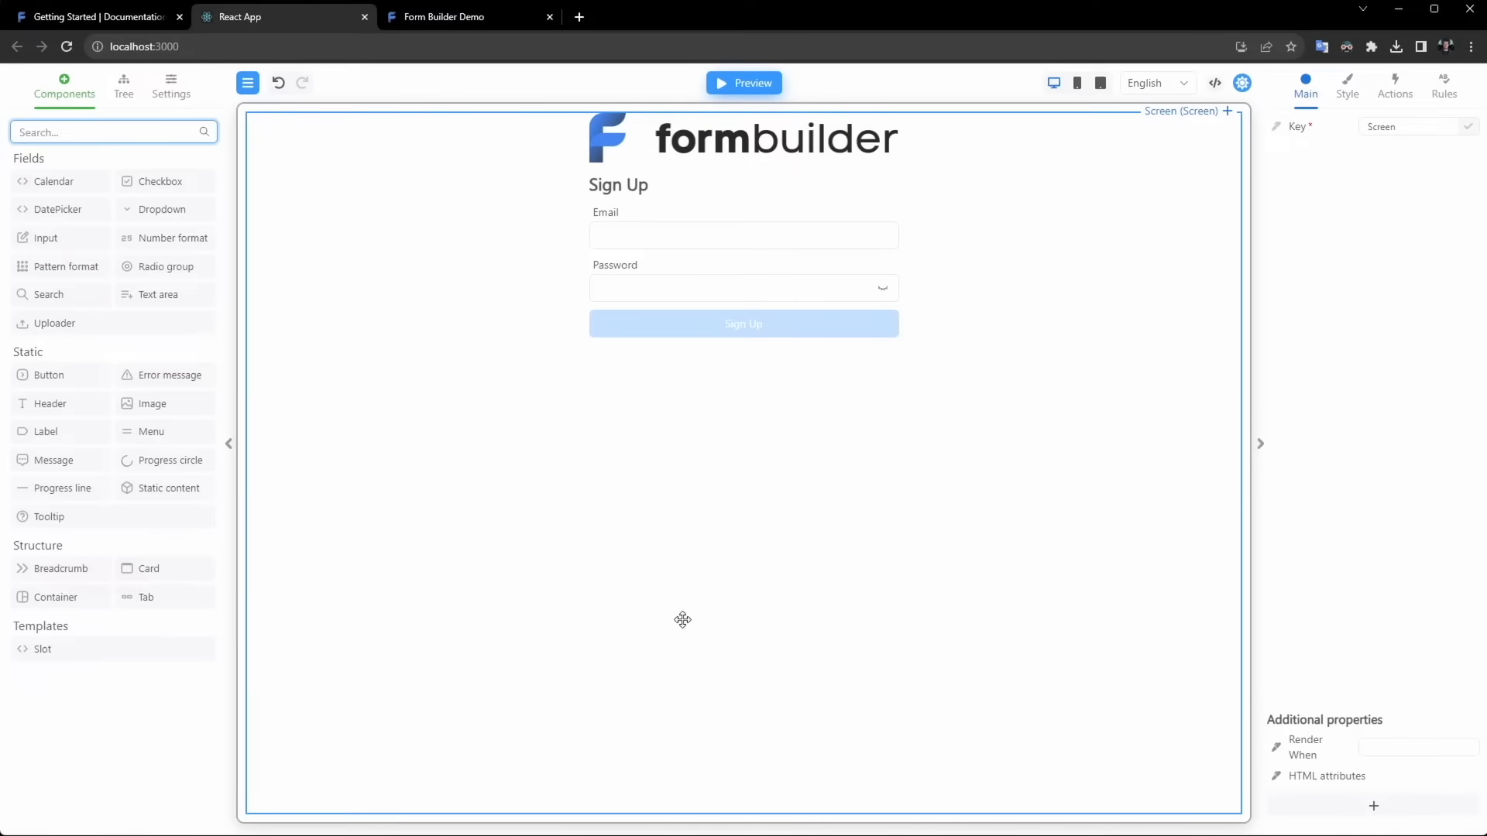
mouse_move(556, 386)
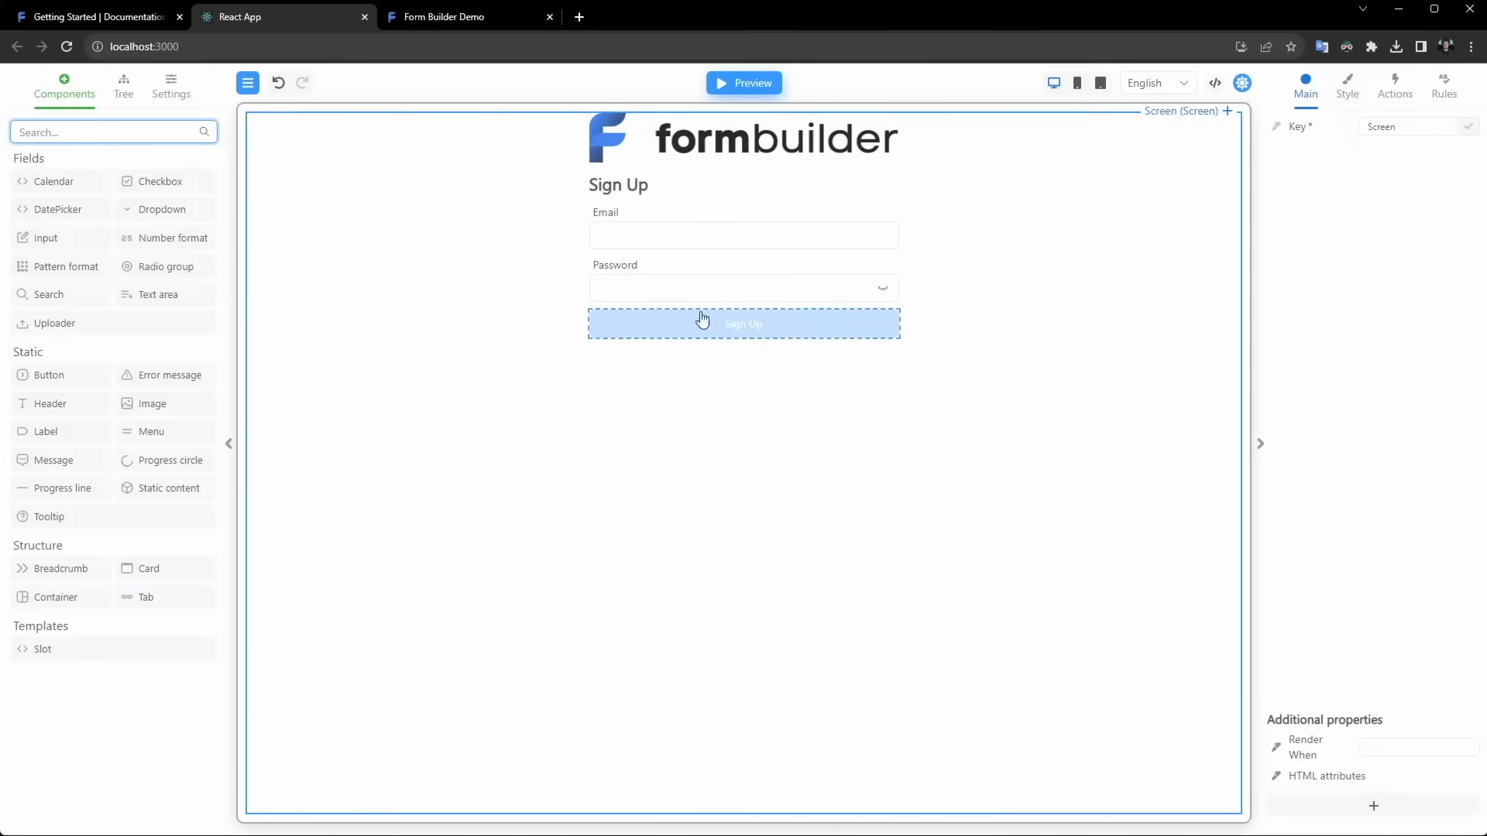
mouse_move(775, 325)
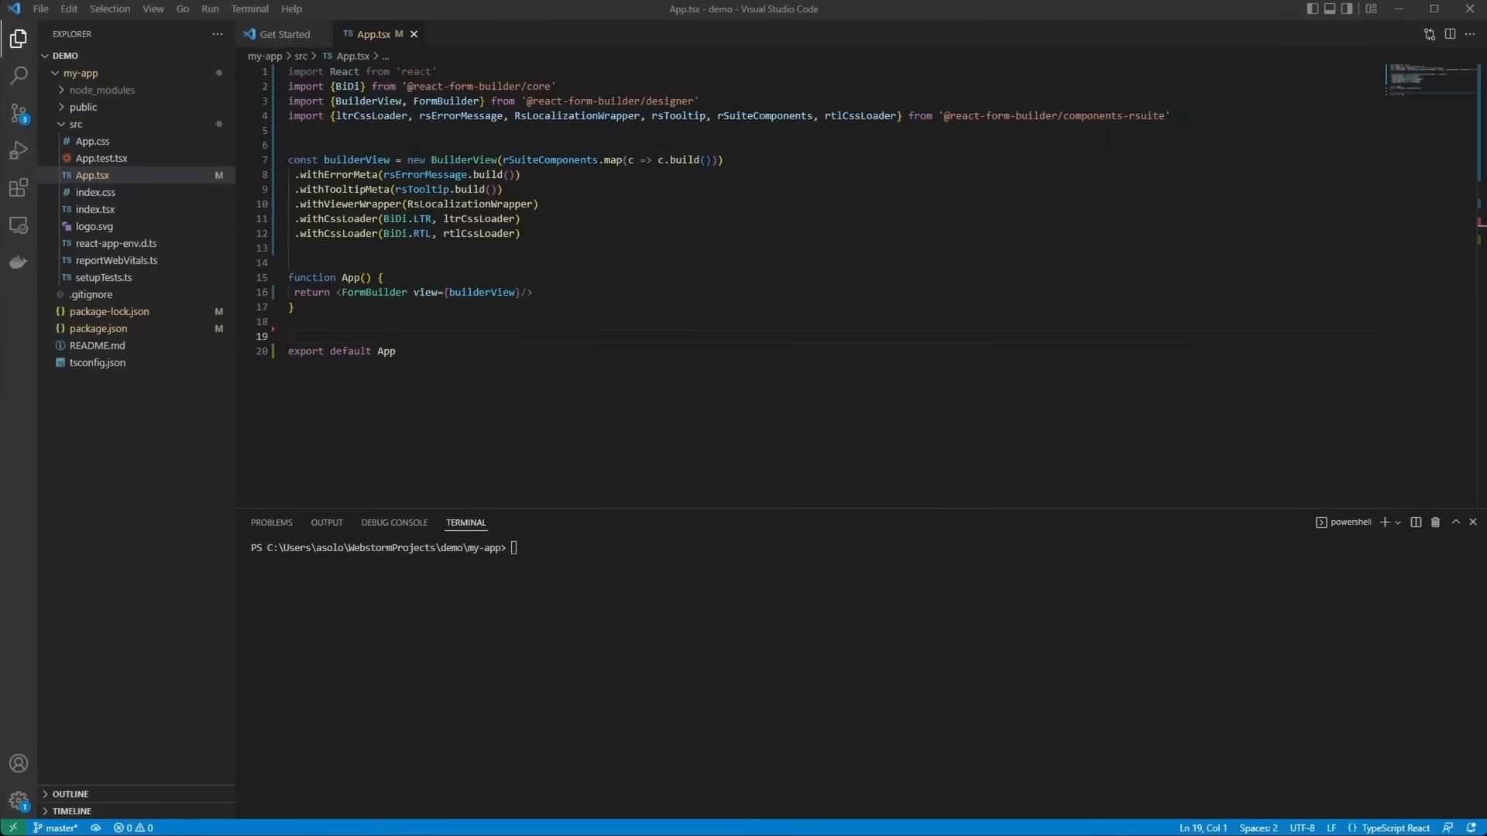
type("npm install @mui/material")
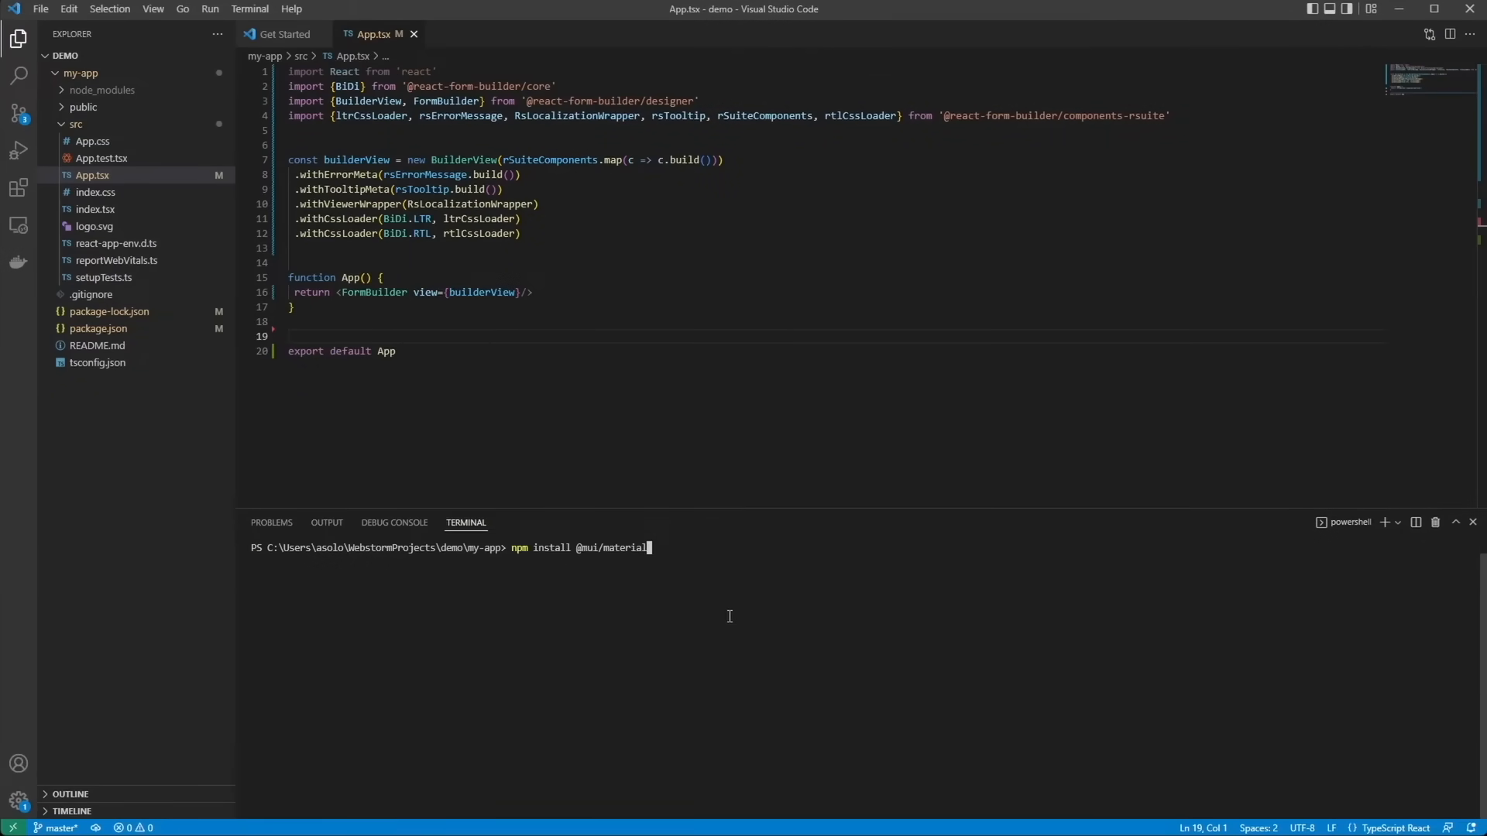
key("Return")
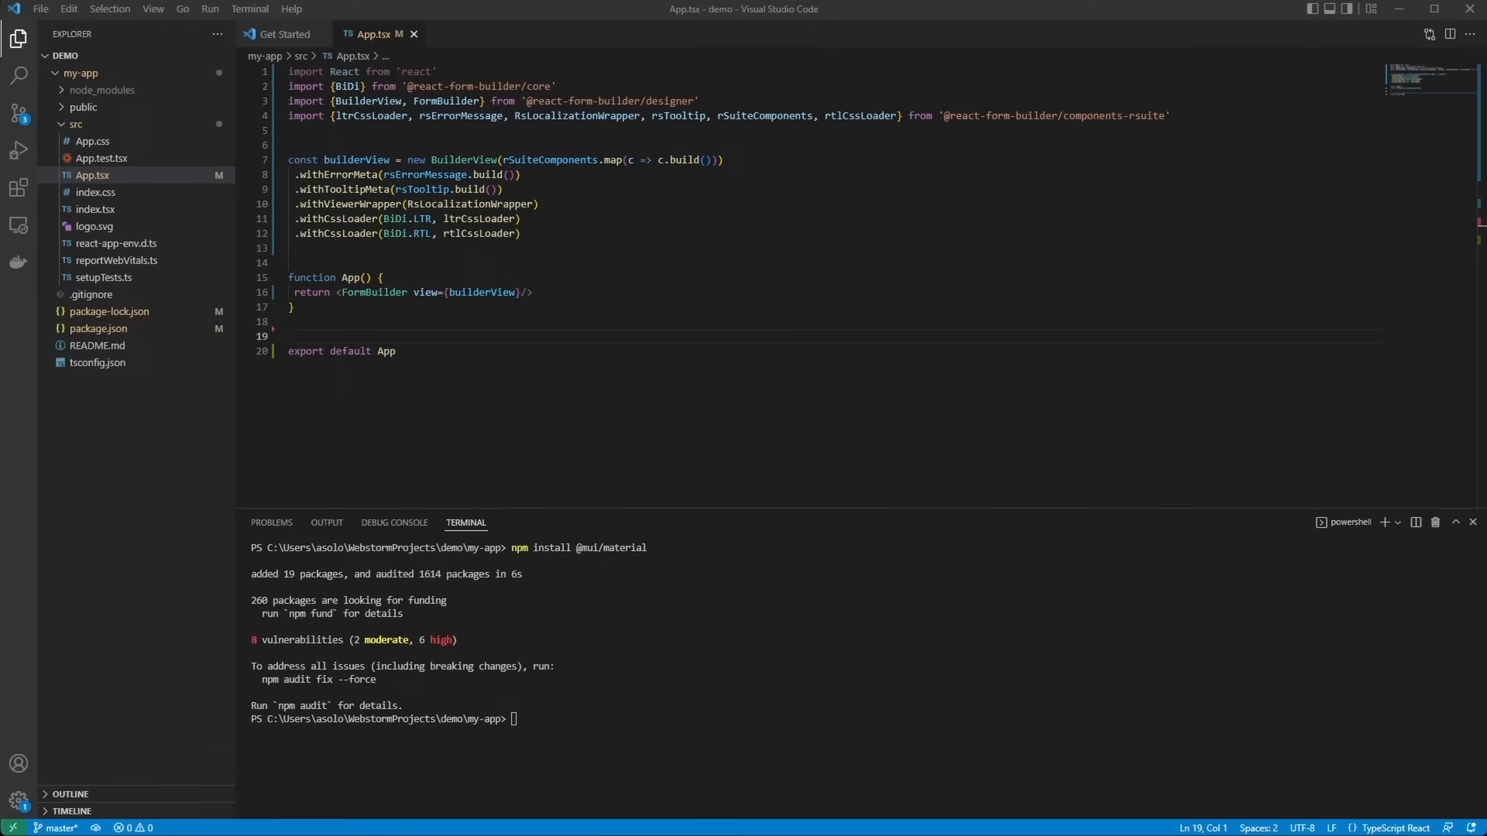
left_click(91, 175)
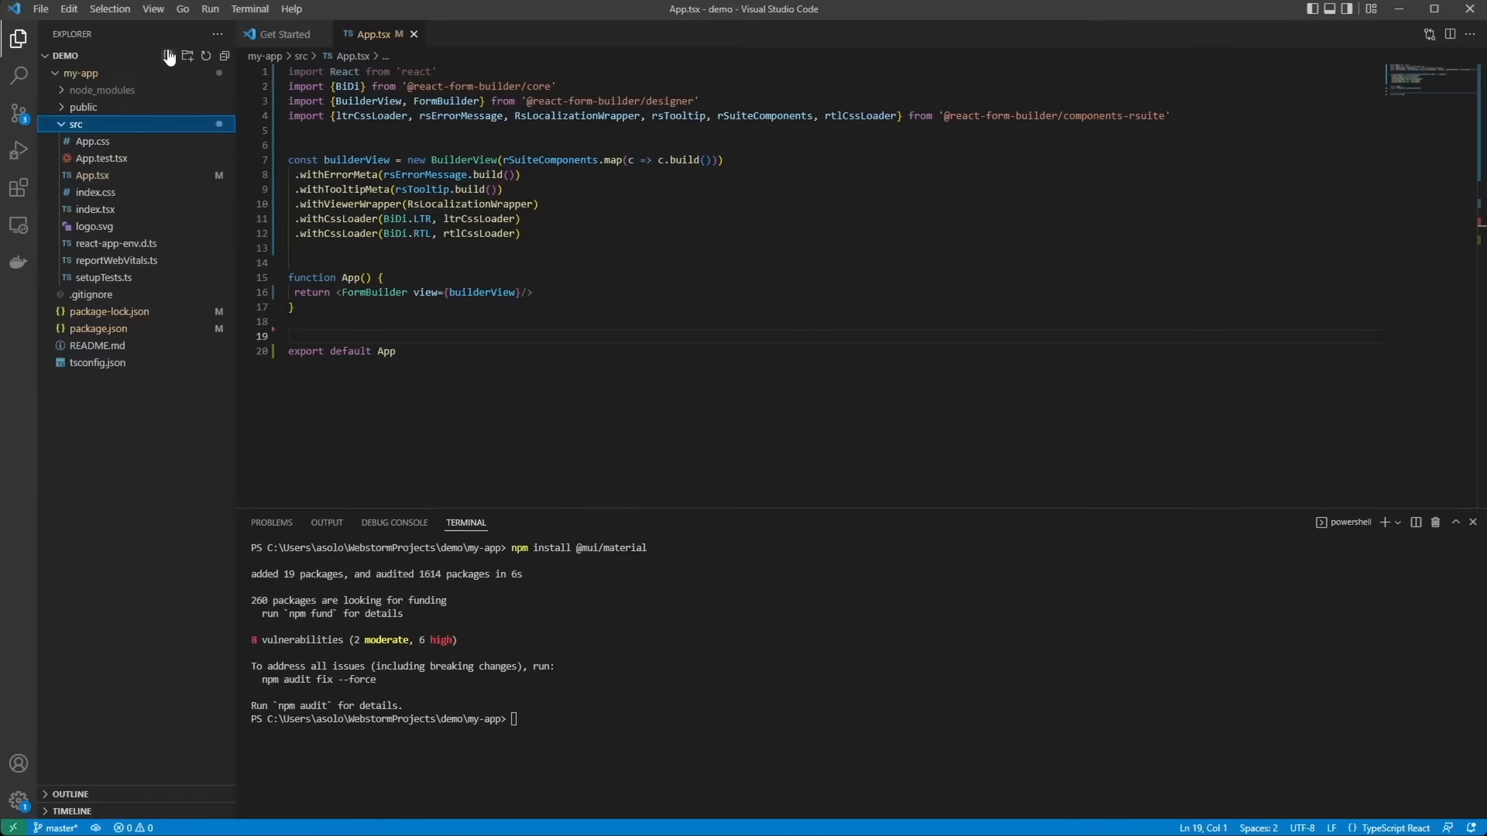
- Create MuiLink.tsx with define(Link, 'MuiLink') exposing text, color, underline, href and onClick props
left_click(168, 56)
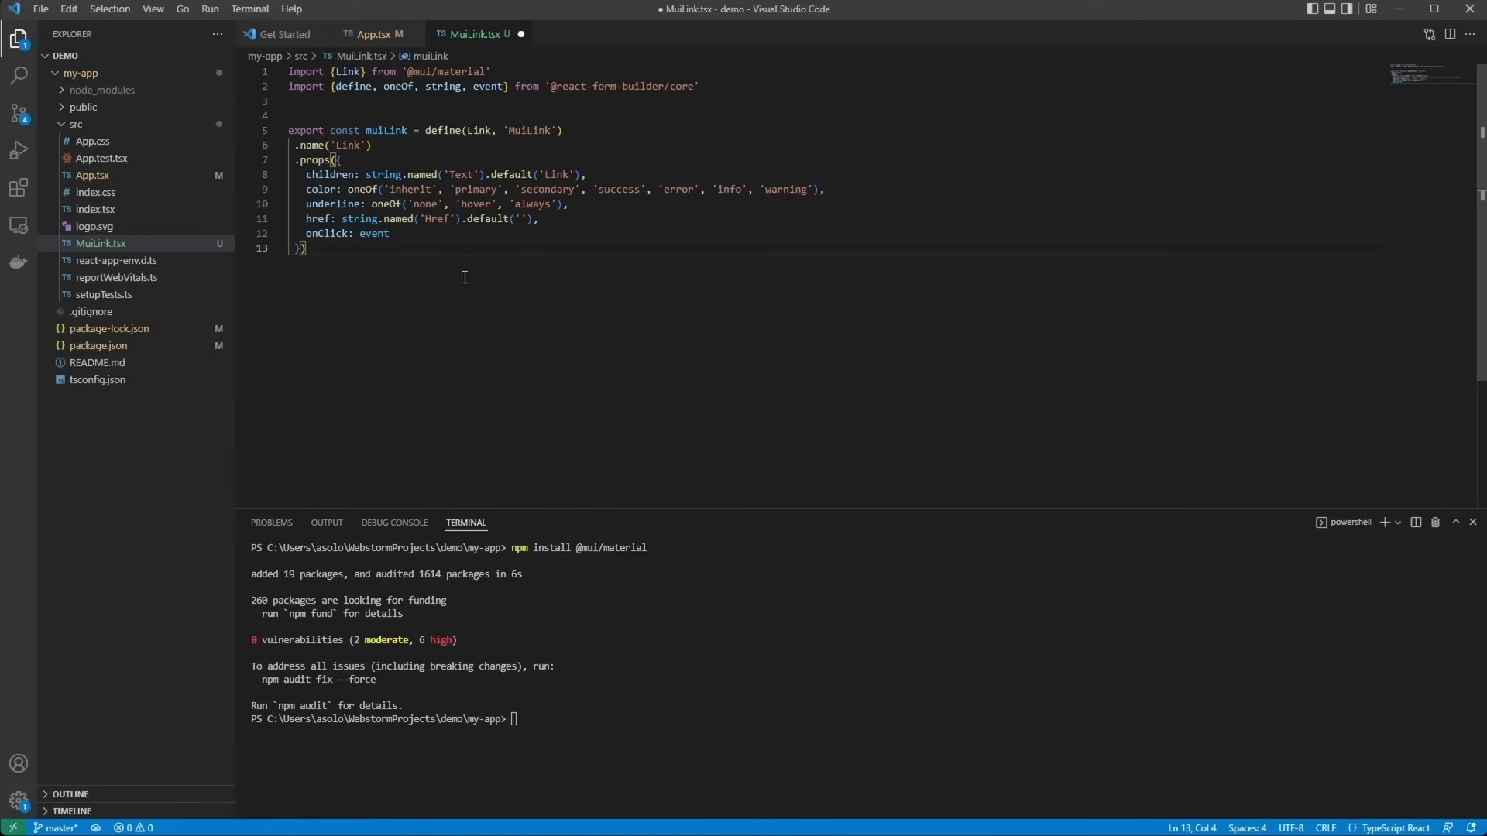
mouse_move(444, 138)
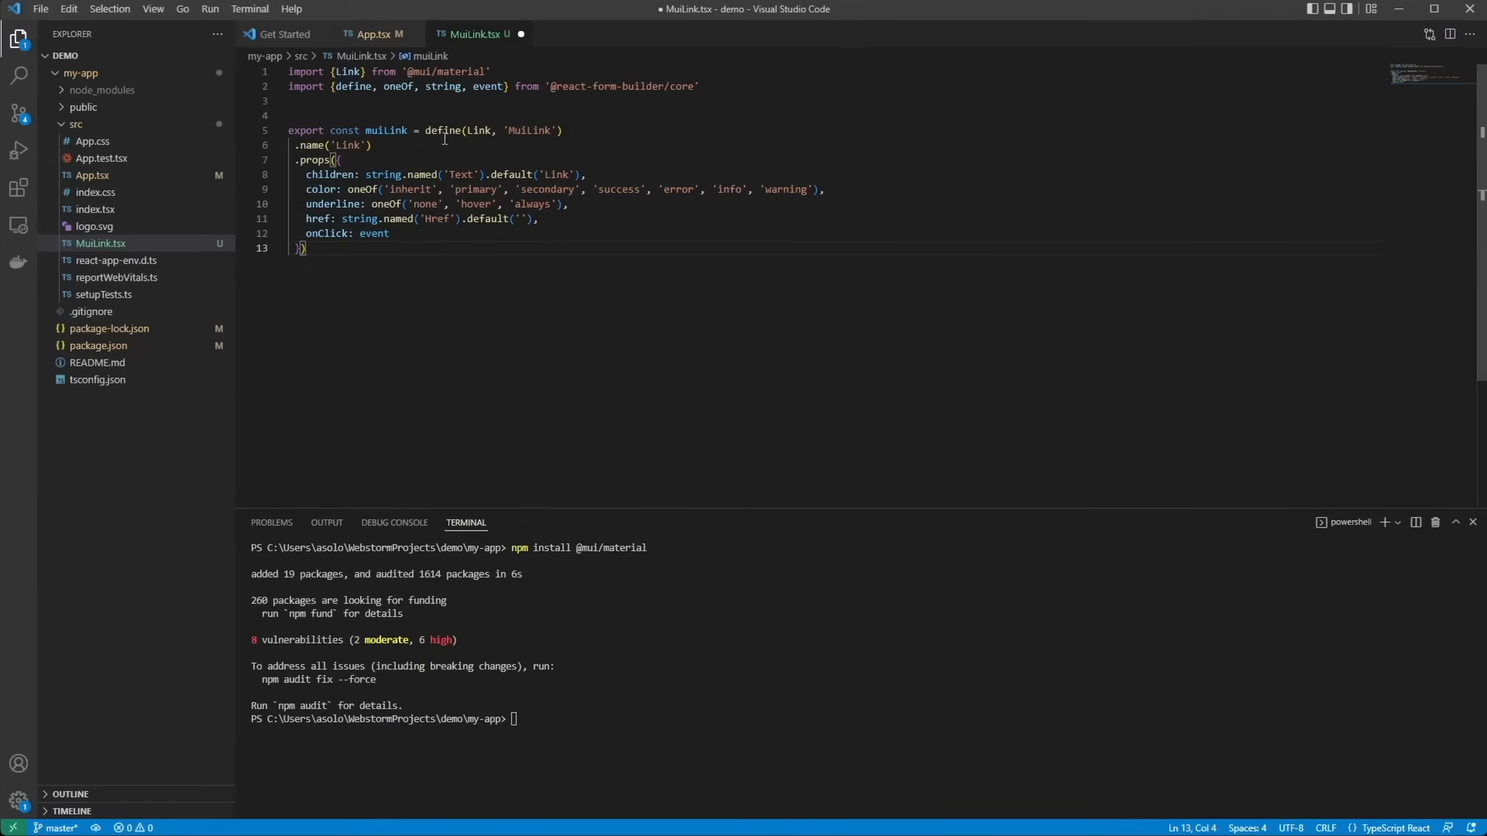
double_click(443, 130)
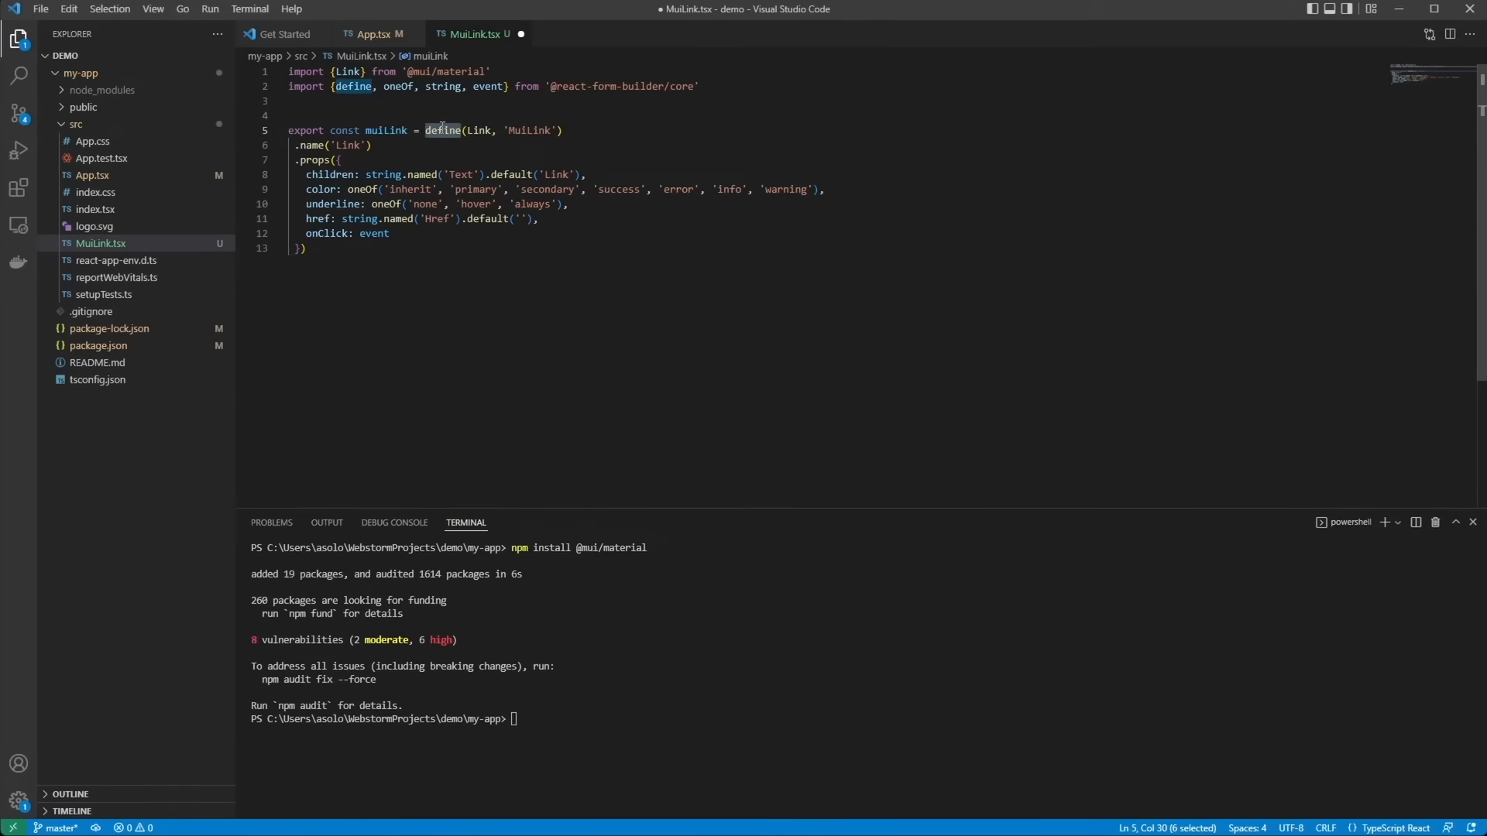
left_click(425, 145)
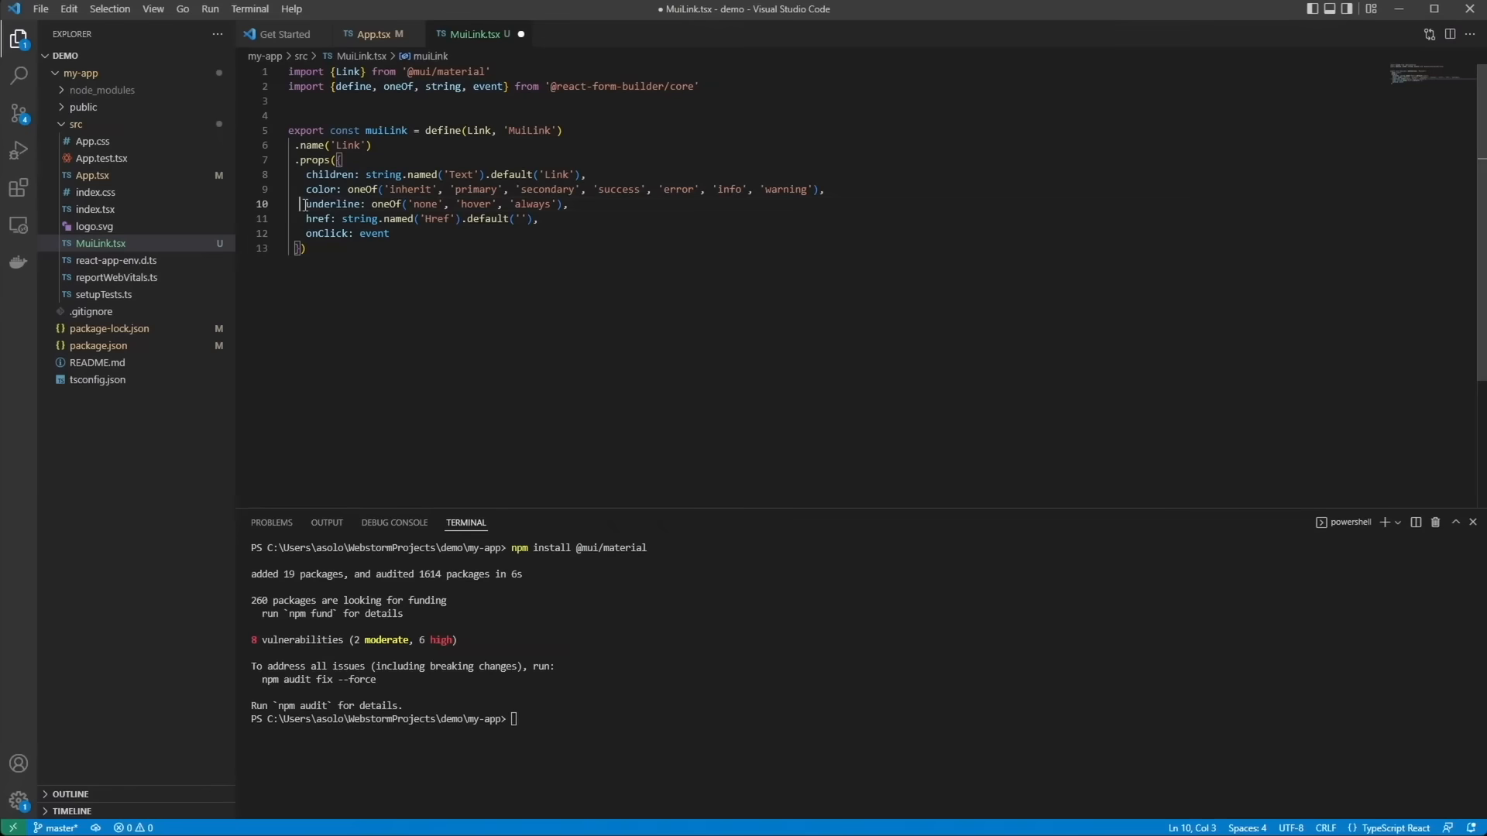
left_click(427, 248)
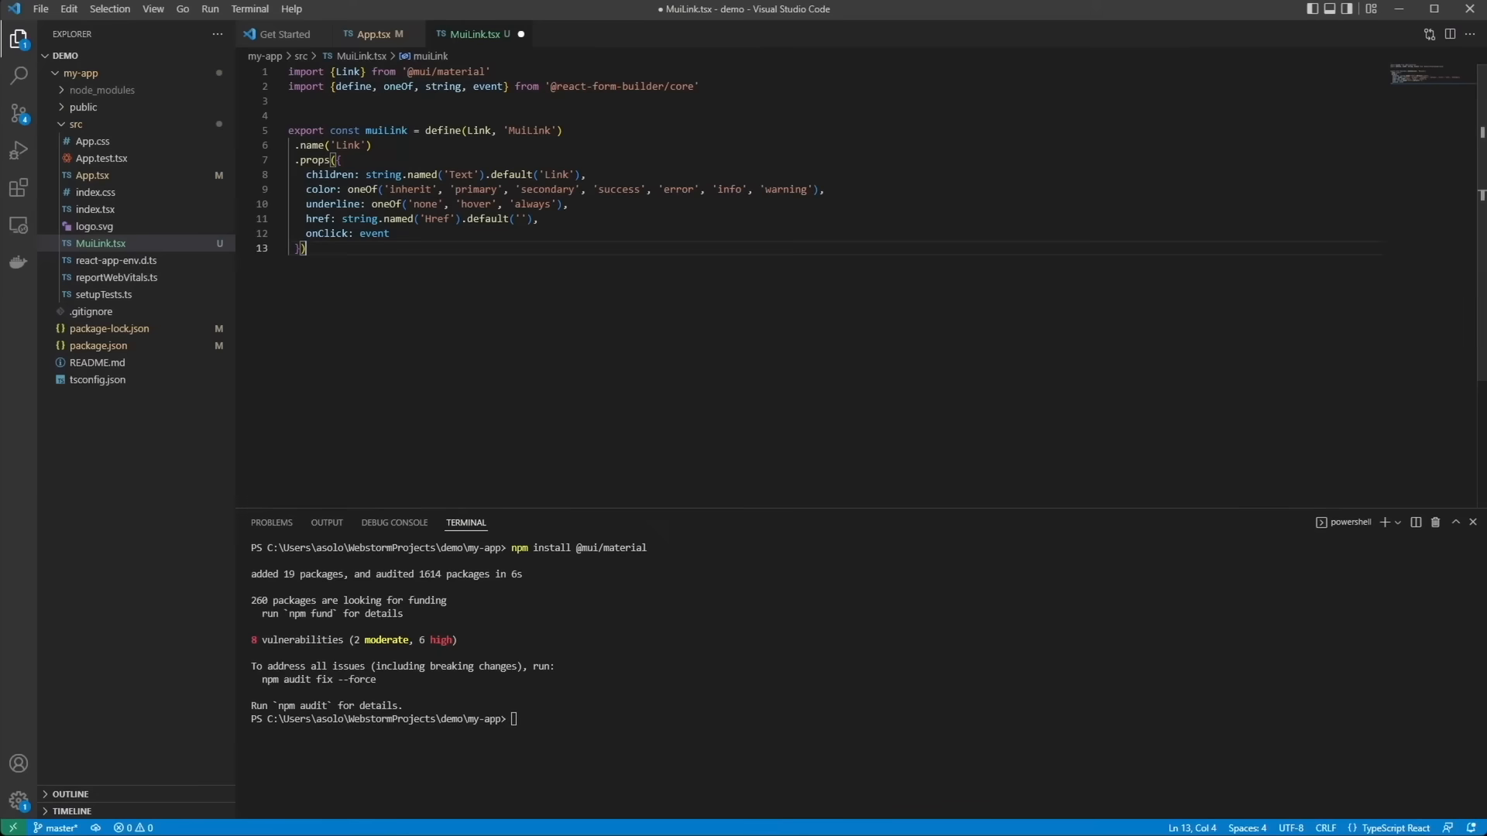
mouse_move(512, 305)
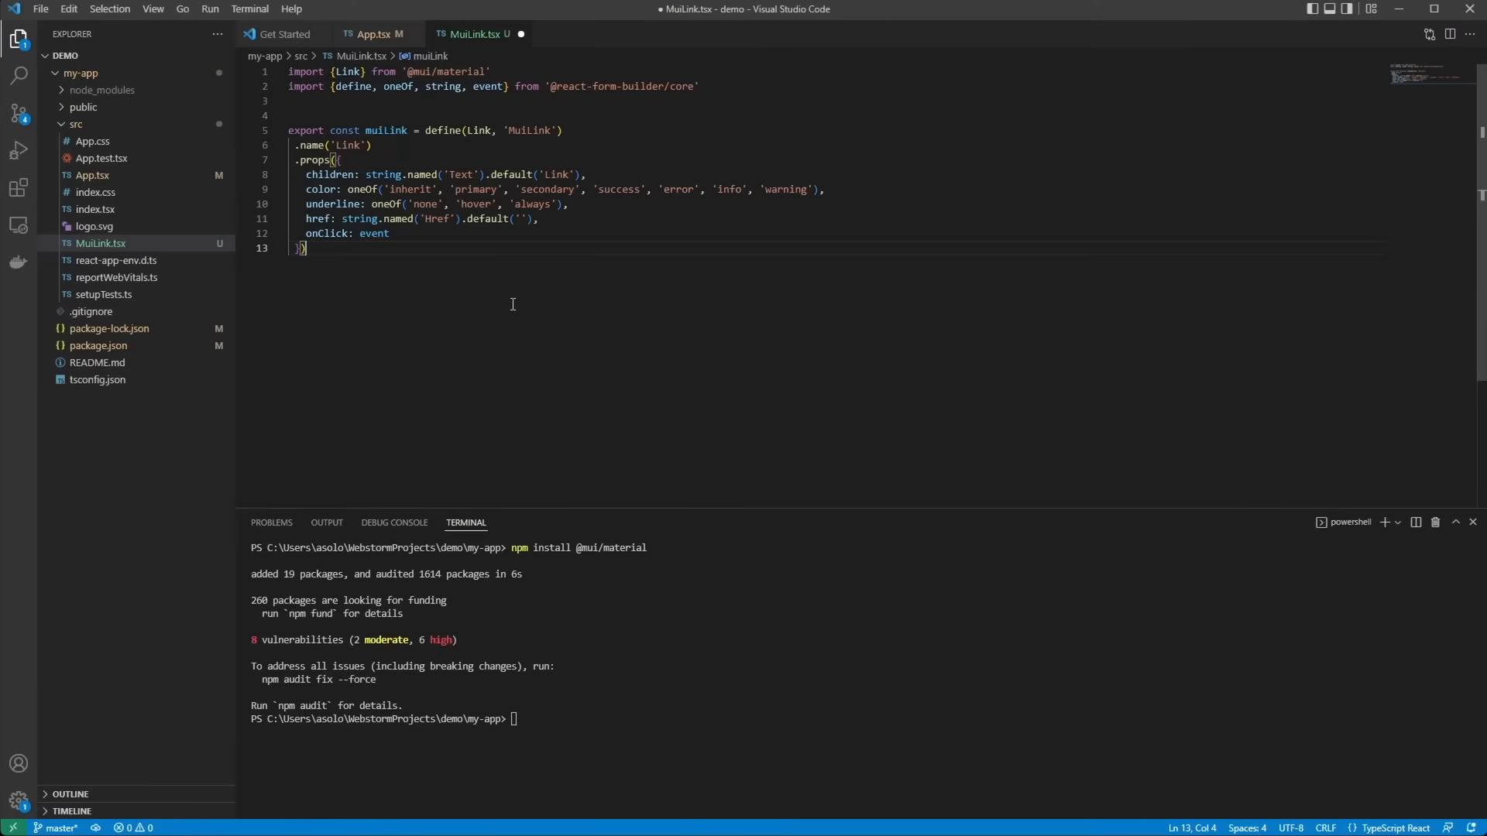
mouse_move(93, 175)
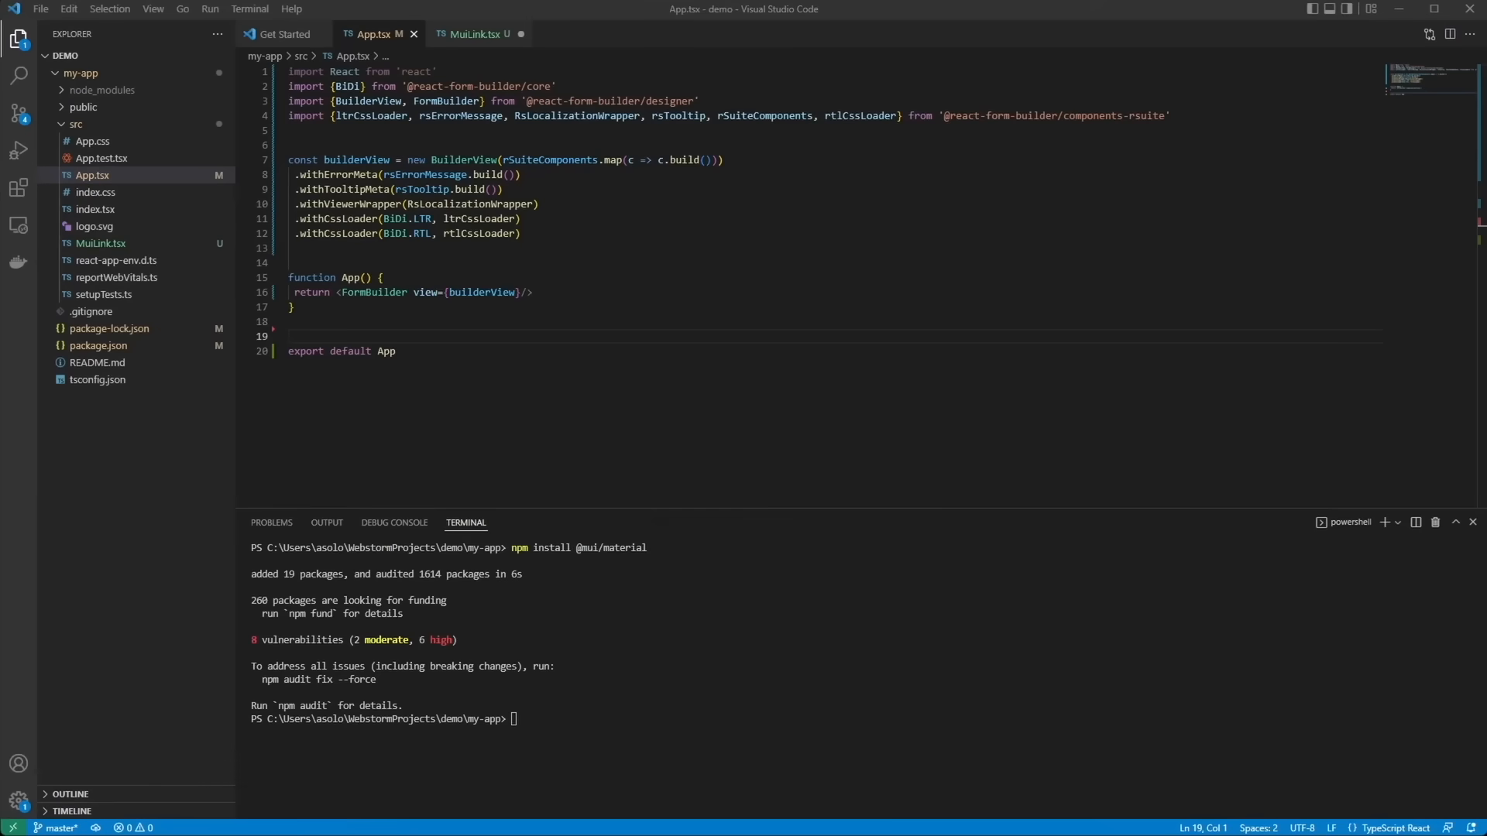
- Register muiLink.build() alongside rSuiteComponents in App.tsx and save MuiLink.tsx
left_click(556, 293)
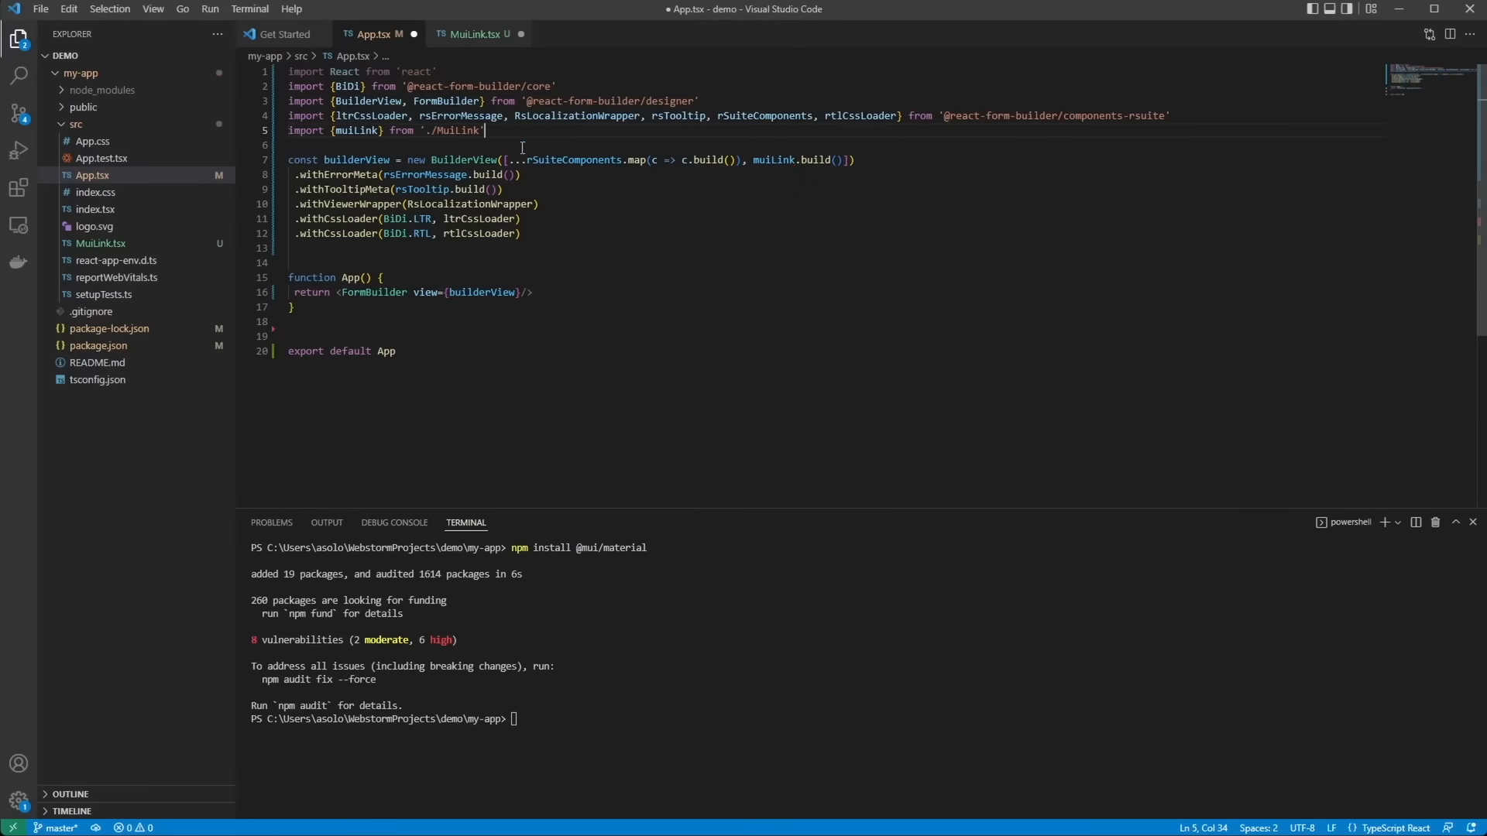
left_click(477, 33)
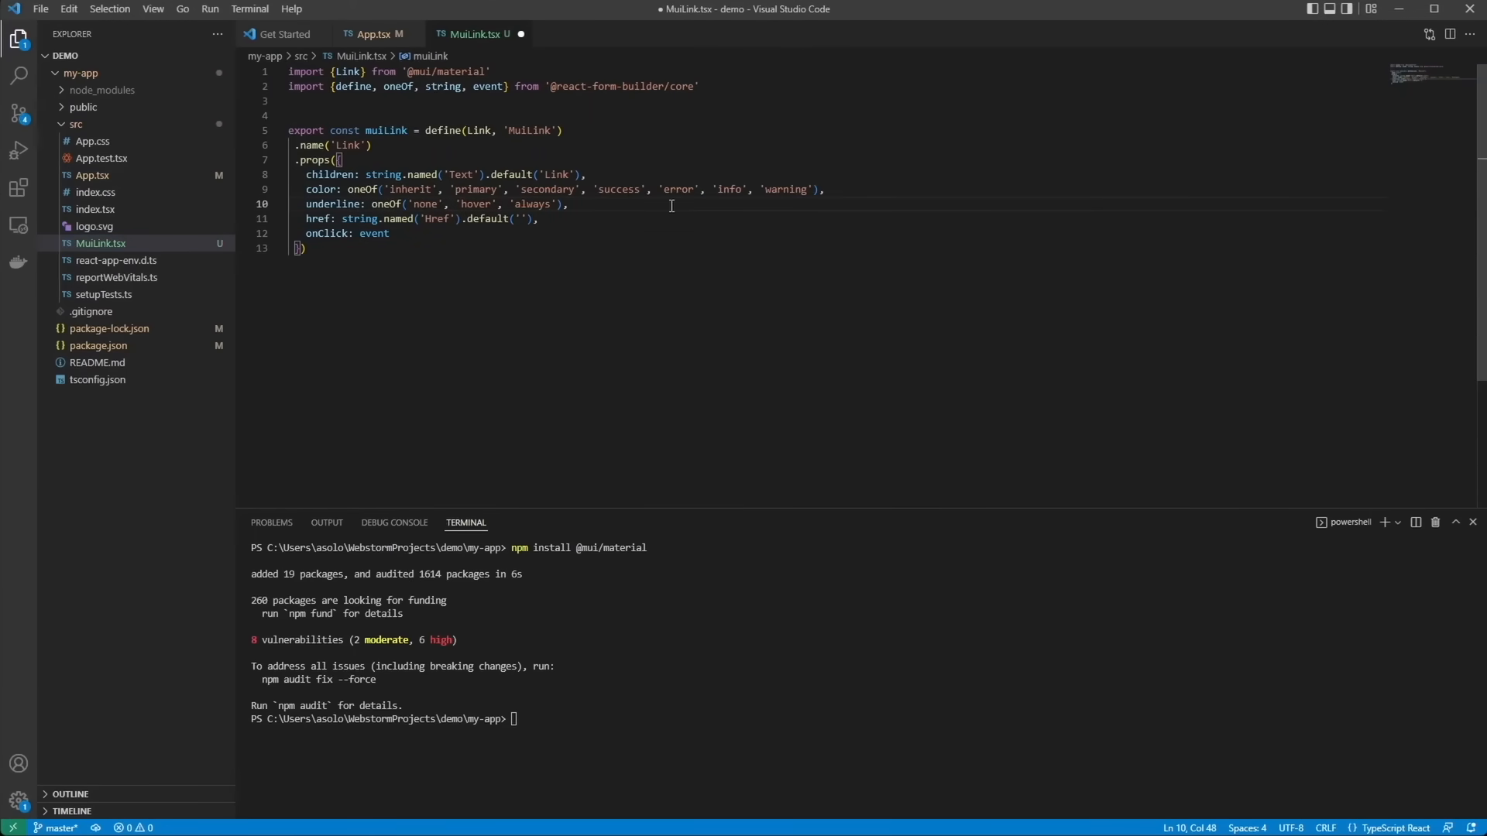
key("ctrl+s")
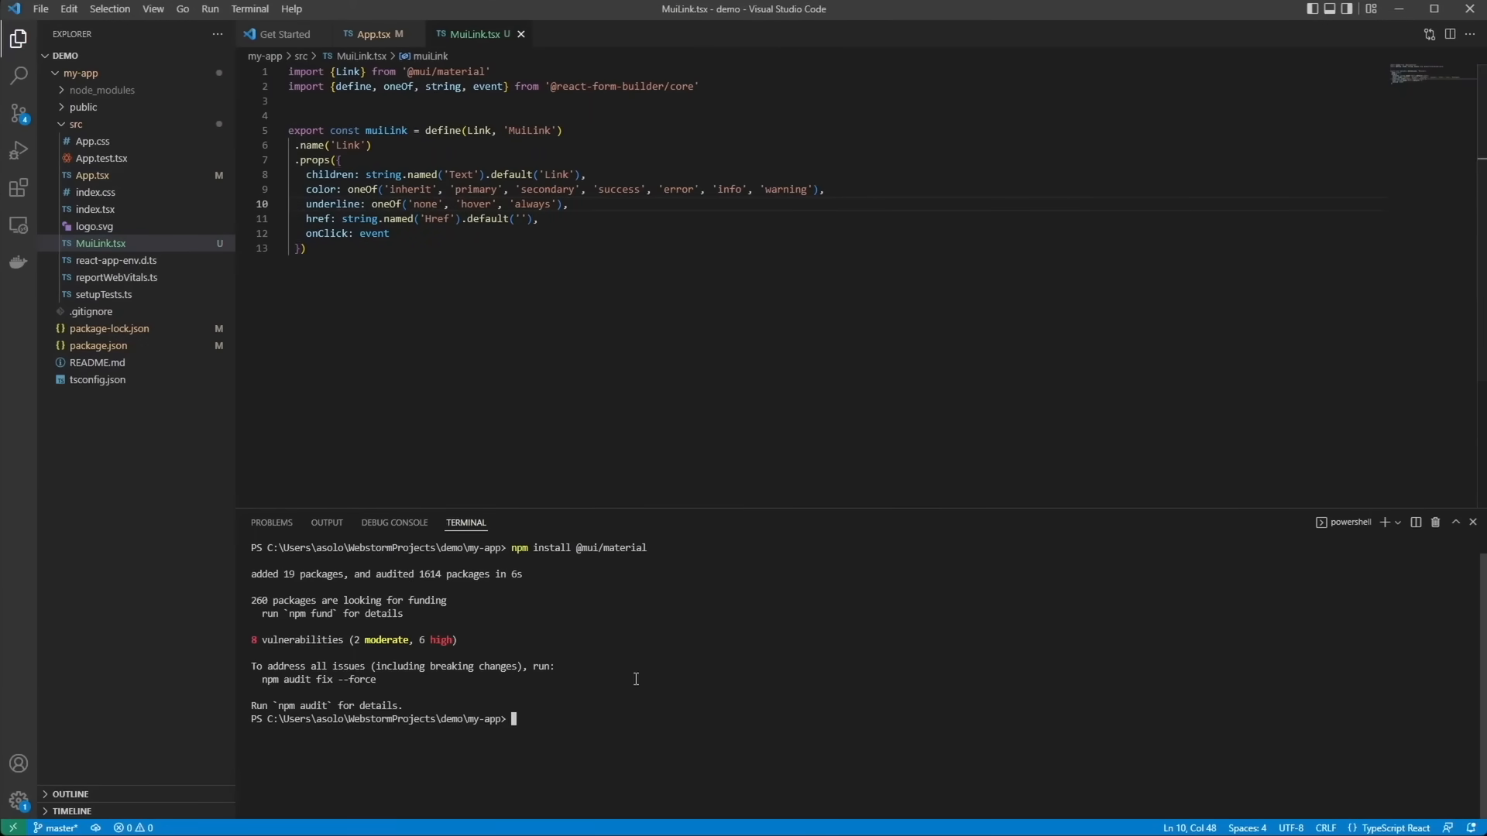
mouse_move(707, 671)
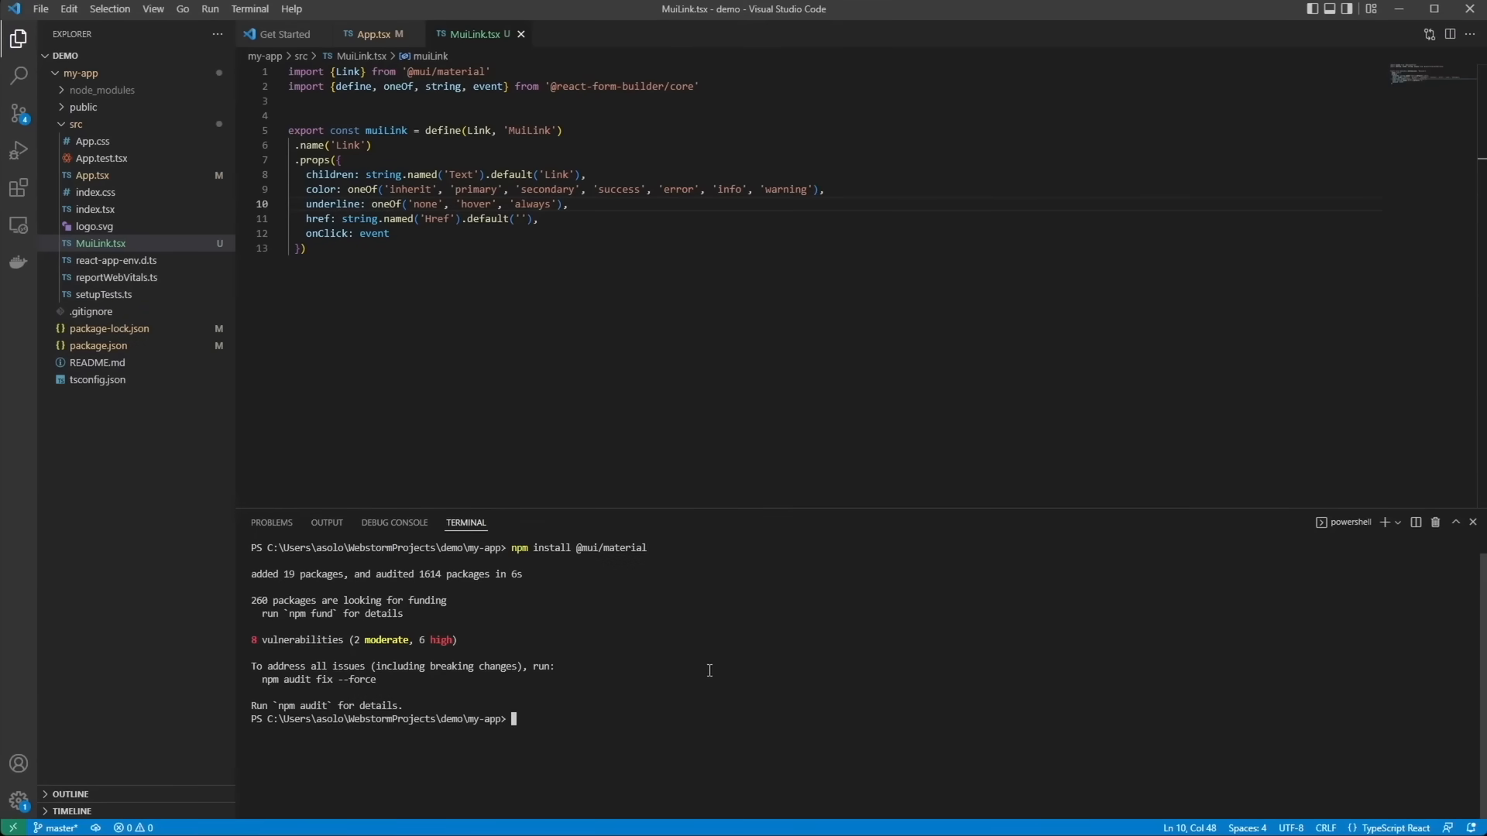
type("np")
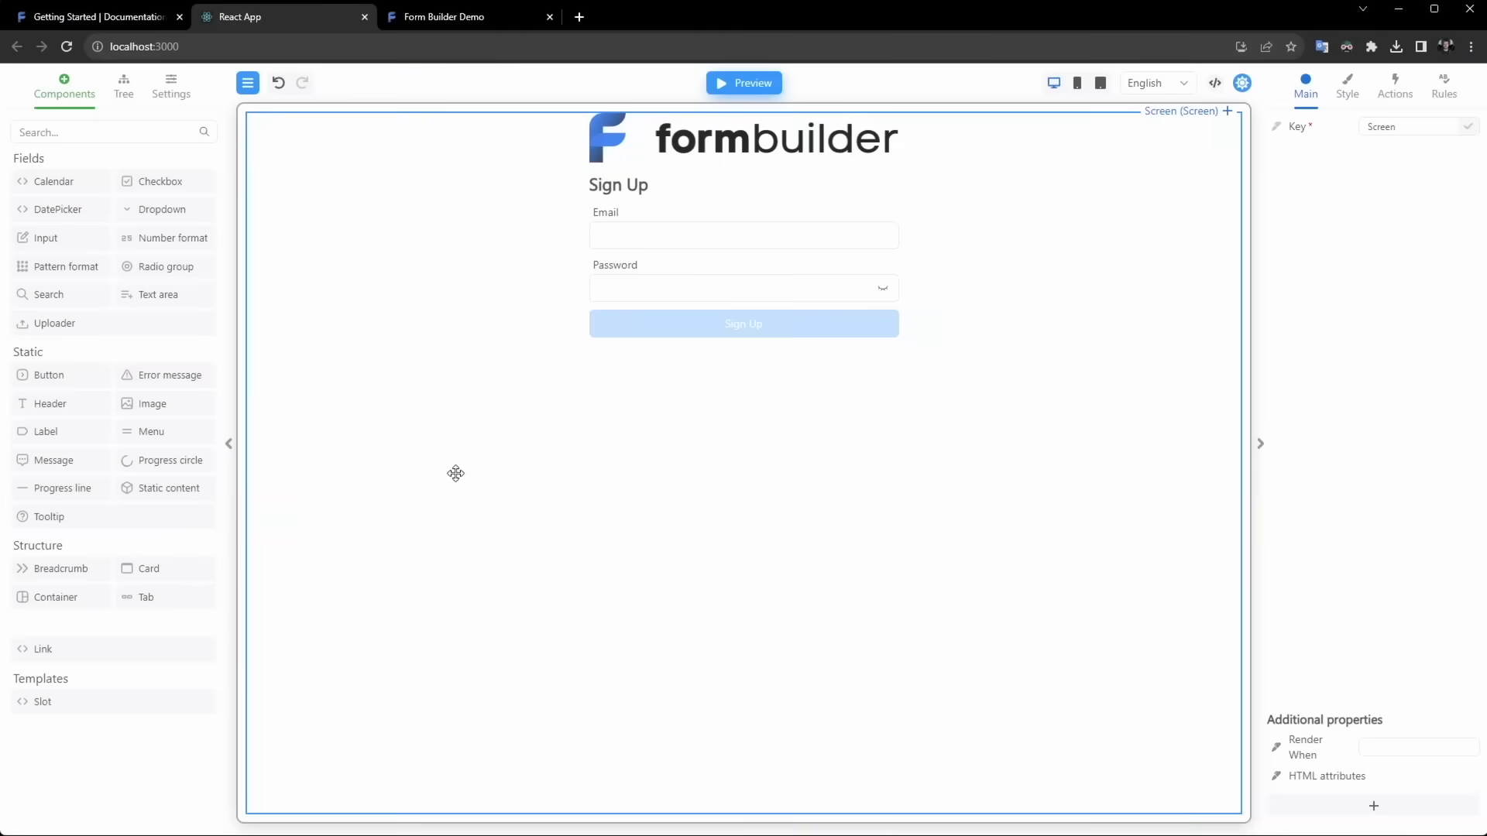
mouse_move(63, 676)
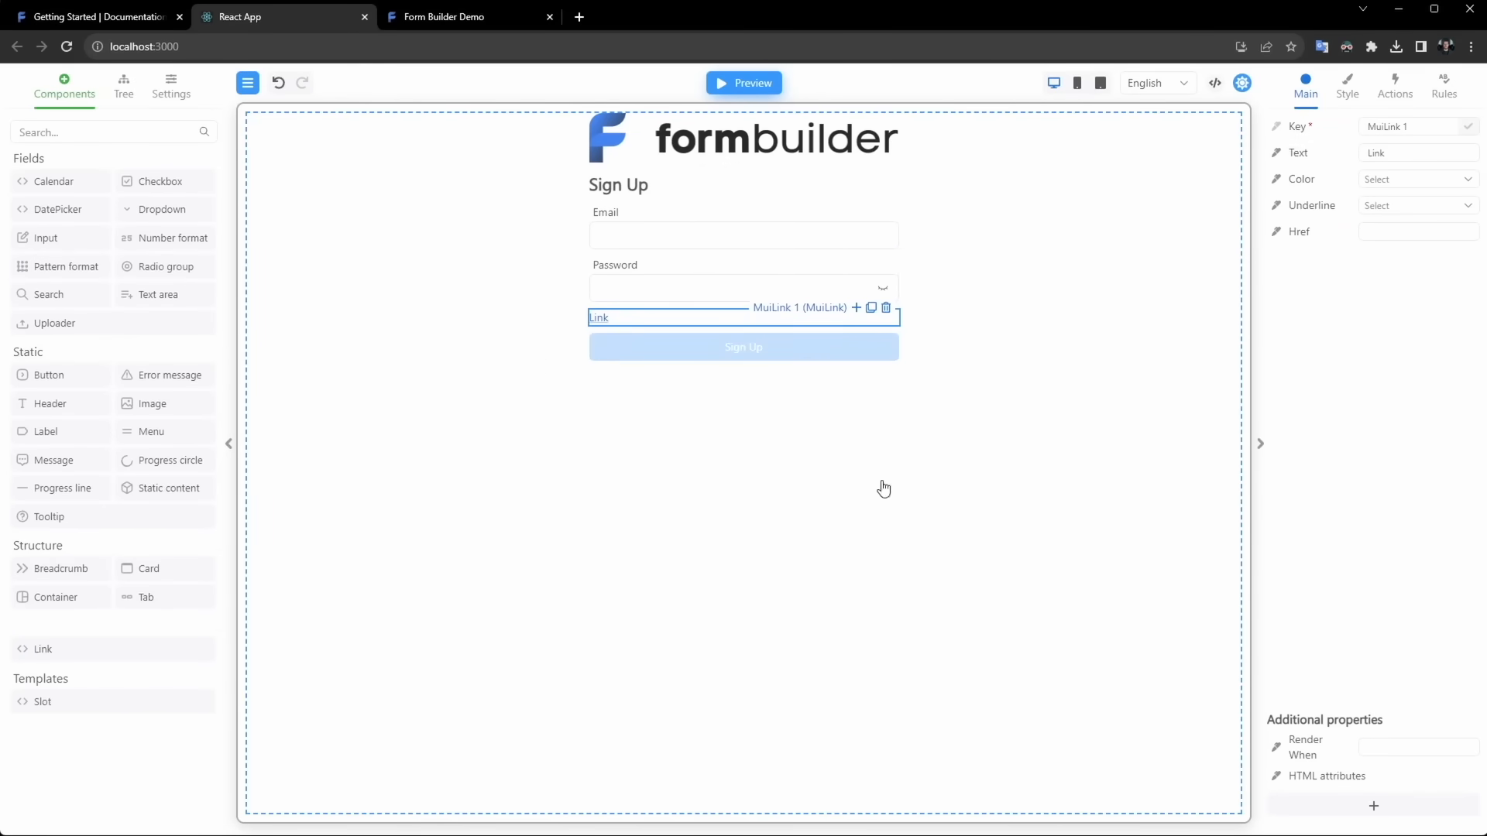
mouse_move(1098, 363)
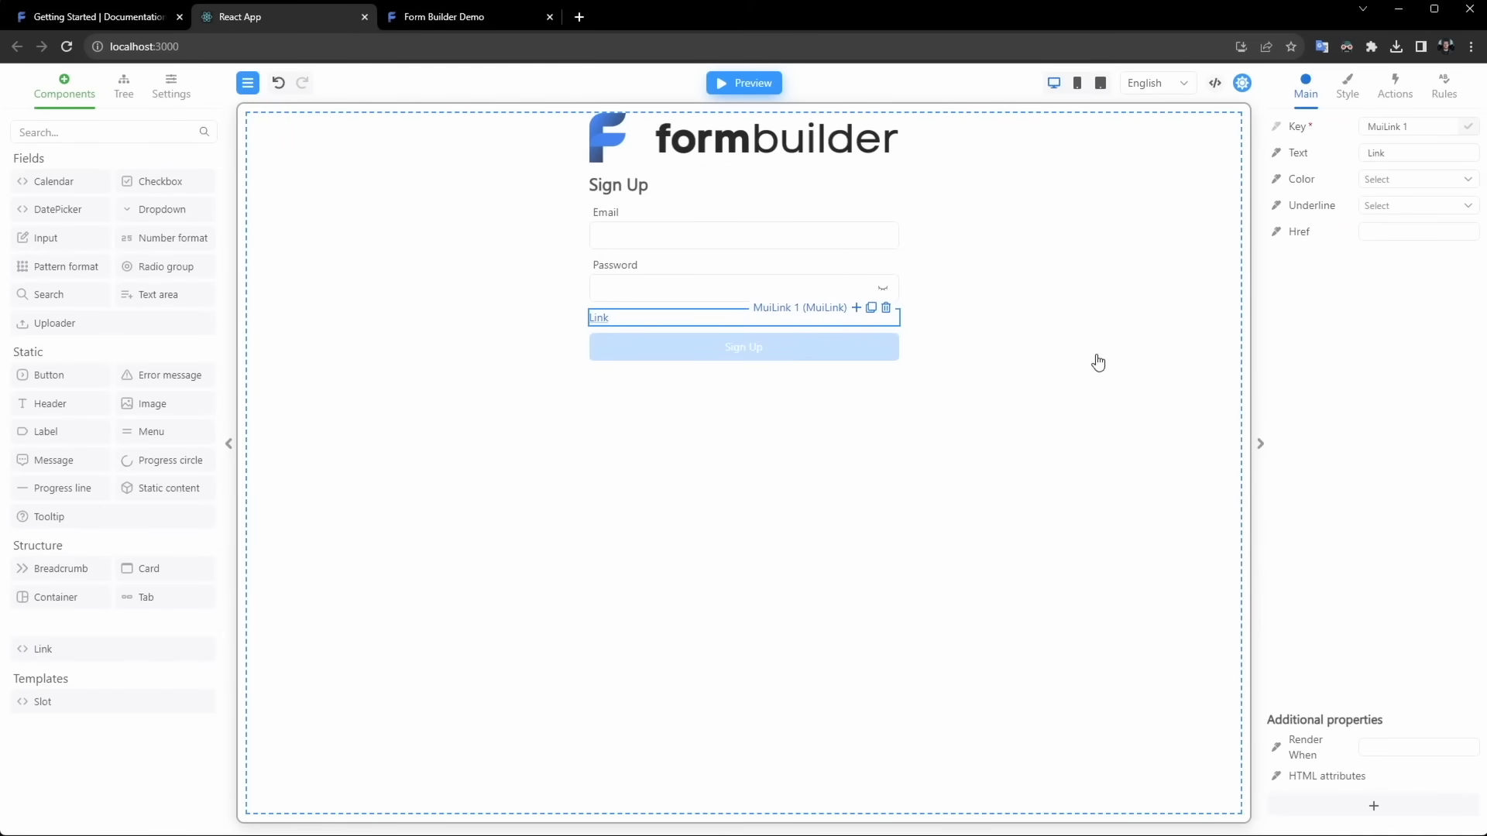
- Set link text 'Already have an account?', Primary colour, Hover underline and href ../login
left_click(1417, 153)
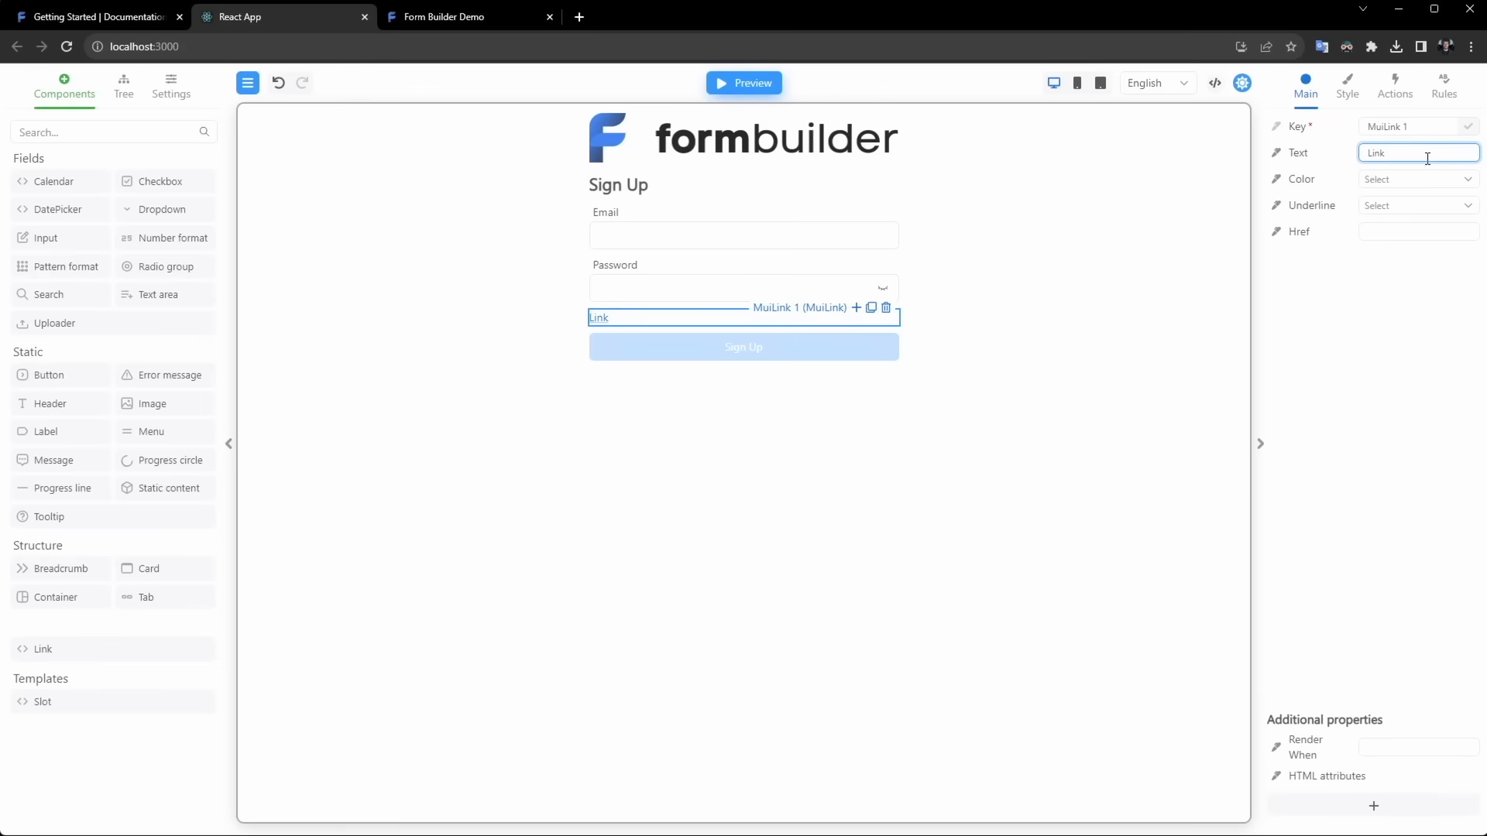
type("Already have an account?")
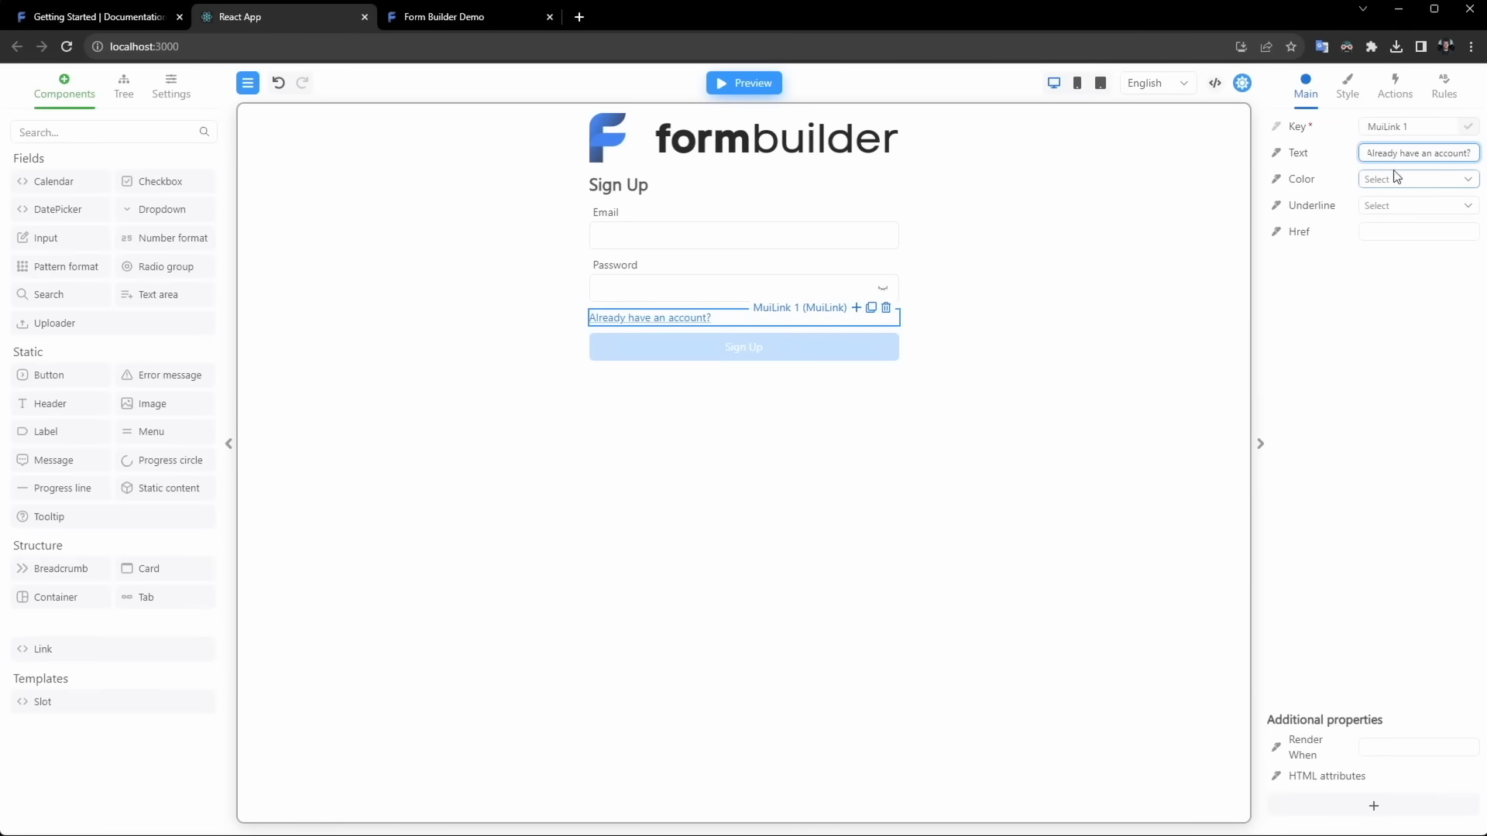
left_click(1413, 178)
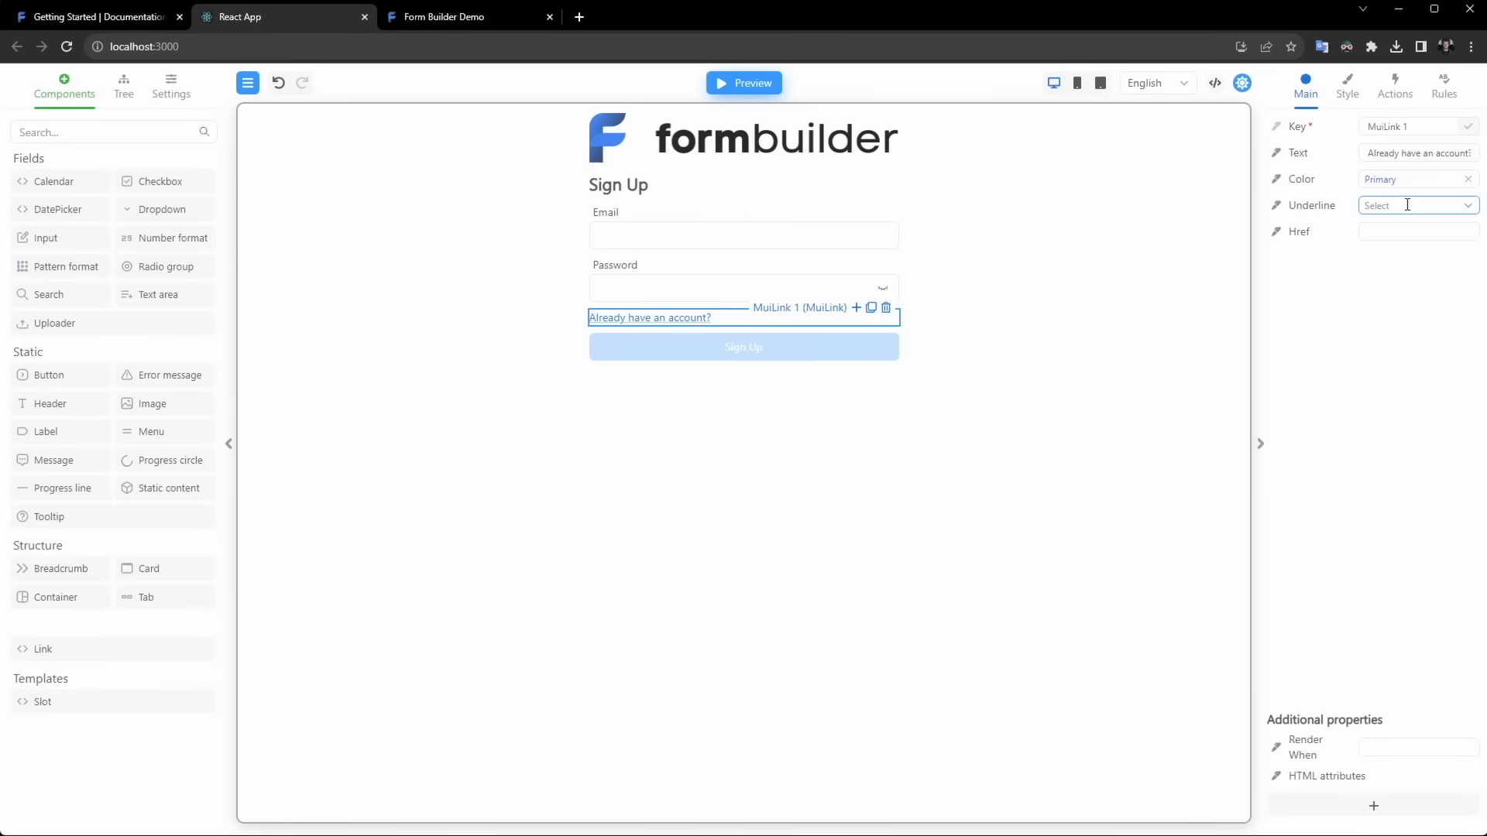
left_click(1412, 204)
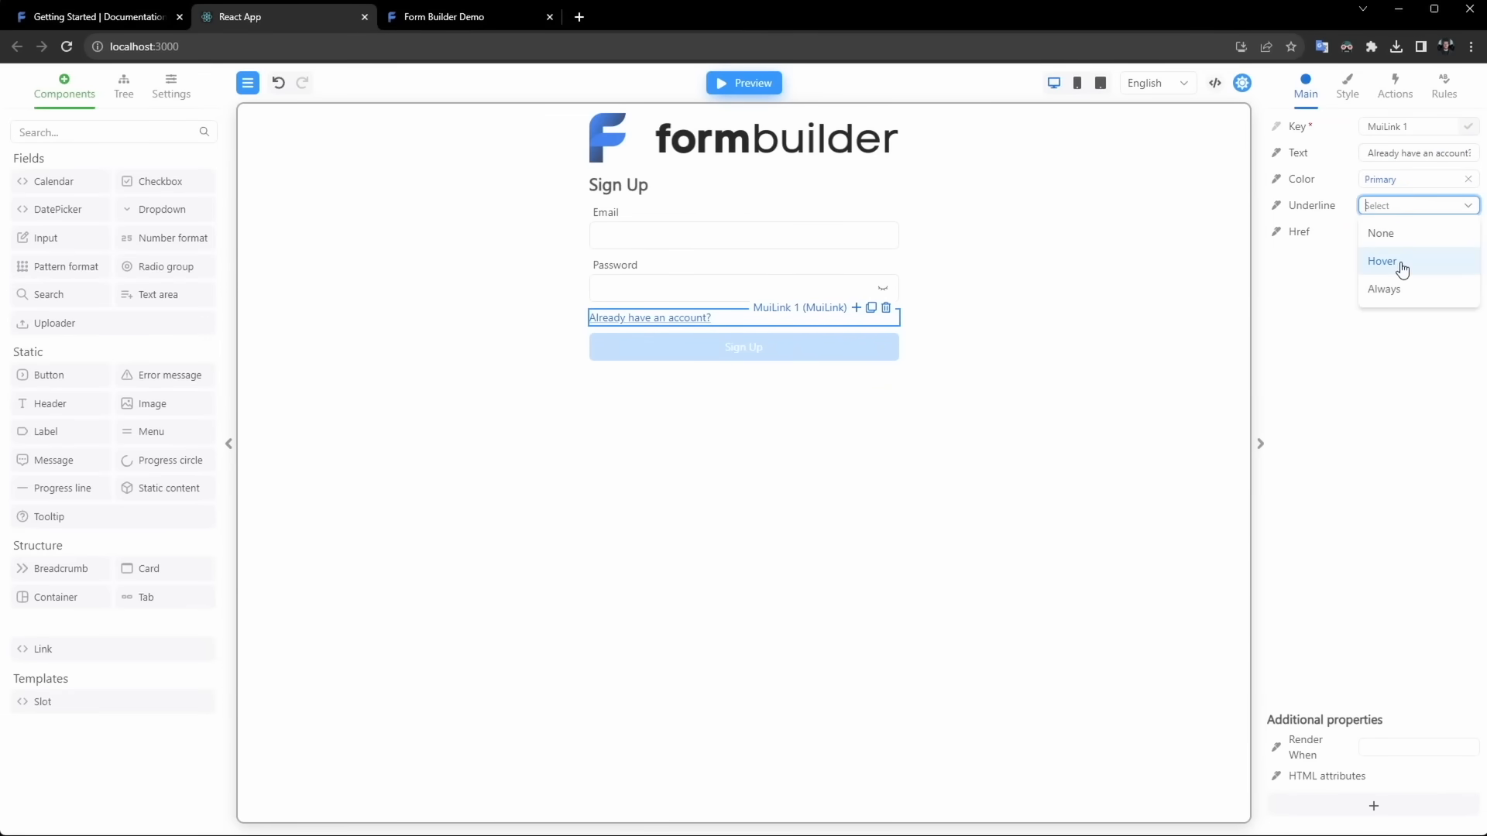
left_click(1381, 260)
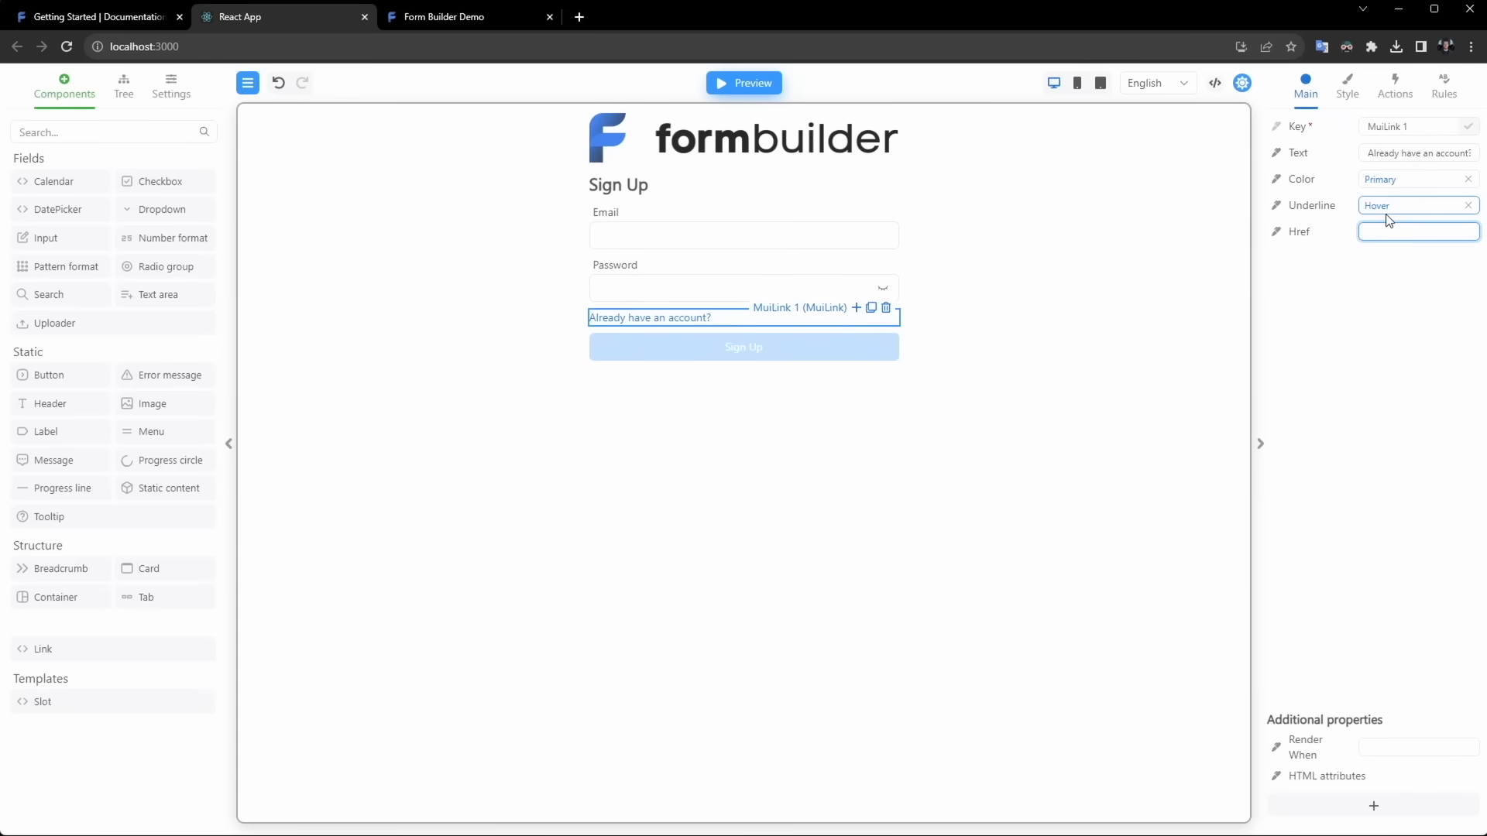
type("../login")
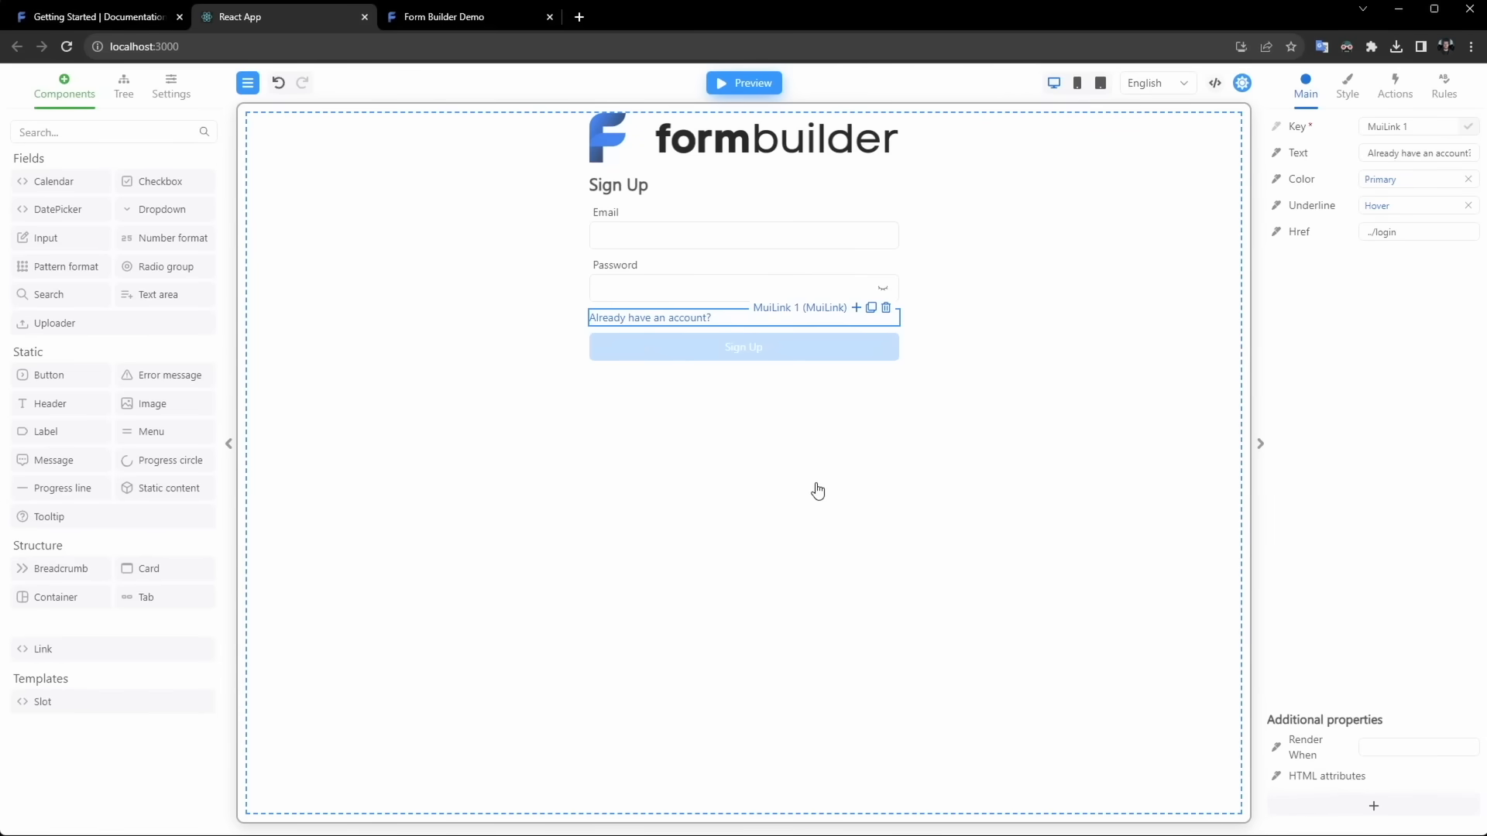
mouse_move(747, 275)
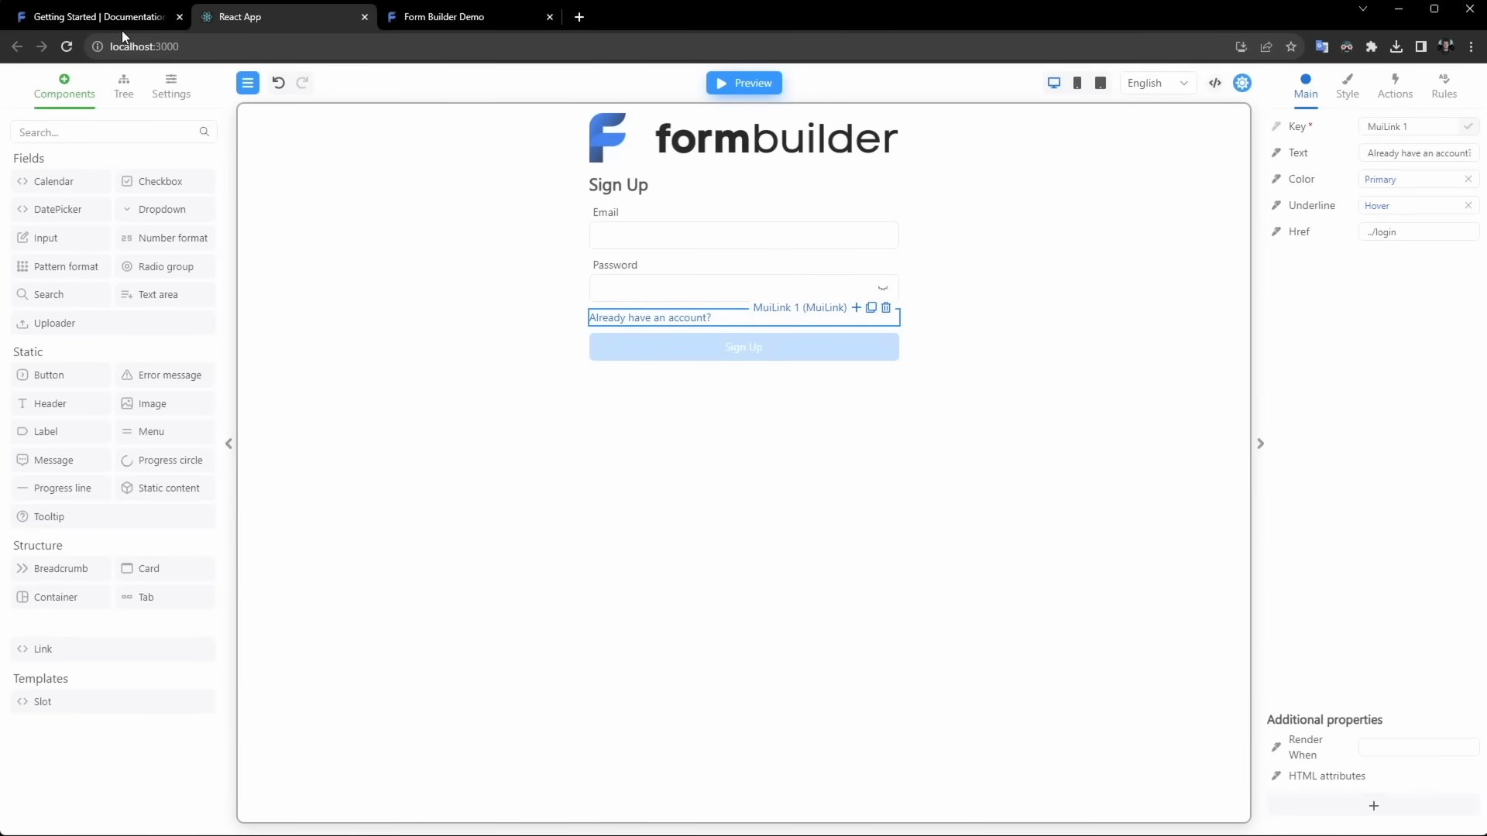
- Return to the Getting Started docs tab and go to the formengine.io home page via the logo
left_click(95, 17)
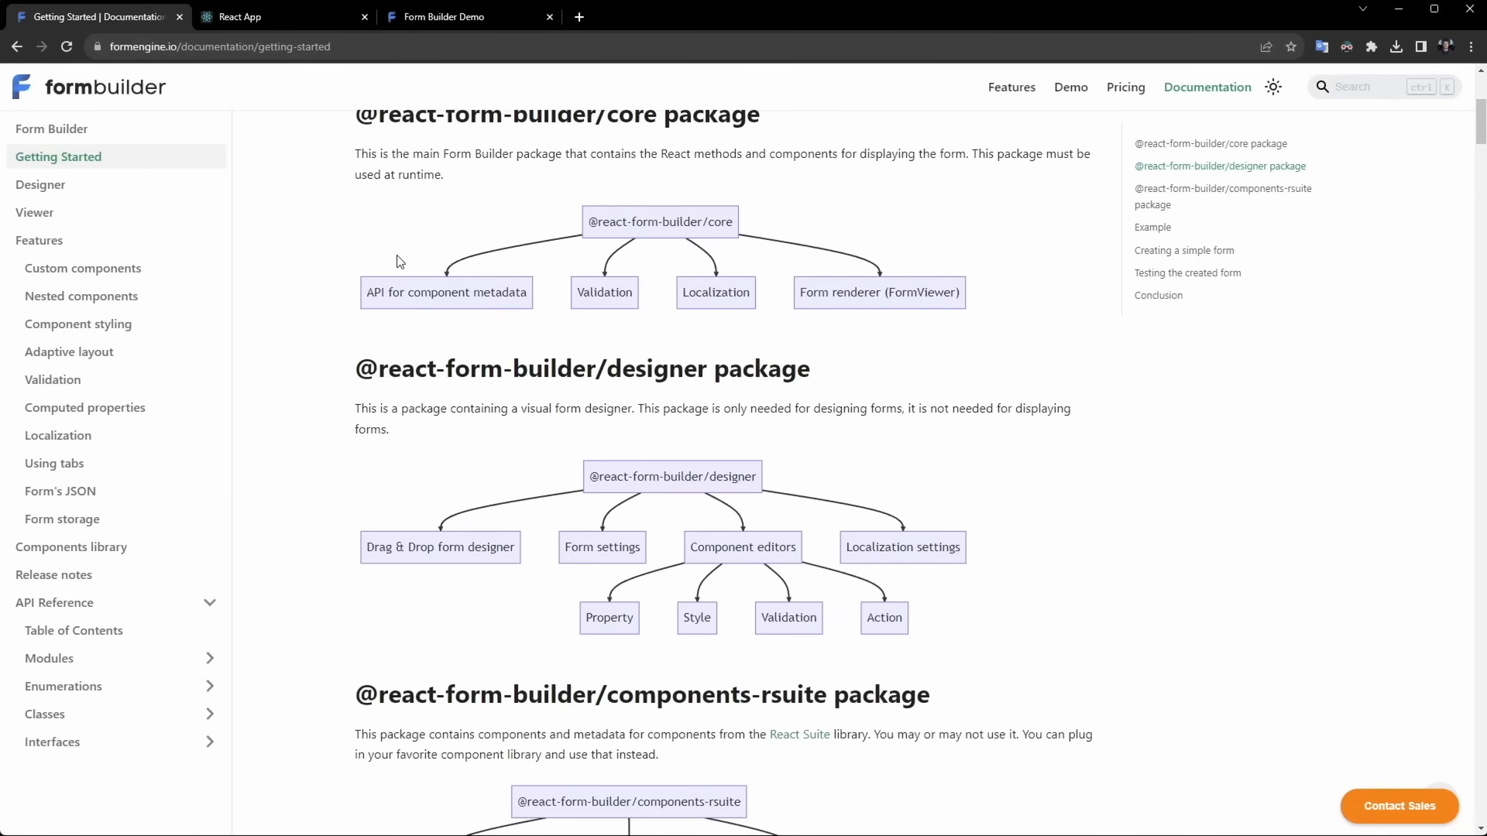
scroll("up", 3)
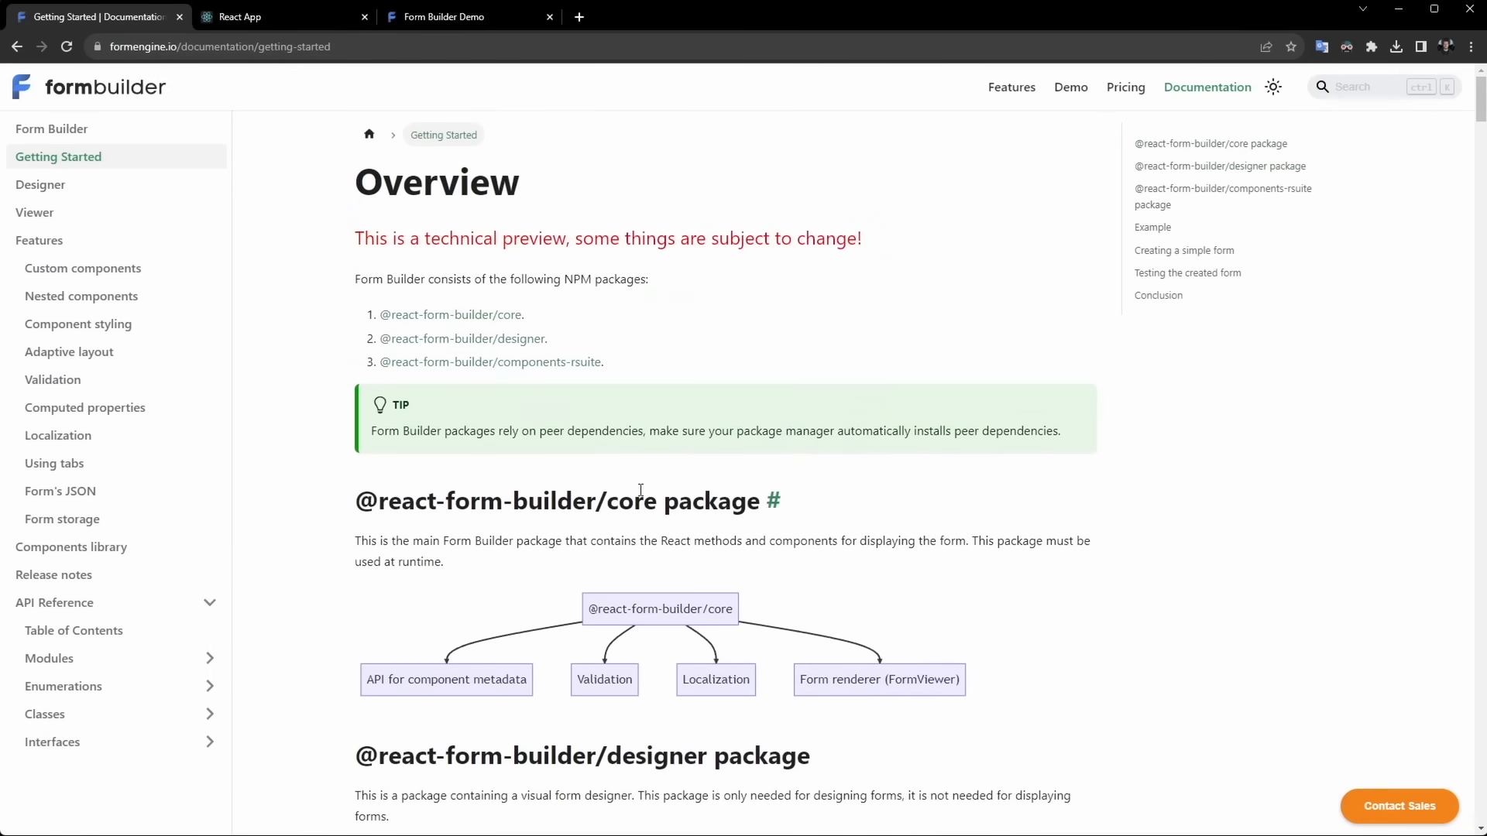
mouse_move(750, 554)
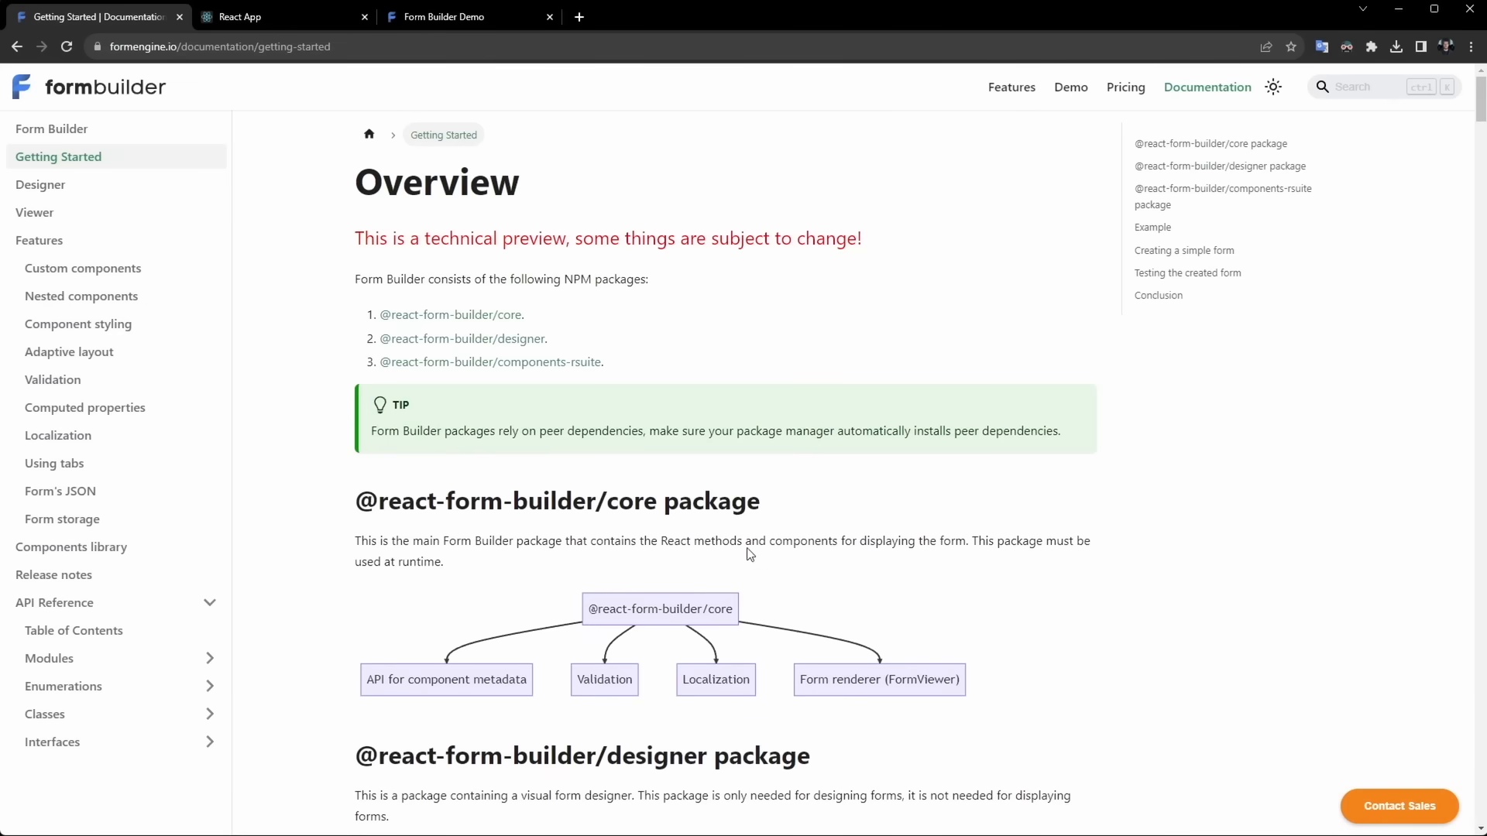
mouse_move(104, 99)
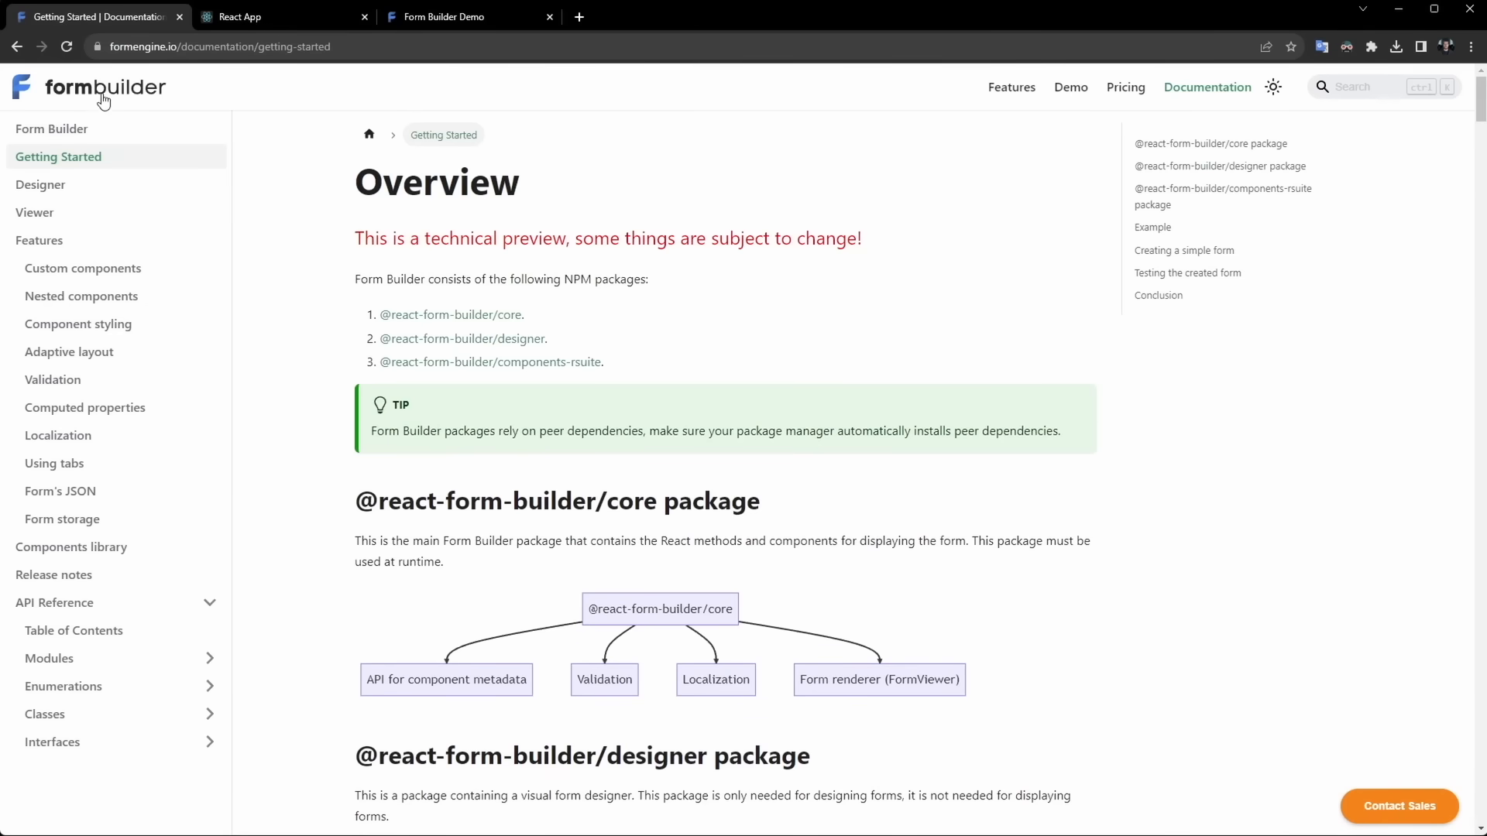
left_click(87, 87)
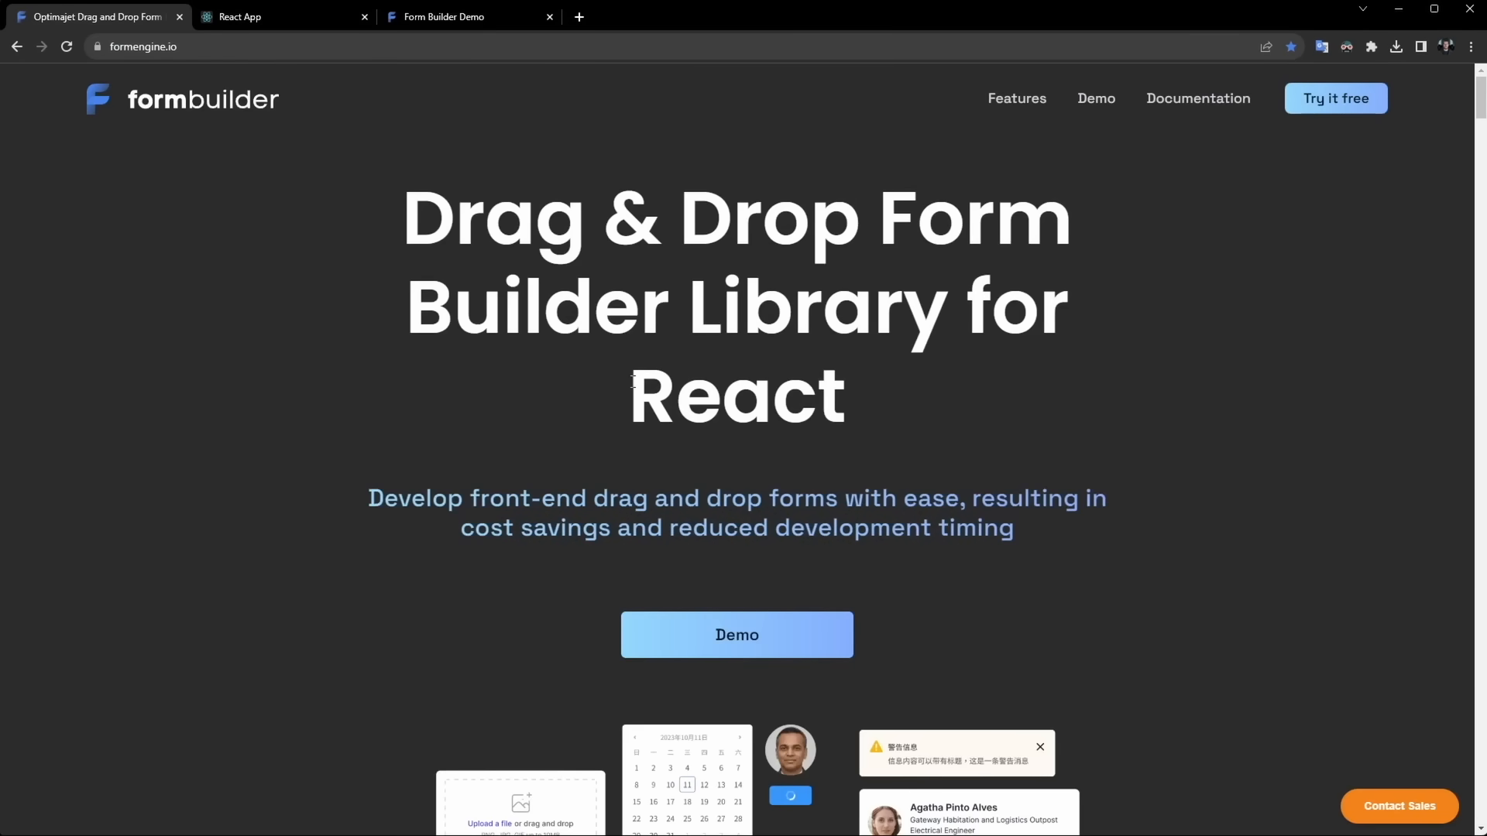